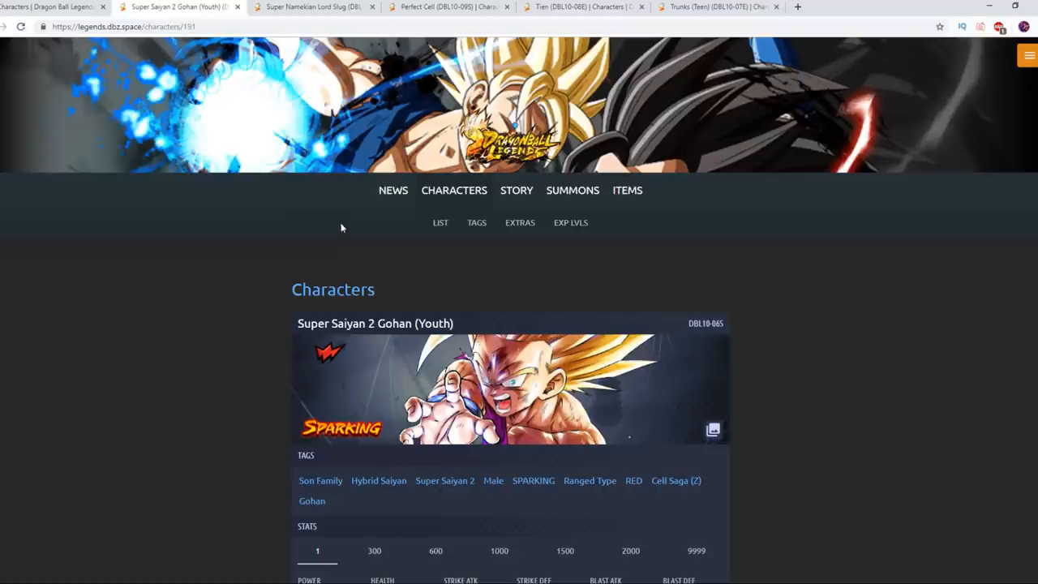
Switch SS2 Gohan (Youth)'s Stats panel to level 2000, showing 347.38K power.
{"action": "scroll", "scroll_direction": "down", "scroll_amount": 3}
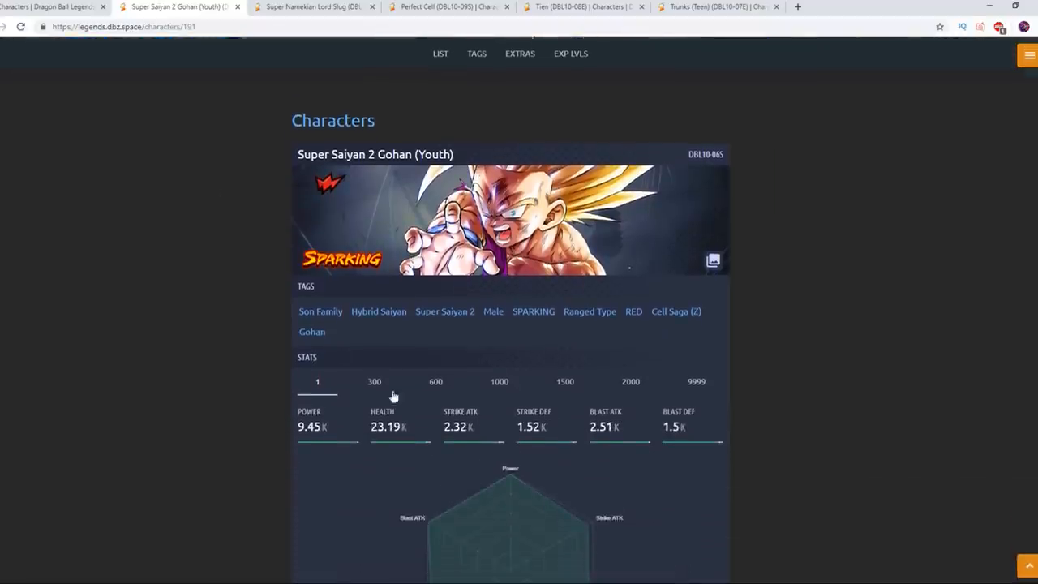
{"action": "scroll", "scroll_direction": "down", "scroll_amount": 3}
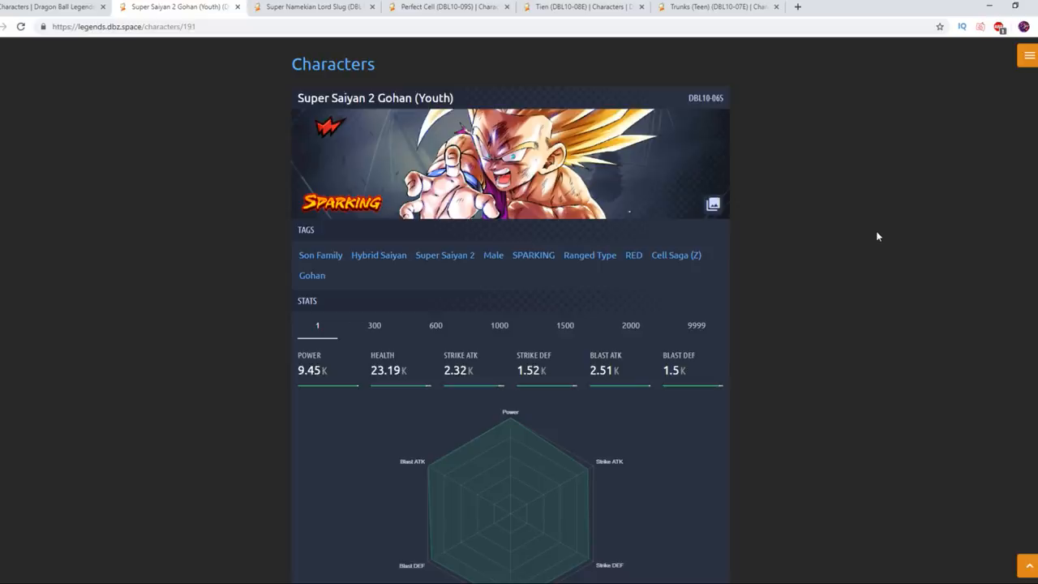
{"action": "left_click", "coordinate": [629, 324]}
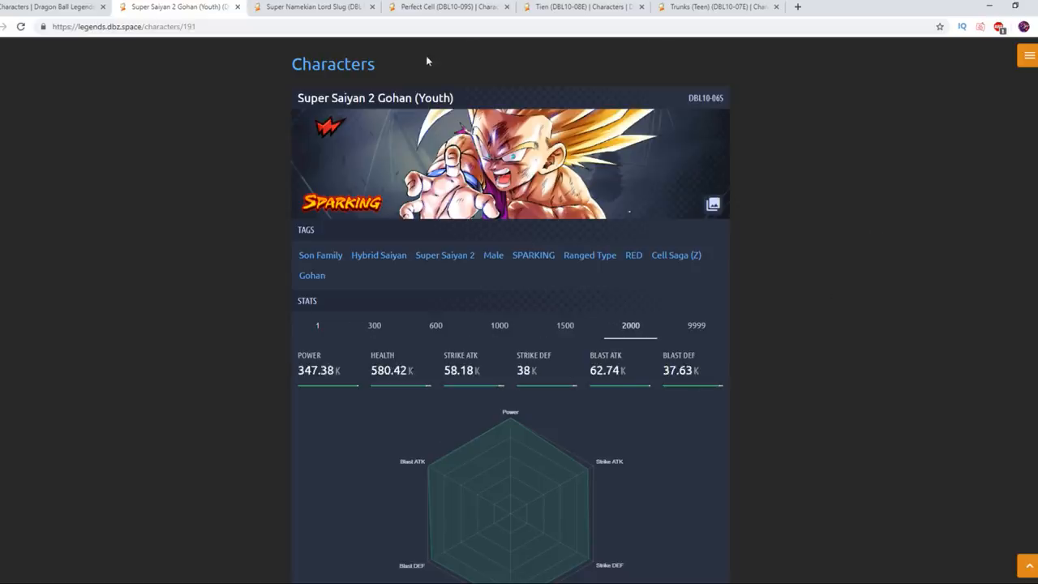
{"action": "scroll", "scroll_direction": "down", "scroll_amount": 3}
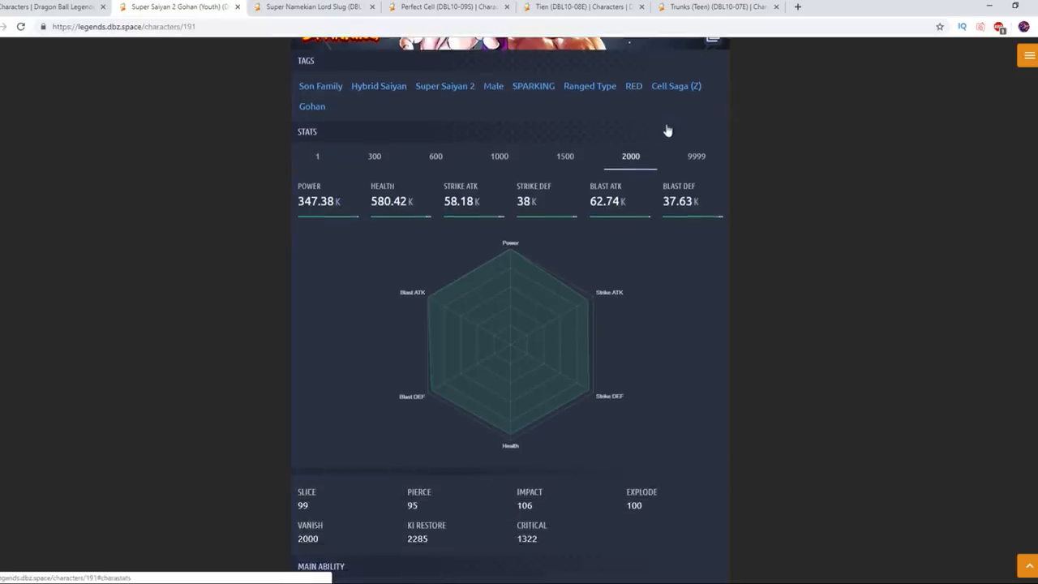
{"action": "mouse_move", "coordinate": [578, 343]}
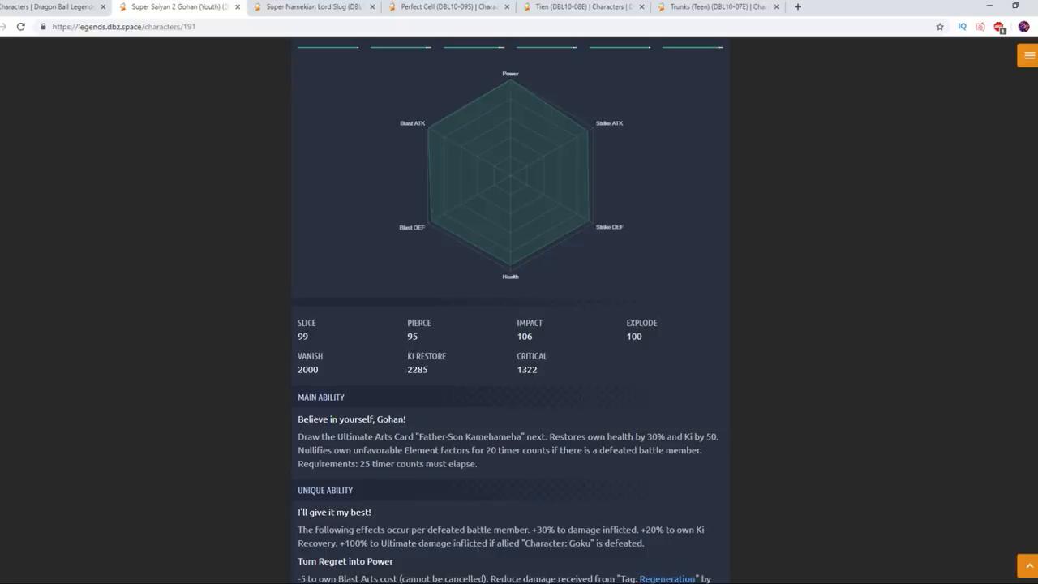
{"action": "scroll", "scroll_direction": "down", "scroll_amount": 3}
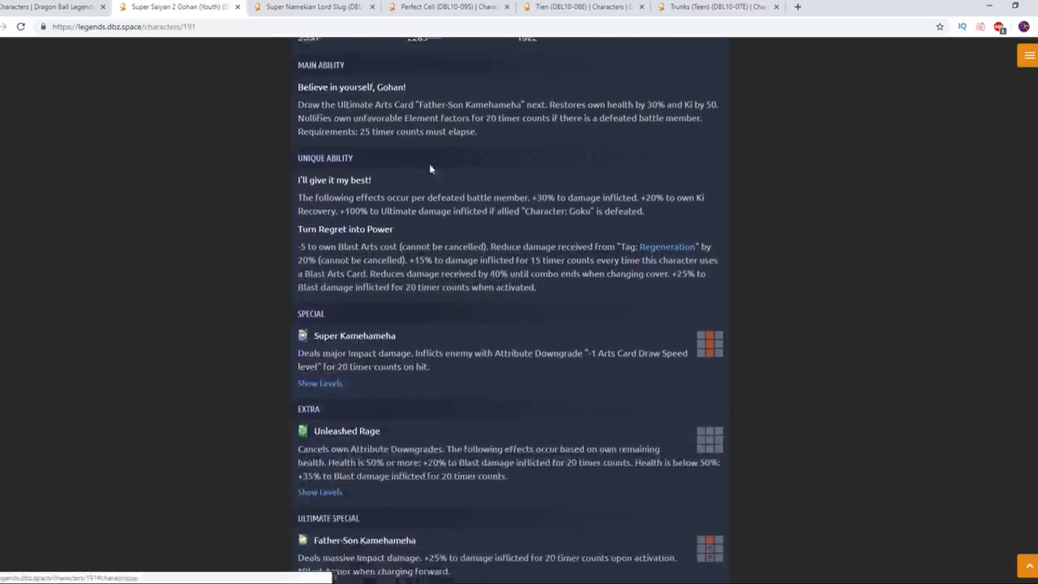
{"action": "scroll", "scroll_direction": "up", "scroll_amount": 3}
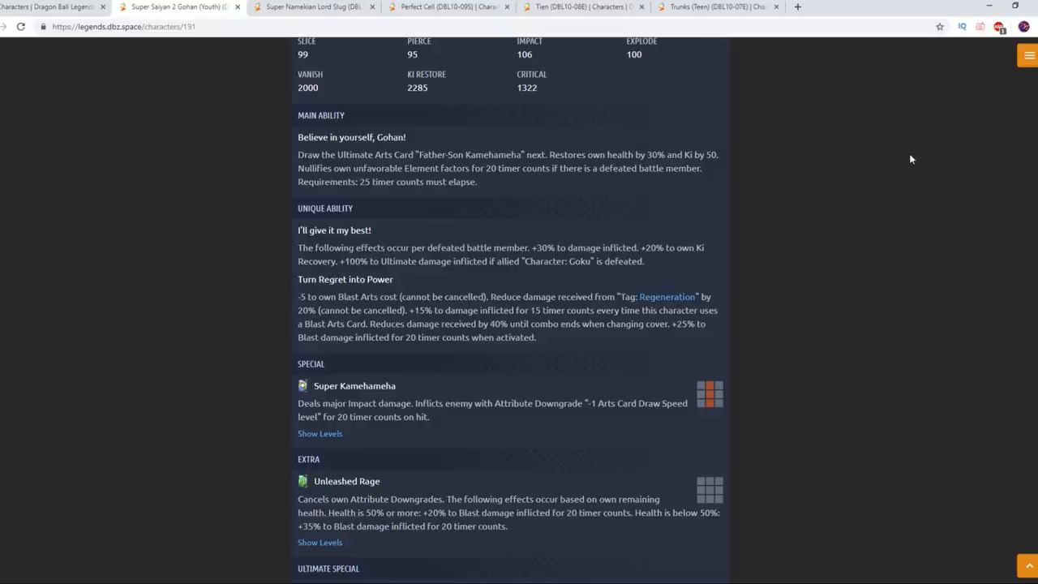
{"action": "mouse_move", "coordinate": [905, 184]}
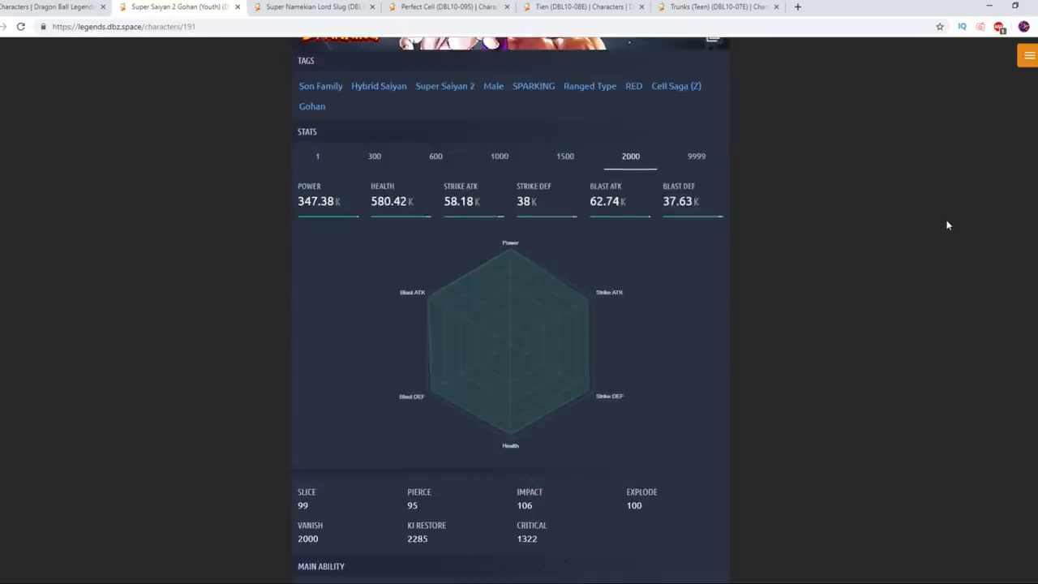
{"action": "scroll", "scroll_direction": "down", "scroll_amount": 3}
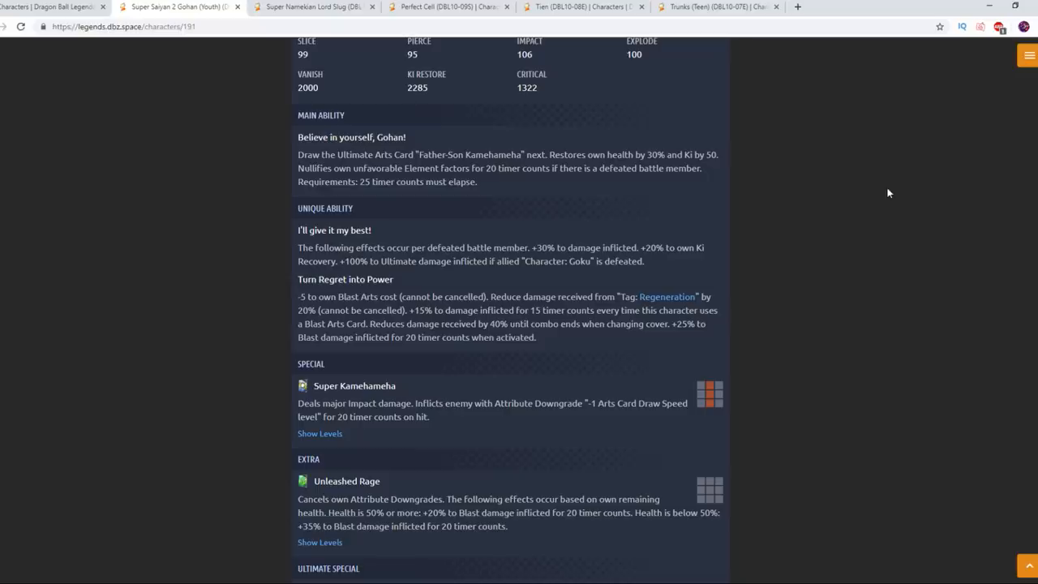
{"action": "mouse_move", "coordinate": [711, 194]}
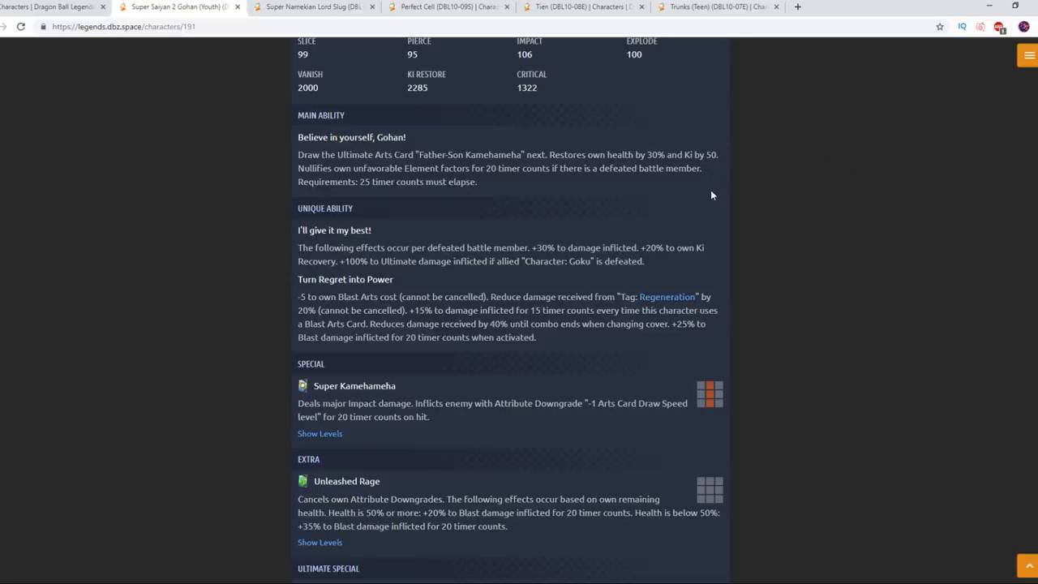
{"action": "mouse_move", "coordinate": [376, 167]}
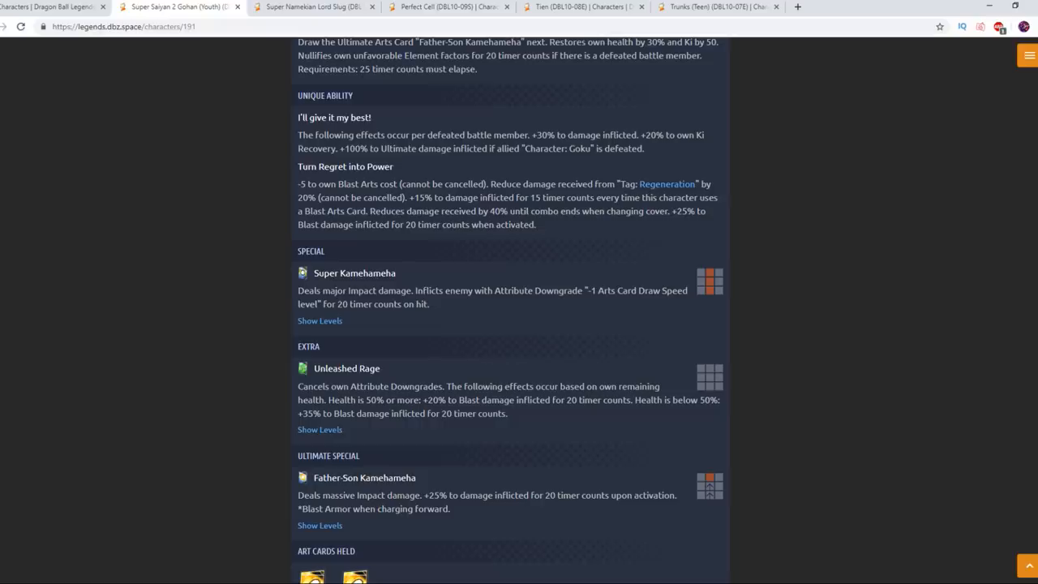
{"action": "scroll", "scroll_direction": "up", "scroll_amount": 3}
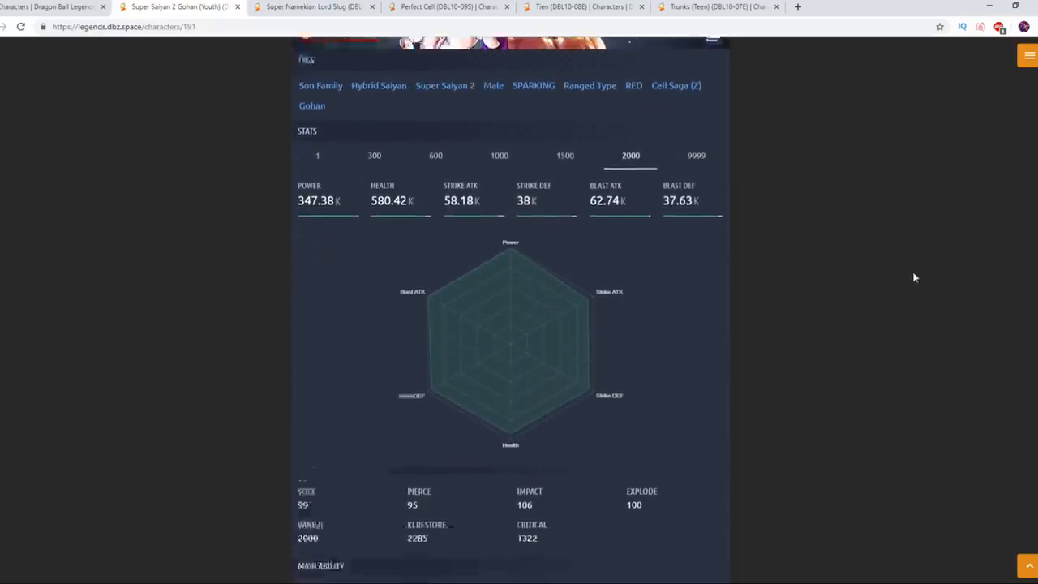
{"action": "scroll", "scroll_direction": "down", "scroll_amount": 3}
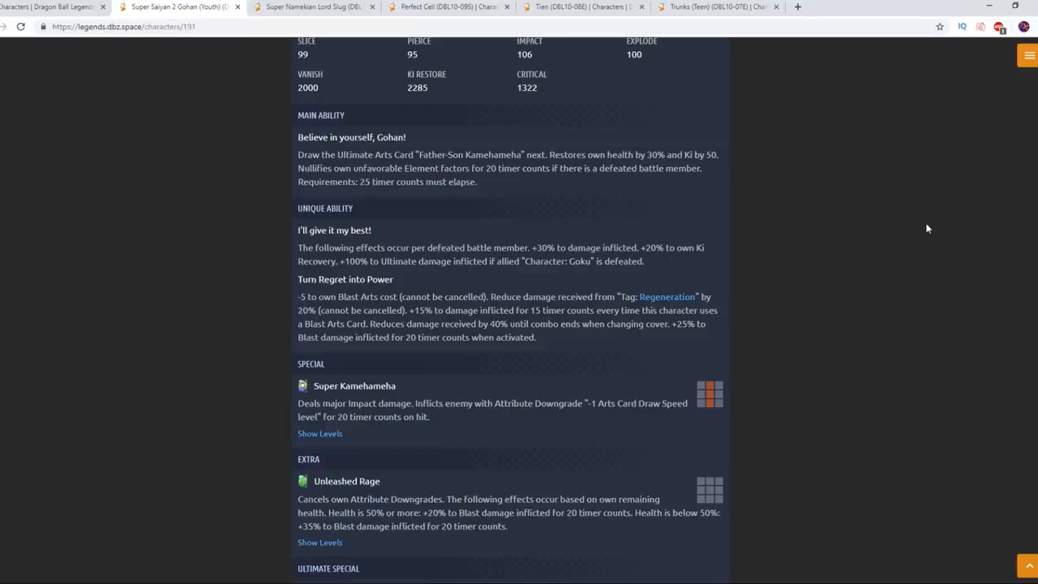
{"action": "mouse_move", "coordinate": [772, 175]}
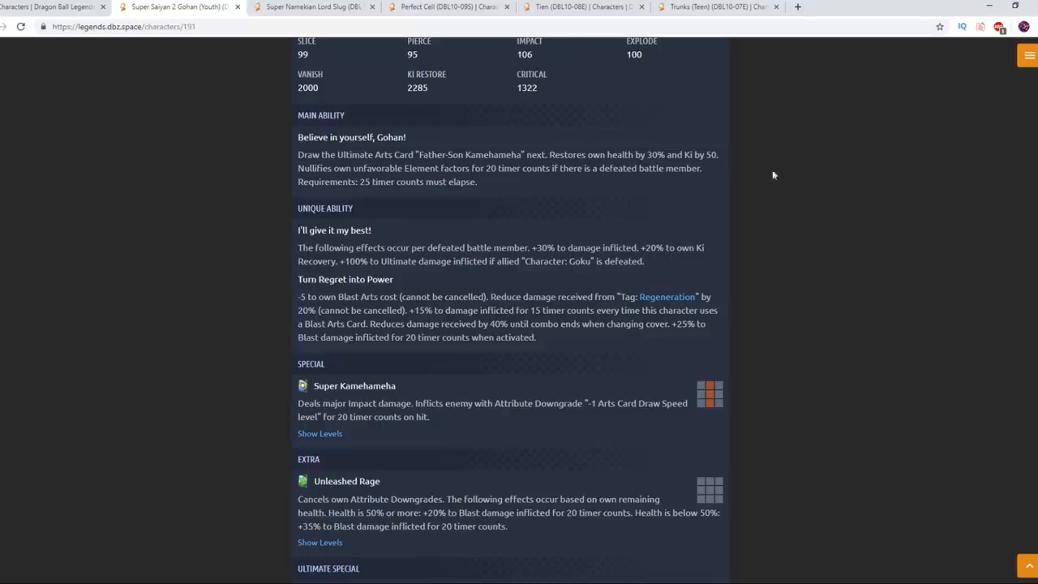
{"action": "scroll", "scroll_direction": "down", "scroll_amount": 3}
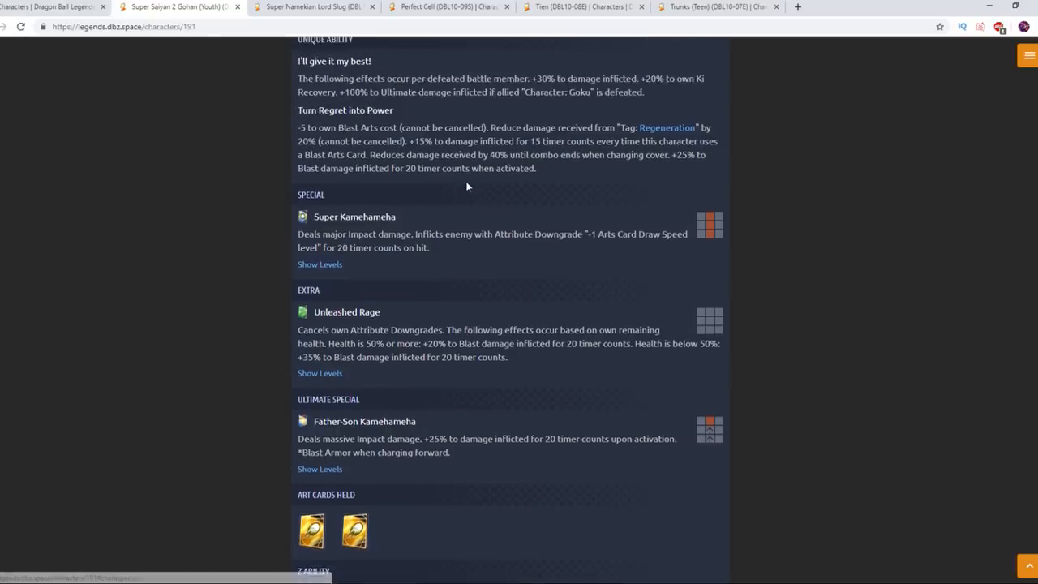
{"action": "scroll", "scroll_direction": "up", "scroll_amount": 3}
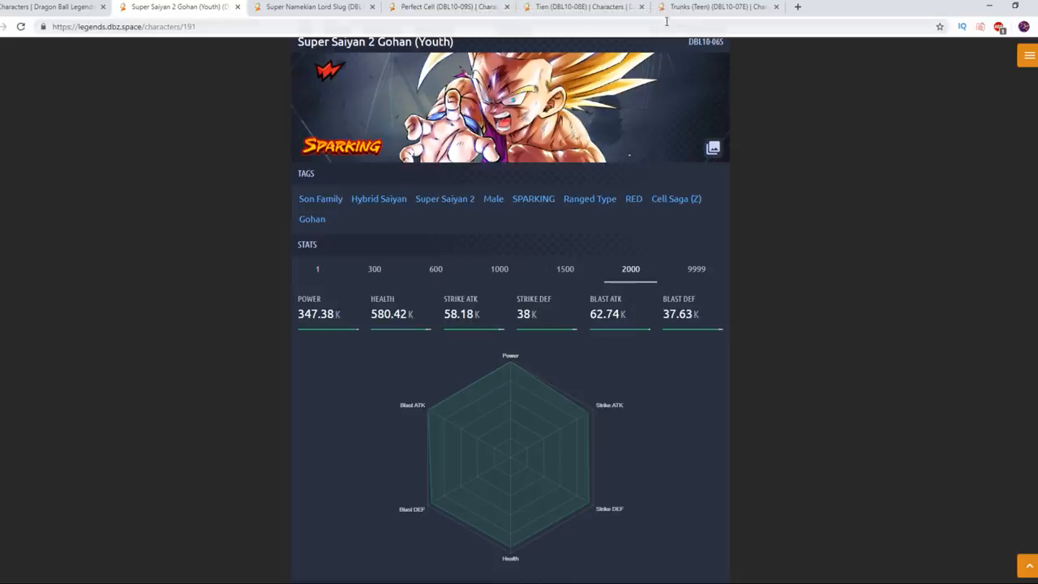
{"action": "mouse_move", "coordinate": [632, 198]}
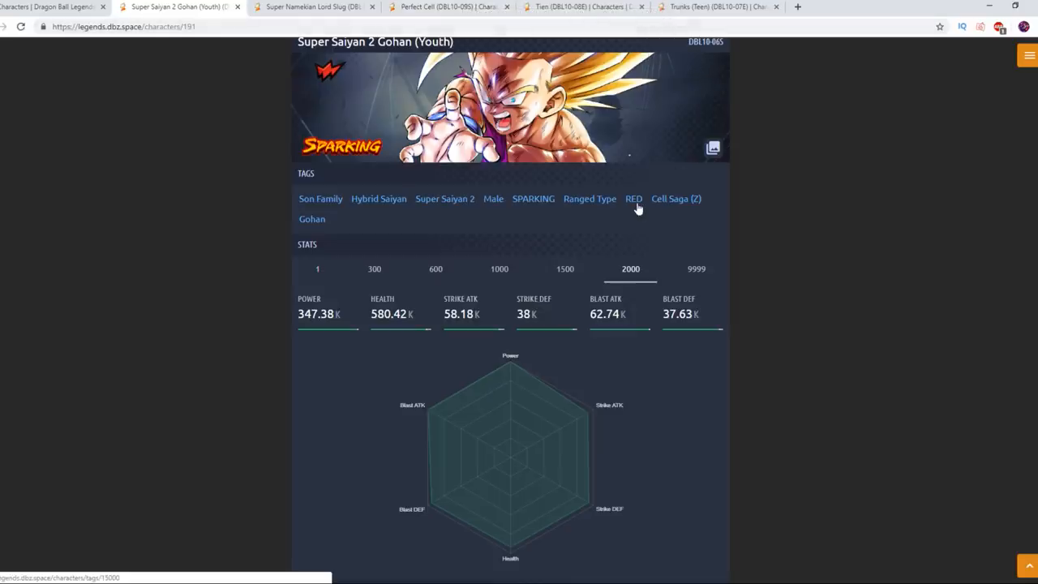
{"action": "mouse_move", "coordinate": [888, 277]}
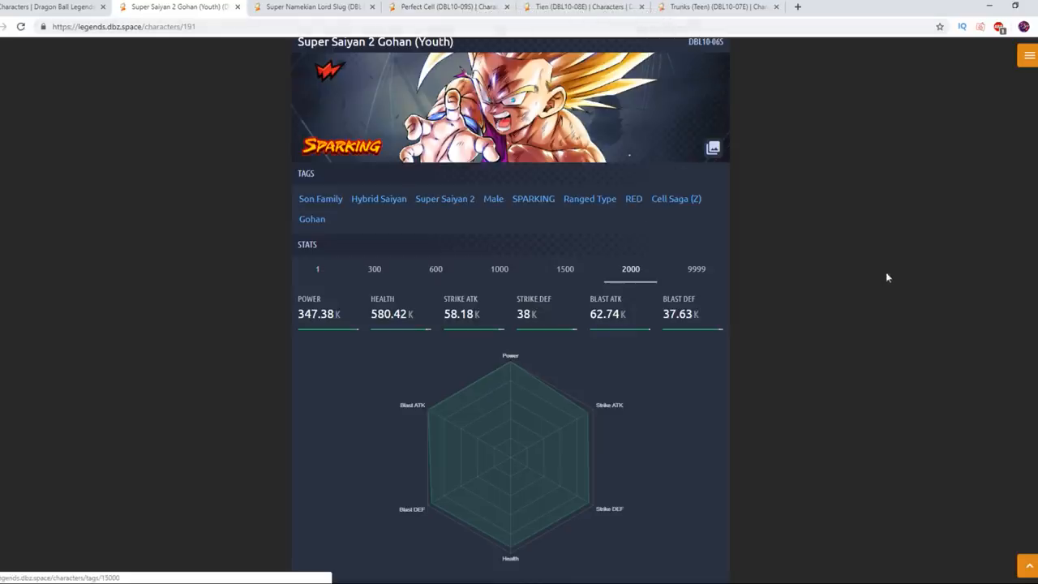
{"action": "scroll", "scroll_direction": "down", "scroll_amount": 3}
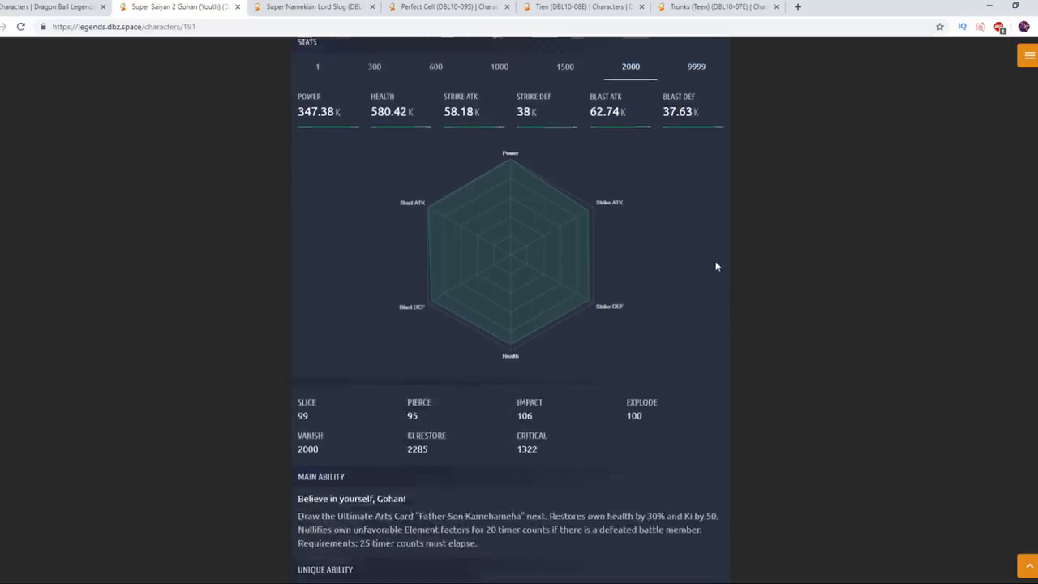
{"action": "scroll", "scroll_direction": "up", "scroll_amount": 3}
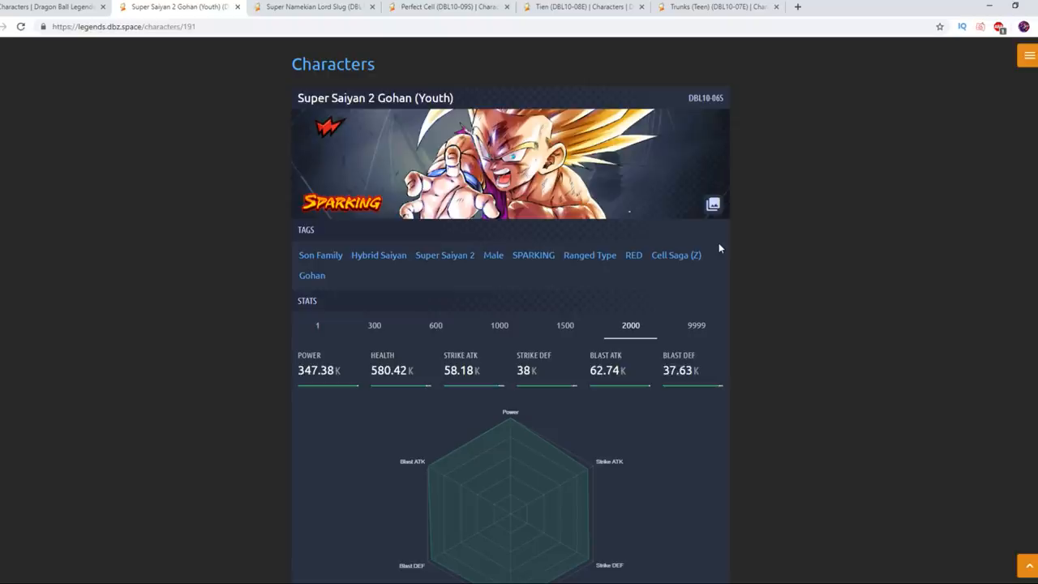
{"action": "scroll", "scroll_direction": "down", "scroll_amount": 3}
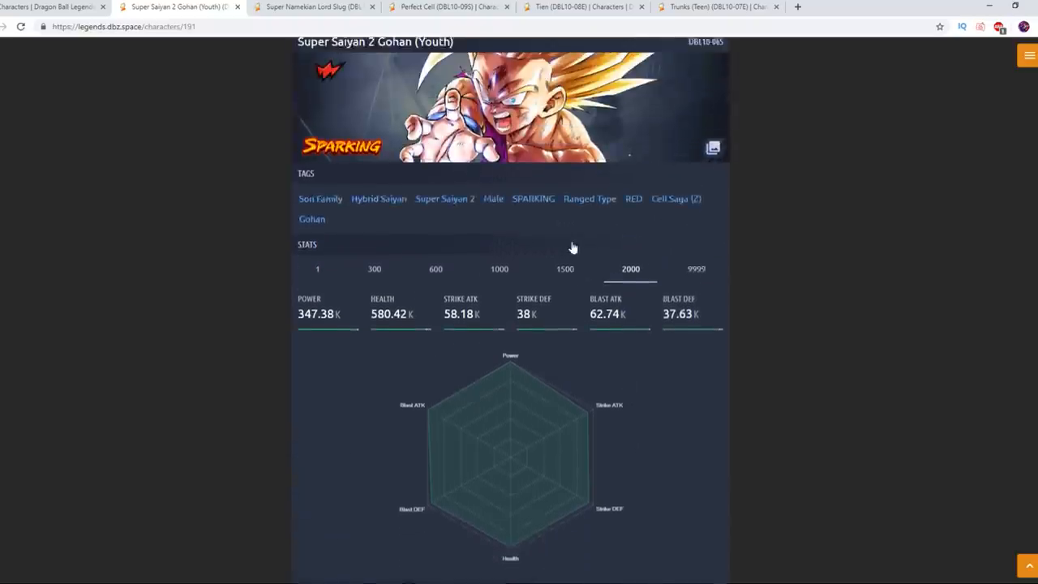
{"action": "scroll", "scroll_direction": "down", "scroll_amount": 3}
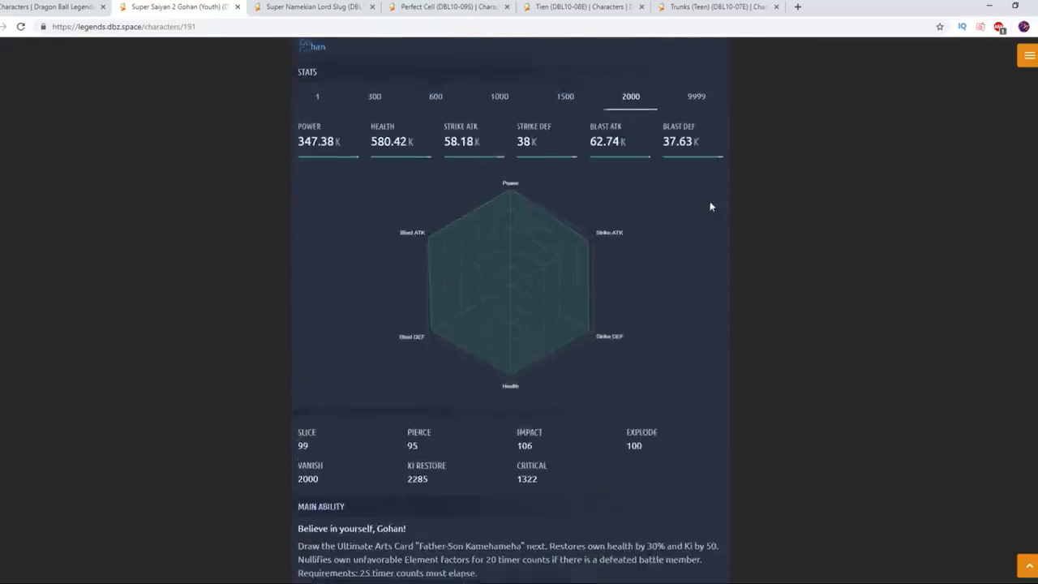
{"action": "scroll", "scroll_direction": "down", "scroll_amount": 3}
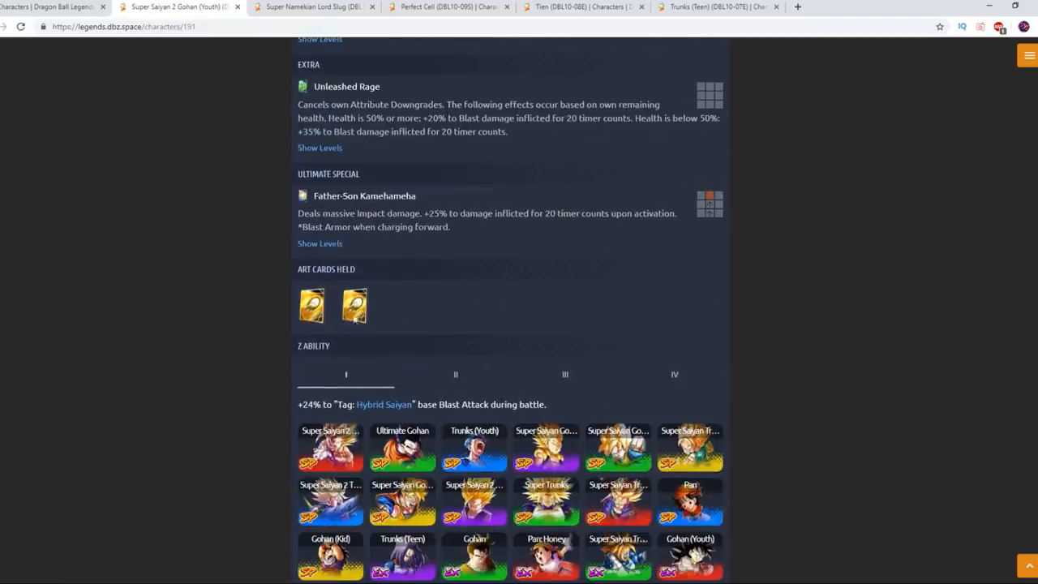
{"action": "scroll", "scroll_direction": "up", "scroll_amount": 3}
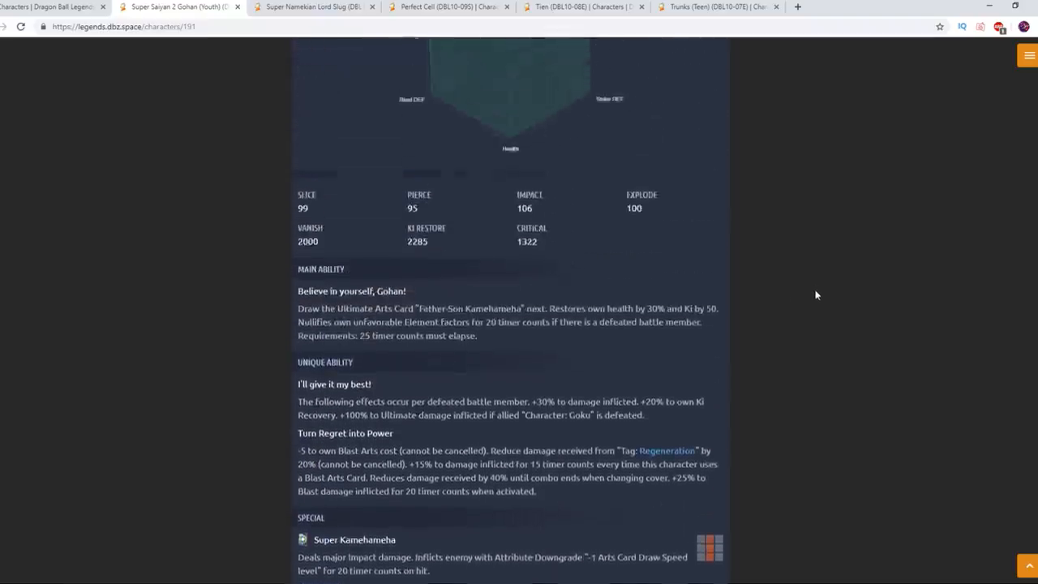
{"action": "scroll", "scroll_direction": "down", "scroll_amount": 3}
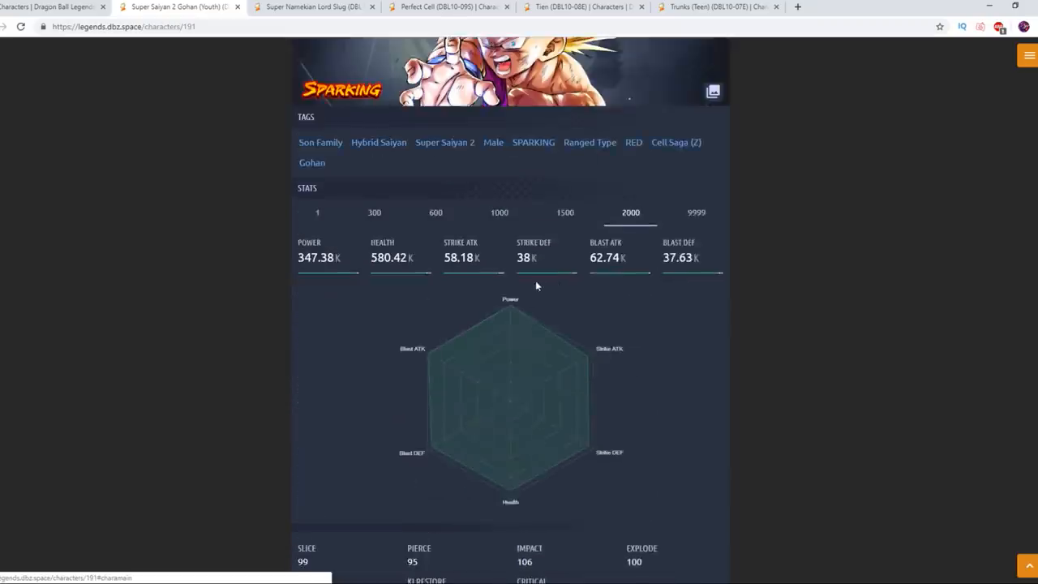
{"action": "scroll", "scroll_direction": "down", "scroll_amount": 3}
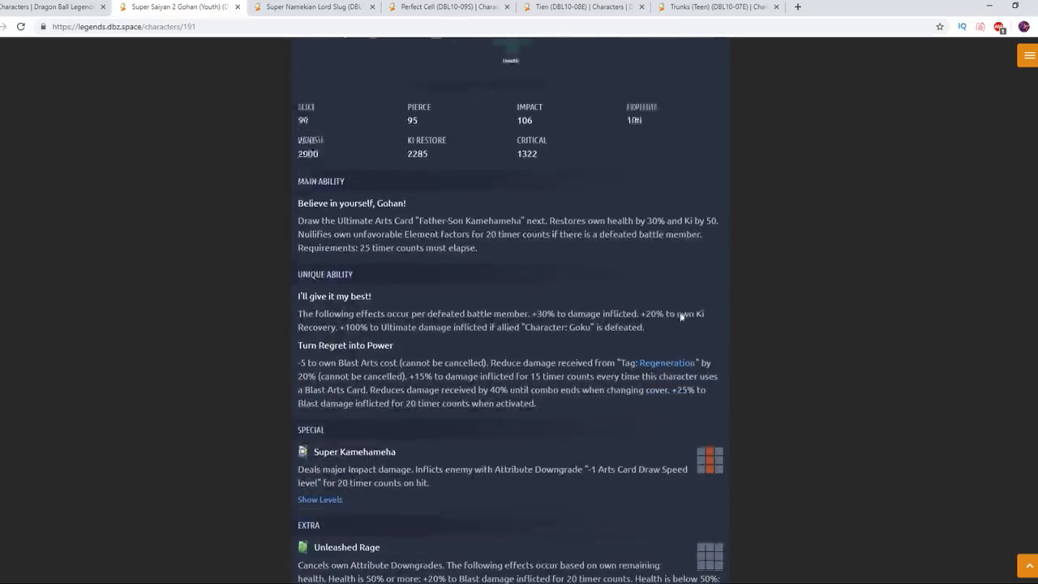
{"action": "scroll", "scroll_direction": "down", "scroll_amount": 3}
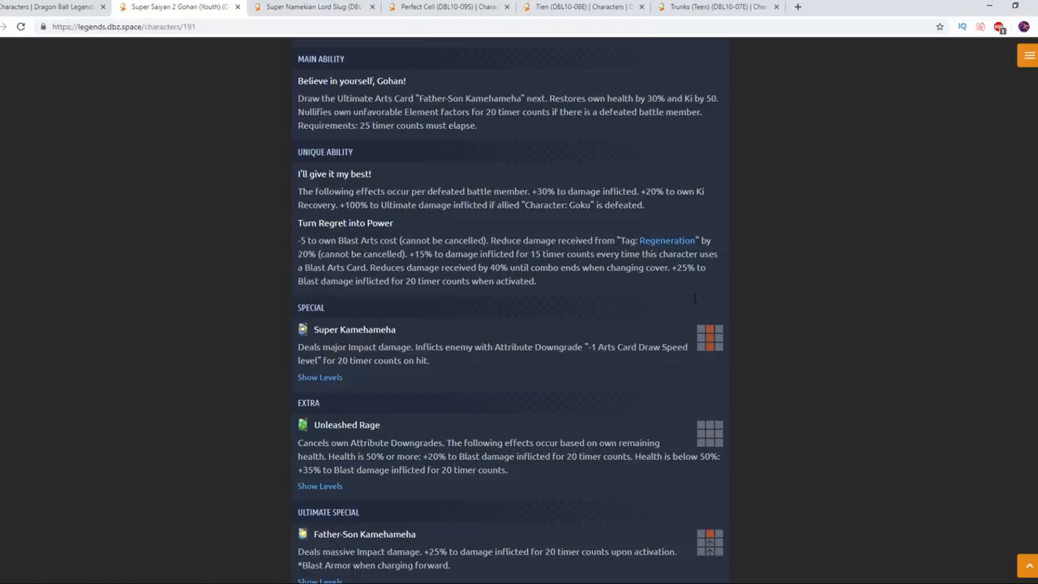
{"action": "scroll", "scroll_direction": "down", "scroll_amount": 3}
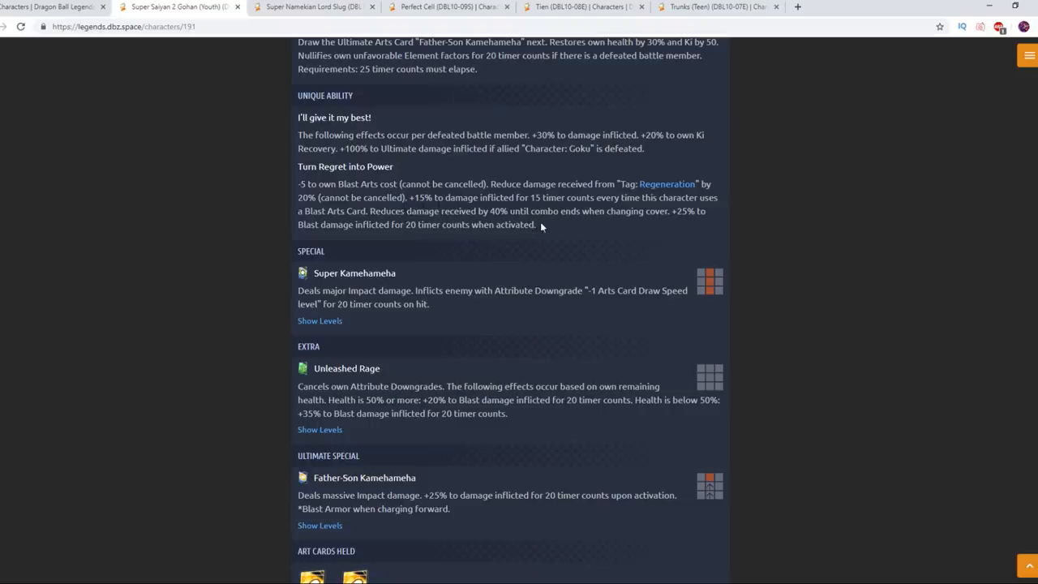
{"action": "scroll", "scroll_direction": "down", "scroll_amount": 3}
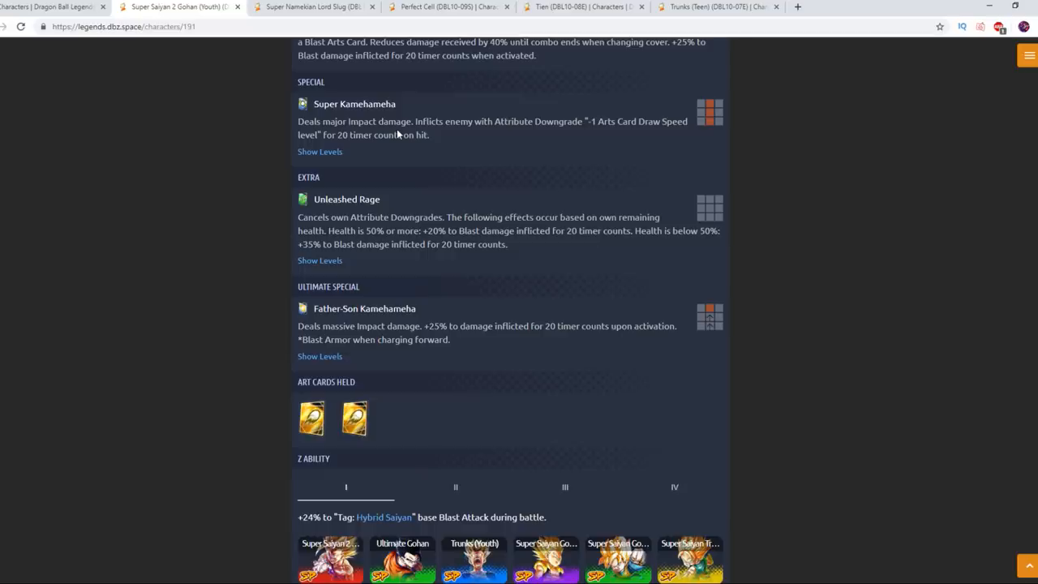
Expand the Unleashed Rage level table and highlight parts of its description, including 'Health is below'.
{"action": "scroll", "scroll_direction": "down", "scroll_amount": 3}
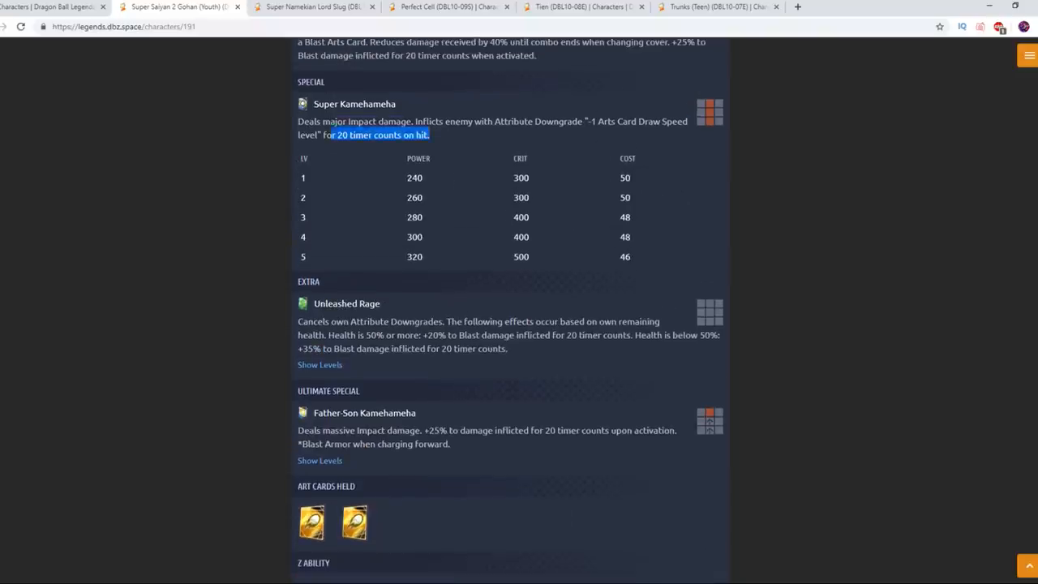
{"action": "scroll", "scroll_direction": "down", "scroll_amount": 3}
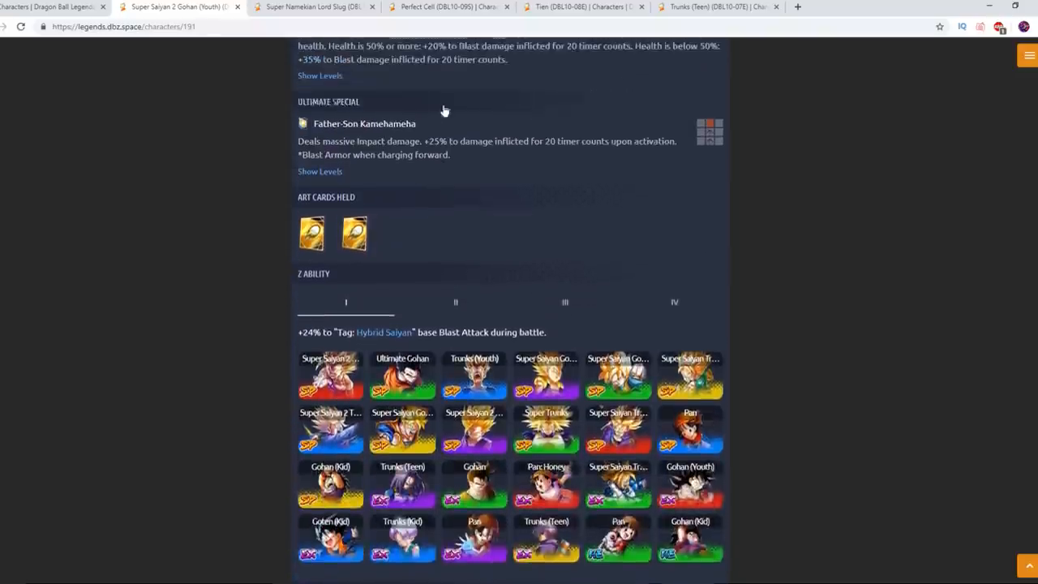
{"action": "scroll", "scroll_direction": "down", "scroll_amount": 3}
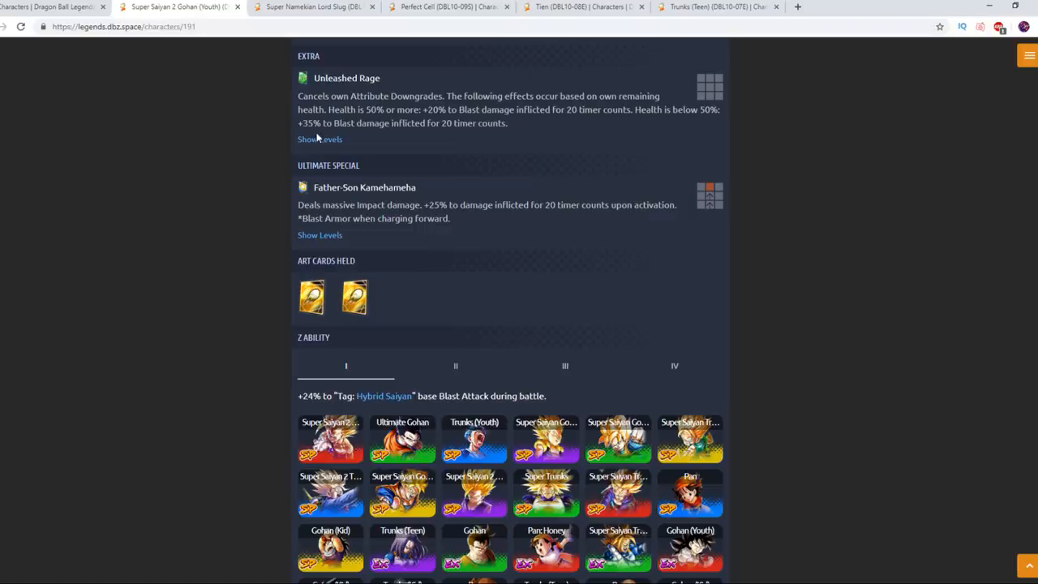
{"action": "left_click", "coordinate": [320, 139]}
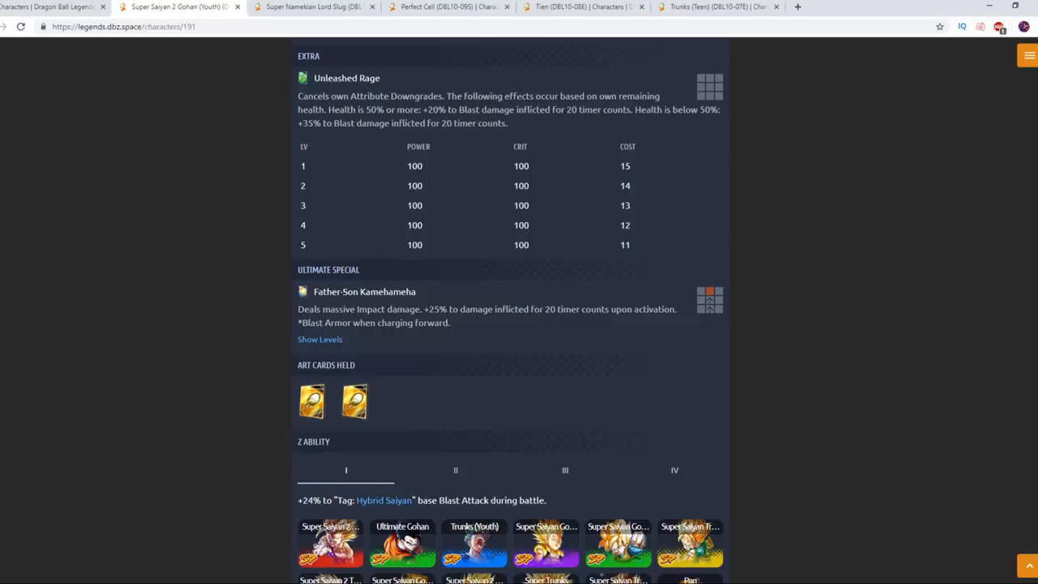
{"action": "mouse_move", "coordinate": [435, 103]}
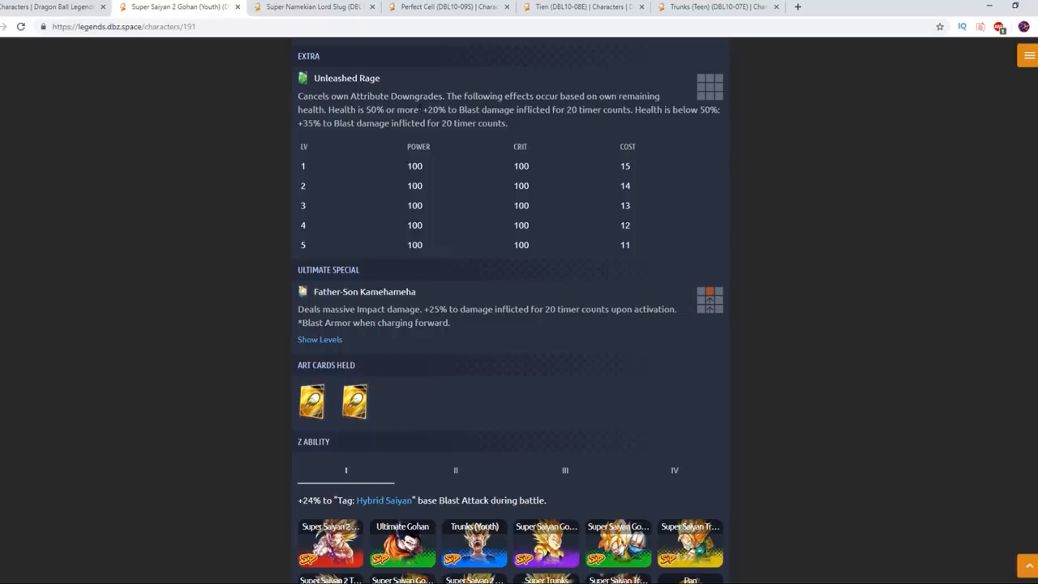
{"action": "left_click_drag", "start_coordinate": [548, 110], "coordinate": [614, 110]}
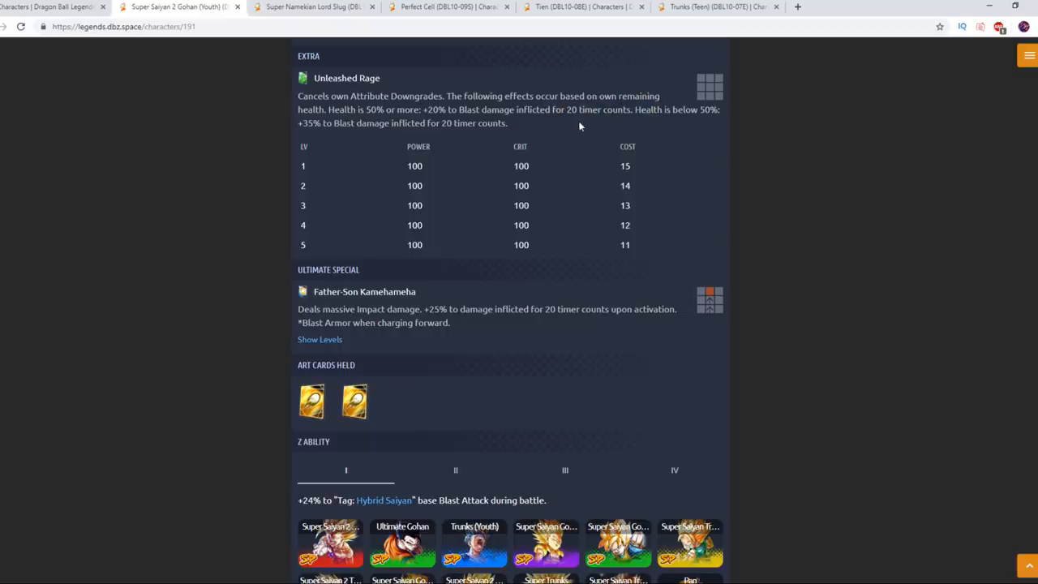
{"action": "left_click_drag", "start_coordinate": [635, 110], "coordinate": [698, 110]}
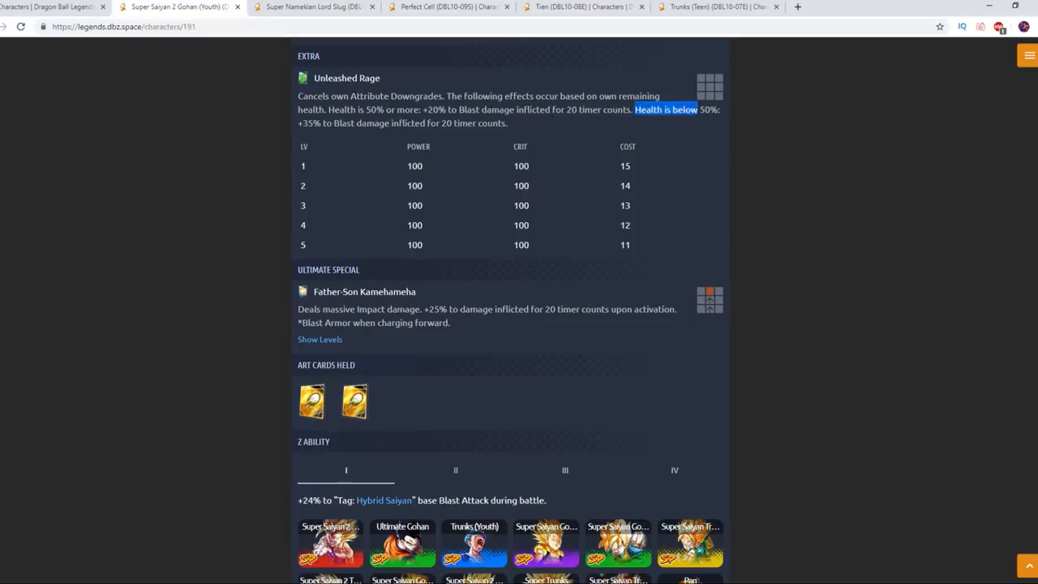
{"action": "scroll", "scroll_direction": "down", "scroll_amount": 3}
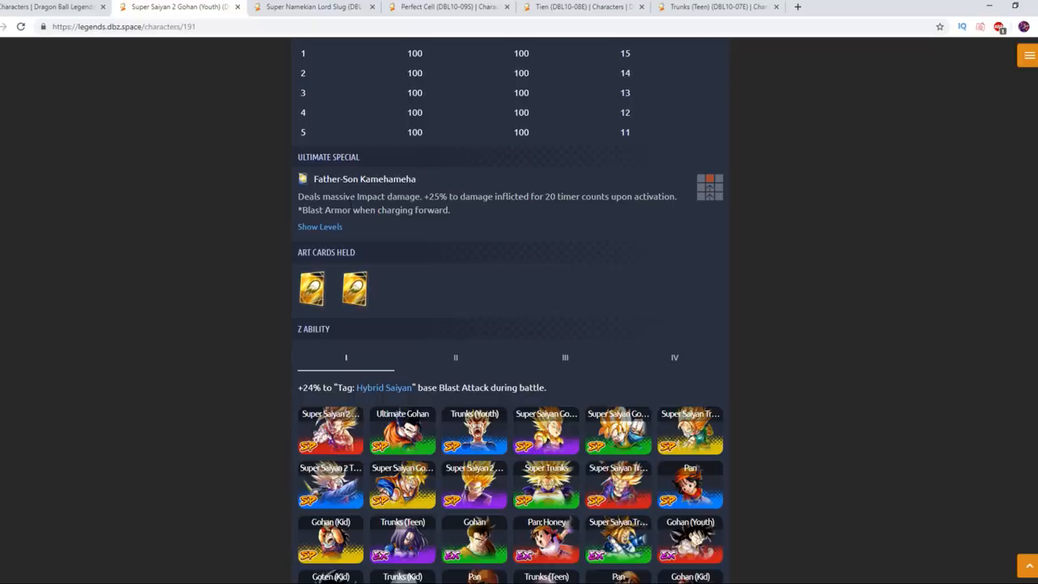
Expand the Father-Son Kamehameha level table and continue down to the Z Ability boost panels.
{"action": "left_click", "coordinate": [320, 227]}
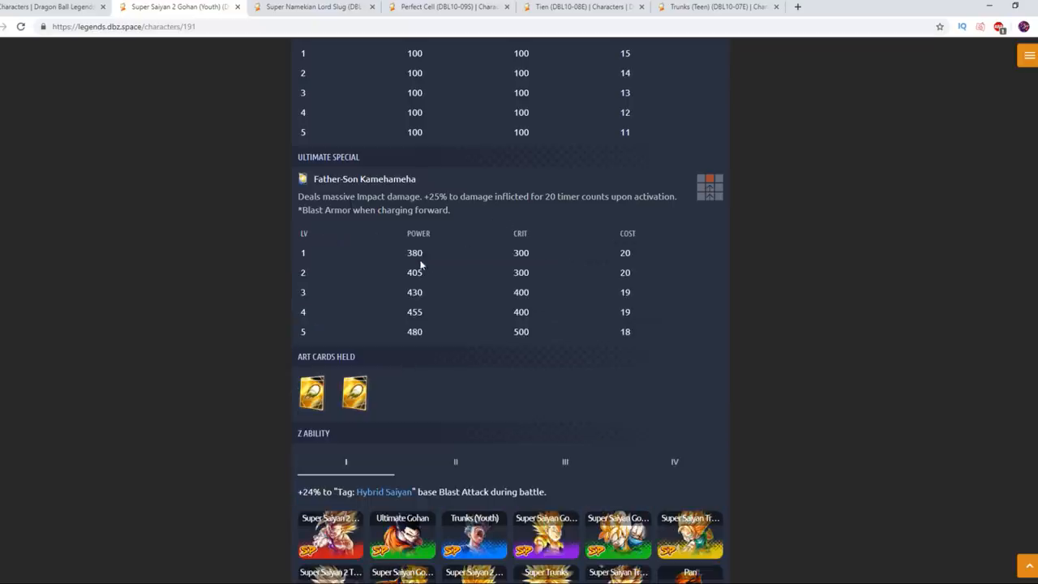
{"action": "mouse_move", "coordinate": [399, 258]}
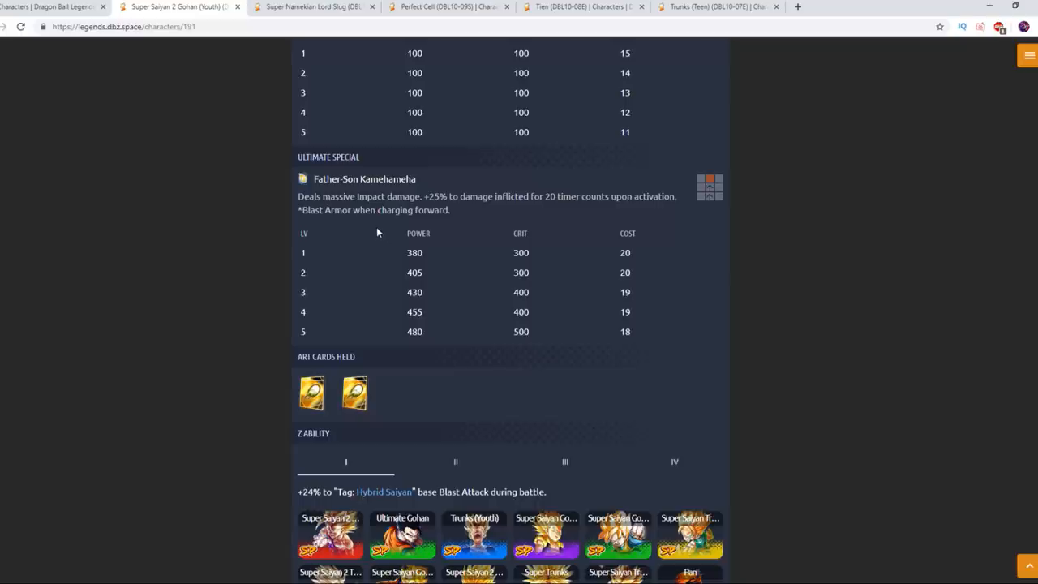
{"action": "mouse_move", "coordinate": [577, 246]}
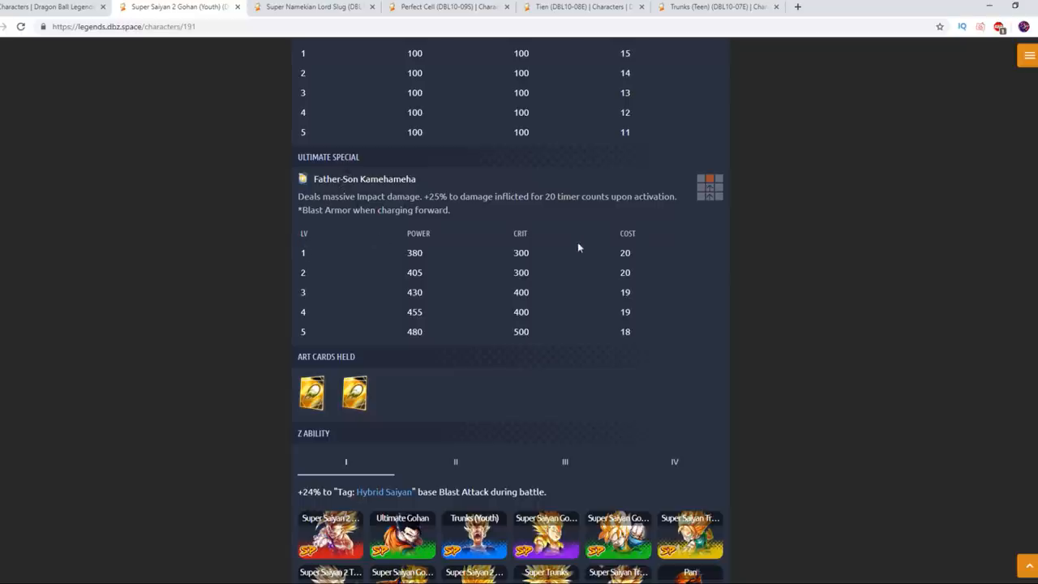
{"action": "scroll", "scroll_direction": "down", "scroll_amount": 3}
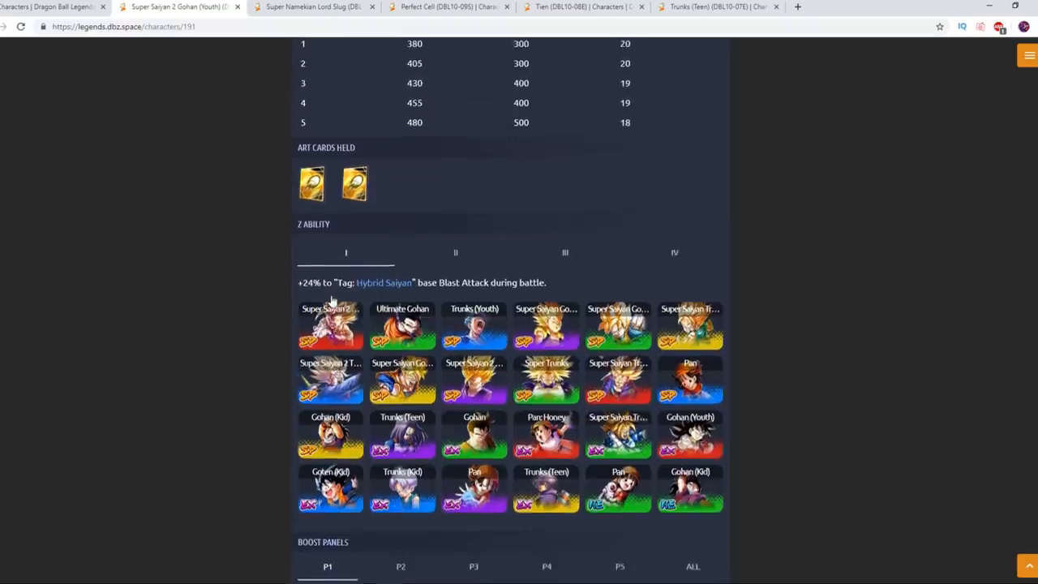
{"action": "scroll", "scroll_direction": "up", "scroll_amount": 3}
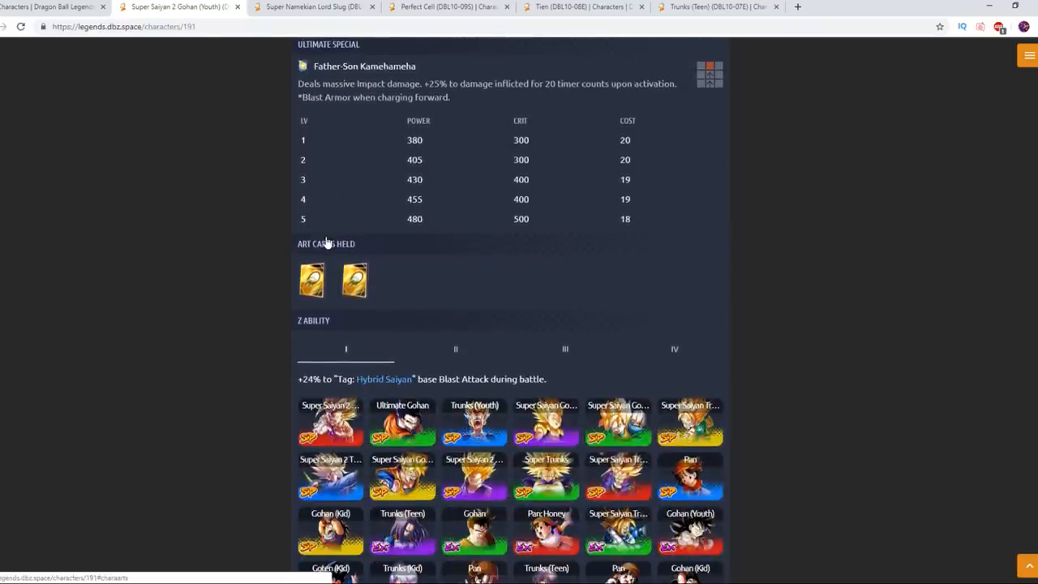
{"action": "mouse_move", "coordinate": [590, 151]}
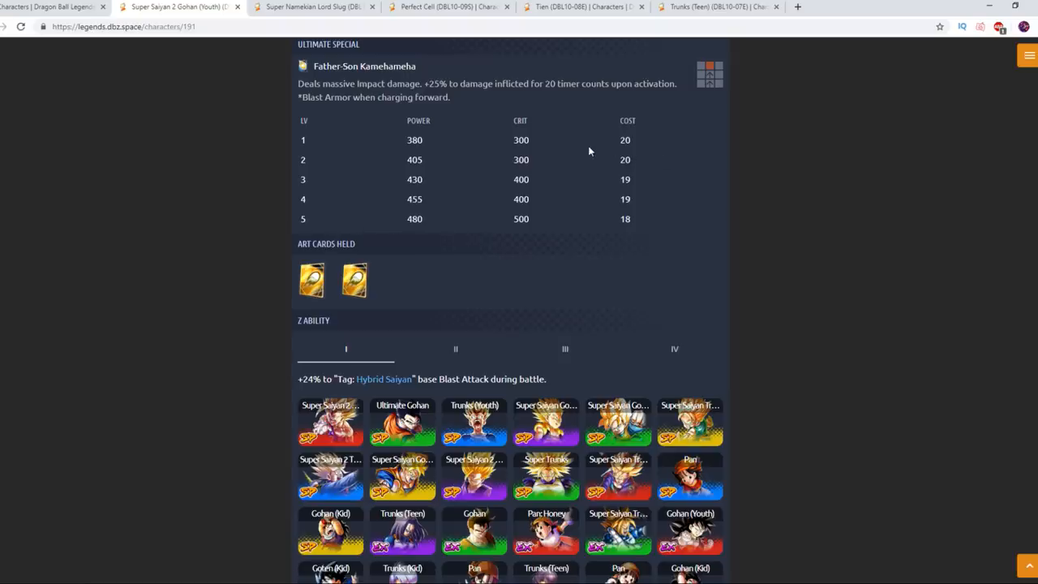
{"action": "scroll", "scroll_direction": "down", "scroll_amount": 3}
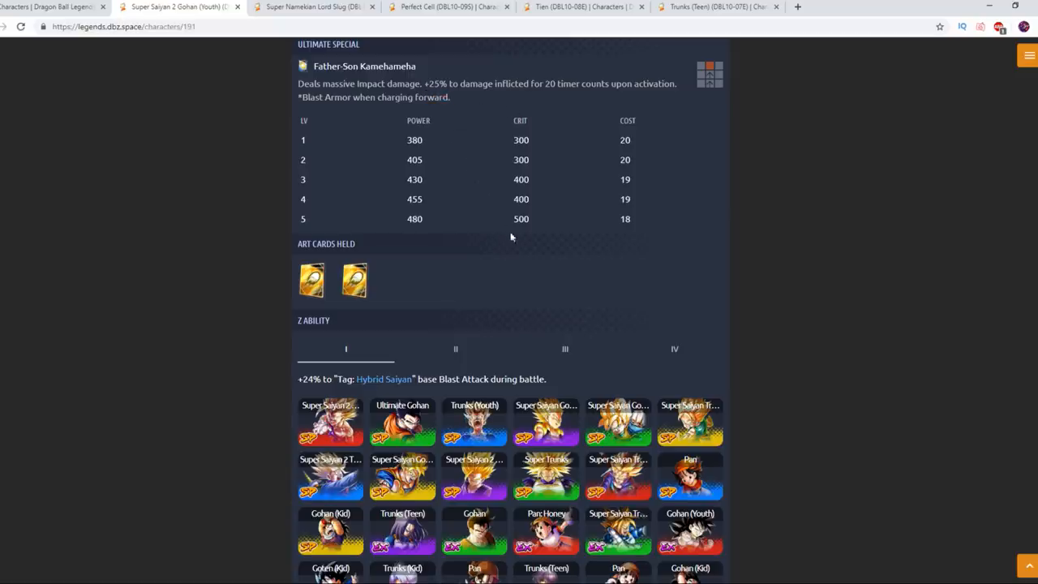
{"action": "left_click_drag", "start_coordinate": [298, 84], "coordinate": [450, 97]}
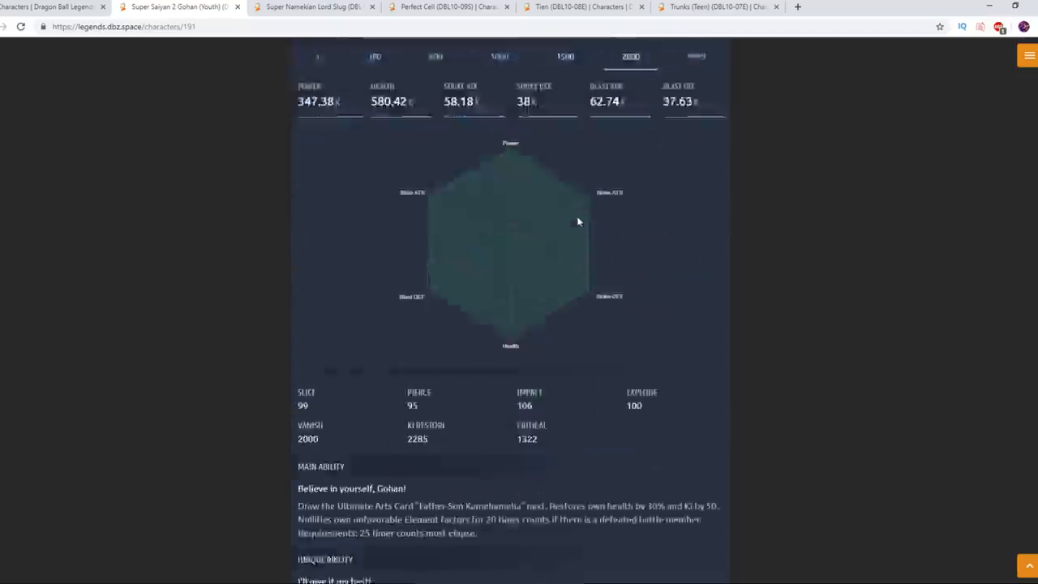
{"action": "scroll", "scroll_direction": "down", "scroll_amount": 3}
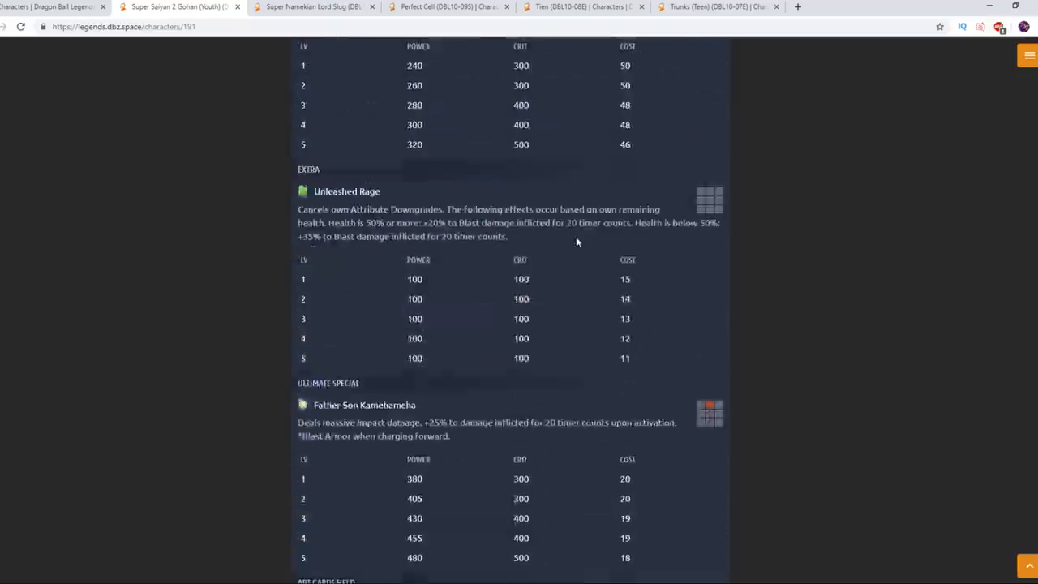
{"action": "scroll", "scroll_direction": "down", "scroll_amount": 3}
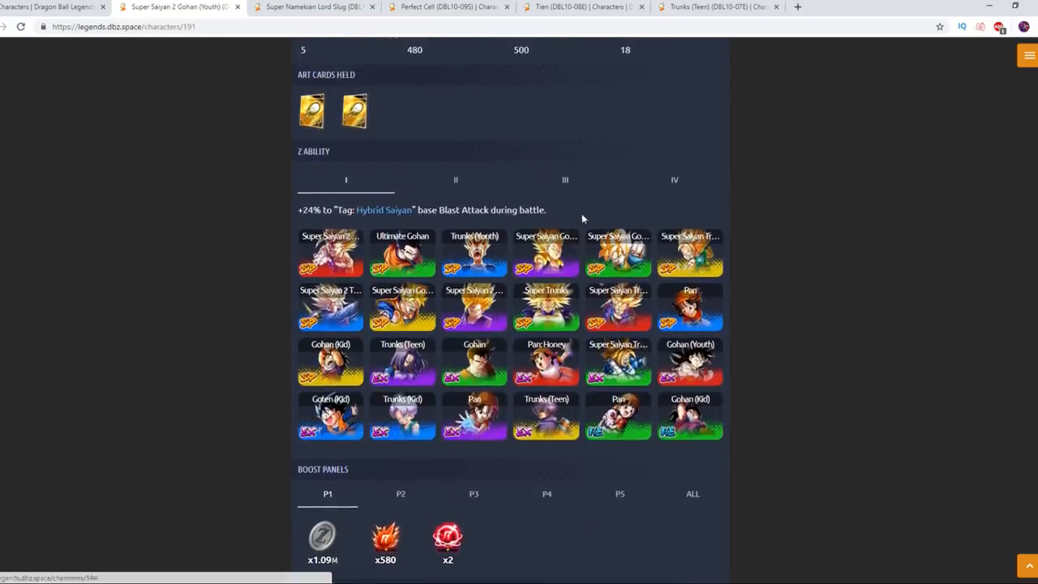
{"action": "mouse_move", "coordinate": [533, 194]}
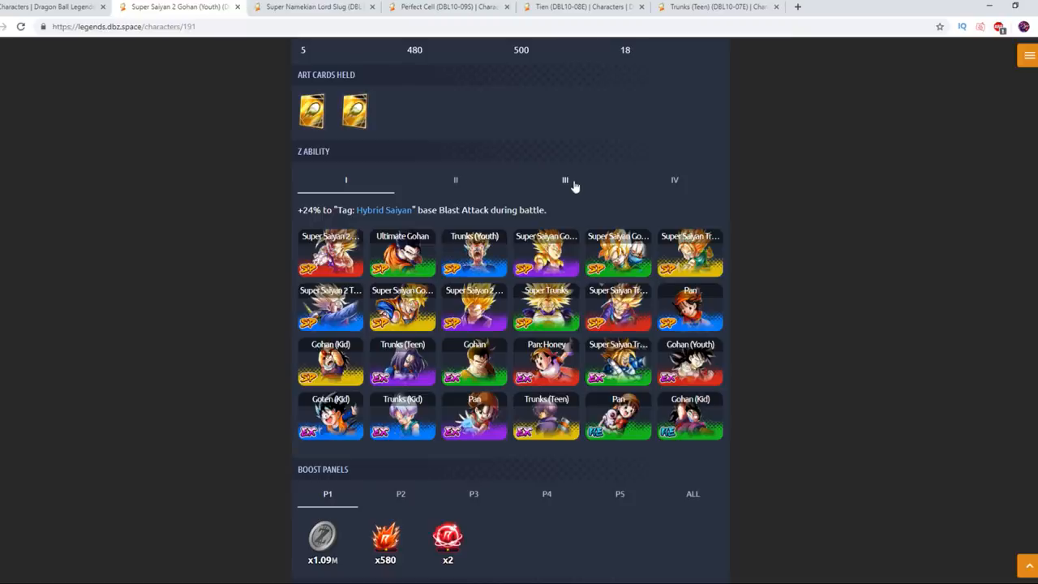
View Gohan's Z Ability bonus at tiers III, II and I in turn.
{"action": "left_click", "coordinate": [564, 179]}
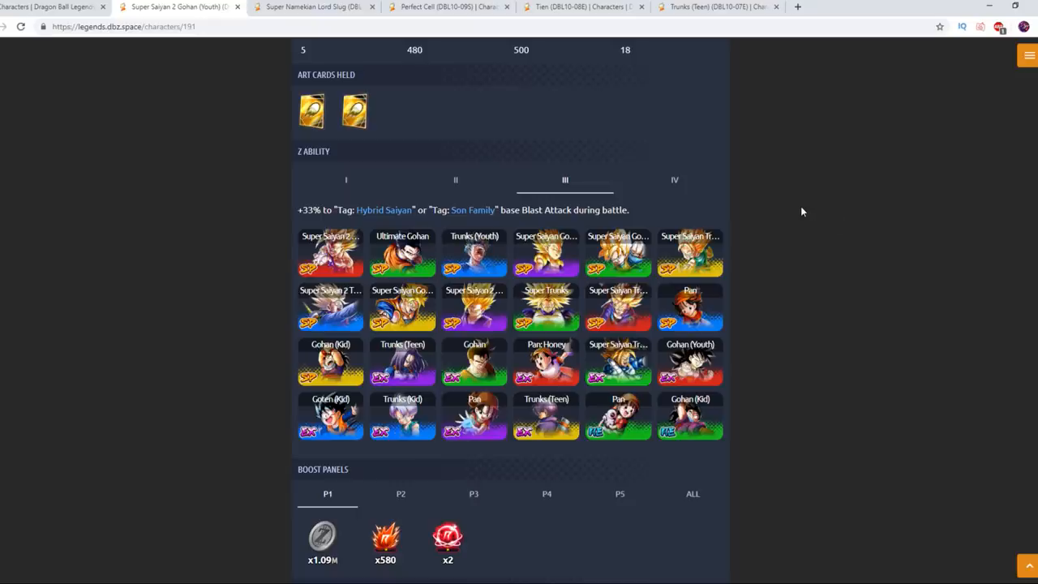
{"action": "mouse_move", "coordinate": [762, 140]}
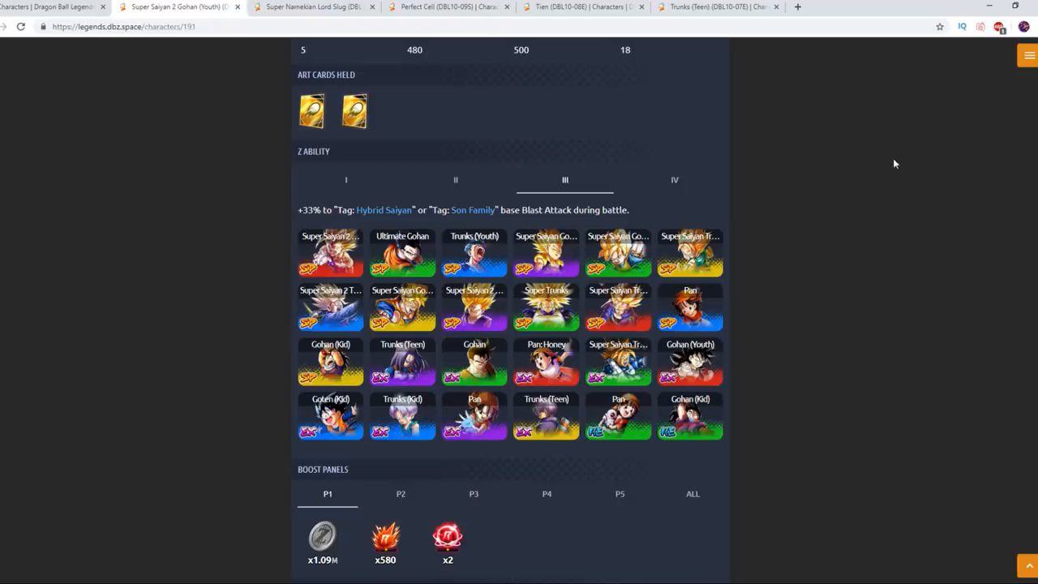
{"action": "mouse_move", "coordinate": [880, 279]}
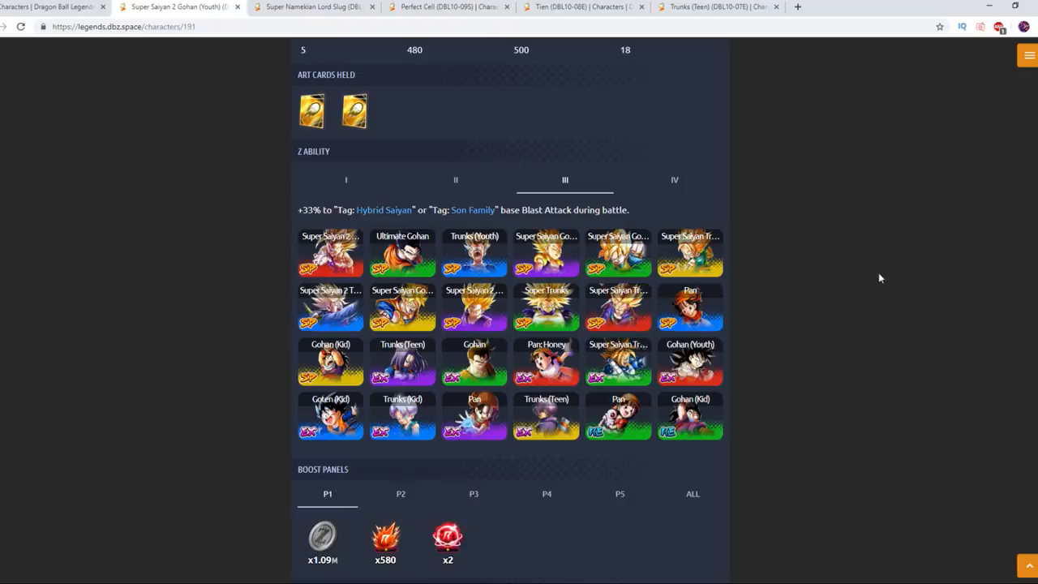
{"action": "mouse_move", "coordinate": [804, 243]}
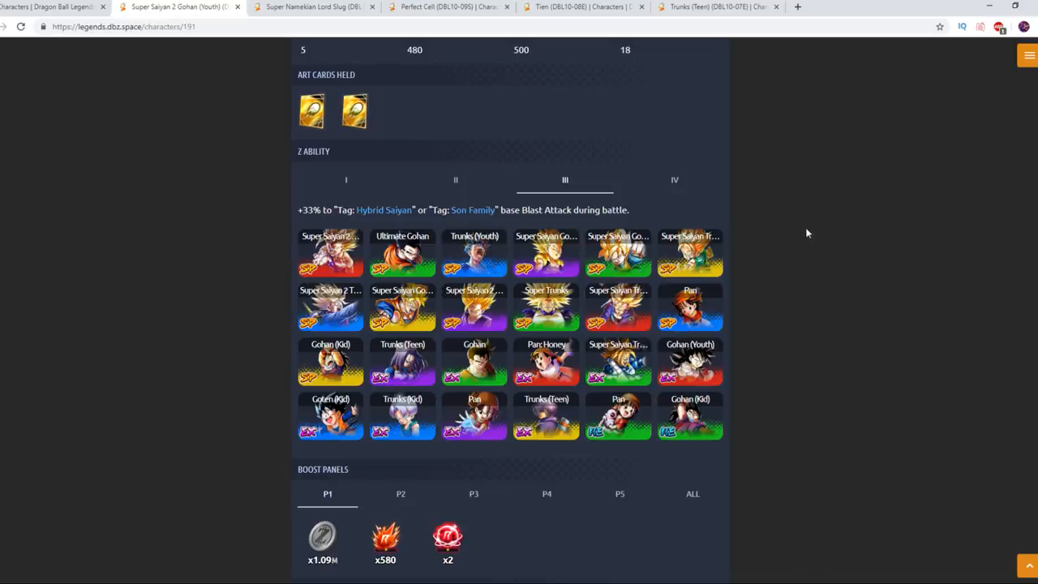
{"action": "scroll", "scroll_direction": "down", "scroll_amount": 3}
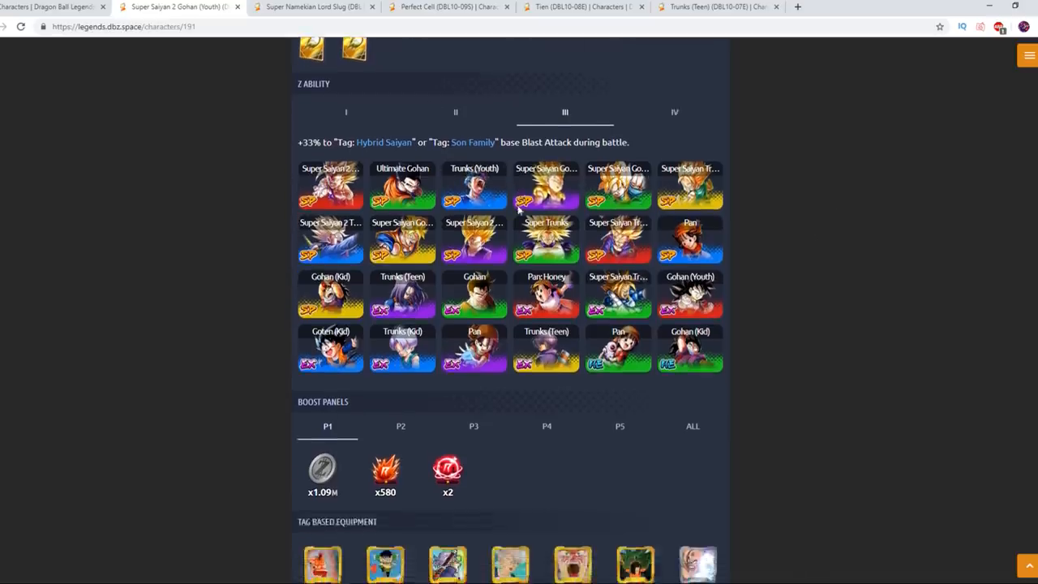
{"action": "scroll", "scroll_direction": "down", "scroll_amount": 3}
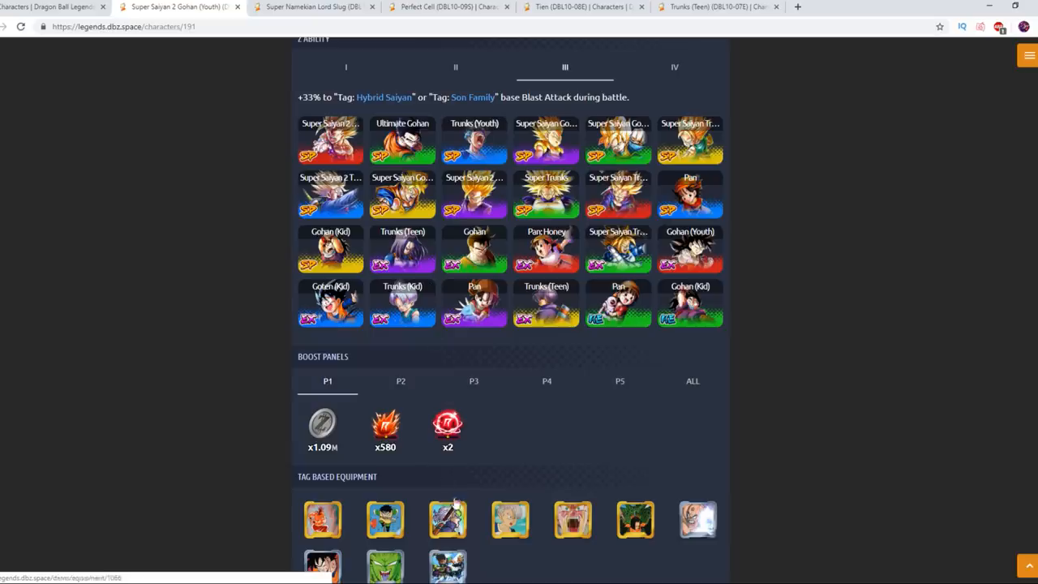
{"action": "mouse_move", "coordinate": [817, 181]}
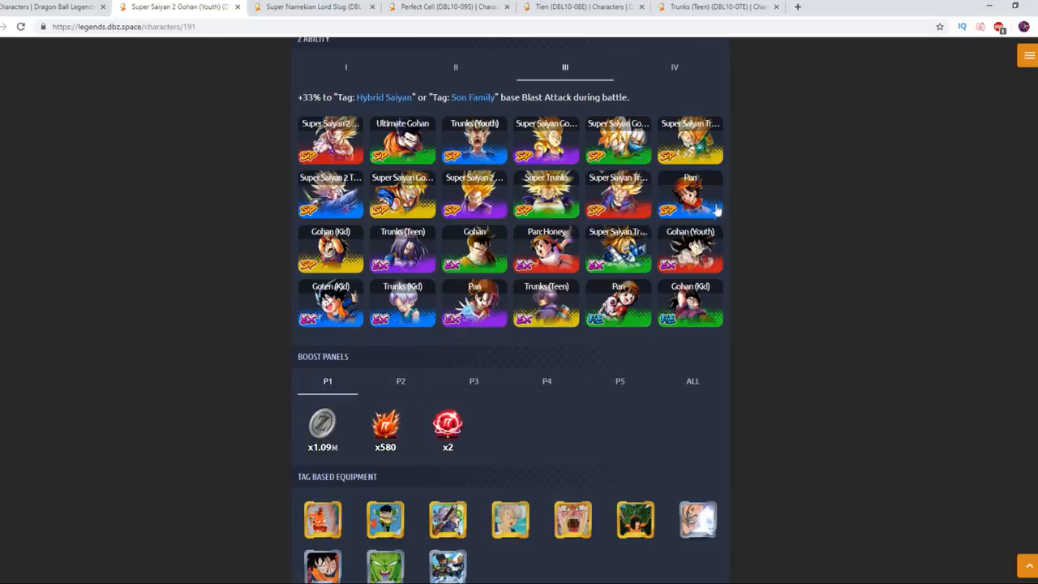
{"action": "left_click", "coordinate": [454, 66]}
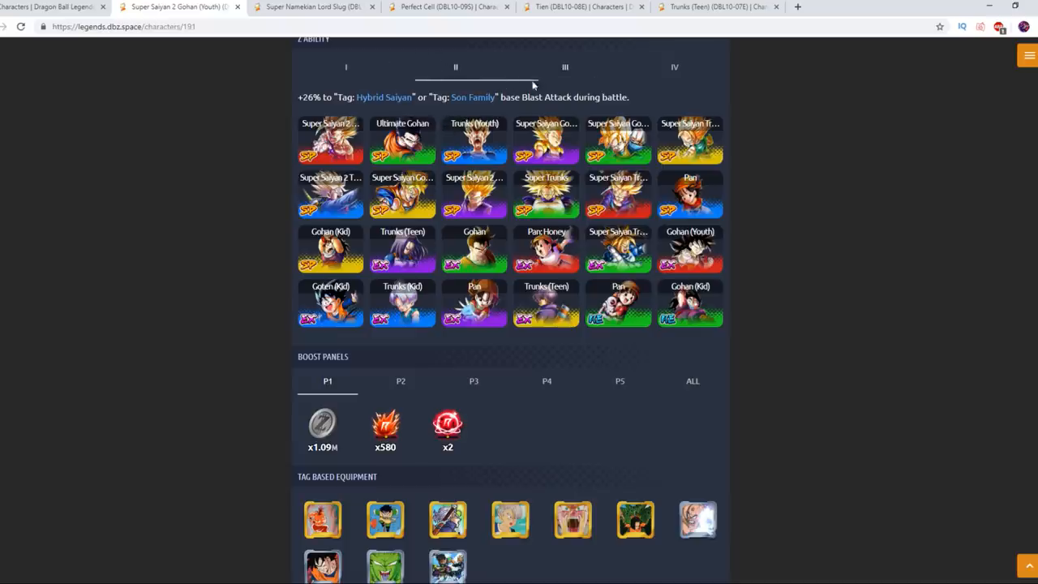
{"action": "left_click", "coordinate": [346, 68]}
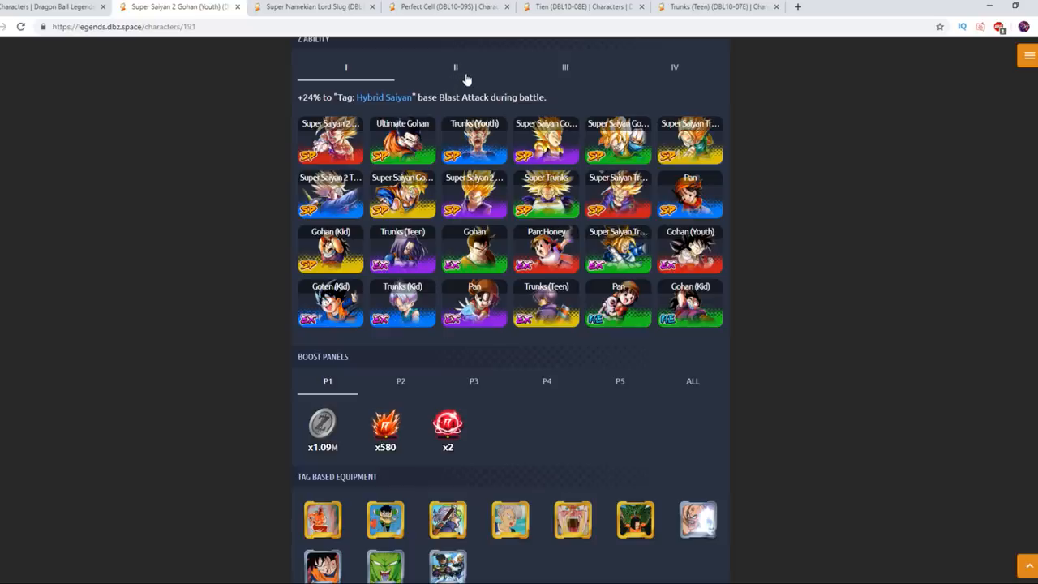
Return to the +26% tier II bonus, select its description, and go back to the page top.
{"action": "left_click", "coordinate": [454, 69]}
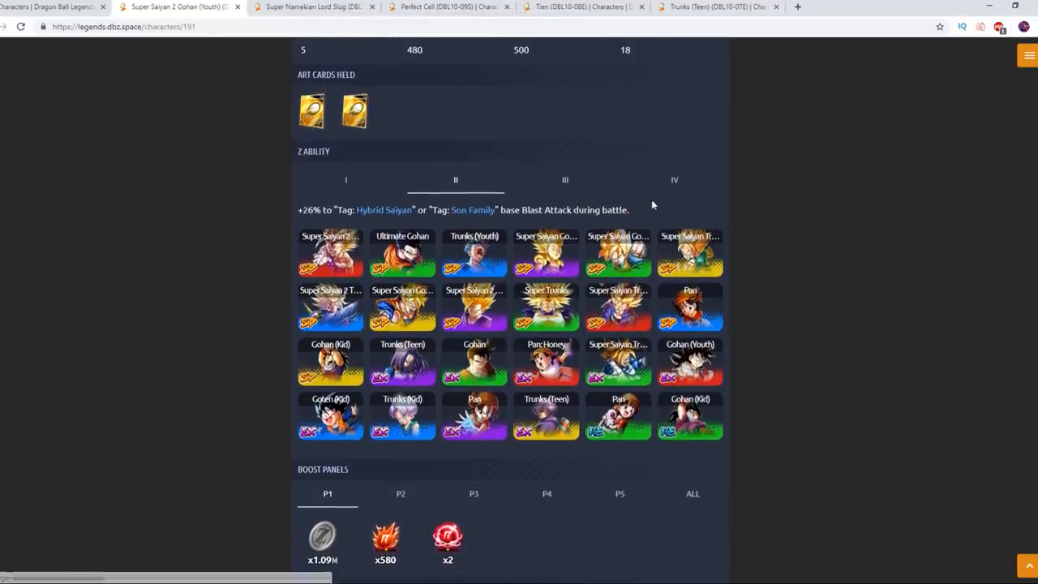
{"action": "triple_click", "coordinate": [462, 209]}
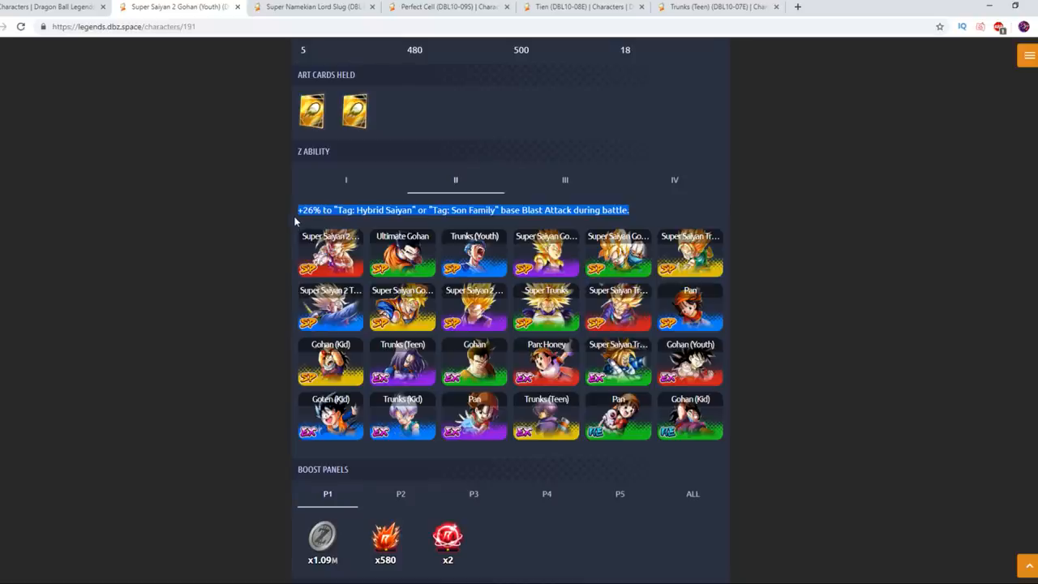
{"action": "scroll", "scroll_direction": "up", "scroll_amount": 3}
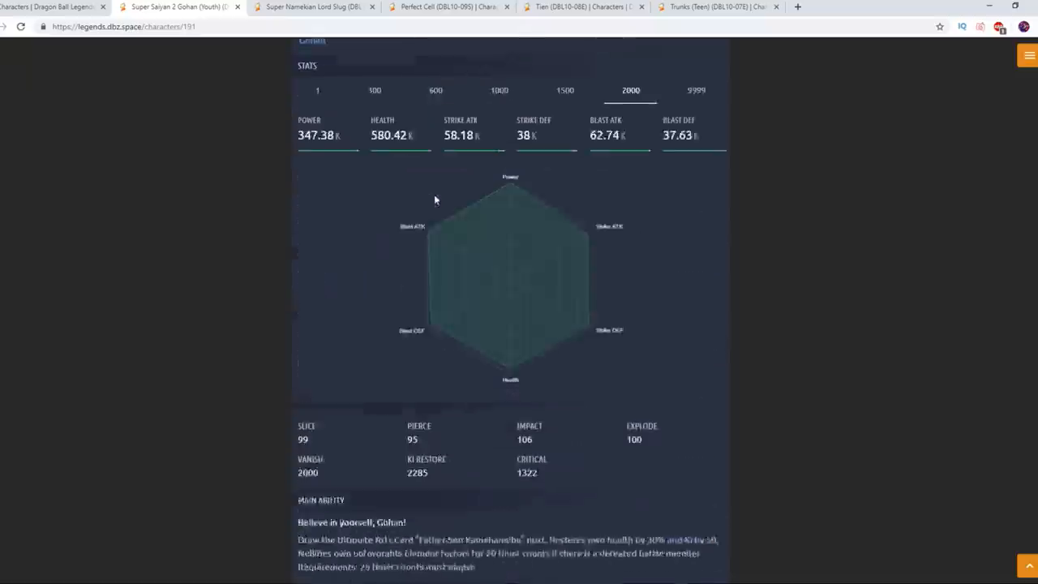
{"action": "scroll", "scroll_direction": "up", "scroll_amount": 3}
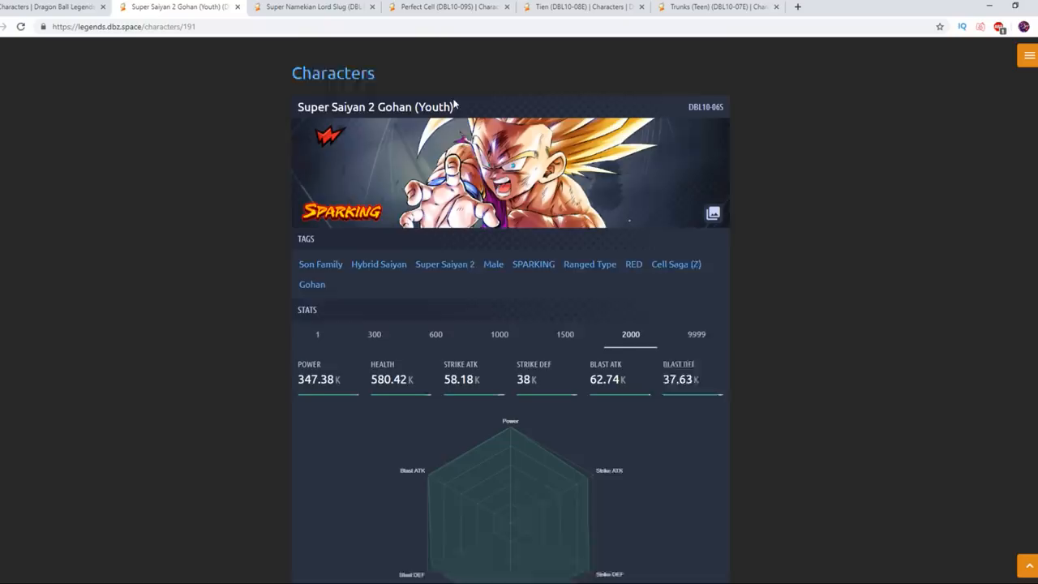
Switch to the Super Namekian Lord Slug character page tab.
{"action": "scroll", "scroll_direction": "down", "scroll_amount": 3}
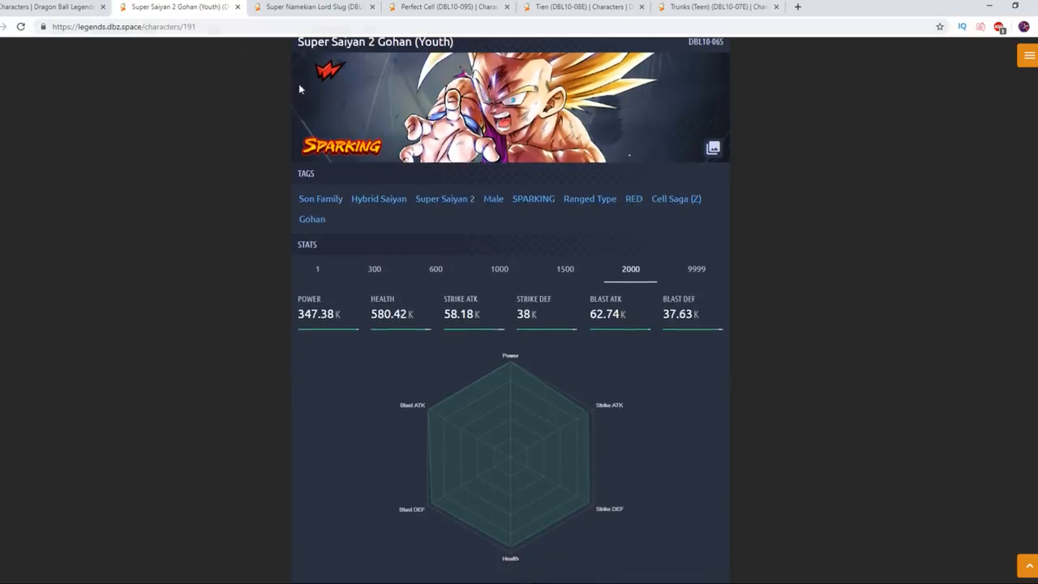
{"action": "mouse_move", "coordinate": [316, 6]}
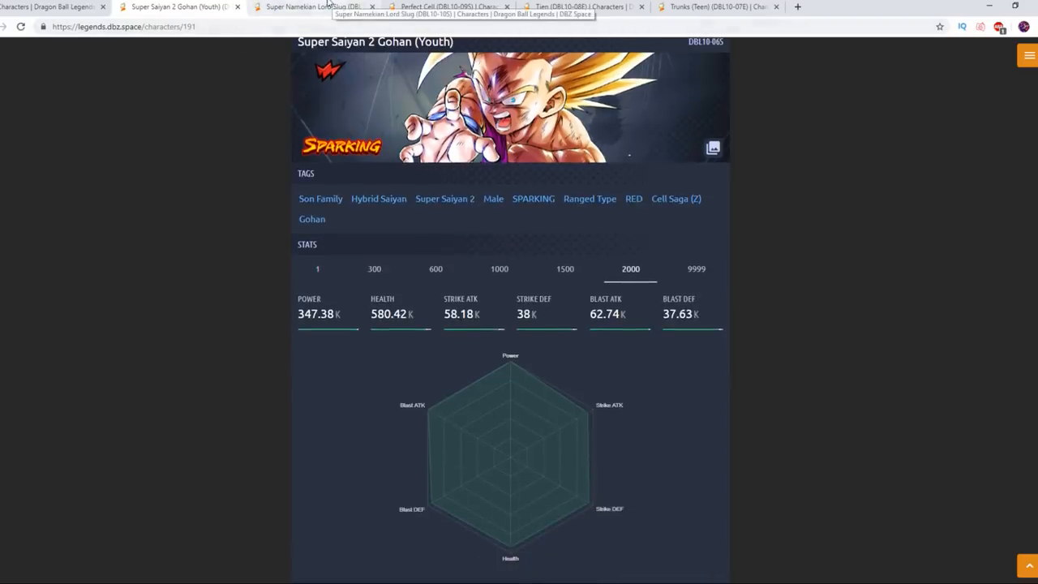
{"action": "left_click", "coordinate": [311, 6]}
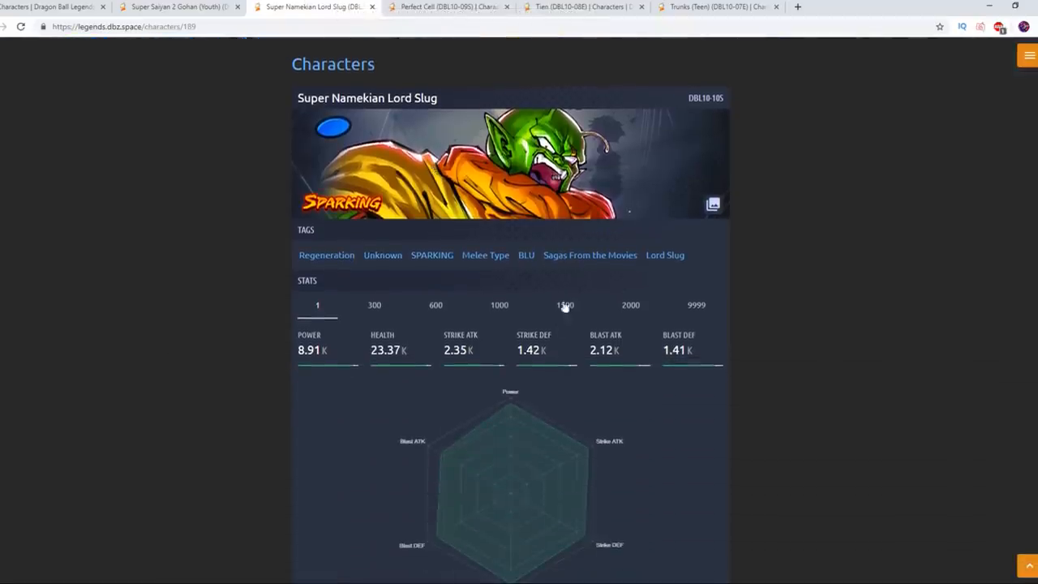
Show Lord Slug's level-2000 stats (330.29K power) and move down to his main and unique abilities.
{"action": "left_click", "coordinate": [629, 305]}
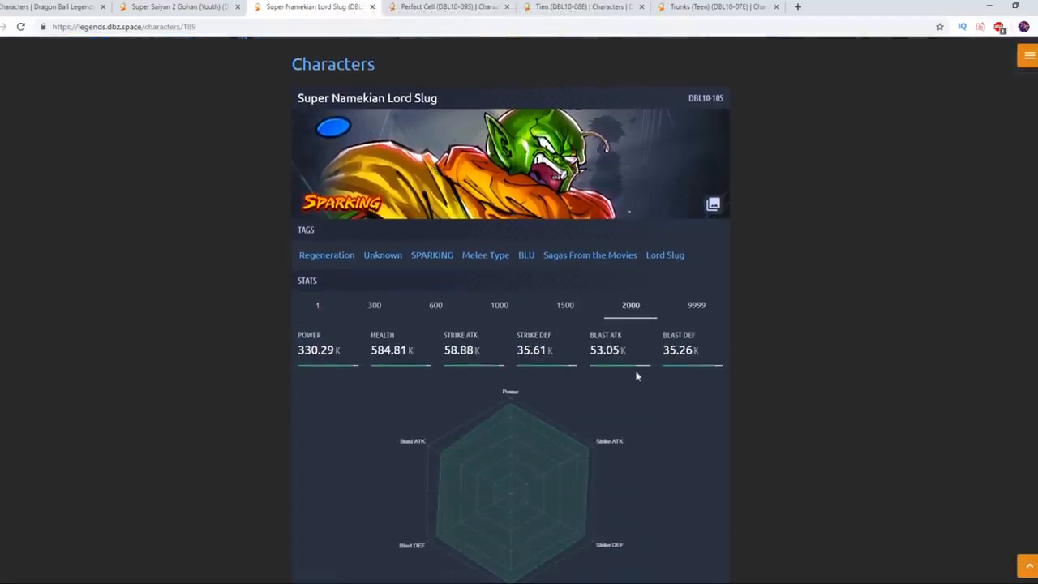
{"action": "scroll", "scroll_direction": "down", "scroll_amount": 3}
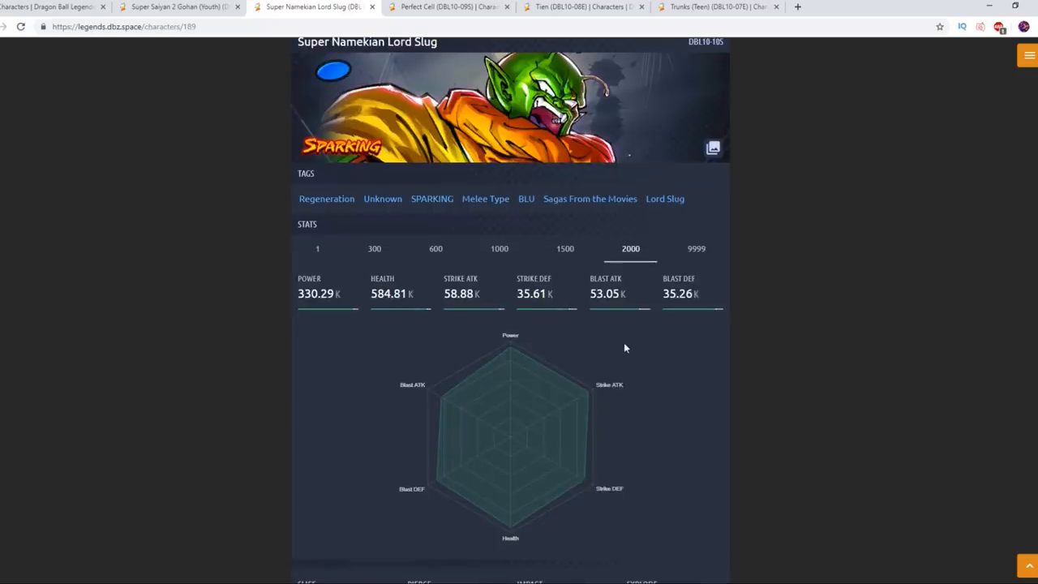
{"action": "scroll", "scroll_direction": "down", "scroll_amount": 3}
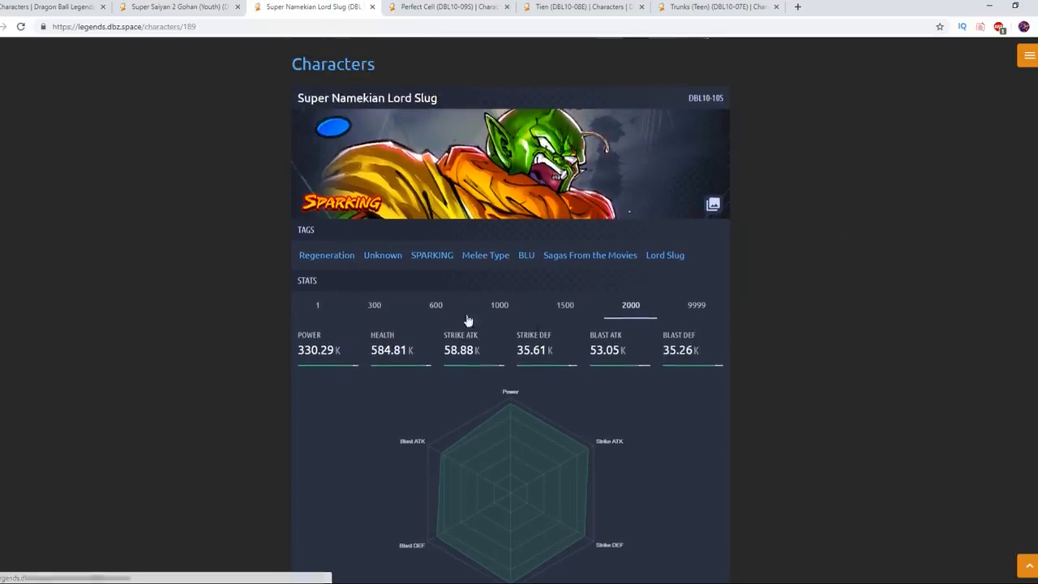
{"action": "scroll", "scroll_direction": "down", "scroll_amount": 3}
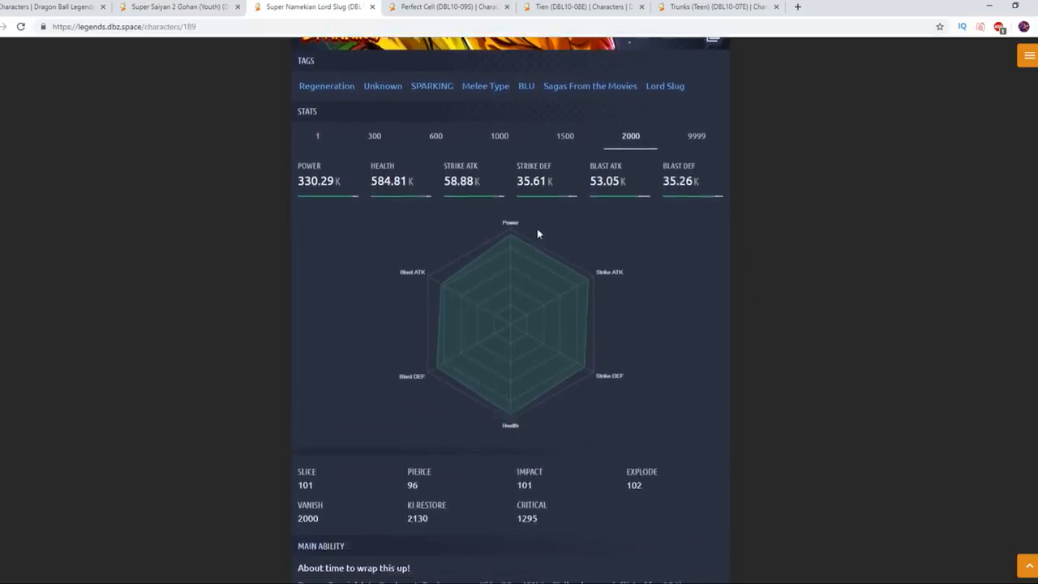
{"action": "scroll", "scroll_direction": "down", "scroll_amount": 3}
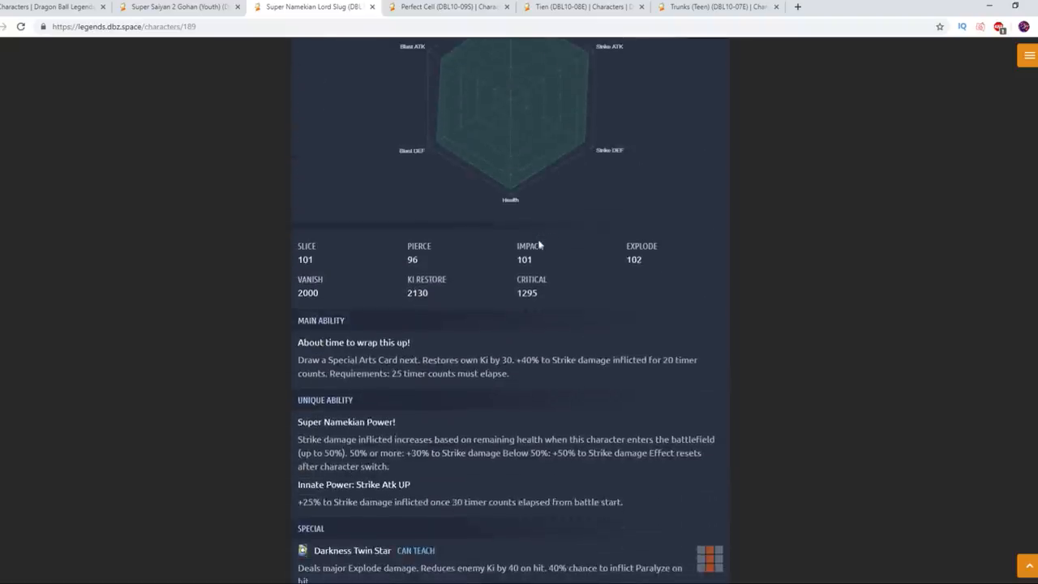
{"action": "scroll", "scroll_direction": "up", "scroll_amount": 3}
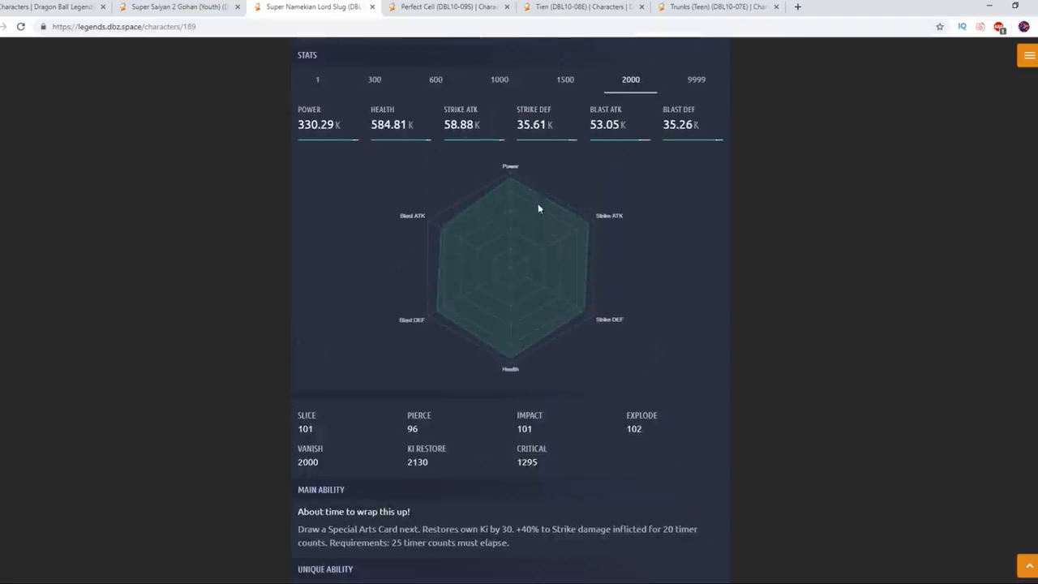
{"action": "scroll", "scroll_direction": "down", "scroll_amount": 3}
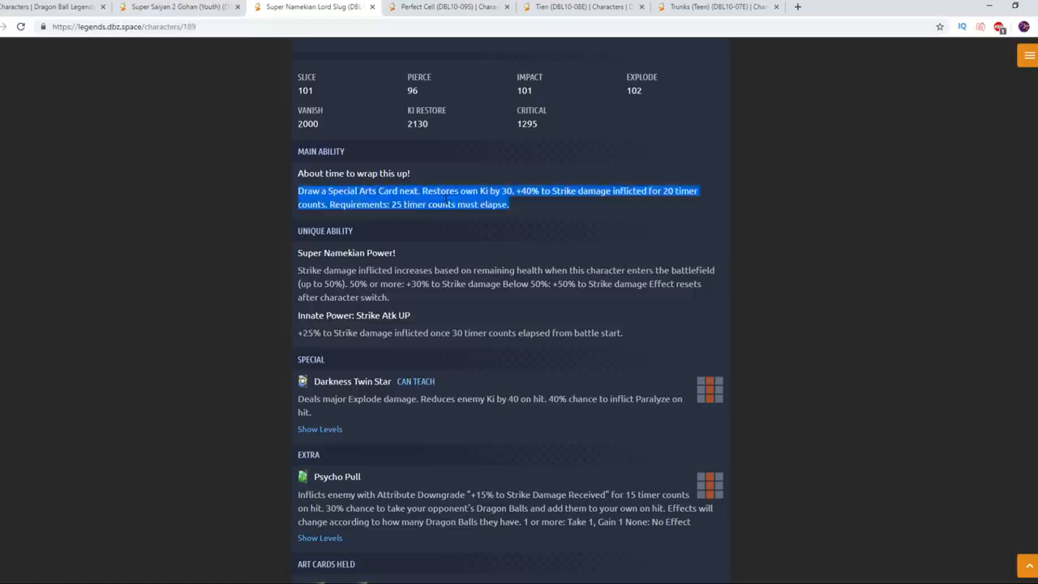
{"action": "scroll", "scroll_direction": "down", "scroll_amount": 3}
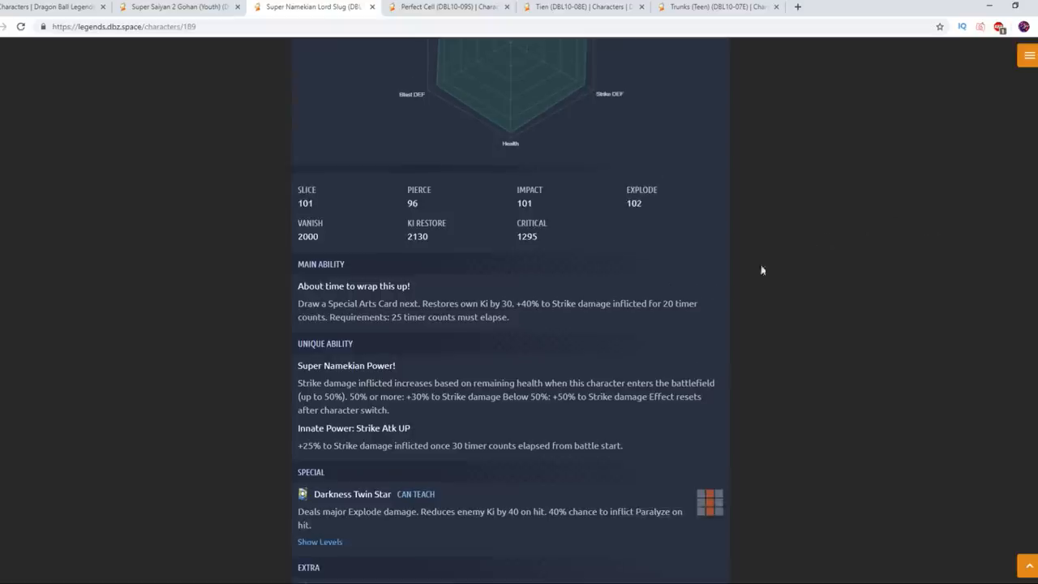
{"action": "scroll", "scroll_direction": "down", "scroll_amount": 3}
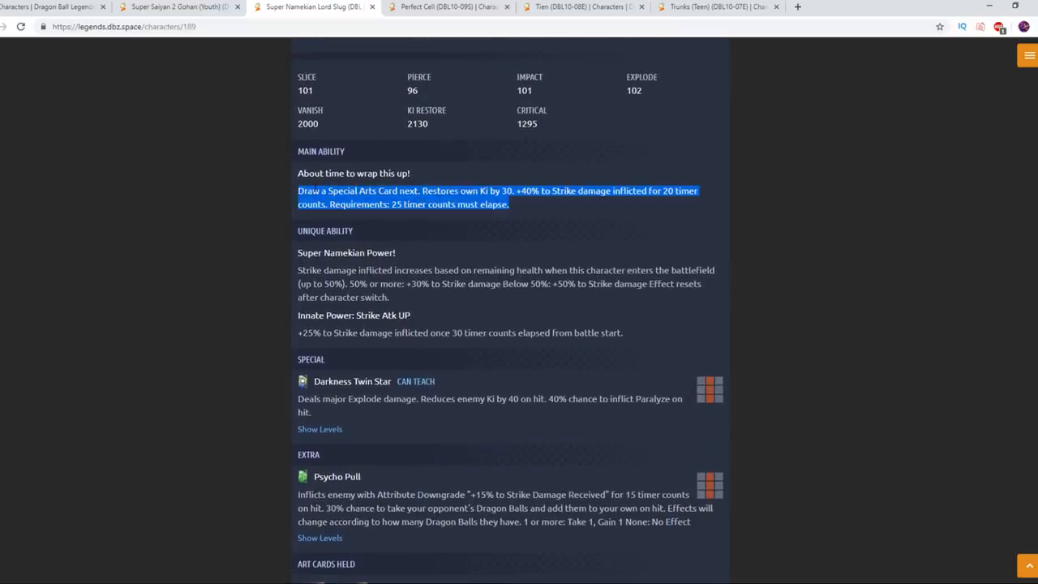
{"action": "left_click", "coordinate": [522, 208]}
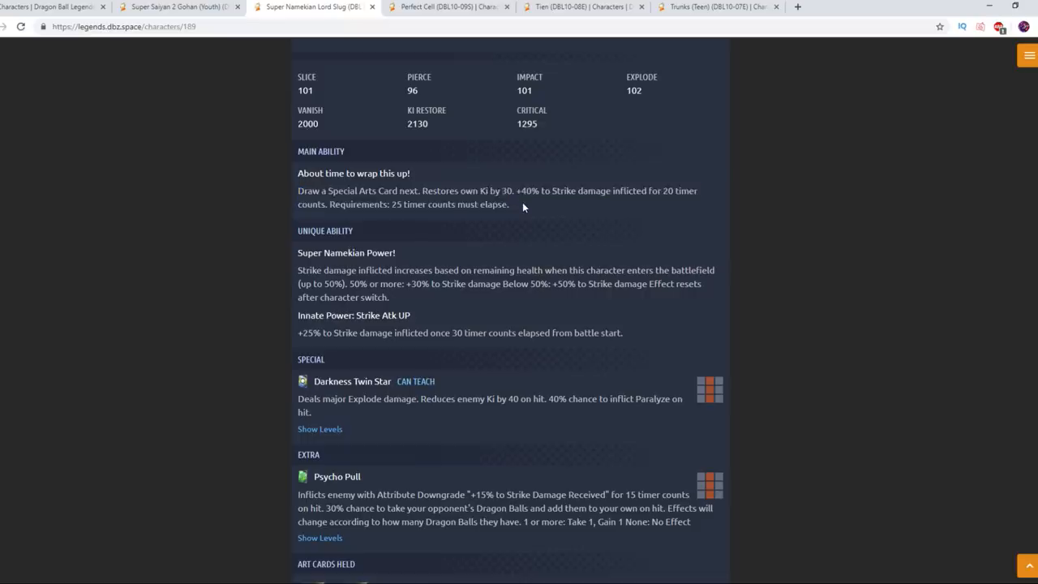
{"action": "mouse_move", "coordinate": [344, 180]}
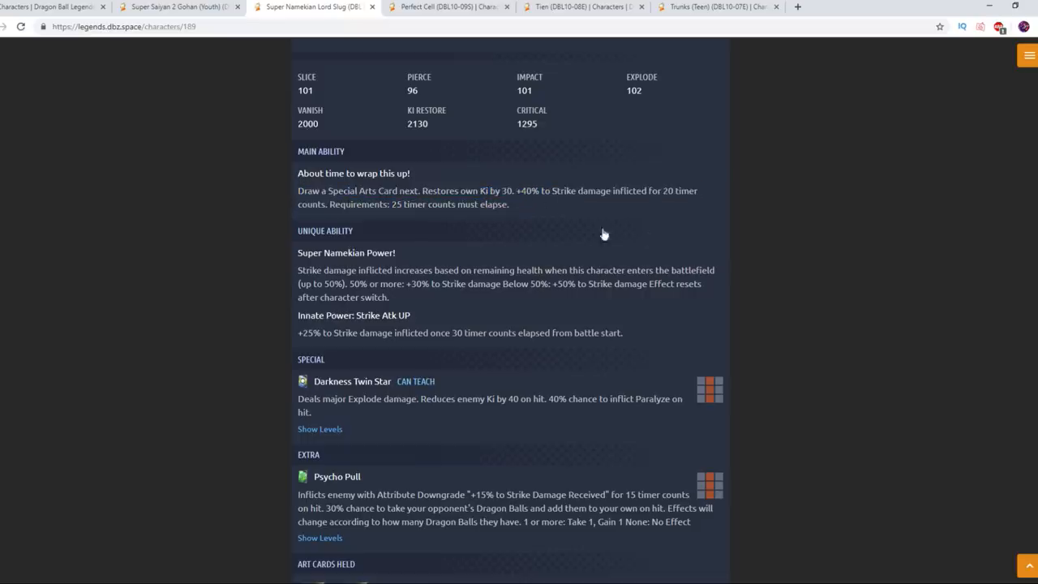
{"action": "mouse_move", "coordinate": [324, 64]}
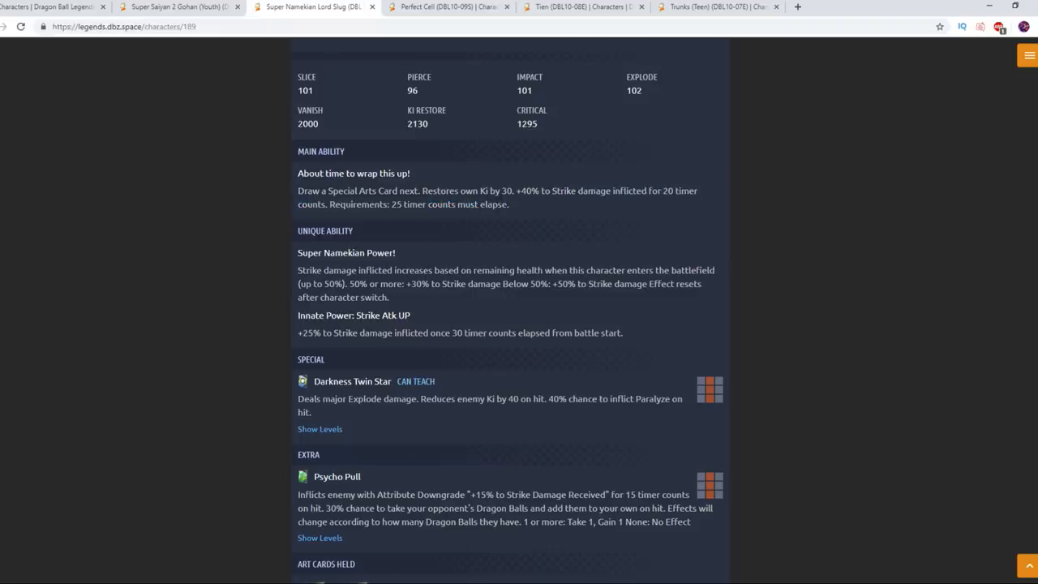
{"action": "mouse_move", "coordinate": [488, 224]}
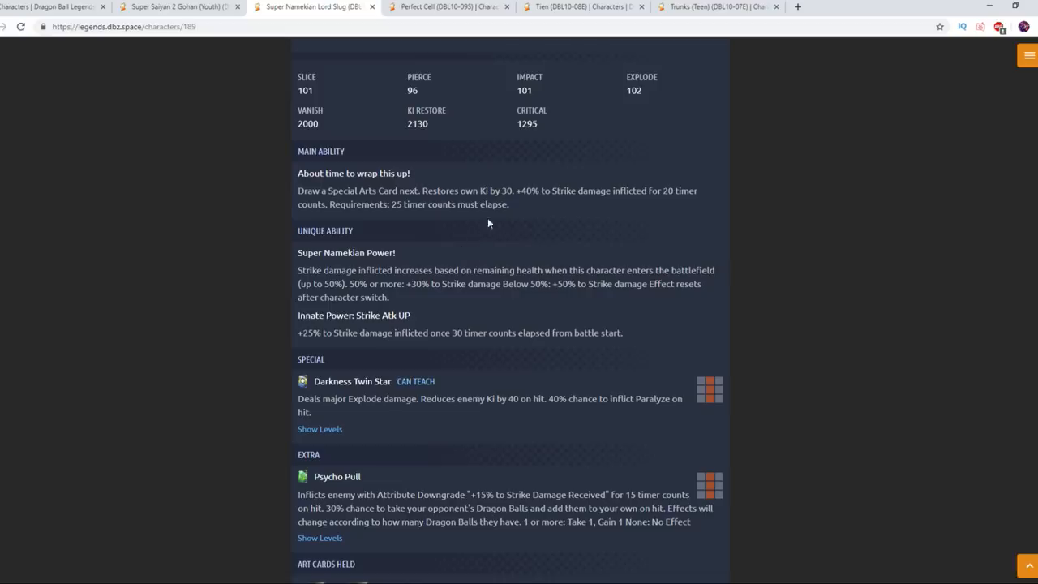
{"action": "scroll", "scroll_direction": "up", "scroll_amount": 3}
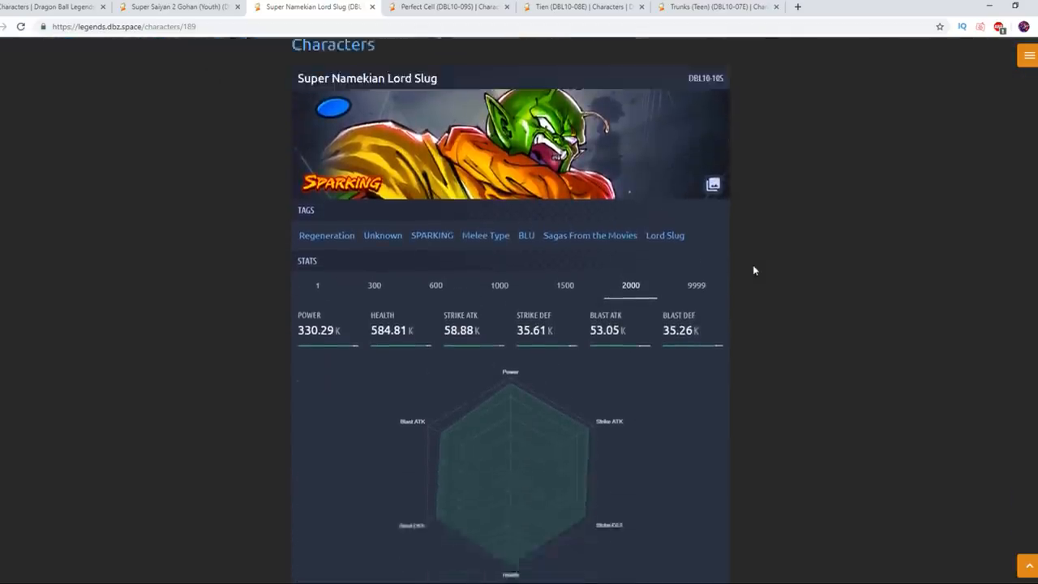
{"action": "scroll", "scroll_direction": "down", "scroll_amount": 3}
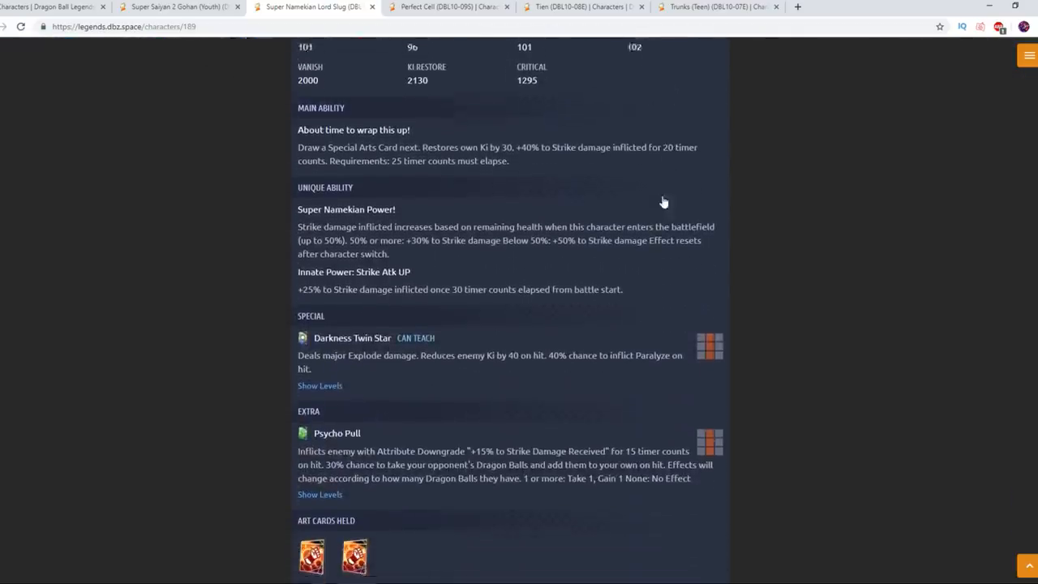
{"action": "scroll", "scroll_direction": "down", "scroll_amount": 3}
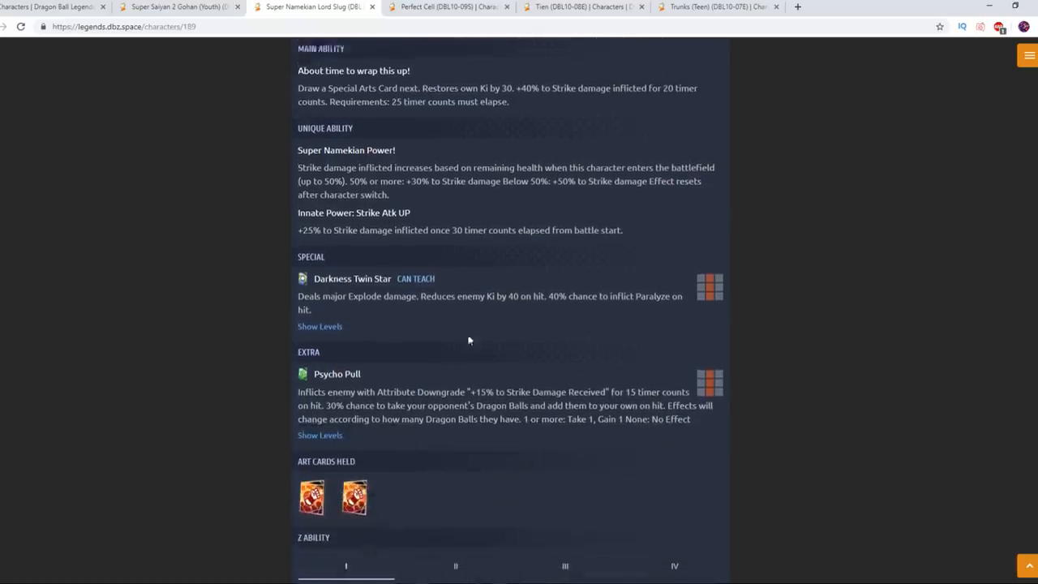
{"action": "scroll", "scroll_direction": "down", "scroll_amount": 3}
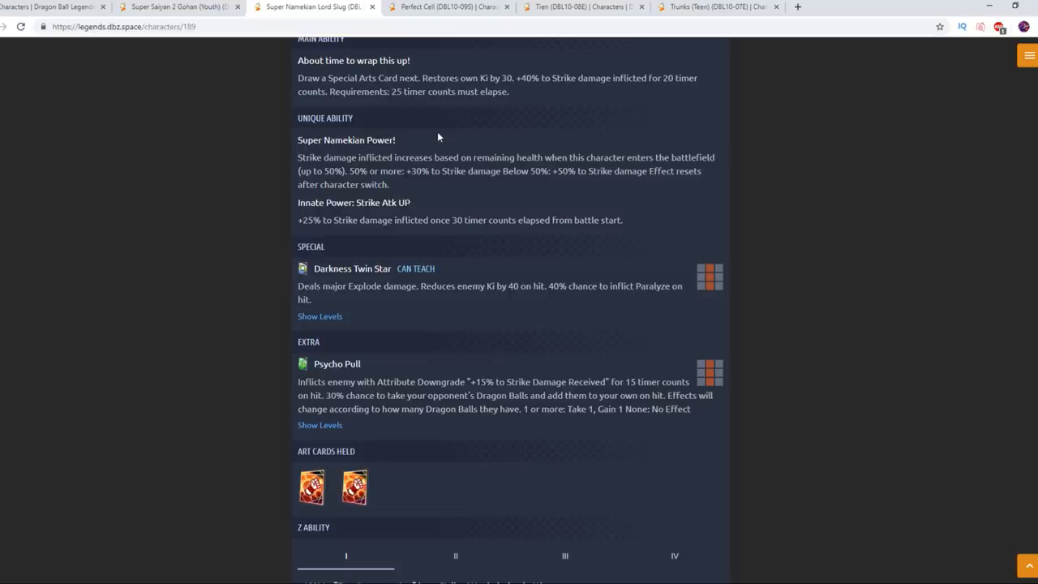
{"action": "mouse_move", "coordinate": [646, 169]}
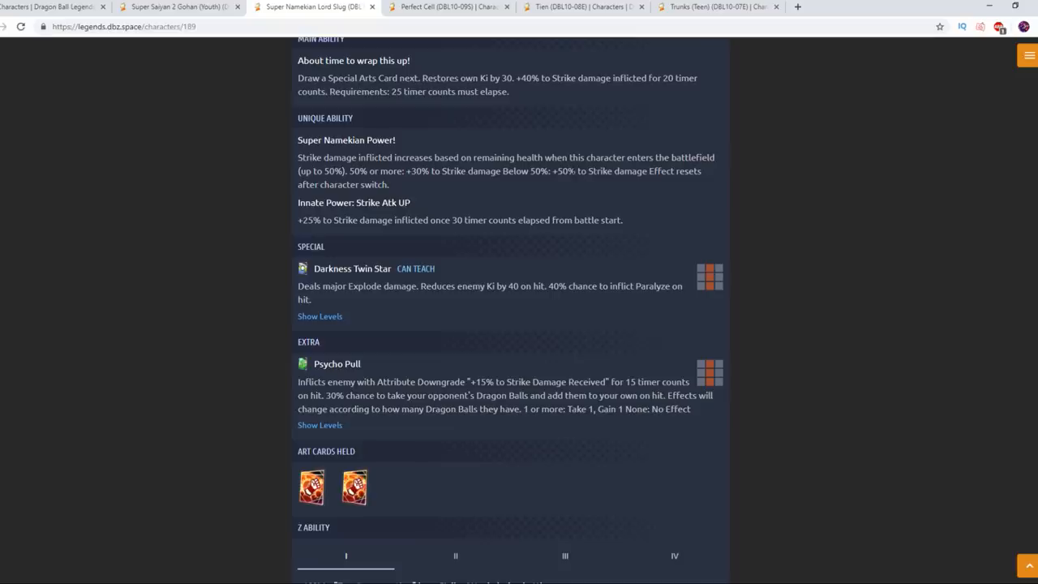
Highlight the Super Namekian Power description and nearby ability text on Lord Slug's page.
{"action": "left_click_drag", "start_coordinate": [321, 171], "coordinate": [389, 185]}
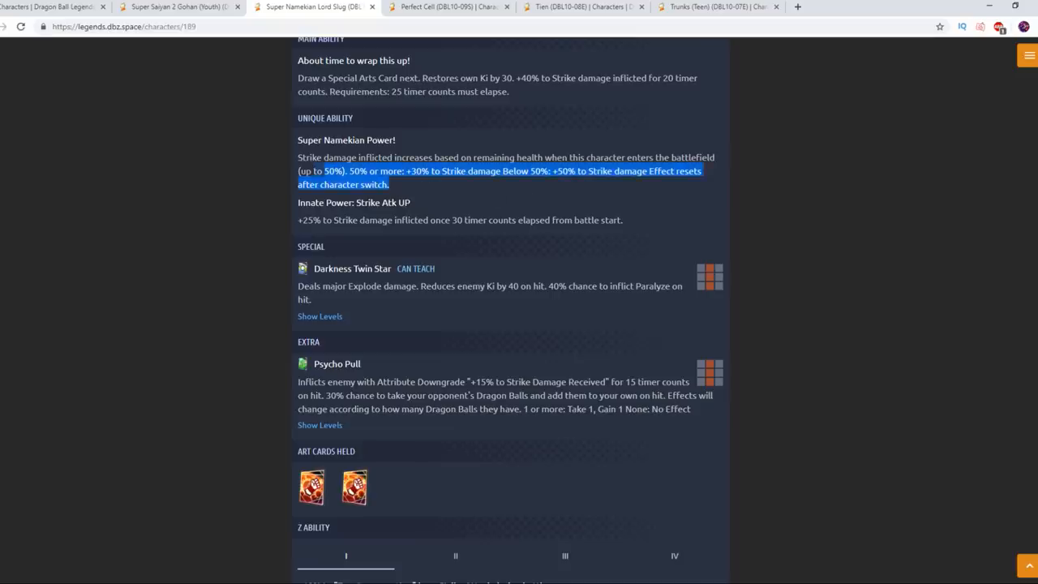
{"action": "left_click", "coordinate": [540, 206]}
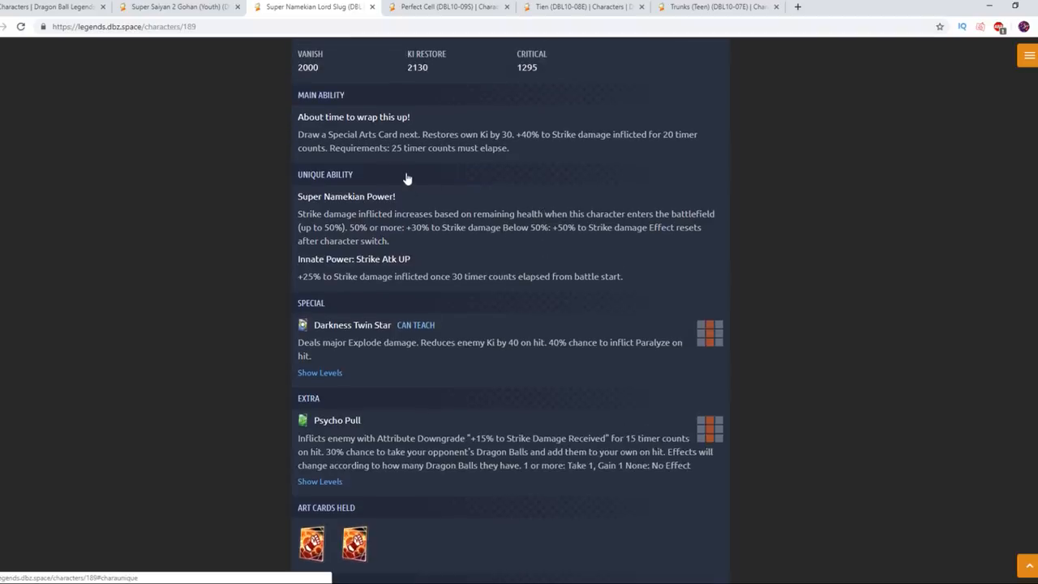
{"action": "mouse_move", "coordinate": [401, 165]}
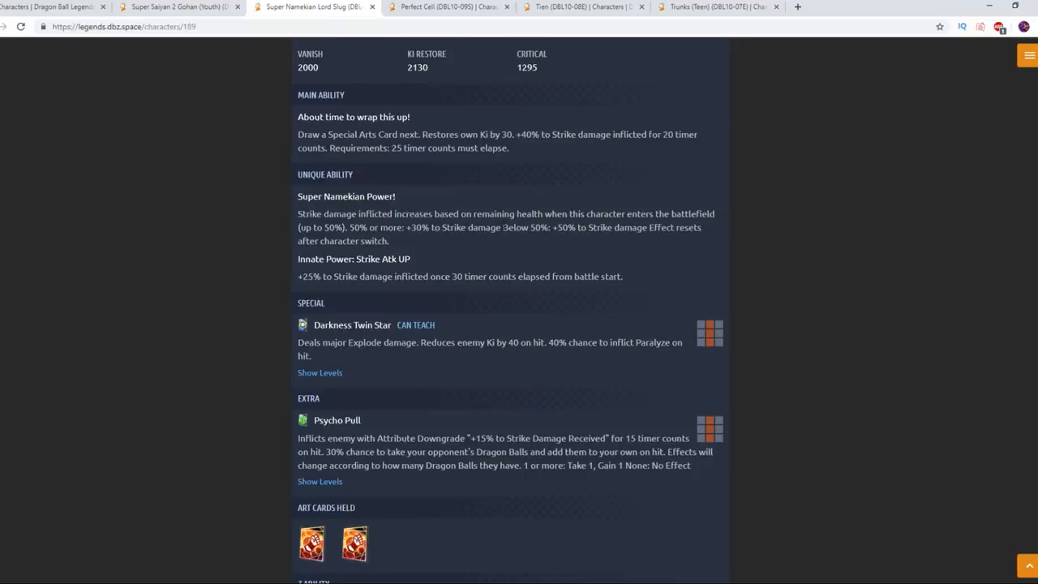
{"action": "left_click_drag", "start_coordinate": [350, 227], "coordinate": [503, 227]}
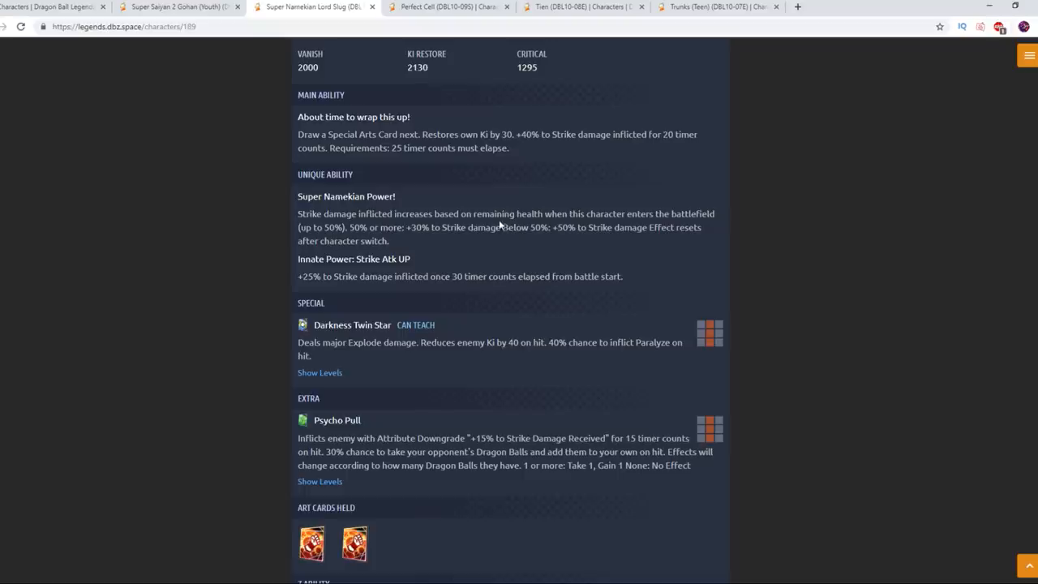
{"action": "mouse_move", "coordinate": [434, 243]}
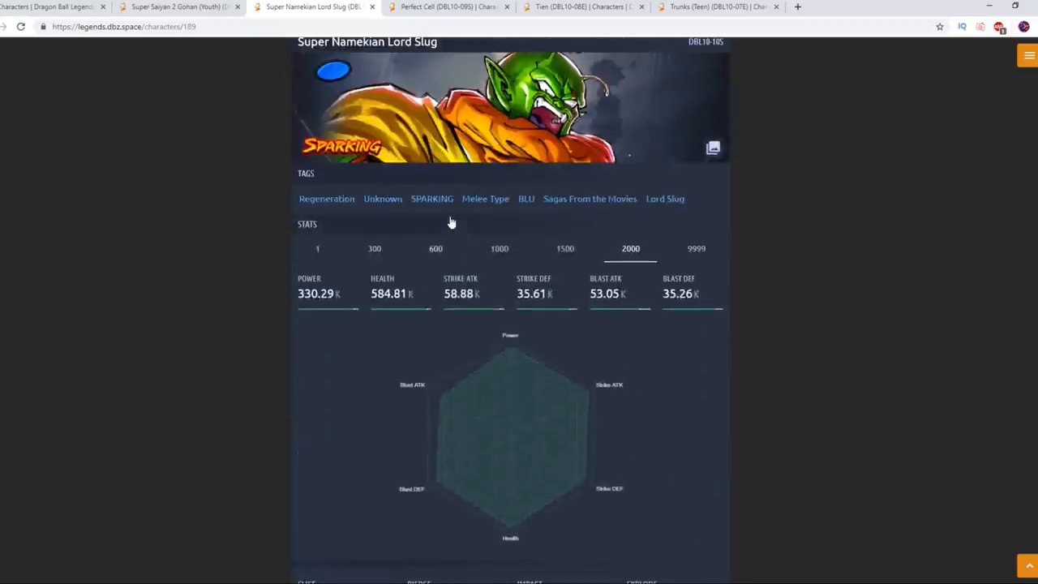
{"action": "scroll", "scroll_direction": "down", "scroll_amount": 3}
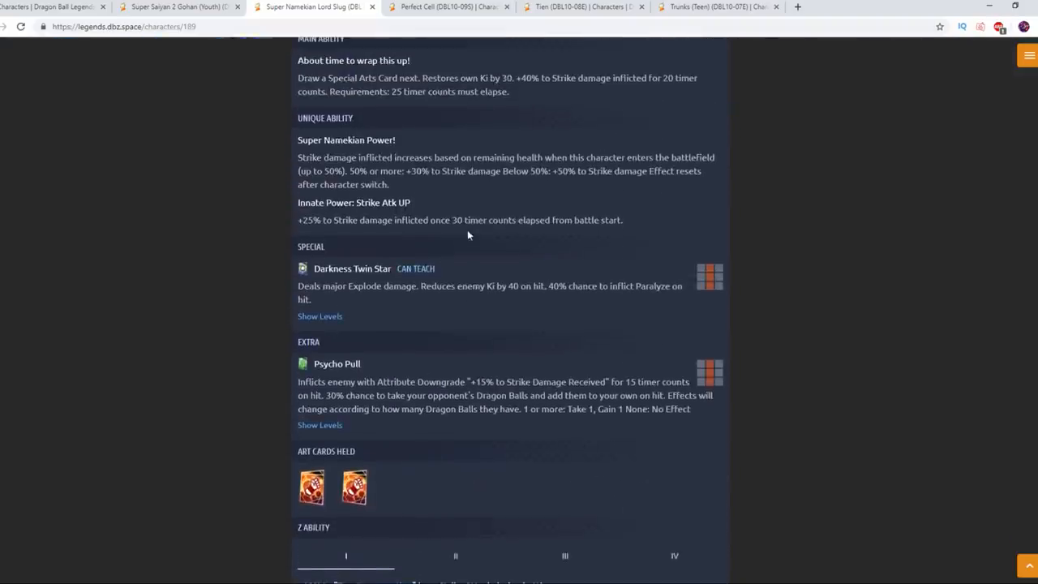
{"action": "mouse_move", "coordinate": [634, 230]}
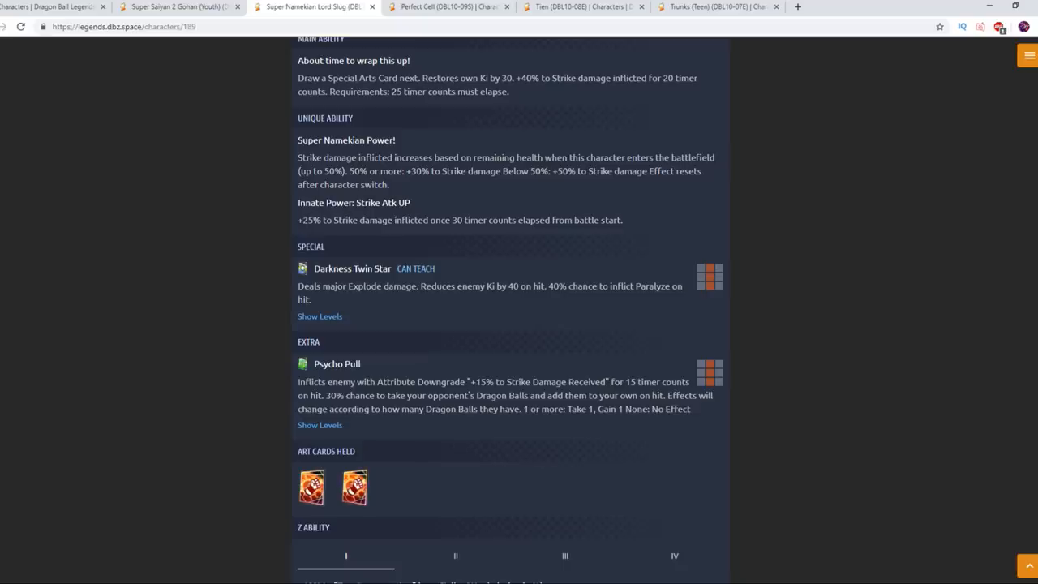
{"action": "mouse_move", "coordinate": [378, 212]}
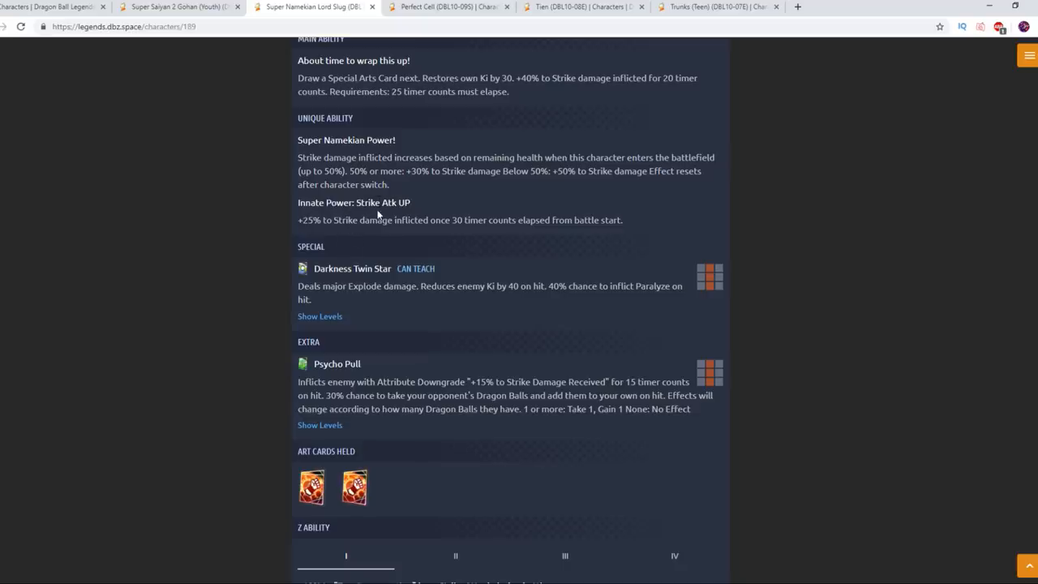
{"action": "mouse_move", "coordinate": [431, 201]}
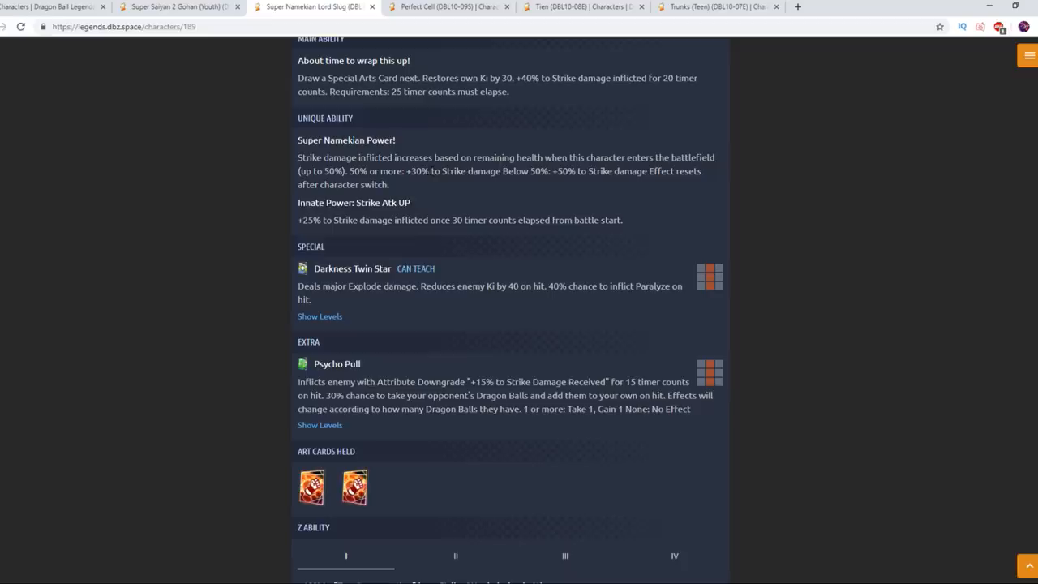
{"action": "mouse_move", "coordinate": [590, 247]}
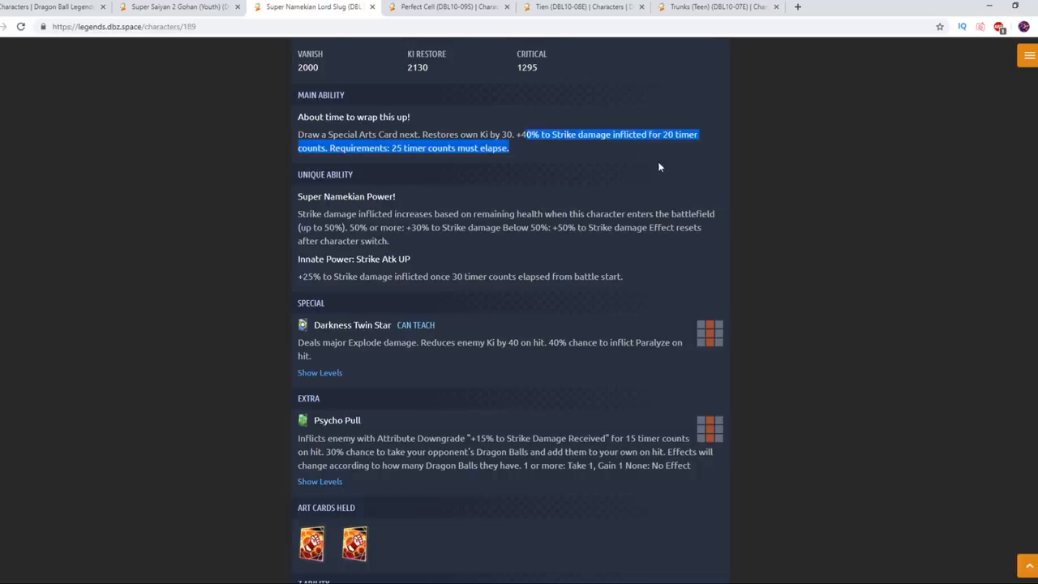
Move down through Lord Slug's special and extra abilities to the +19% Strike Attack Z ability.
{"action": "scroll", "scroll_direction": "up", "scroll_amount": 3}
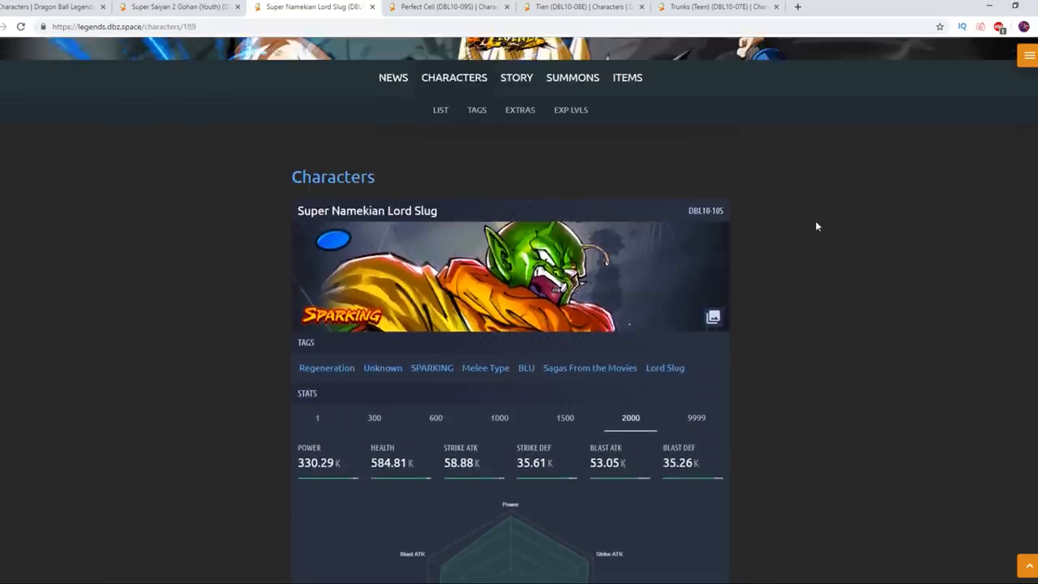
{"action": "scroll", "scroll_direction": "down", "scroll_amount": 3}
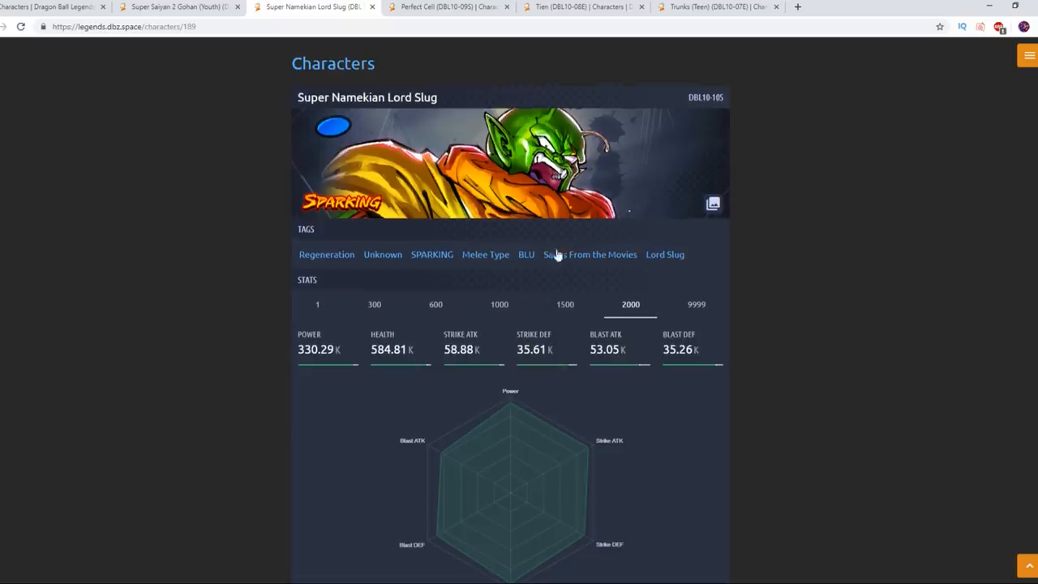
{"action": "scroll", "scroll_direction": "down", "scroll_amount": 3}
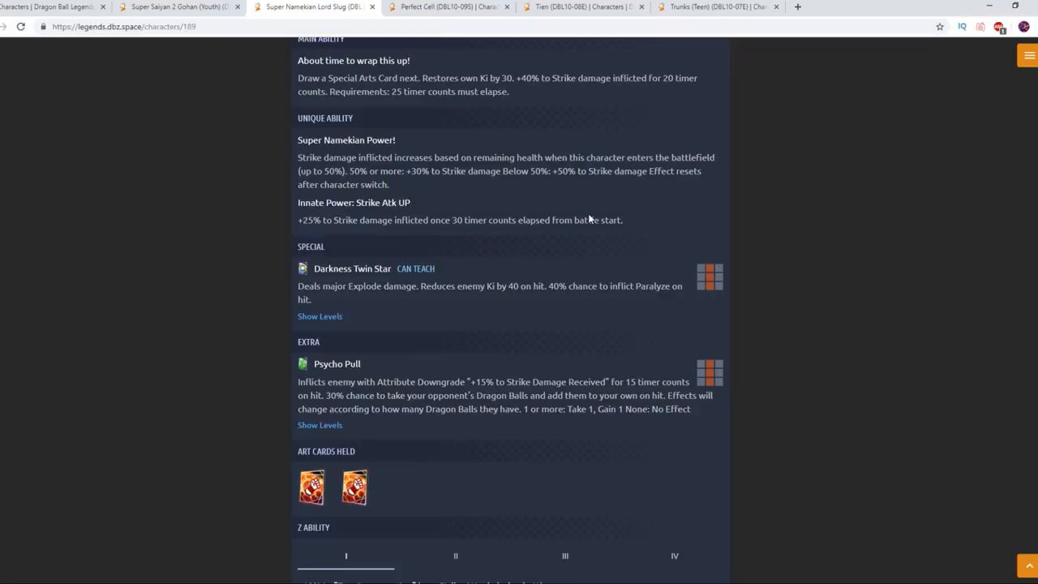
{"action": "scroll", "scroll_direction": "down", "scroll_amount": 3}
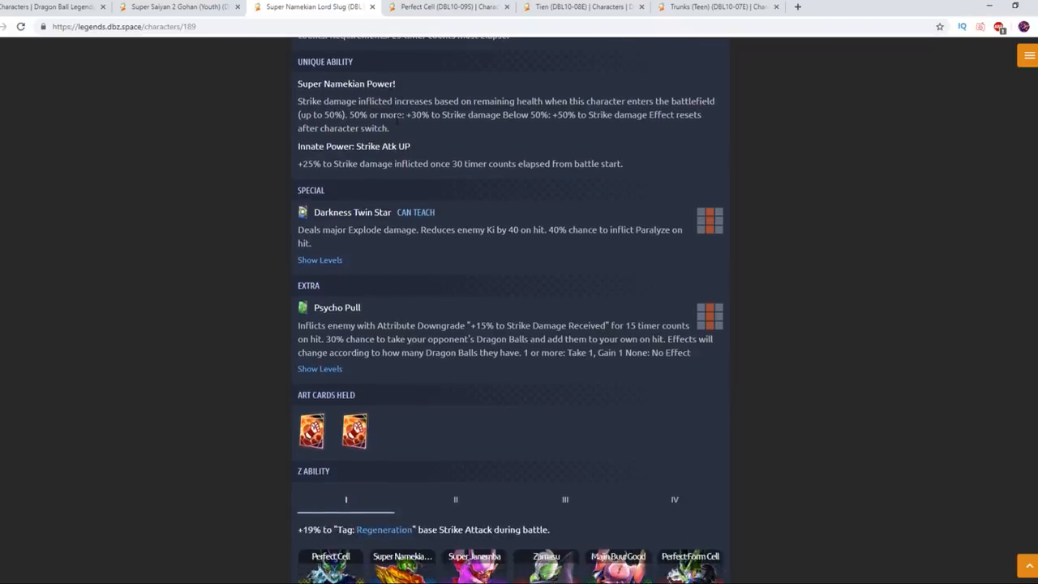
Expand the Darkness Twin Star level table and continue down to the Z Ability section.
{"action": "left_click", "coordinate": [319, 260]}
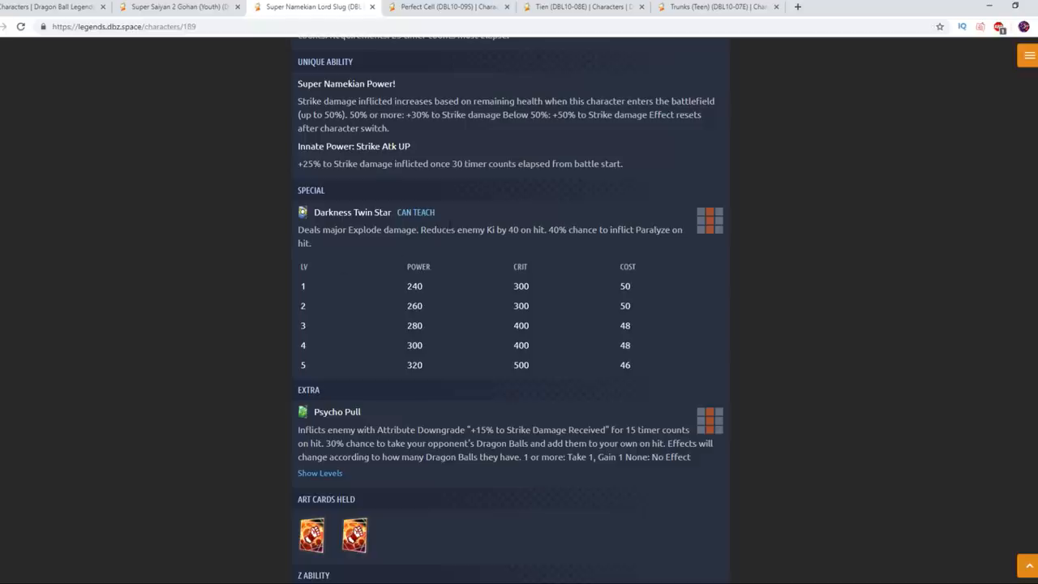
{"action": "mouse_move", "coordinate": [822, 215]}
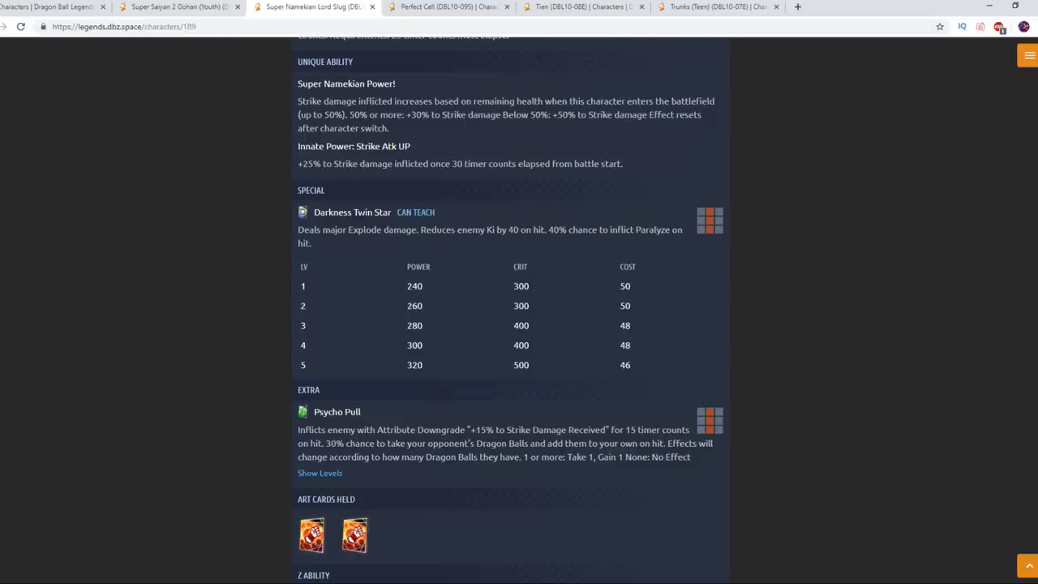
{"action": "mouse_move", "coordinate": [421, 254]}
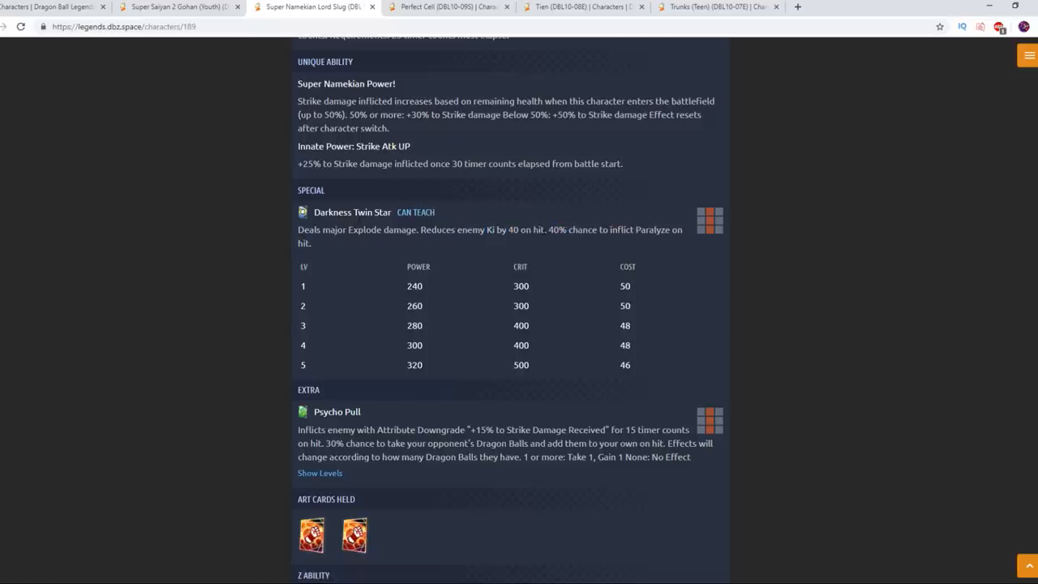
{"action": "mouse_move", "coordinate": [577, 221]}
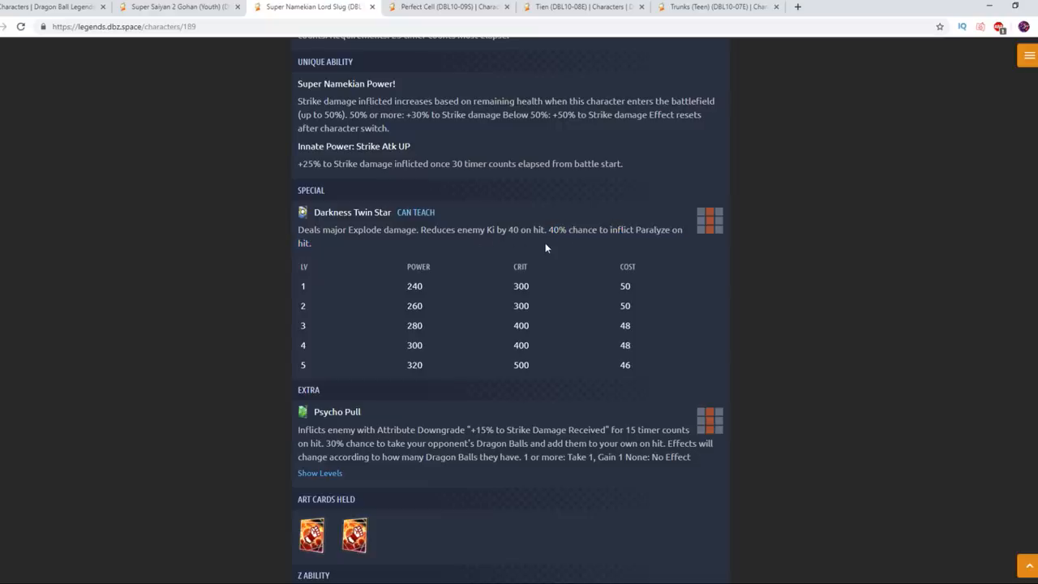
{"action": "scroll", "scroll_direction": "down", "scroll_amount": 3}
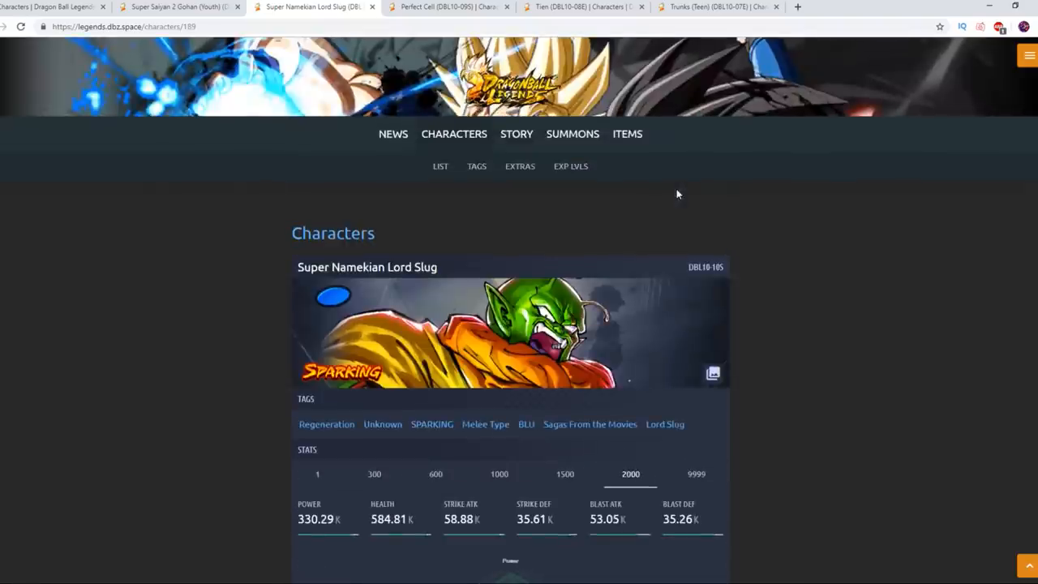
{"action": "scroll", "scroll_direction": "down", "scroll_amount": 3}
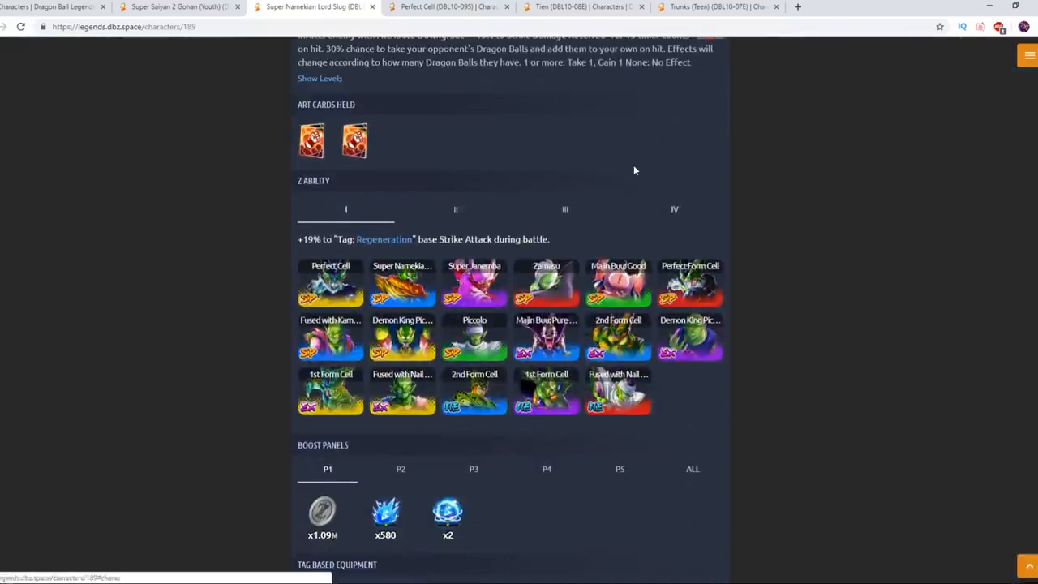
{"action": "scroll", "scroll_direction": "down", "scroll_amount": 3}
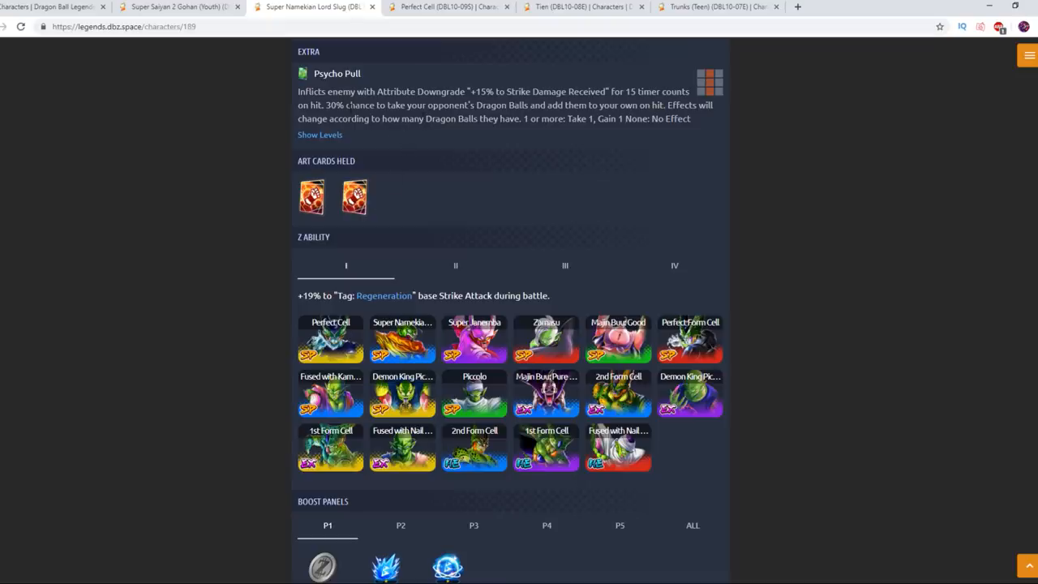
Expand the Psycho Pull level table showing power 100, crit 100 and costs 20 to 16.
{"action": "left_click", "coordinate": [319, 134]}
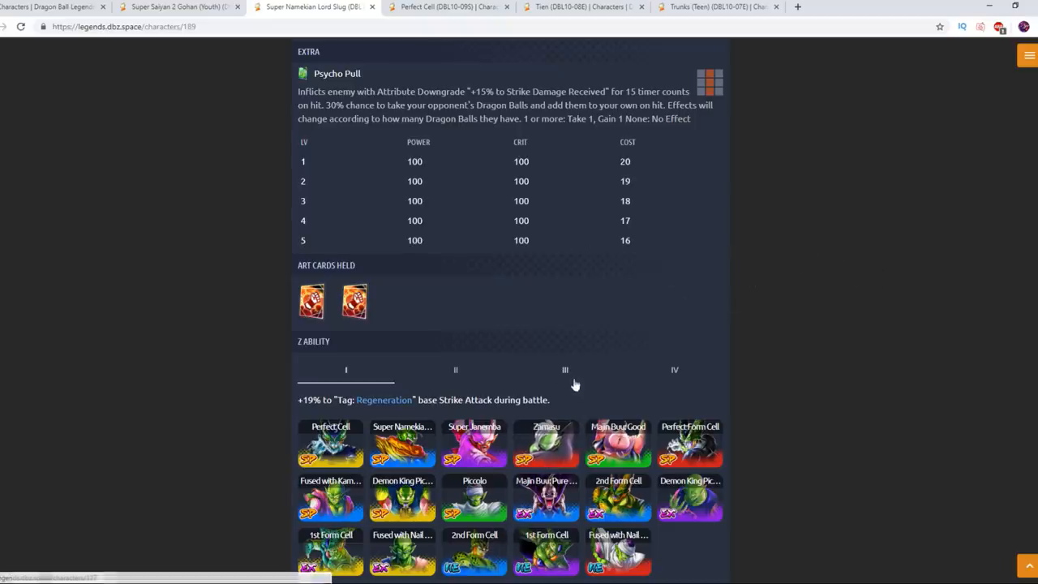
{"action": "mouse_move", "coordinate": [517, 274]}
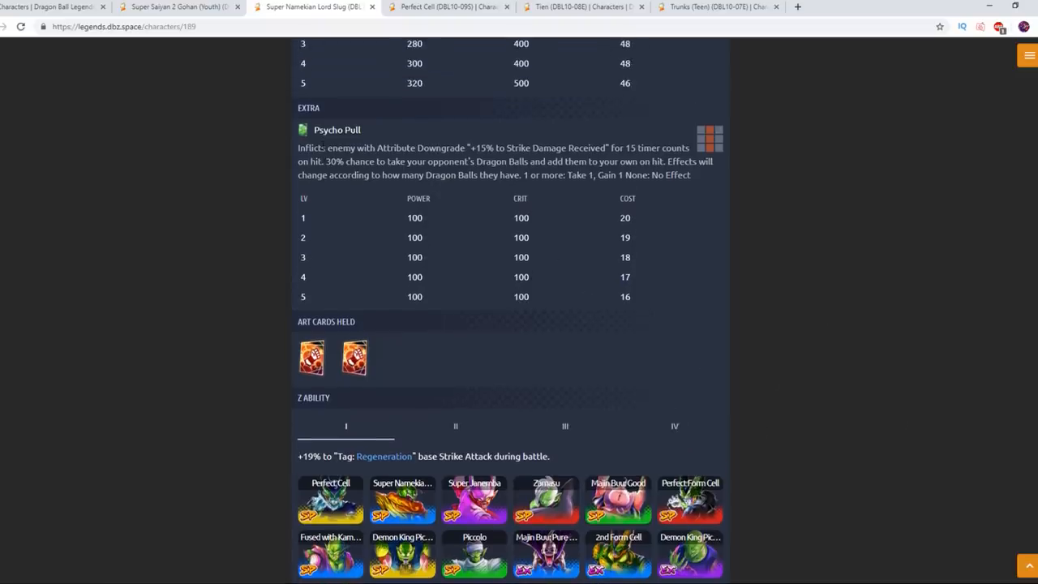
{"action": "right_click", "coordinate": [321, 162]}
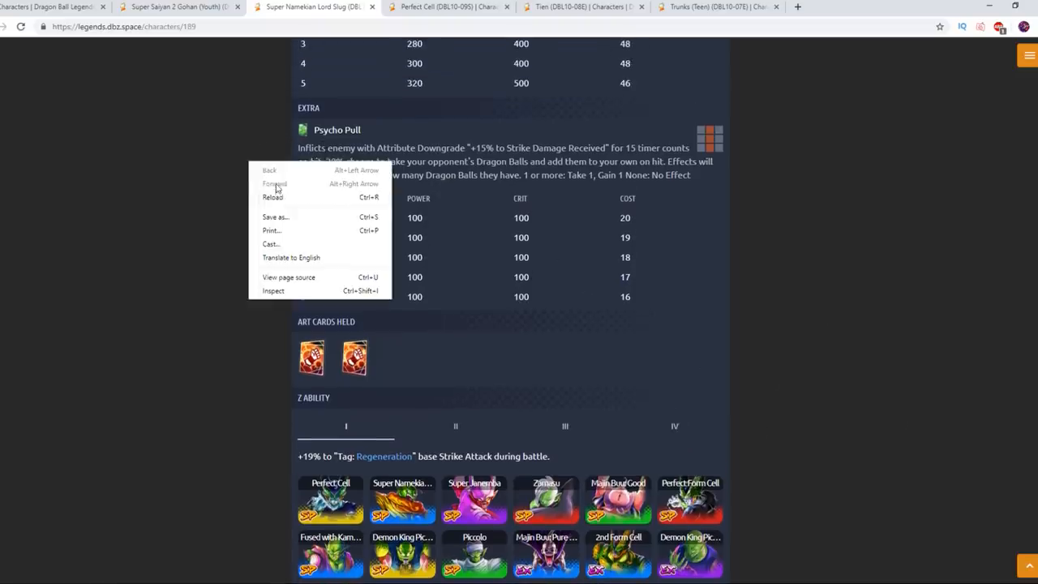
{"action": "left_click", "coordinate": [570, 146]}
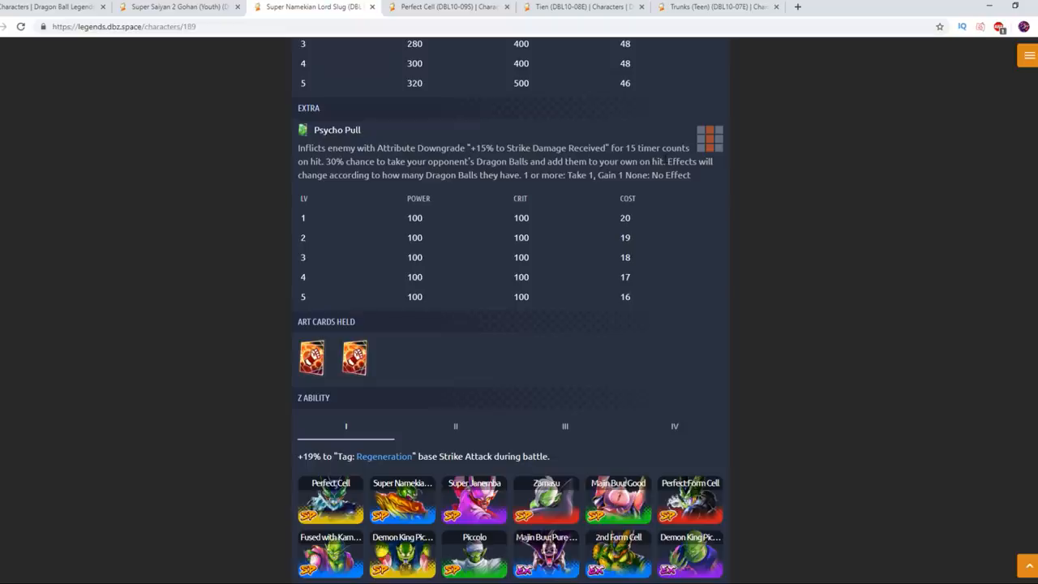
{"action": "mouse_move", "coordinate": [652, 193]}
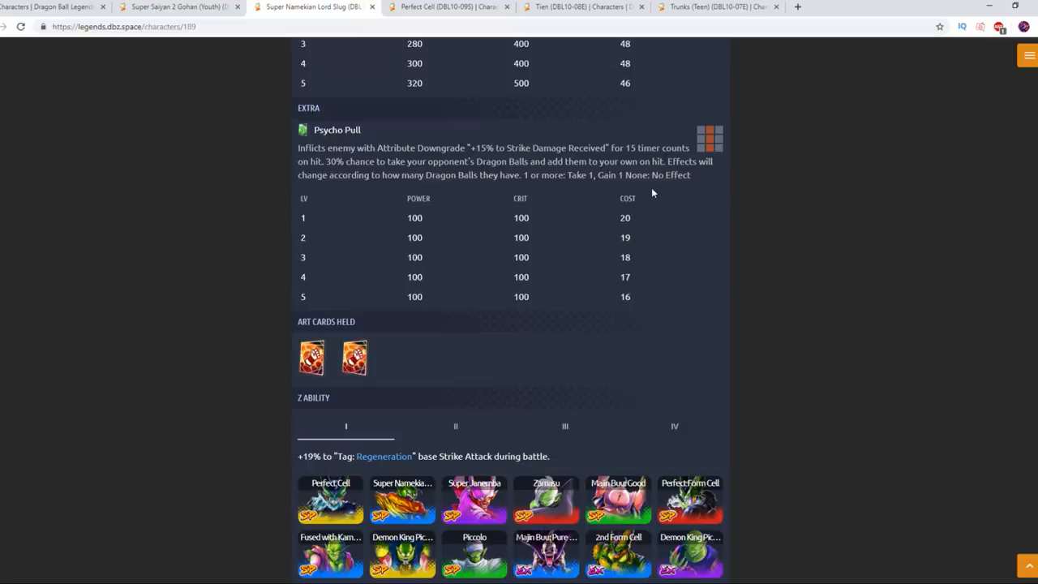
{"action": "mouse_move", "coordinate": [746, 178]}
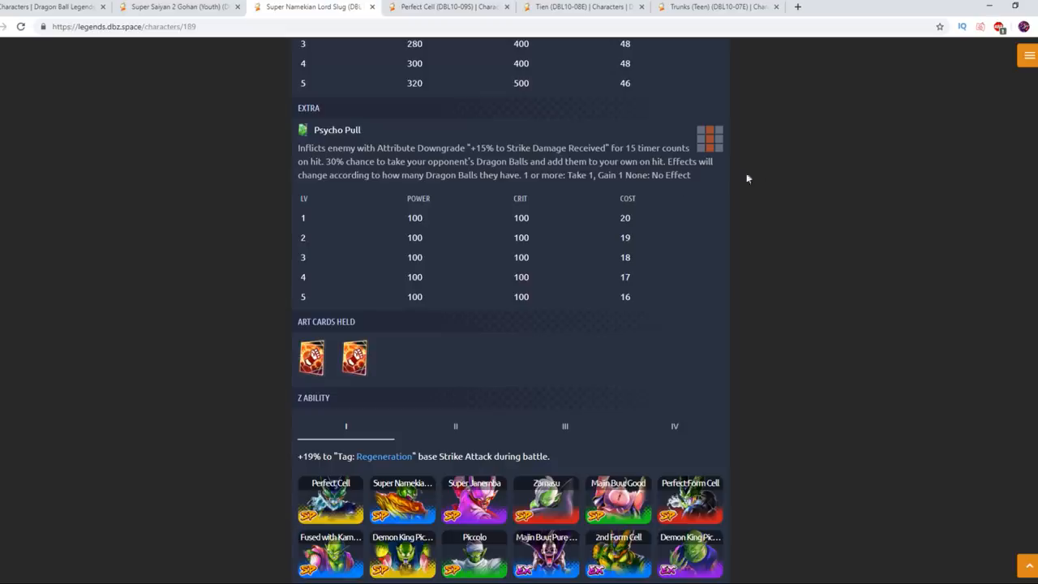
{"action": "scroll", "scroll_direction": "down", "scroll_amount": 3}
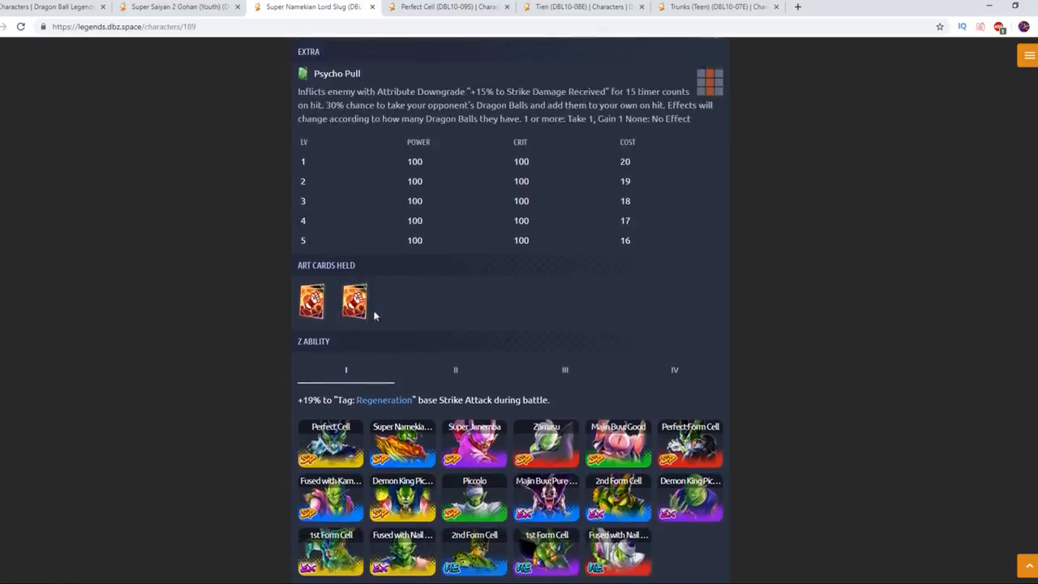
{"action": "scroll", "scroll_direction": "up", "scroll_amount": 3}
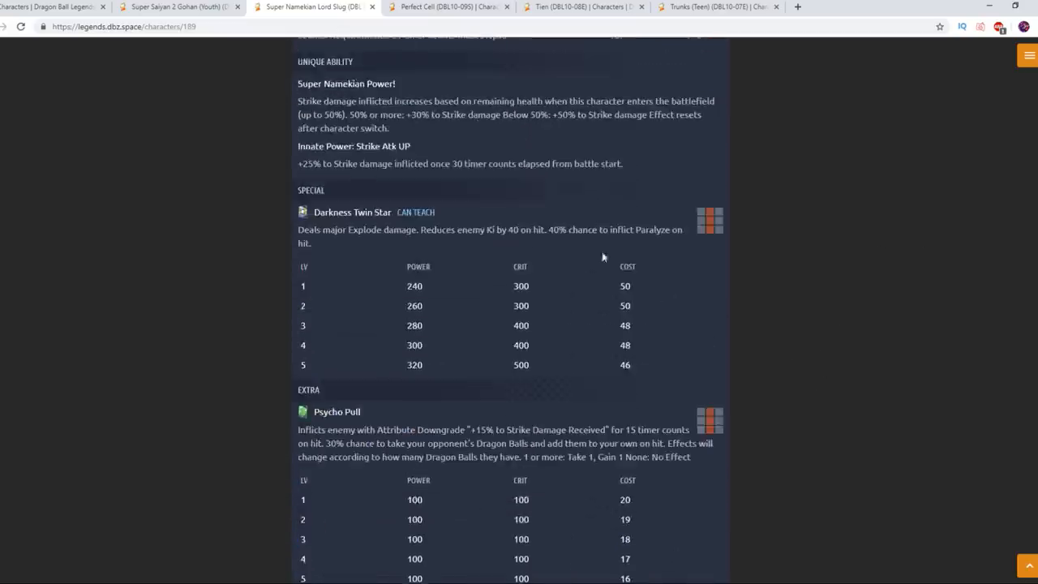
{"action": "scroll", "scroll_direction": "down", "scroll_amount": 3}
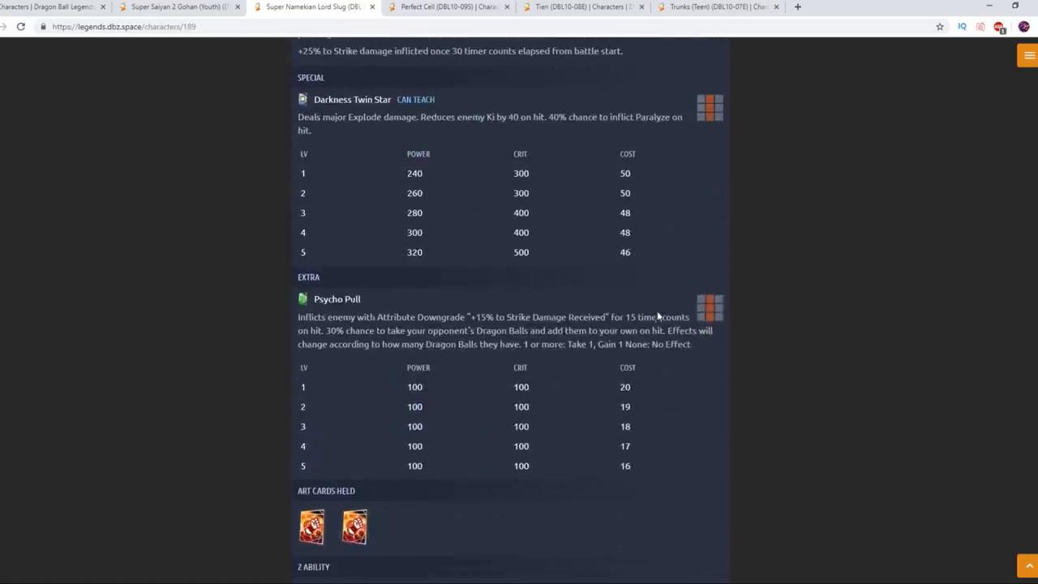
{"action": "scroll", "scroll_direction": "down", "scroll_amount": 3}
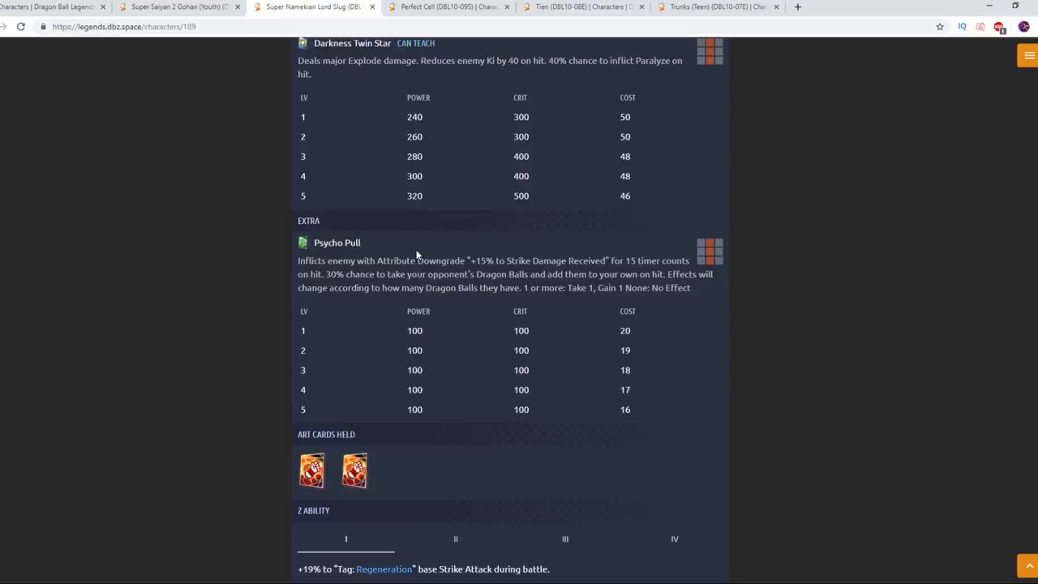
{"action": "scroll", "scroll_direction": "down", "scroll_amount": 3}
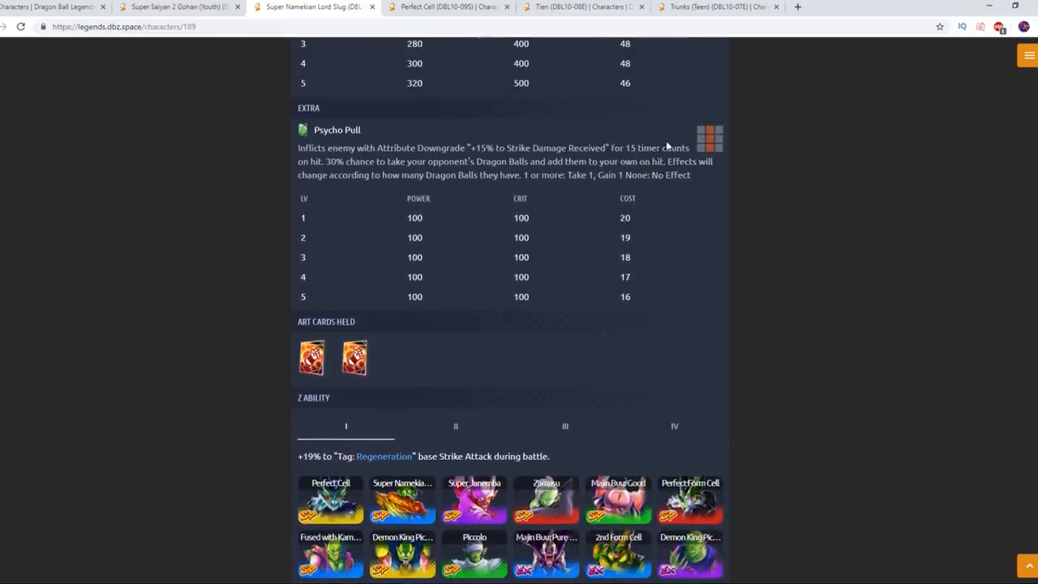
{"action": "mouse_move", "coordinate": [457, 198]}
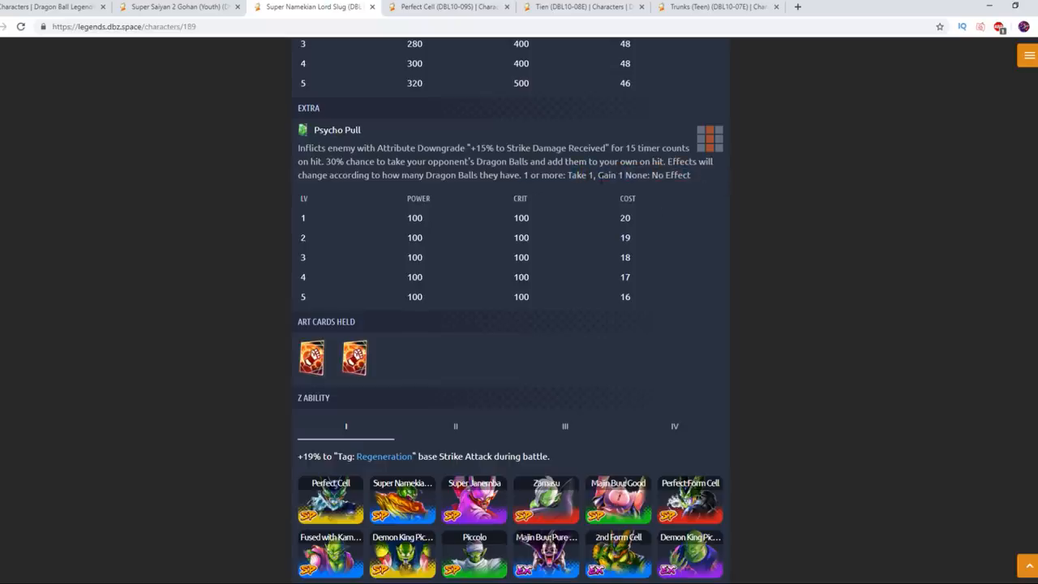
{"action": "scroll", "scroll_direction": "down", "scroll_amount": 3}
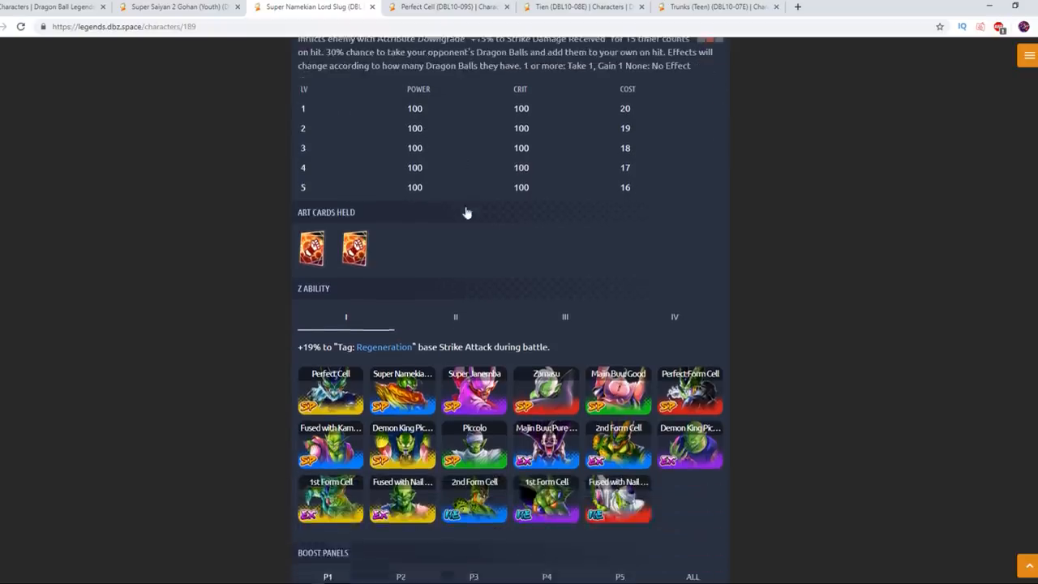
{"action": "scroll", "scroll_direction": "down", "scroll_amount": 3}
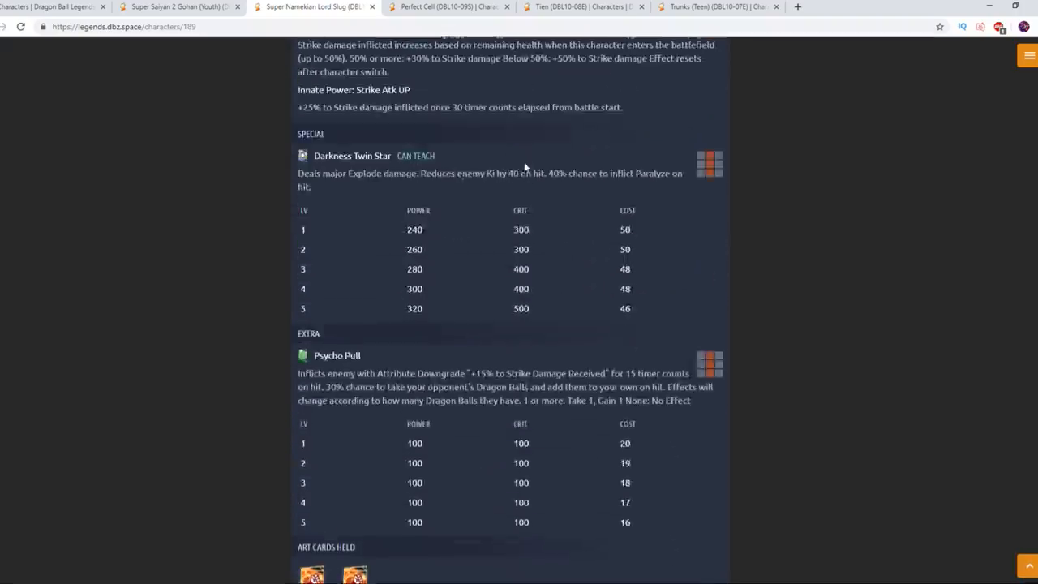
{"action": "scroll", "scroll_direction": "down", "scroll_amount": 3}
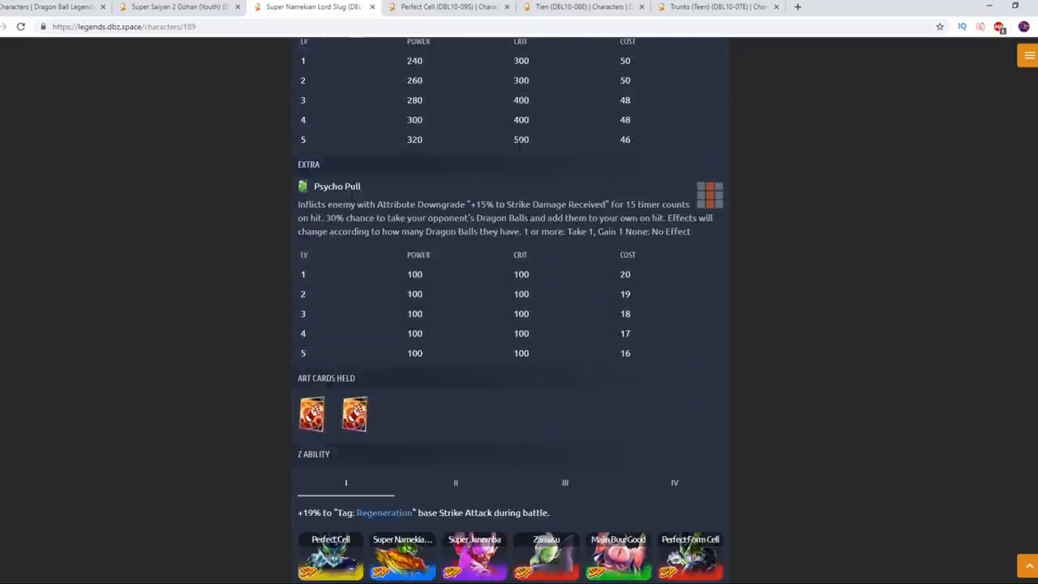
{"action": "scroll", "scroll_direction": "down", "scroll_amount": 3}
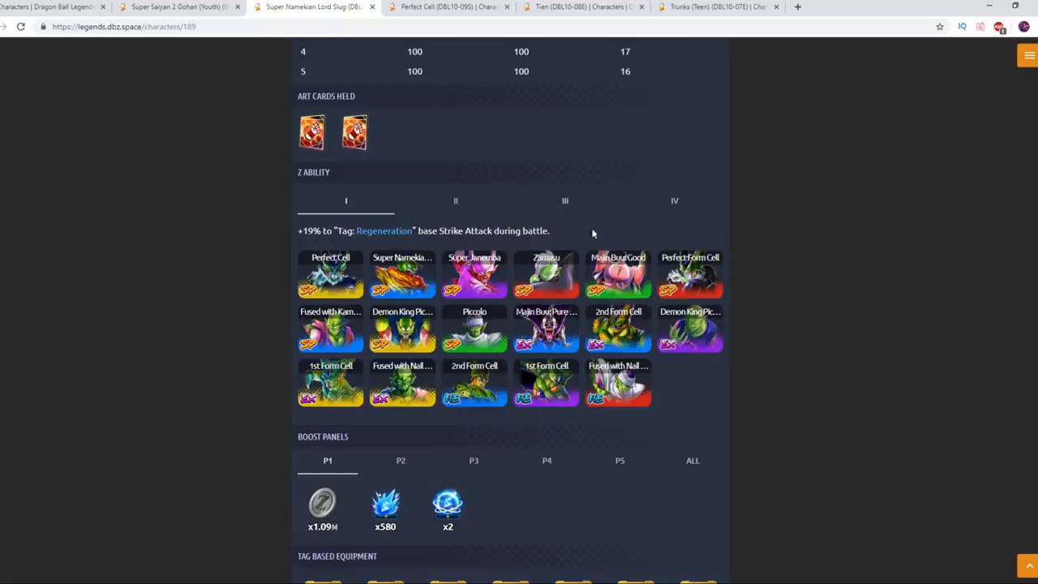
{"action": "mouse_move", "coordinate": [558, 220]}
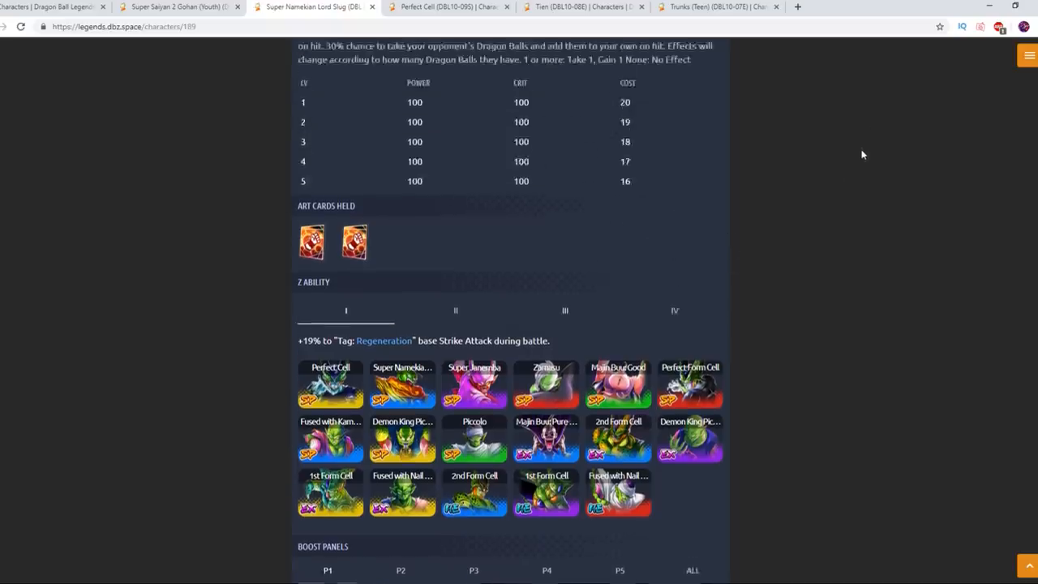
{"action": "scroll", "scroll_direction": "up", "scroll_amount": 3}
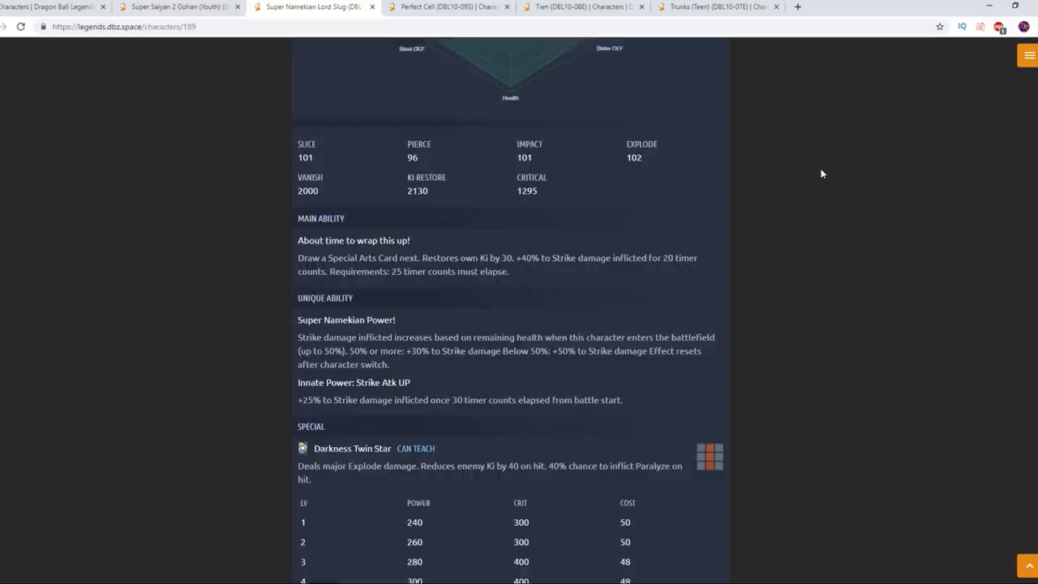
{"action": "scroll", "scroll_direction": "down", "scroll_amount": 3}
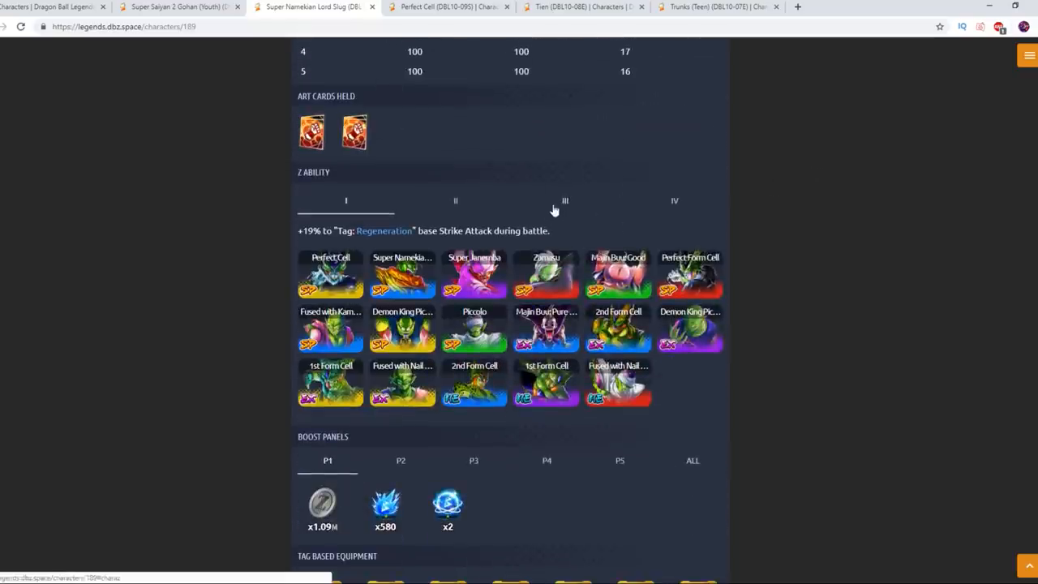
{"action": "mouse_move", "coordinate": [561, 198]}
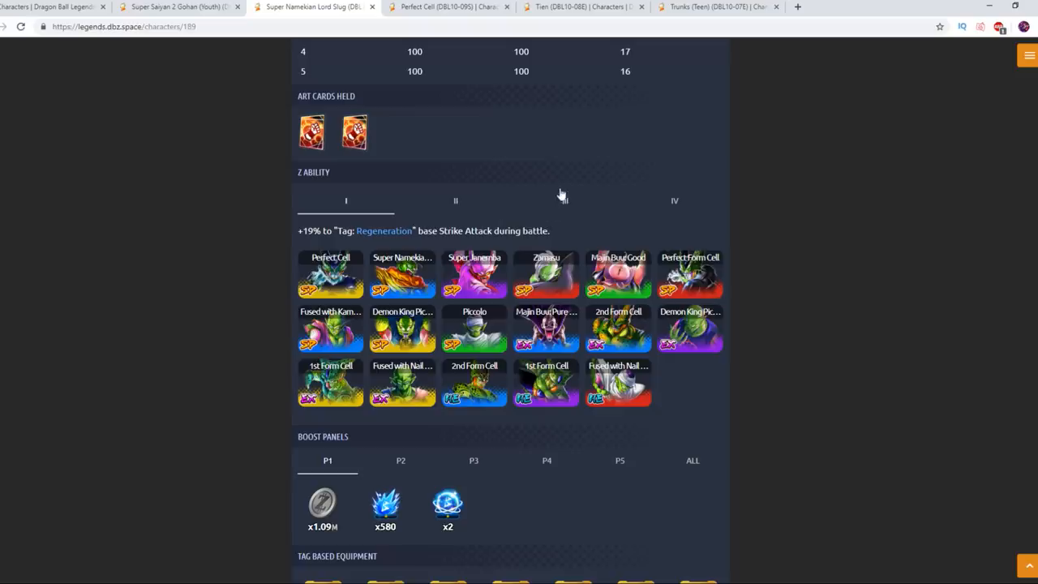
{"action": "left_click", "coordinate": [564, 201]}
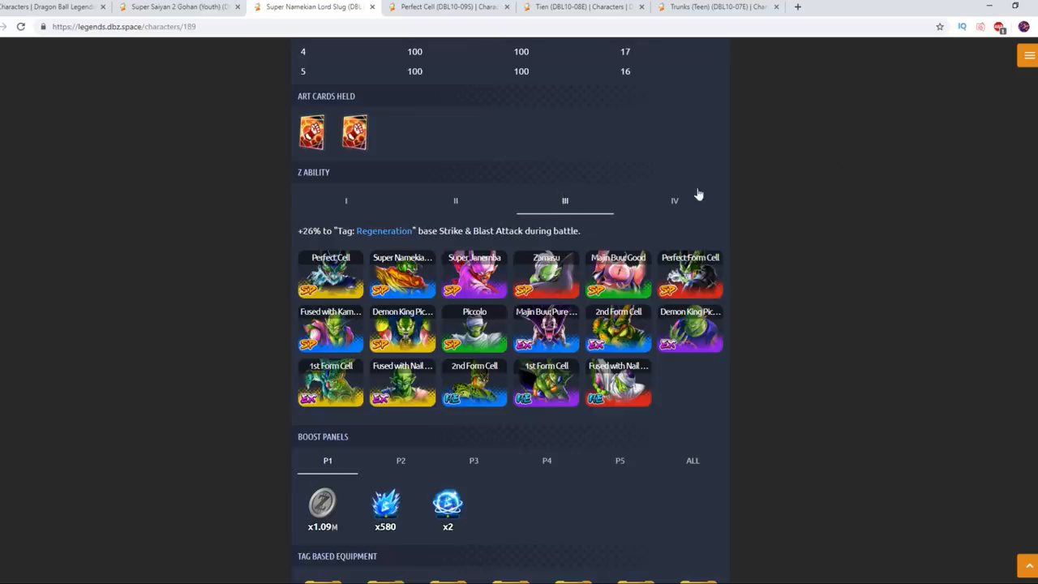
Alternate Lord Slug's Z Ability between levels III and II, then return to the page top.
{"action": "scroll", "scroll_direction": "down", "scroll_amount": 3}
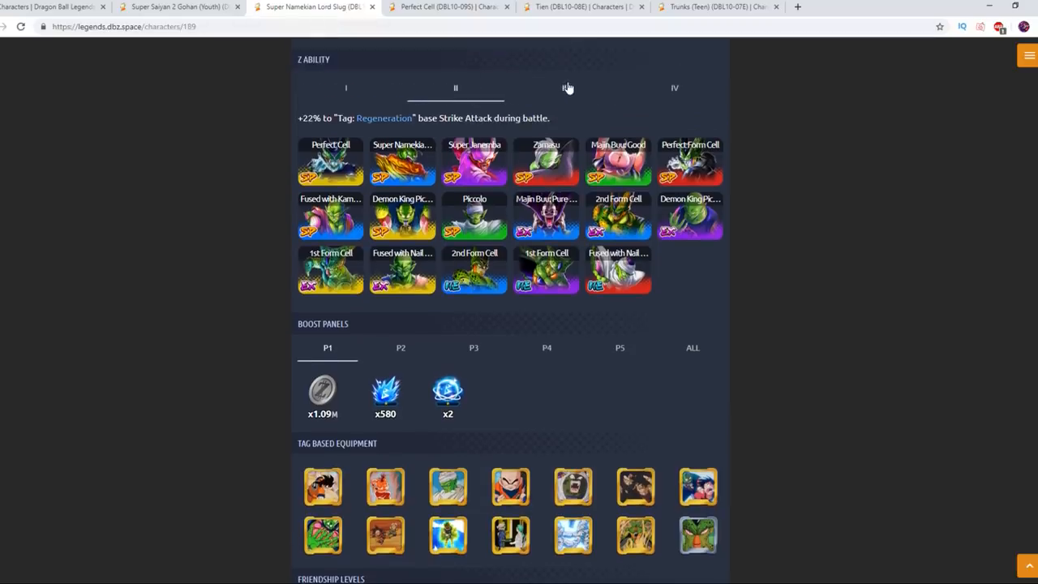
{"action": "mouse_move", "coordinate": [564, 87]}
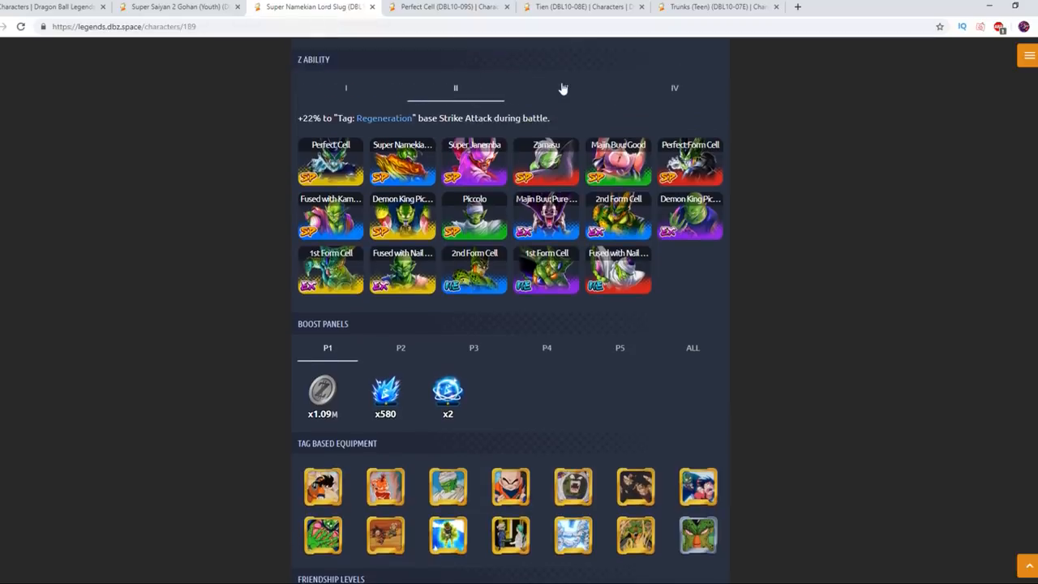
{"action": "left_click", "coordinate": [564, 87]}
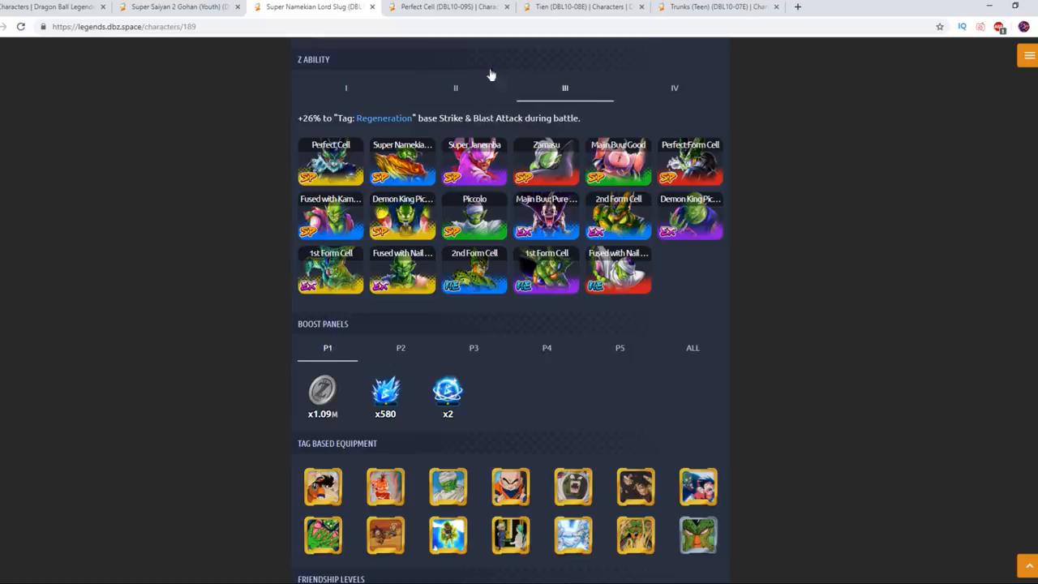
{"action": "left_click", "coordinate": [454, 87]}
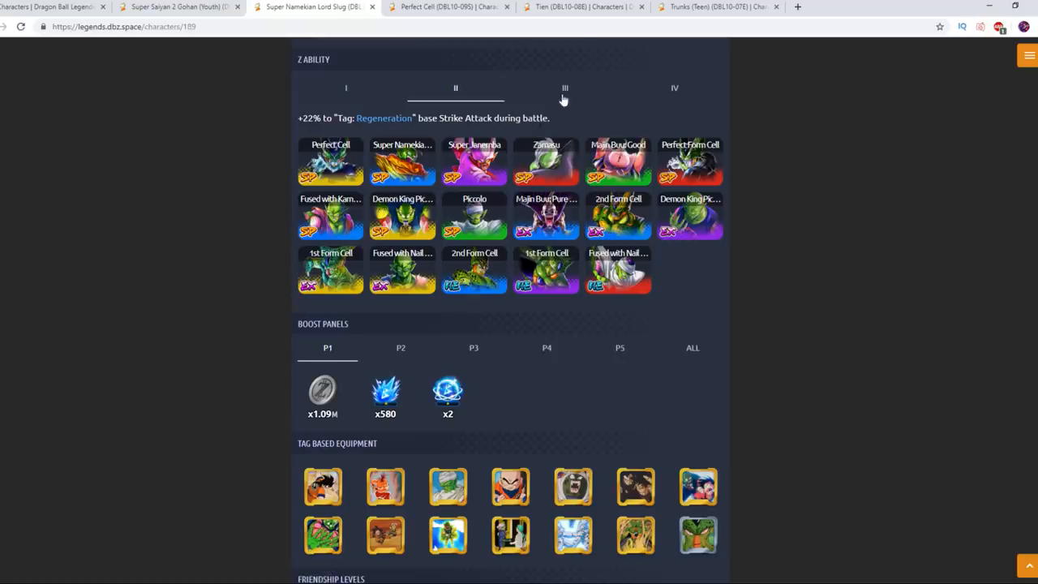
{"action": "left_click", "coordinate": [564, 88]}
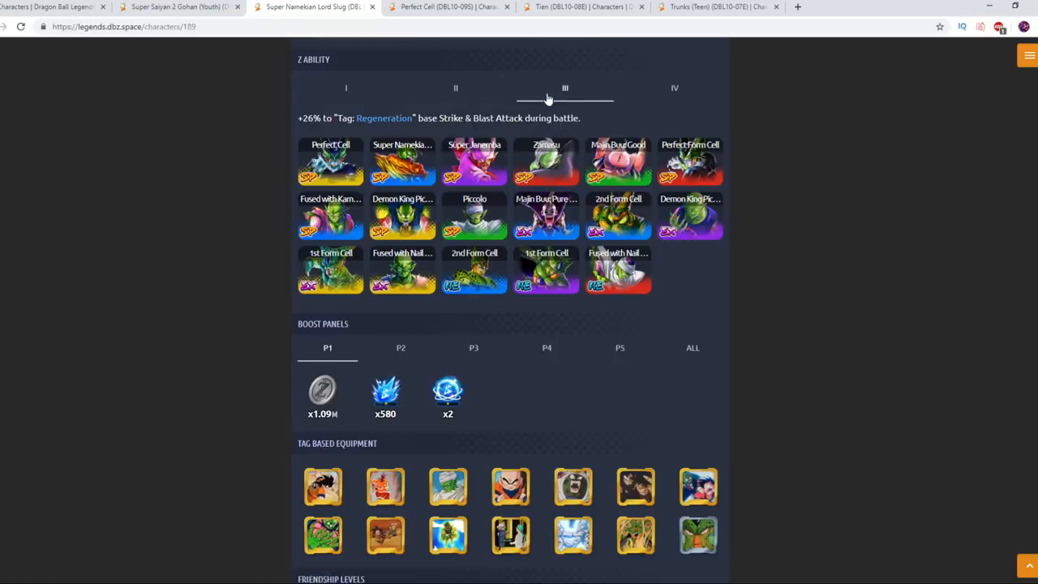
{"action": "mouse_move", "coordinate": [584, 119]}
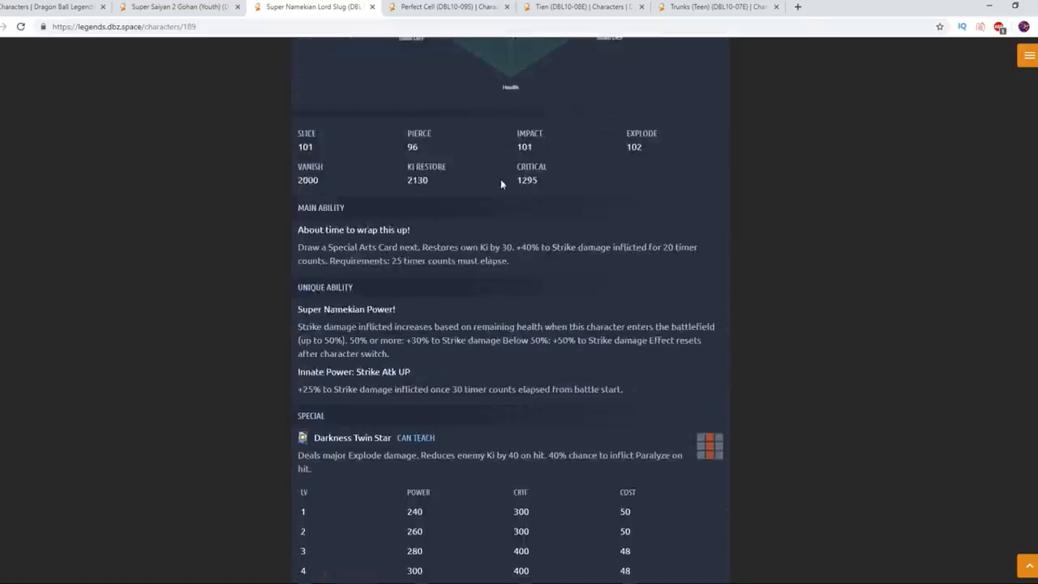
{"action": "scroll", "scroll_direction": "up", "scroll_amount": 3}
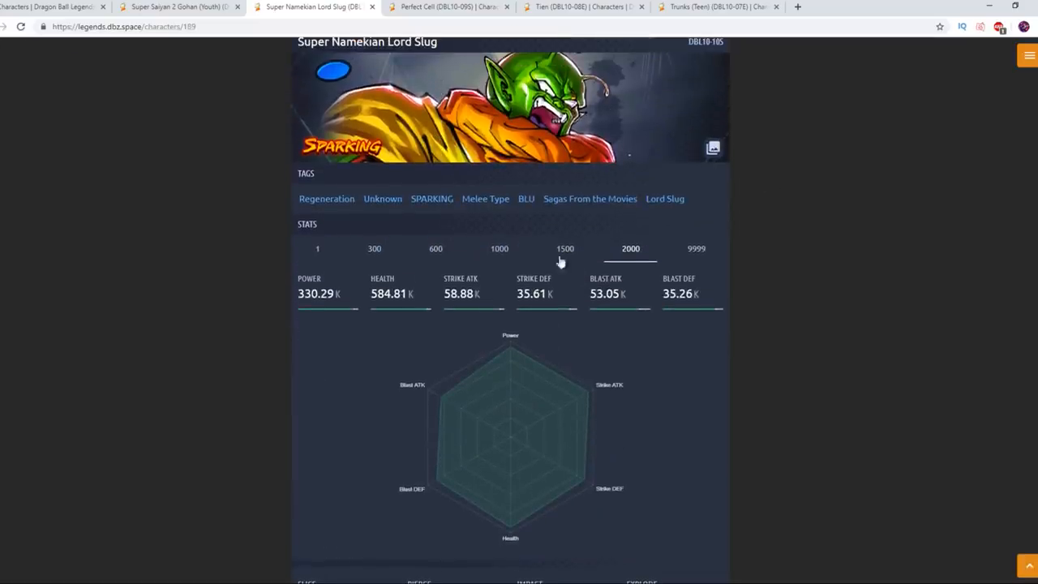
Switch to the Perfect Cell page and show his level-2000 stats with 341.95K power.
{"action": "left_click", "coordinate": [446, 6]}
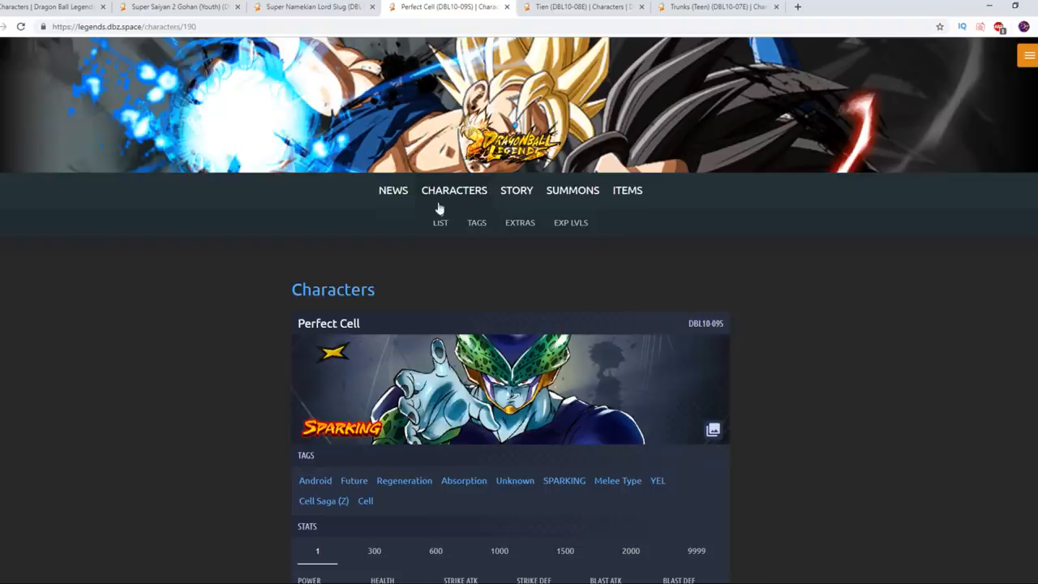
{"action": "scroll", "scroll_direction": "down", "scroll_amount": 3}
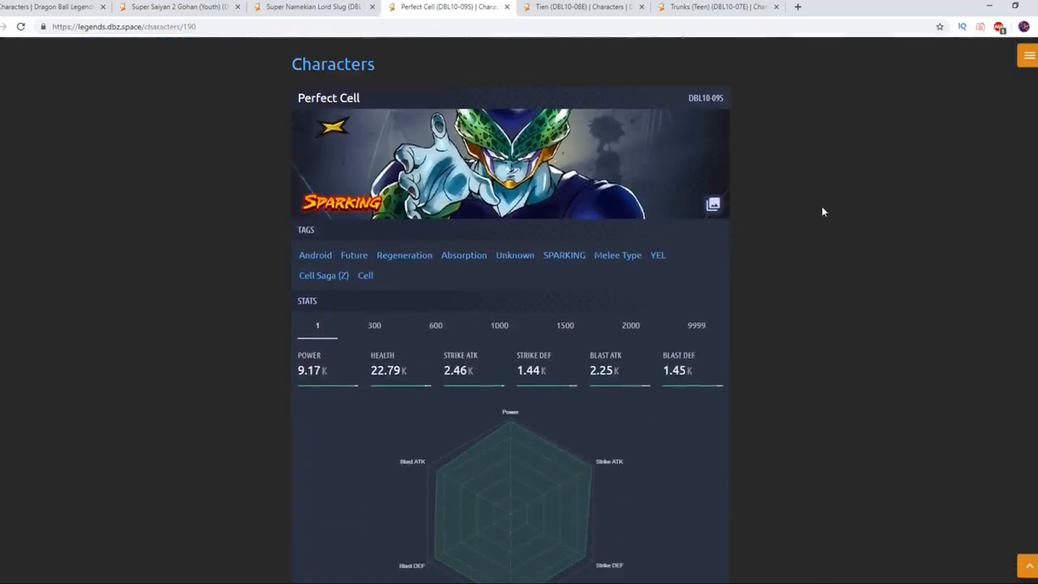
{"action": "left_click", "coordinate": [629, 324]}
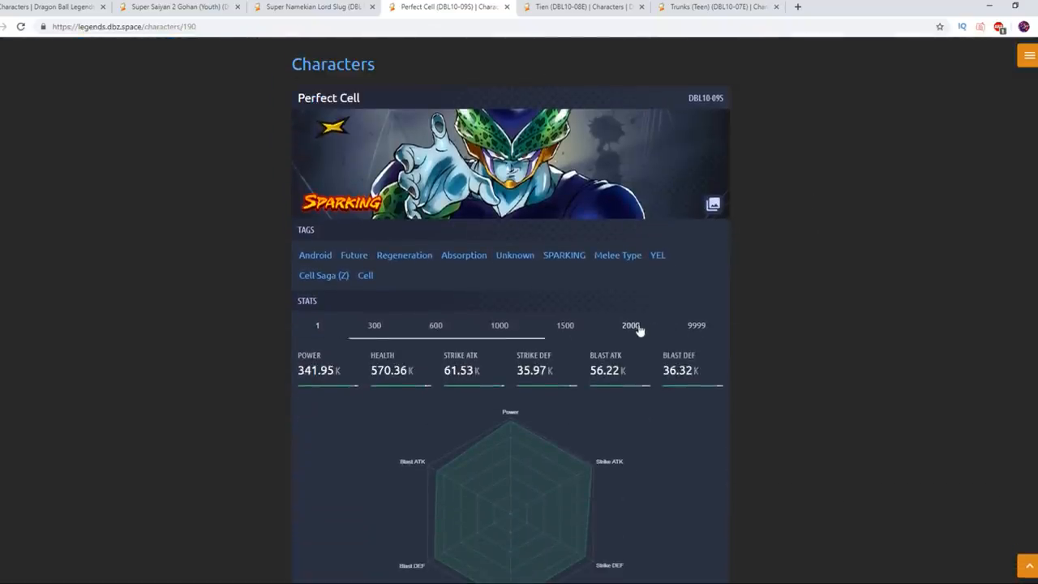
{"action": "left_click", "coordinate": [629, 325]}
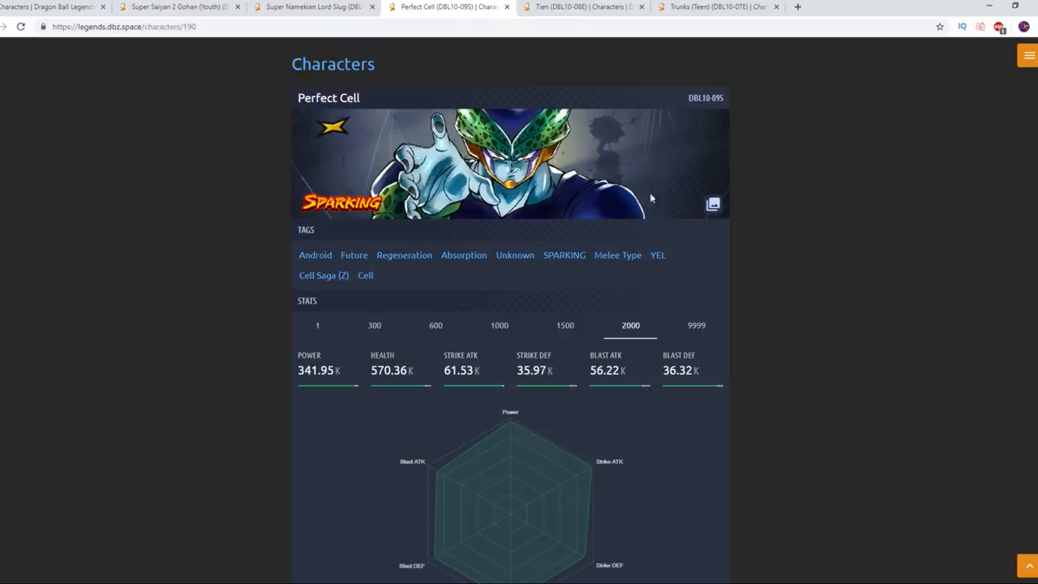
{"action": "mouse_move", "coordinate": [636, 253]}
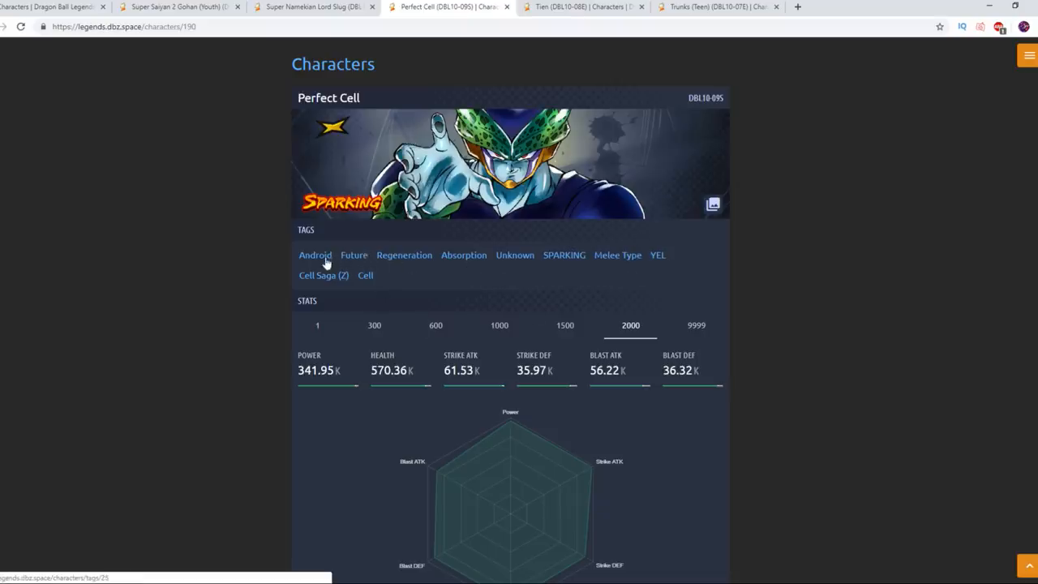
{"action": "scroll", "scroll_direction": "down", "scroll_amount": 3}
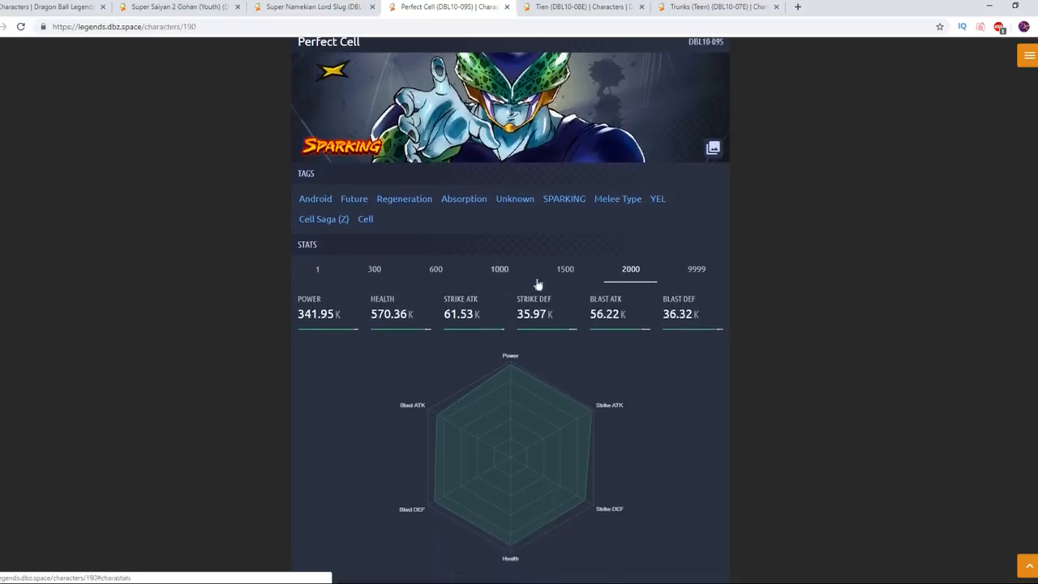
{"action": "scroll", "scroll_direction": "down", "scroll_amount": 3}
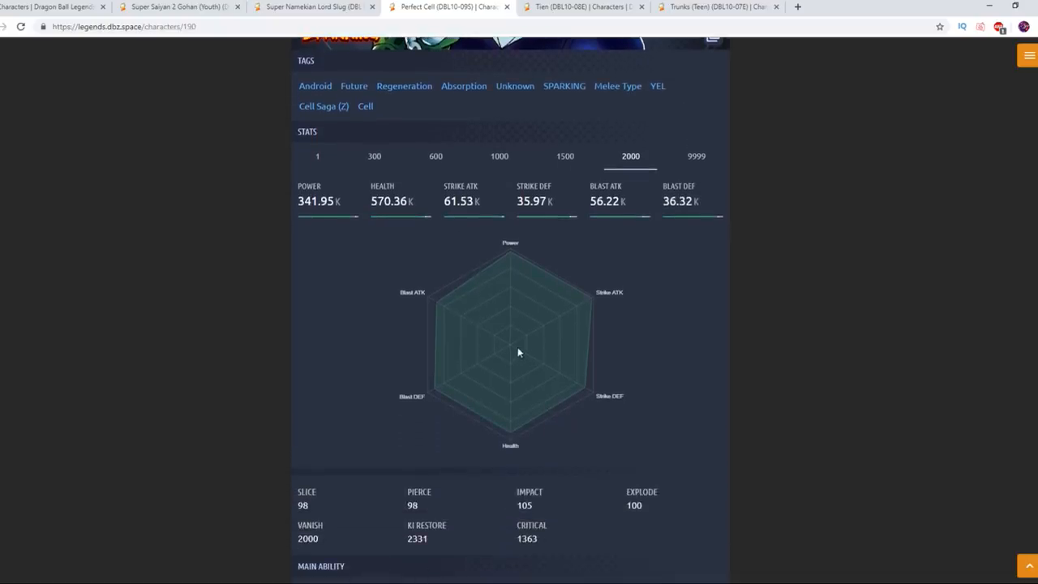
{"action": "scroll", "scroll_direction": "down", "scroll_amount": 3}
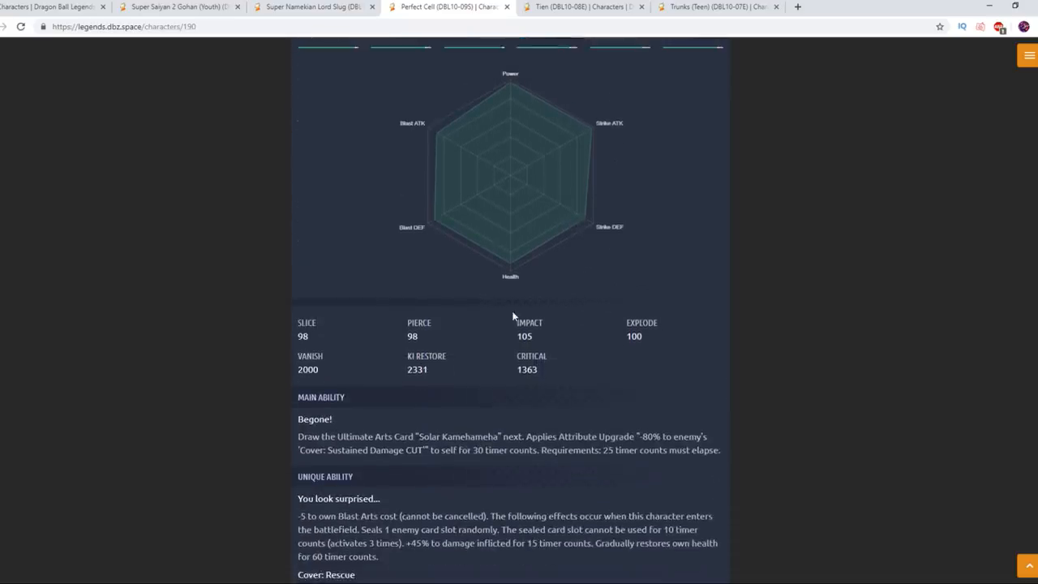
{"action": "scroll", "scroll_direction": "down", "scroll_amount": 3}
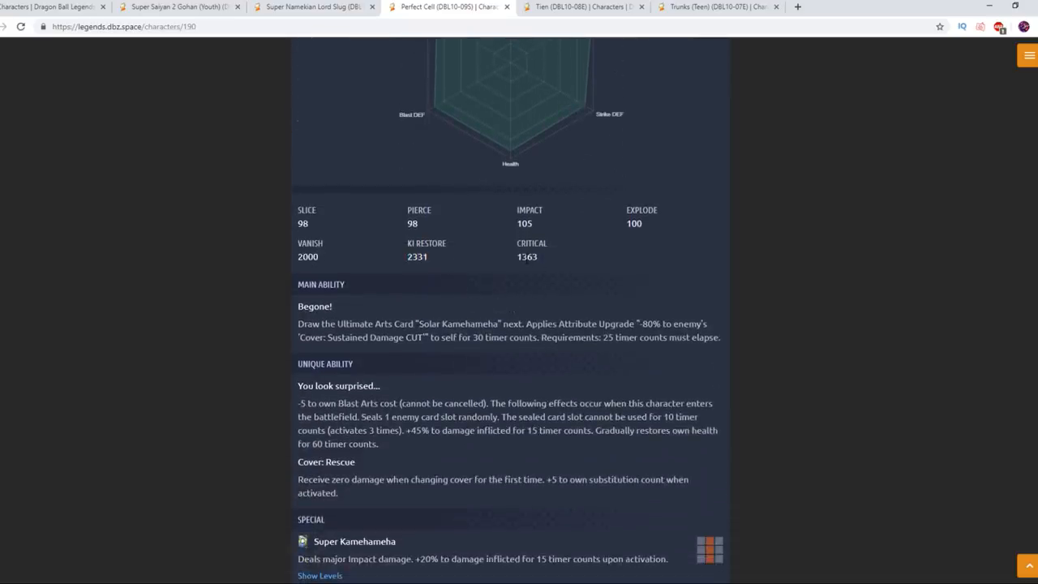
{"action": "scroll", "scroll_direction": "down", "scroll_amount": 3}
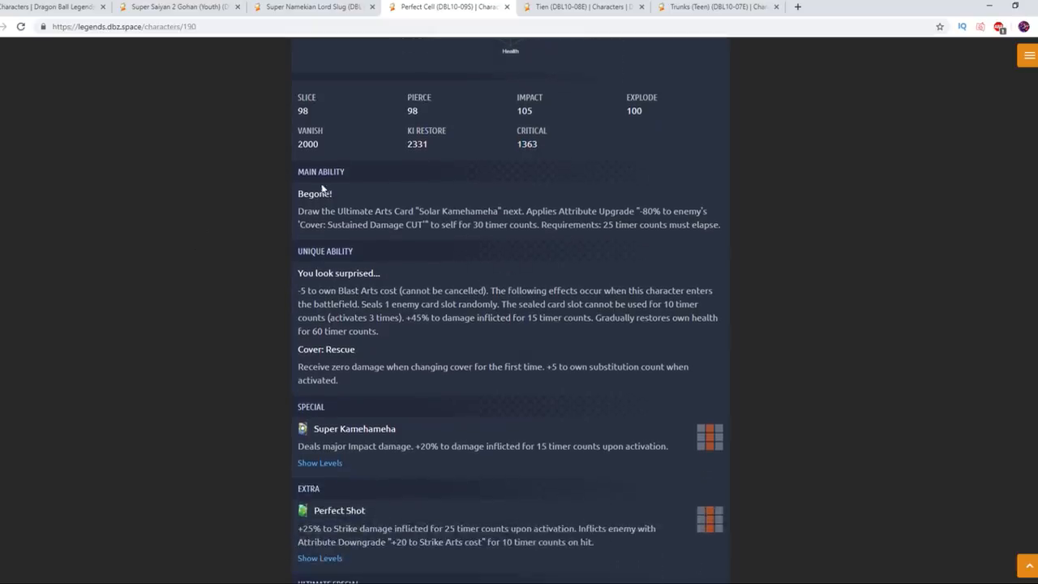
{"action": "scroll", "scroll_direction": "down", "scroll_amount": 3}
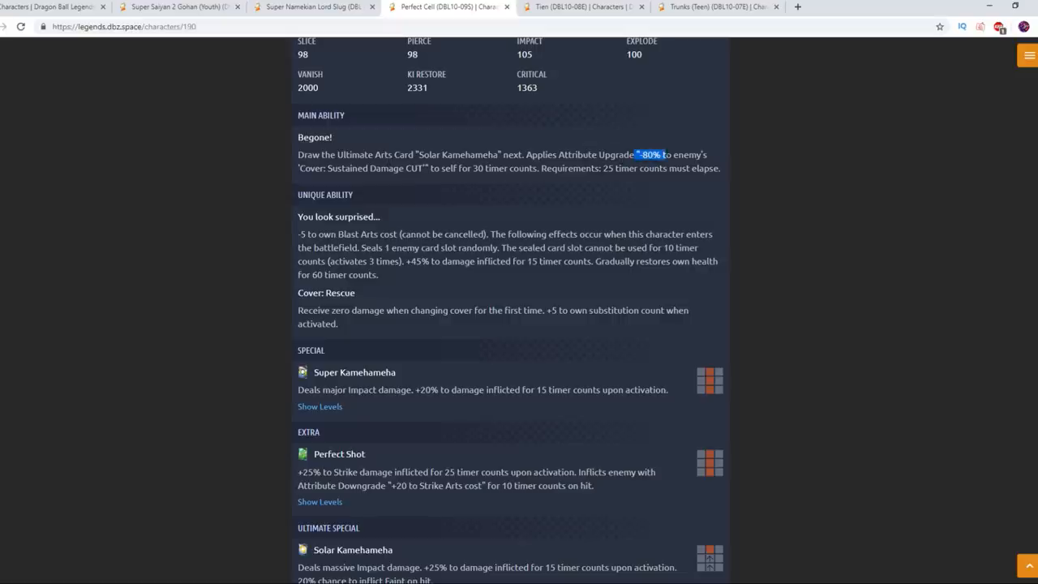
{"action": "left_click_drag", "start_coordinate": [661, 154], "coordinate": [428, 167]}
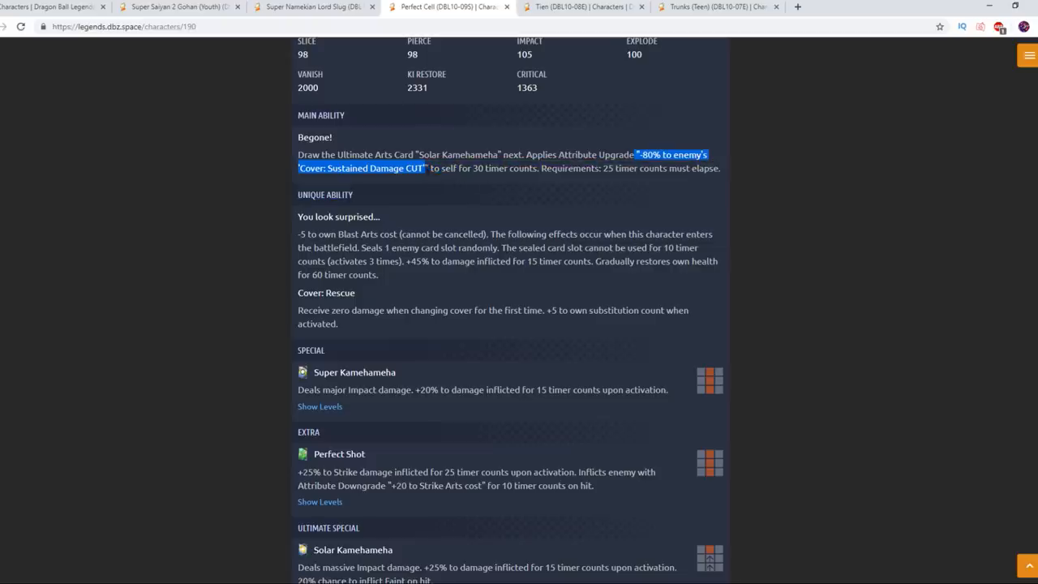
{"action": "left_click_drag", "start_coordinate": [636, 154], "coordinate": [526, 154]}
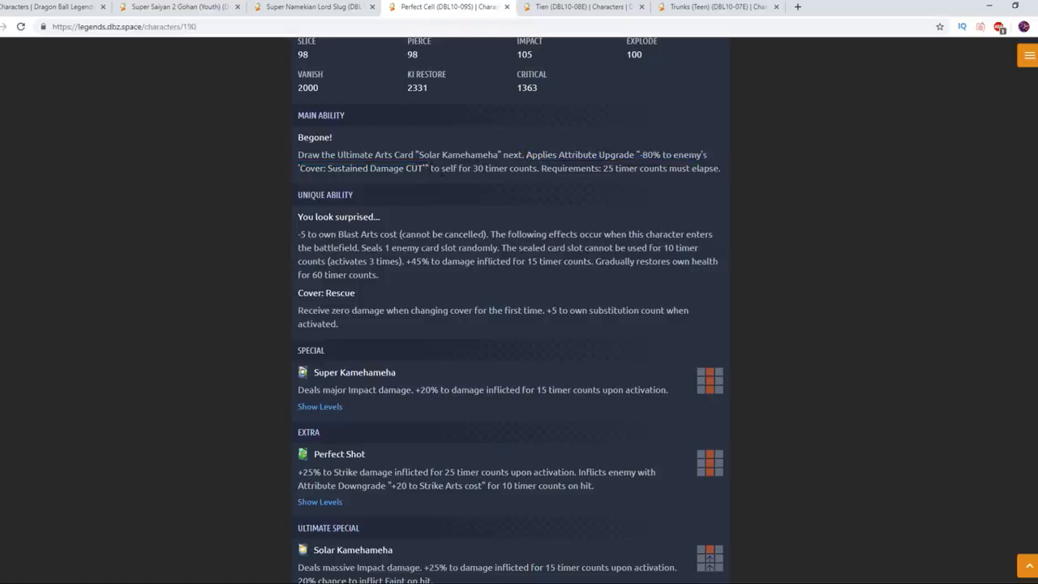
{"action": "left_click_drag", "start_coordinate": [635, 154], "coordinate": [425, 167]}
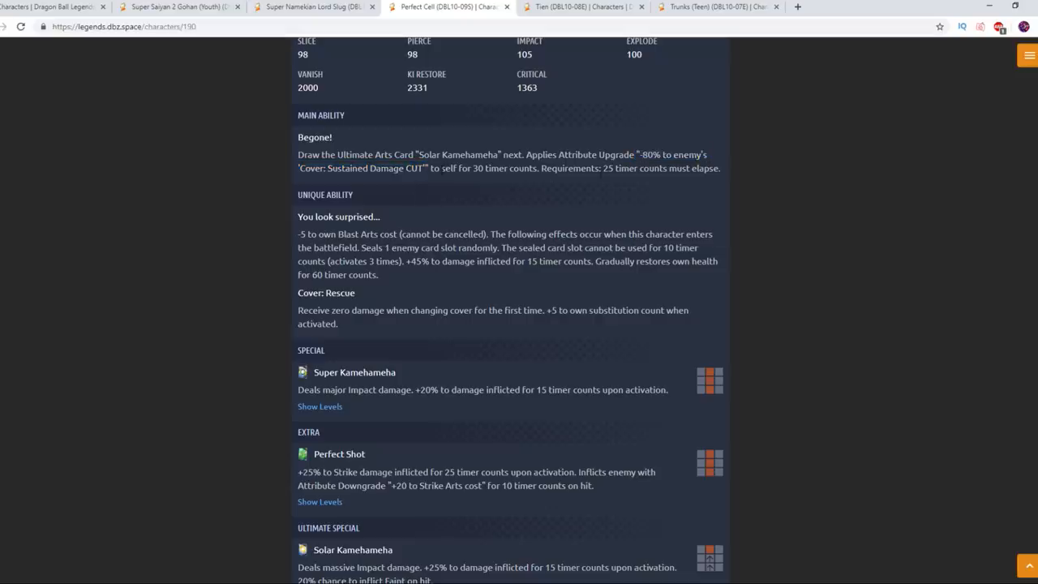
{"action": "left_click_drag", "start_coordinate": [298, 154], "coordinate": [428, 167]}
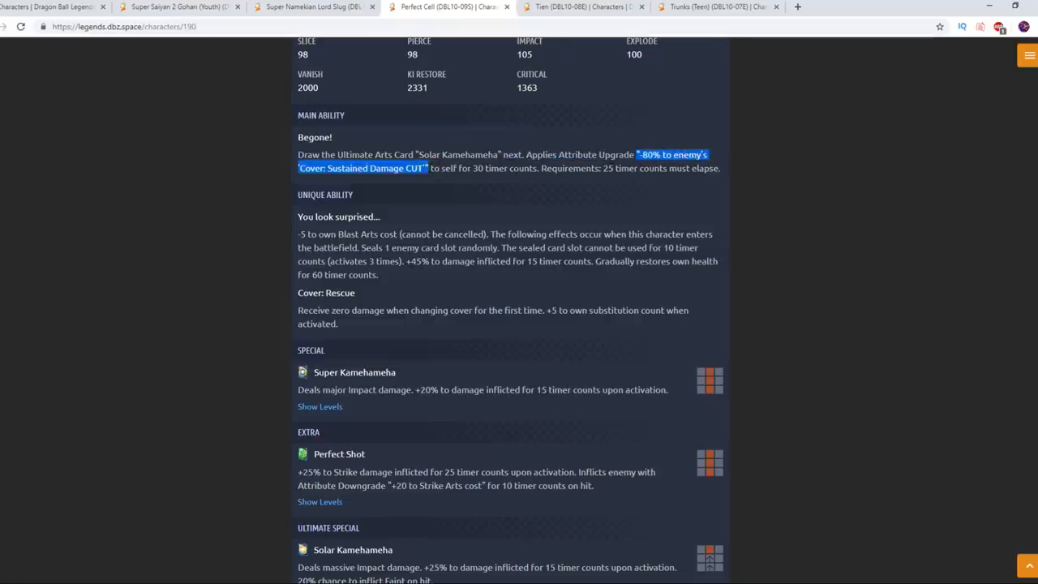
{"action": "left_click", "coordinate": [551, 181]}
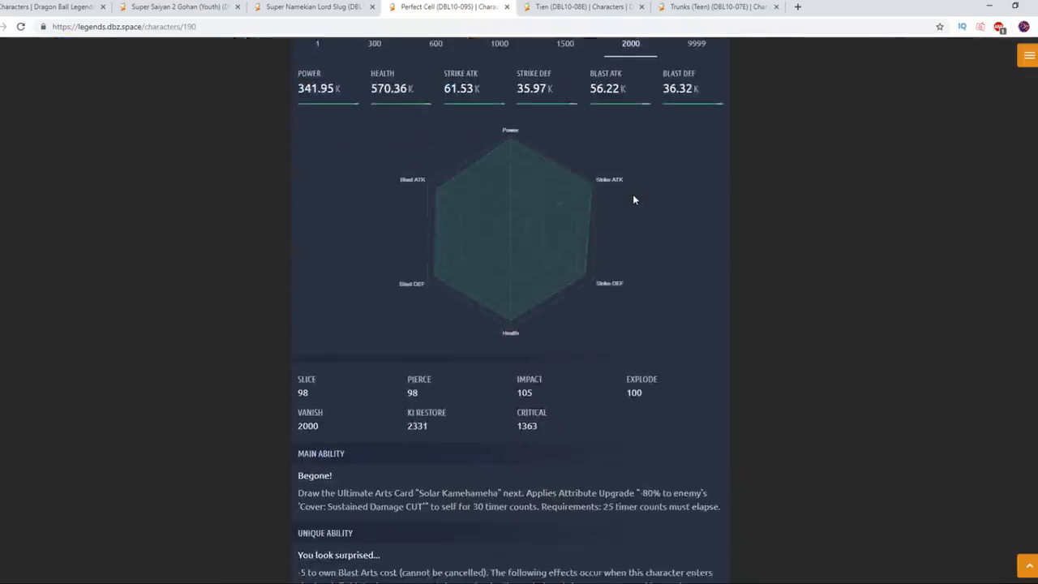
{"action": "scroll", "scroll_direction": "down", "scroll_amount": 3}
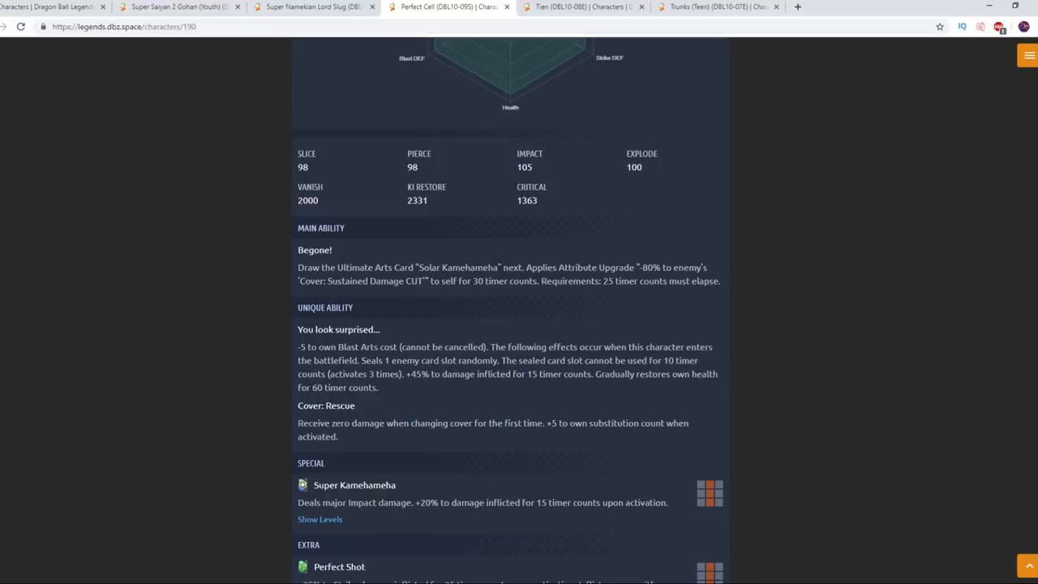
{"action": "mouse_move", "coordinate": [448, 279]}
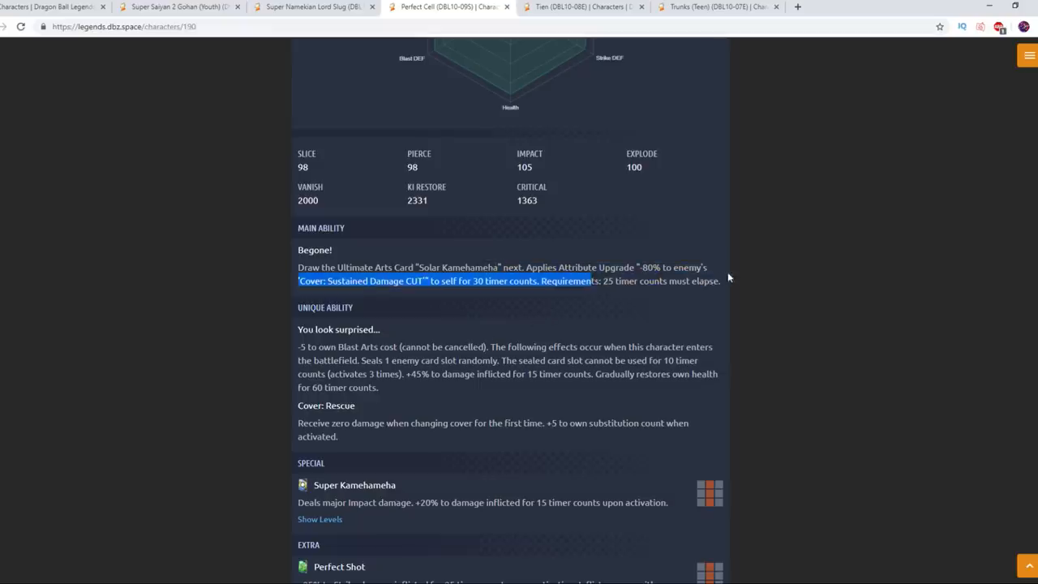
{"action": "scroll", "scroll_direction": "down", "scroll_amount": 3}
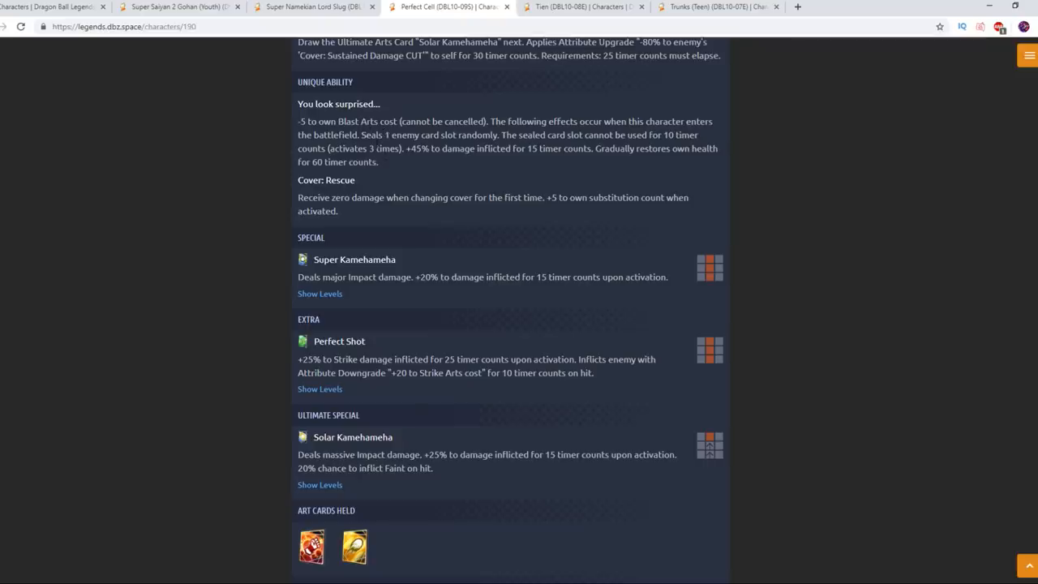
{"action": "left_click_drag", "start_coordinate": [368, 121], "coordinate": [499, 134]}
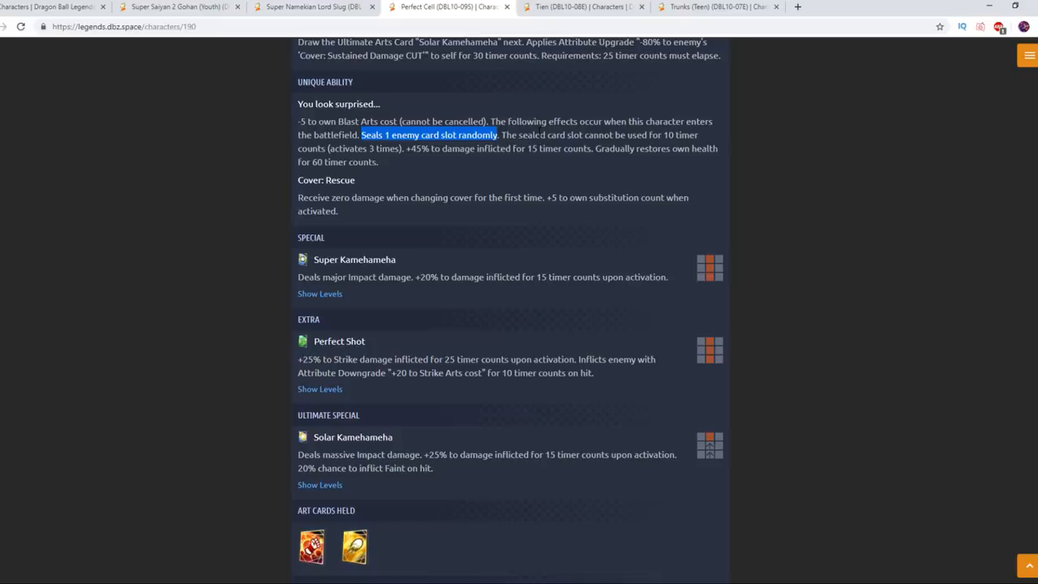
{"action": "mouse_move", "coordinate": [504, 266]}
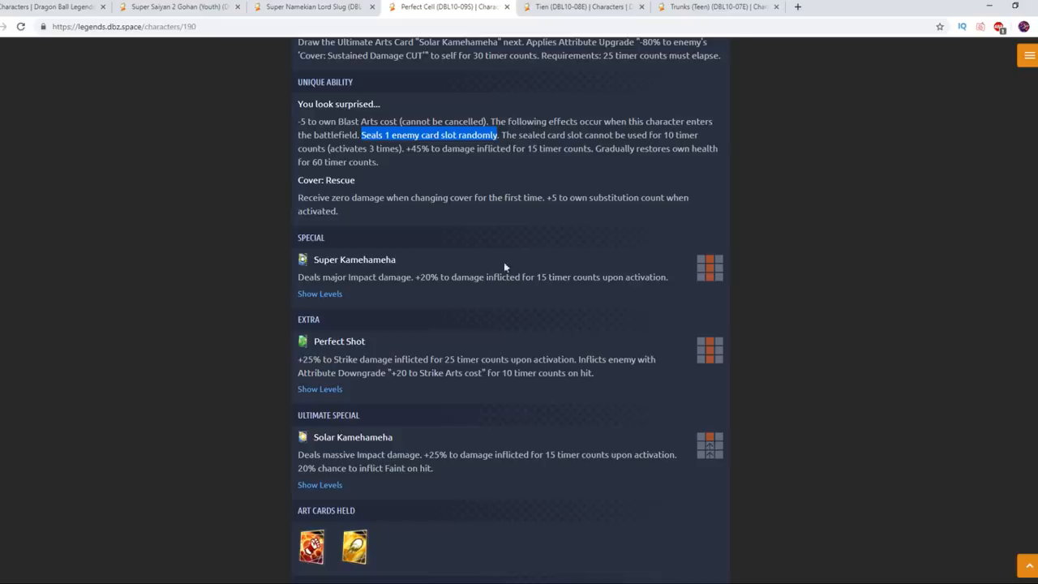
{"action": "scroll", "scroll_direction": "down", "scroll_amount": 3}
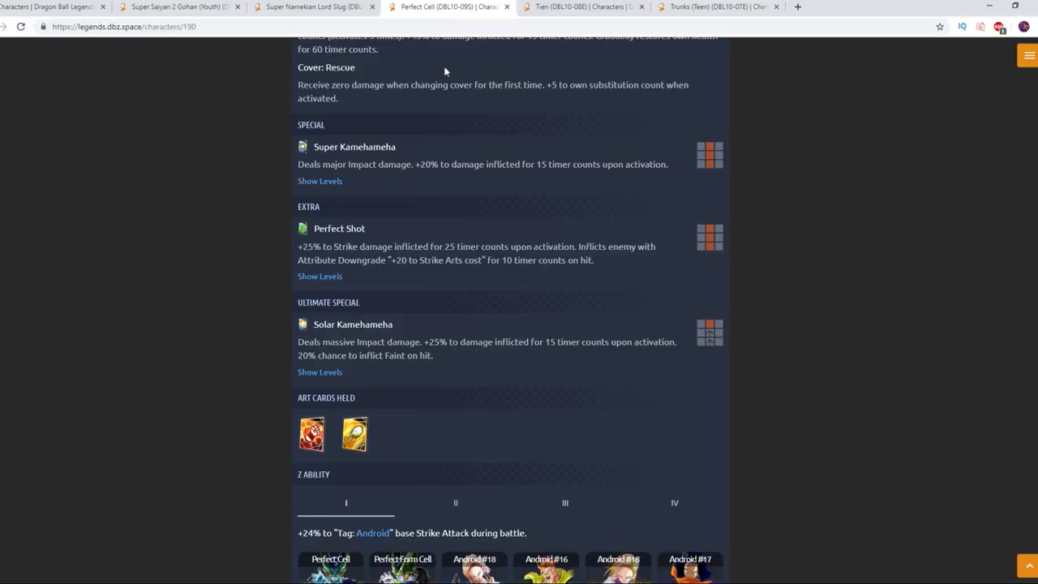
{"action": "mouse_move", "coordinate": [532, 101]}
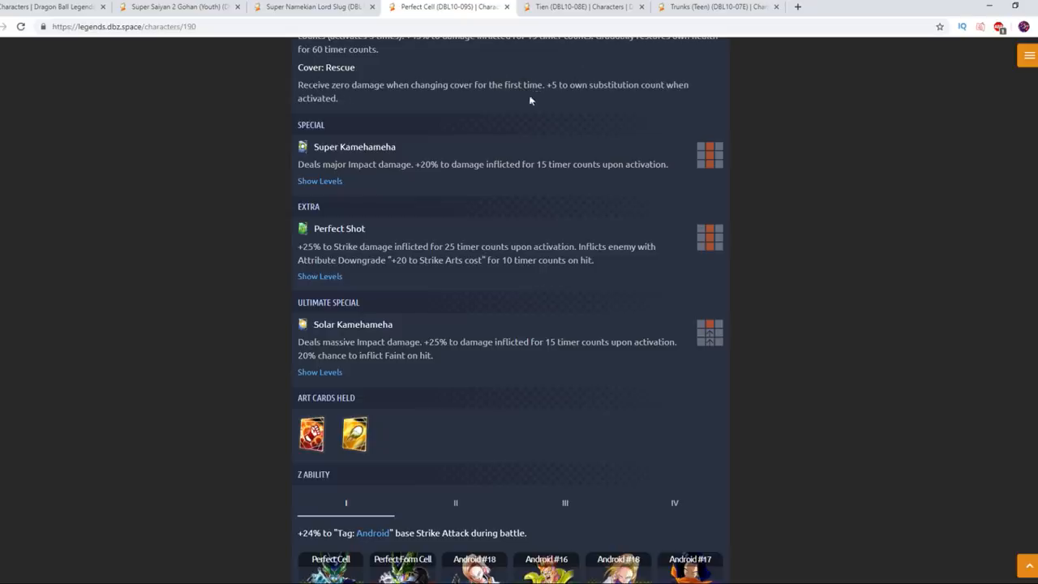
{"action": "left_click_drag", "start_coordinate": [550, 85], "coordinate": [337, 99]}
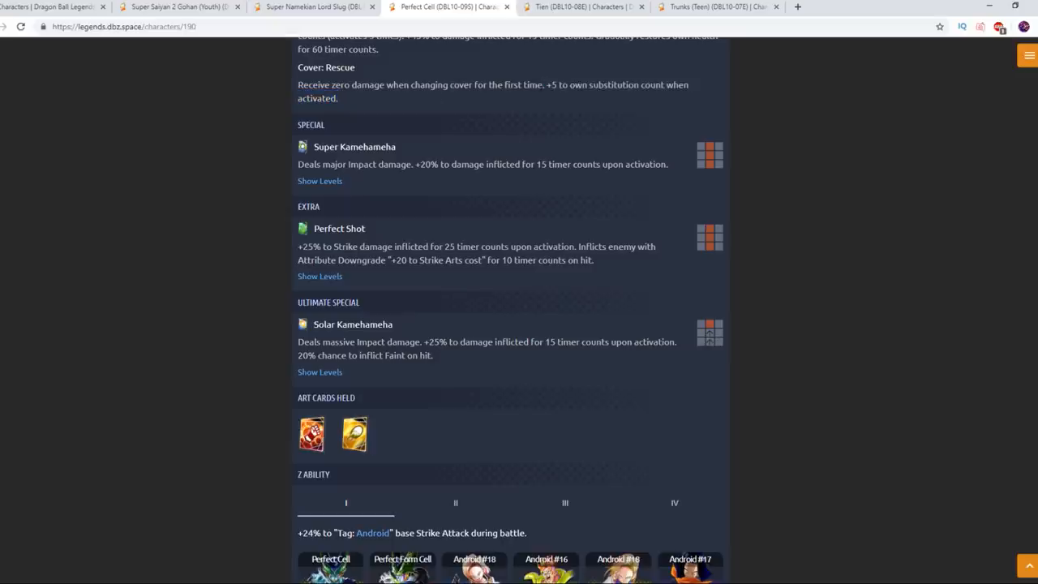
{"action": "left_click_drag", "start_coordinate": [299, 84], "coordinate": [545, 85]}
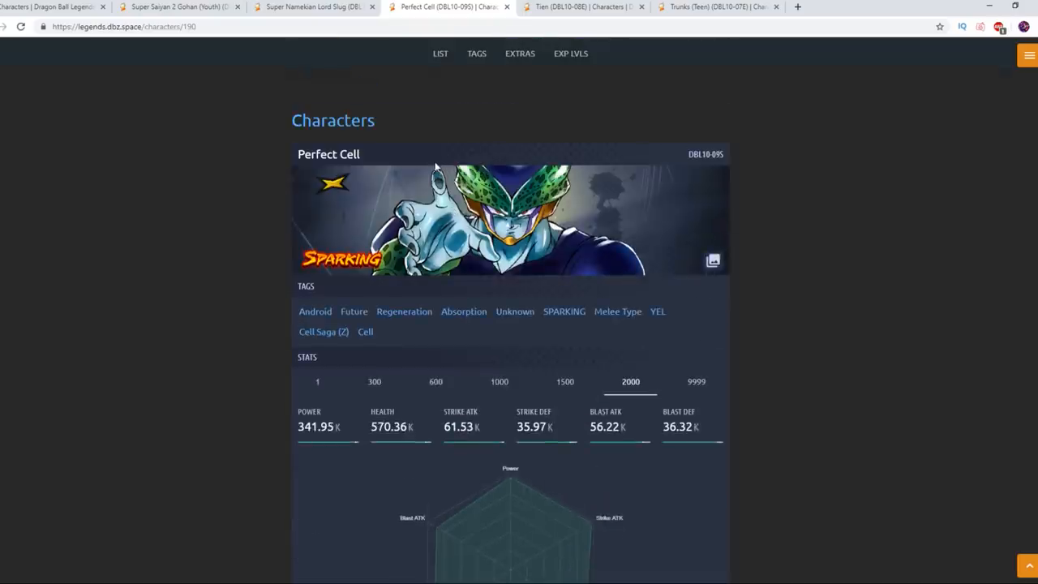
{"action": "scroll", "scroll_direction": "down", "scroll_amount": 3}
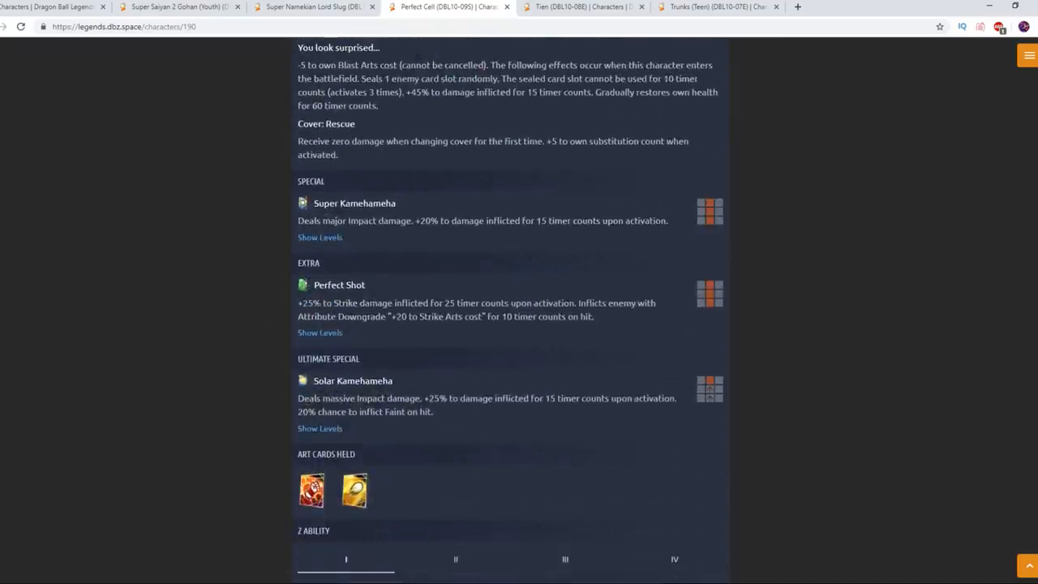
{"action": "scroll", "scroll_direction": "down", "scroll_amount": 3}
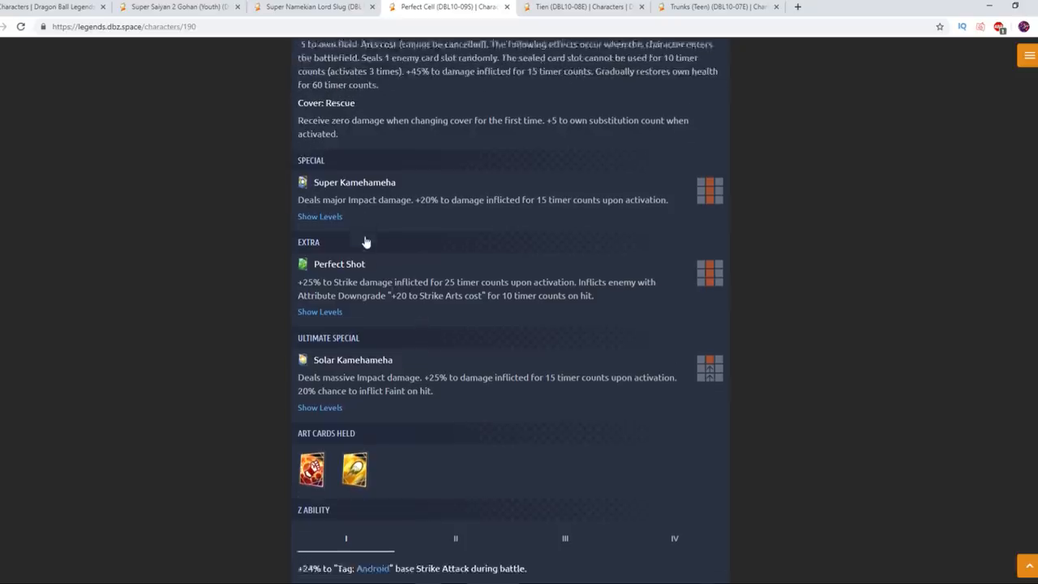
{"action": "scroll", "scroll_direction": "down", "scroll_amount": 3}
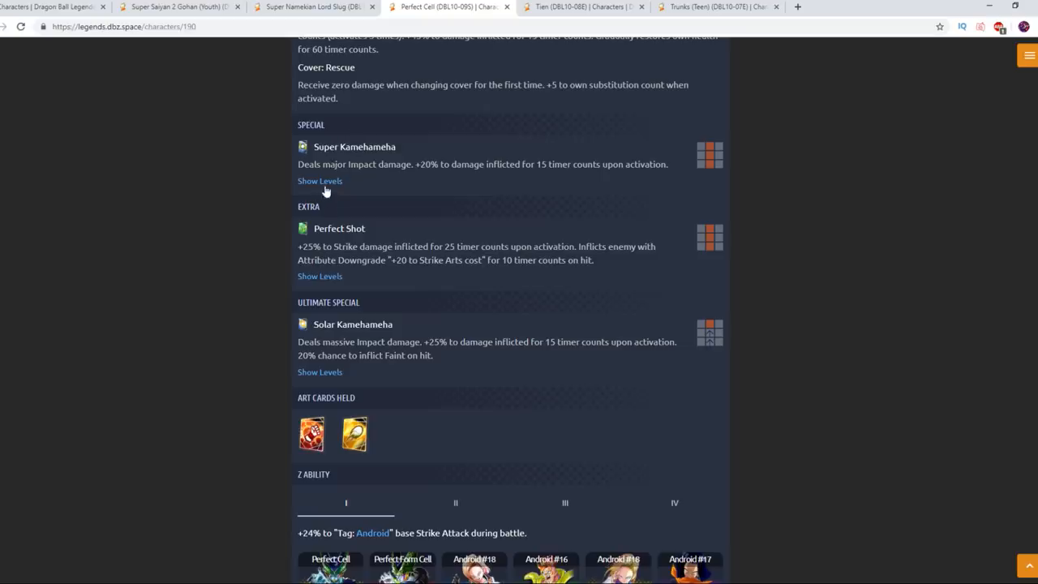
Expand the Super Kamehameha and Perfect Shot level tables (power 100, crit 100, cost 15 to 11) and read them.
{"action": "left_click", "coordinate": [319, 181]}
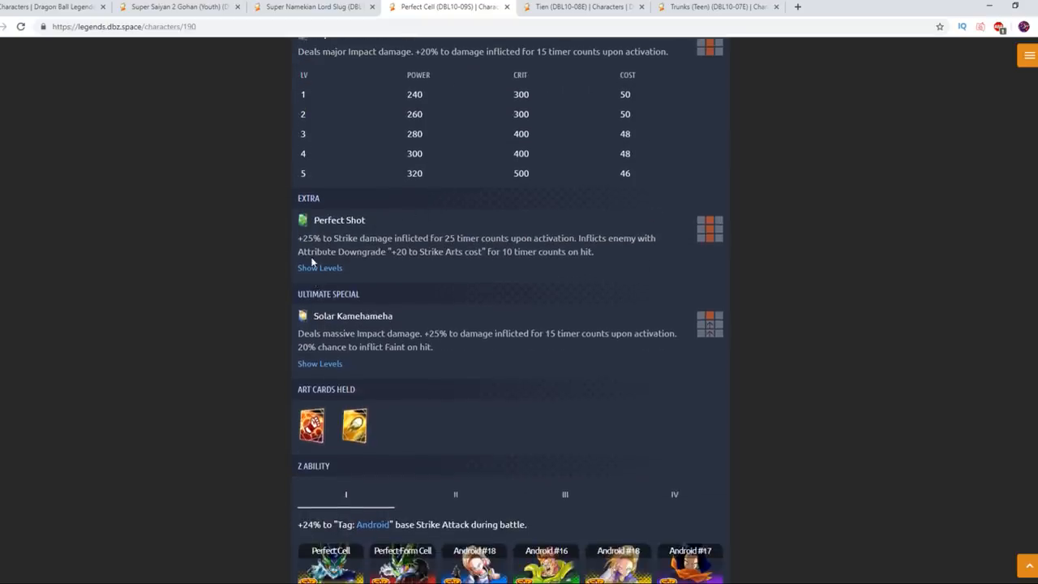
{"action": "mouse_move", "coordinate": [350, 101]}
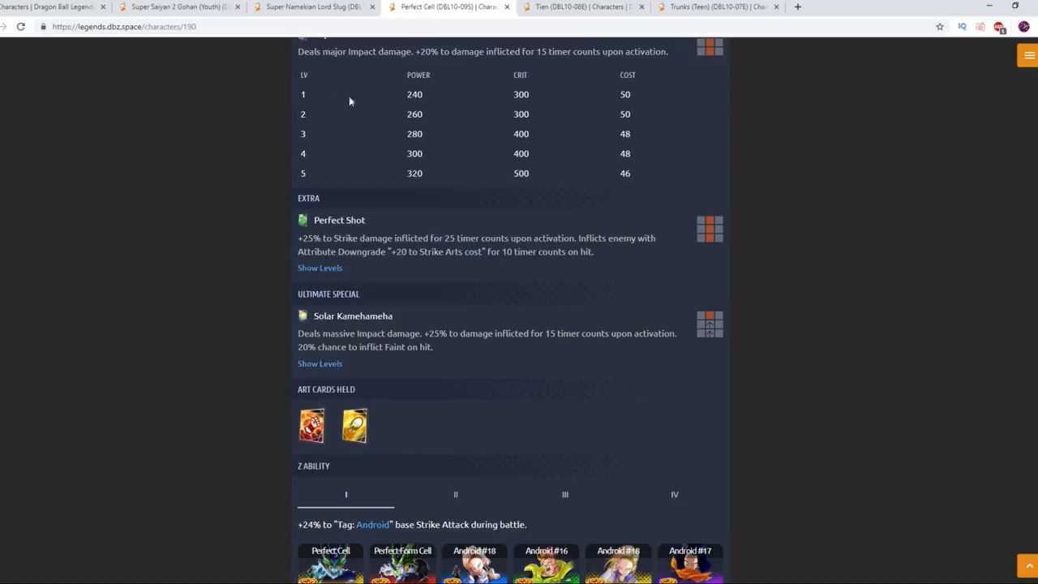
{"action": "left_click", "coordinate": [311, 7]}
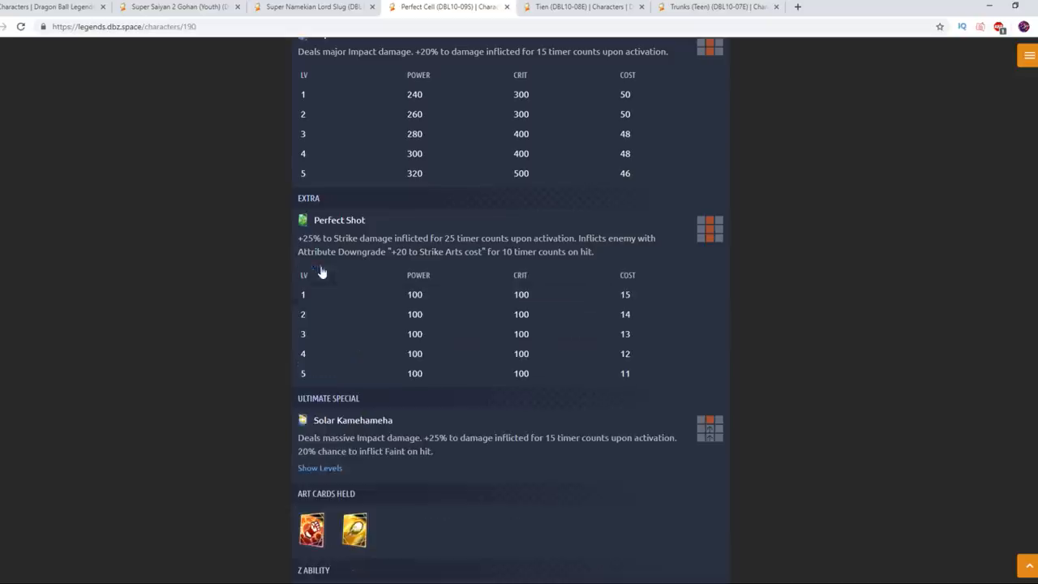
{"action": "scroll", "scroll_direction": "down", "scroll_amount": 3}
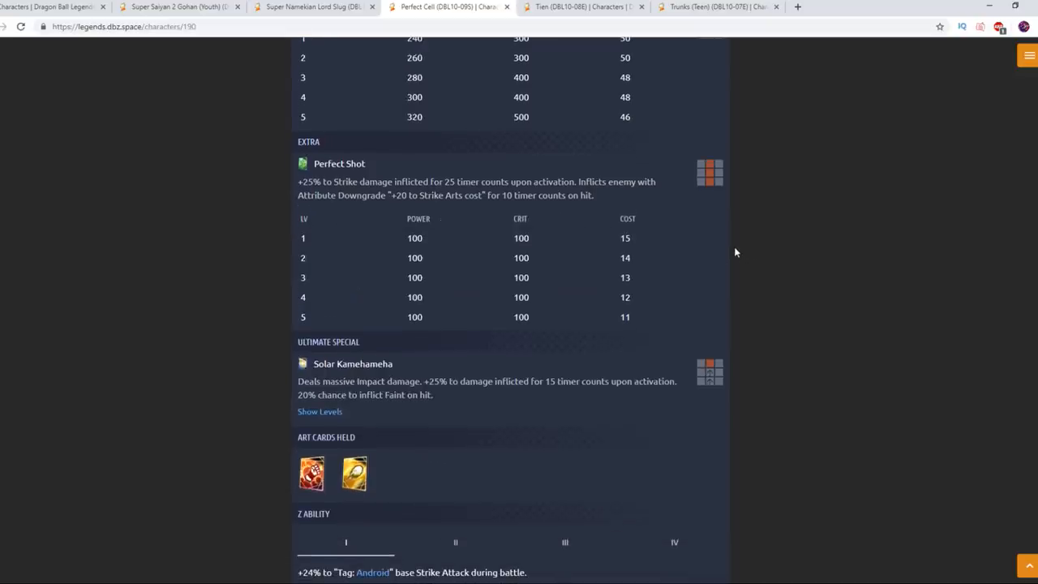
{"action": "left_click", "coordinate": [314, 7]}
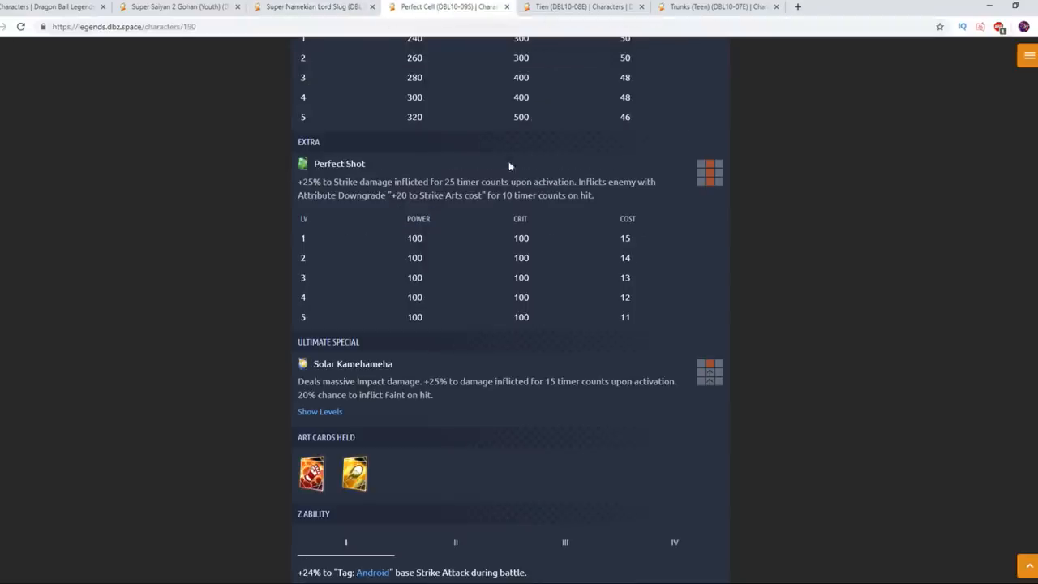
{"action": "scroll", "scroll_direction": "up", "scroll_amount": 3}
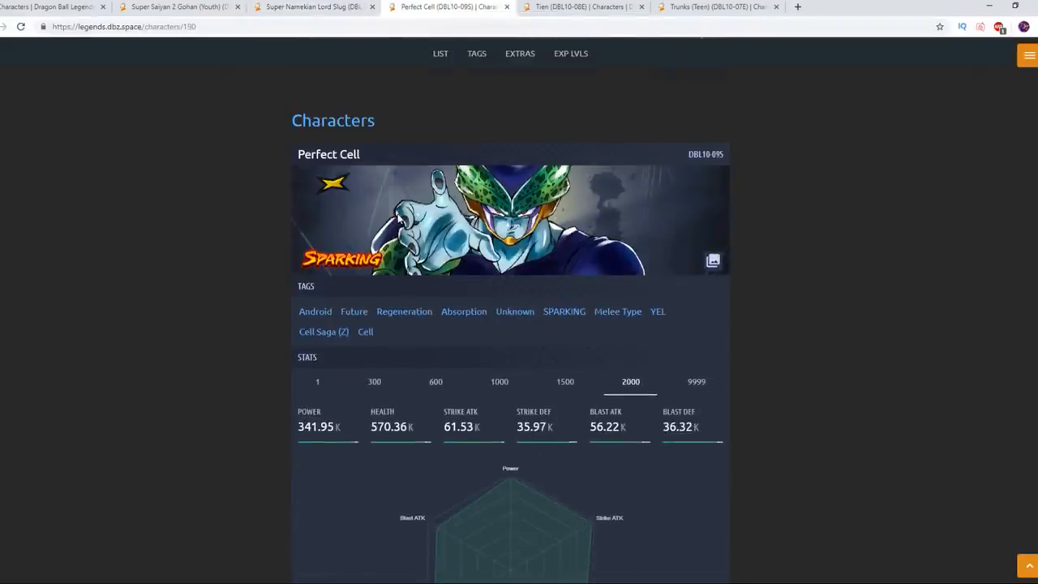
{"action": "scroll", "scroll_direction": "down", "scroll_amount": 3}
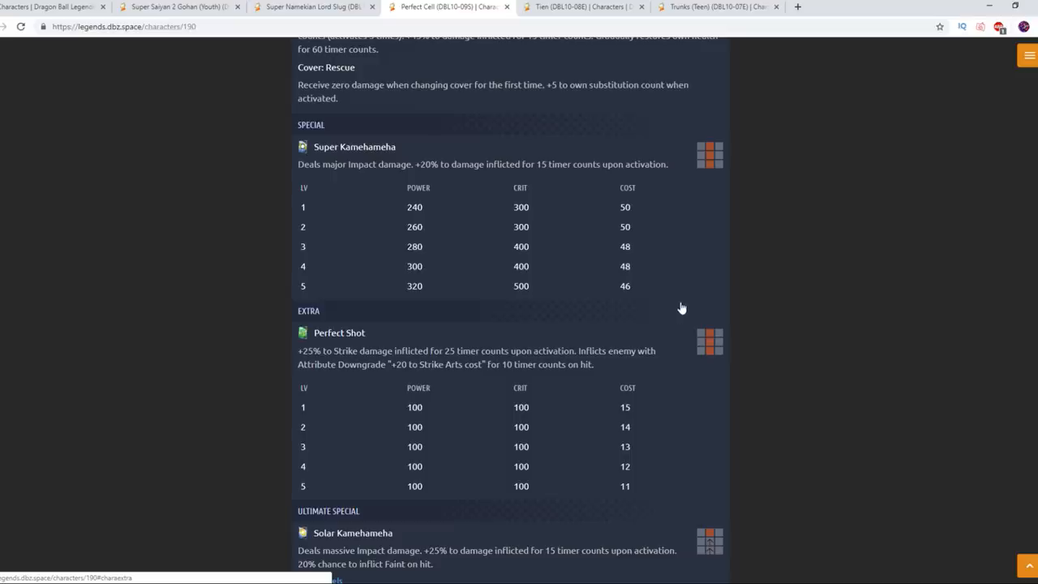
{"action": "mouse_move", "coordinate": [590, 267]}
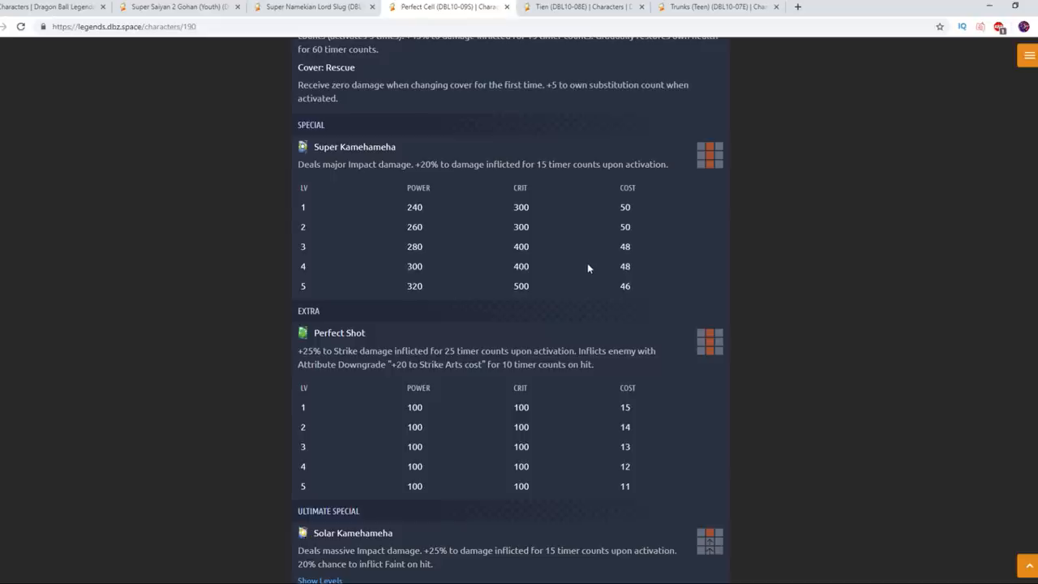
{"action": "mouse_move", "coordinate": [579, 257]}
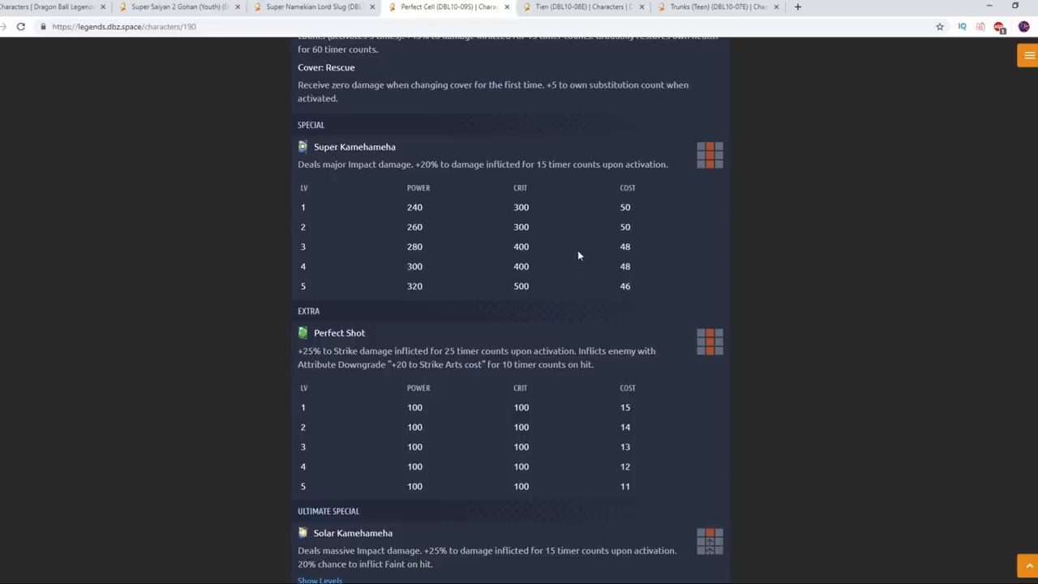
{"action": "mouse_move", "coordinate": [613, 253]}
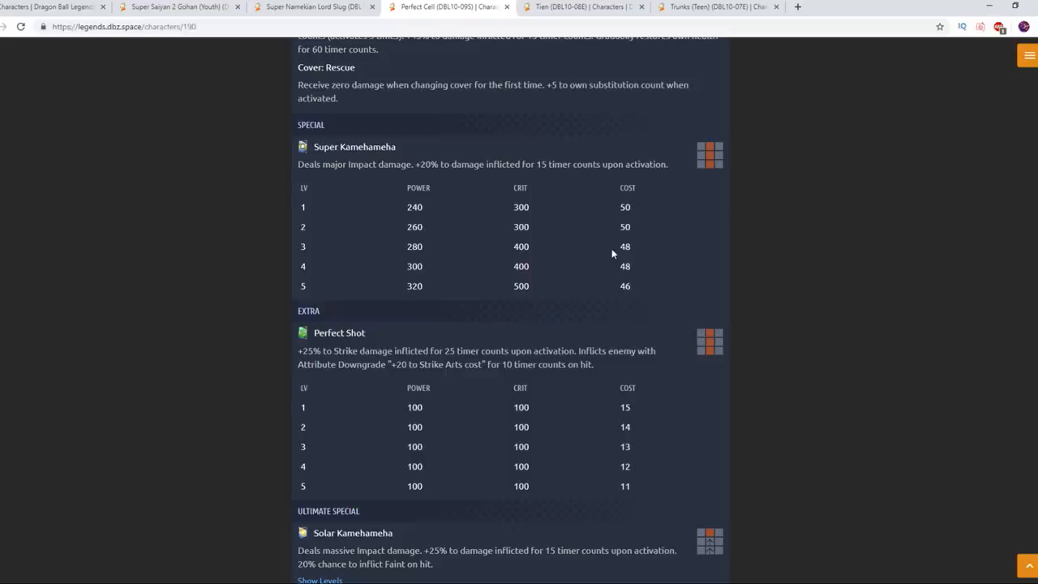
{"action": "mouse_move", "coordinate": [550, 256]}
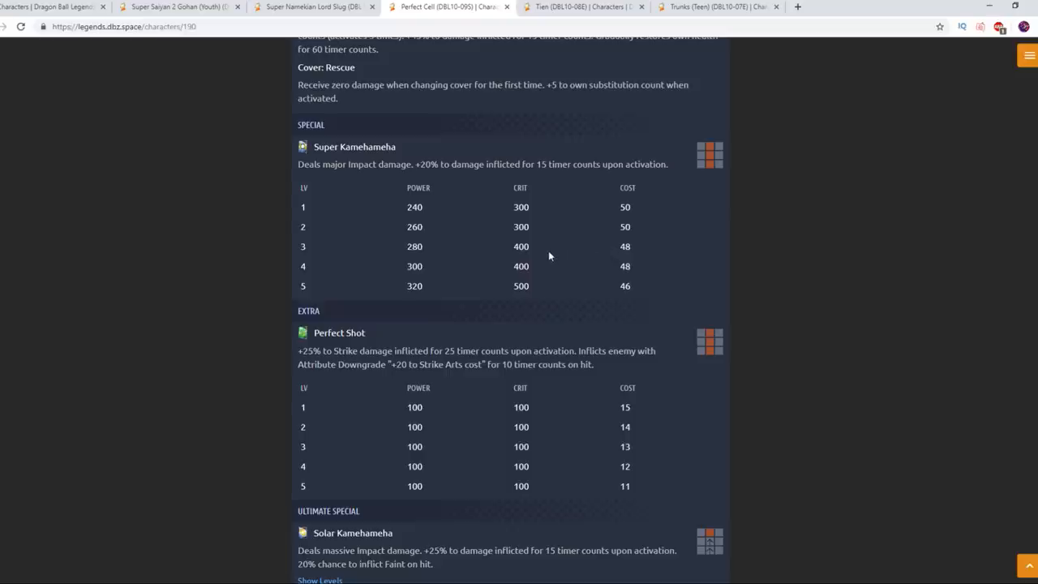
{"action": "scroll", "scroll_direction": "down", "scroll_amount": 3}
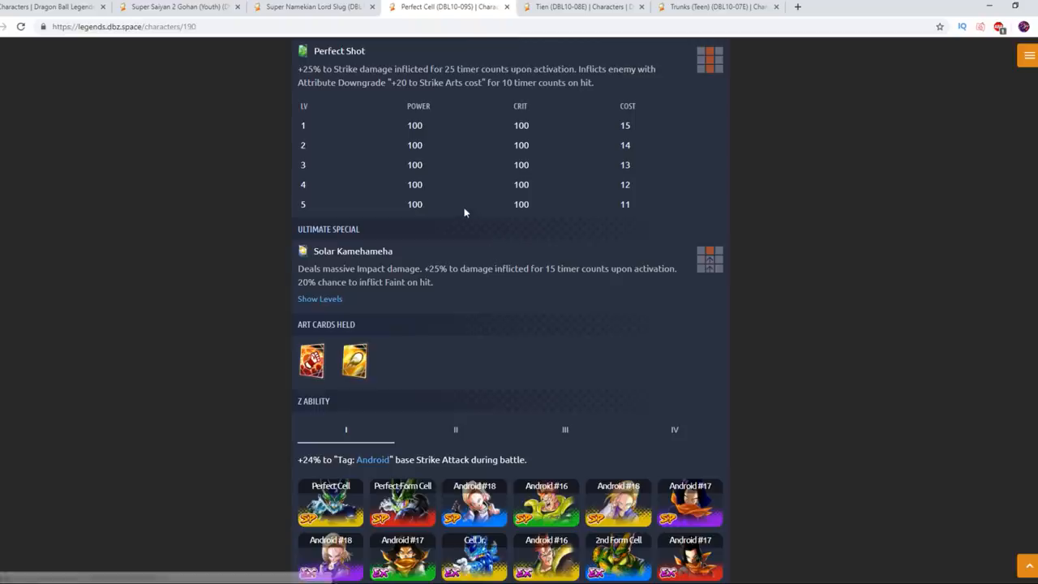
{"action": "mouse_move", "coordinate": [444, 201]}
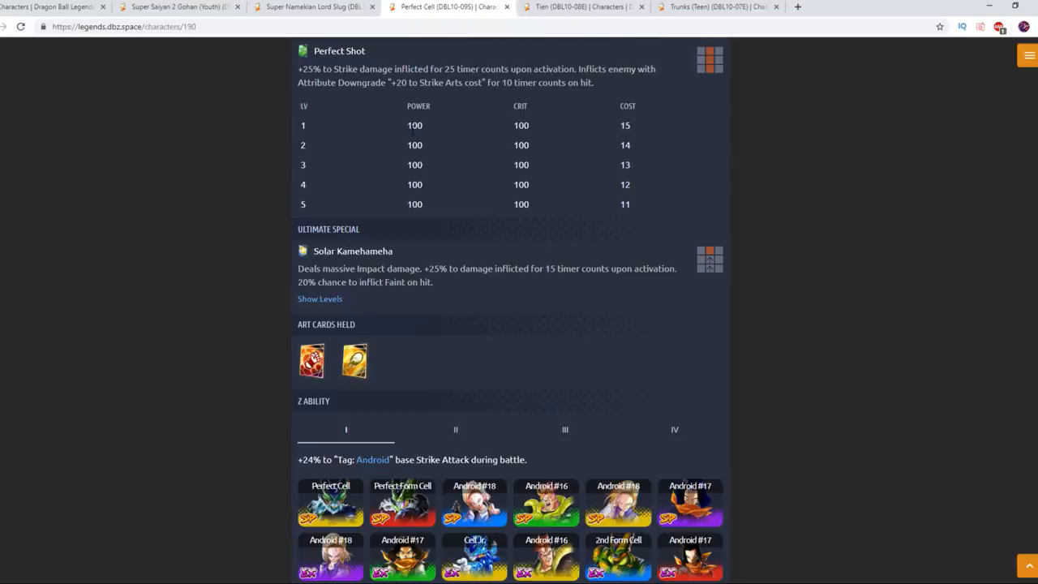
{"action": "left_click_drag", "start_coordinate": [298, 68], "coordinate": [594, 81]}
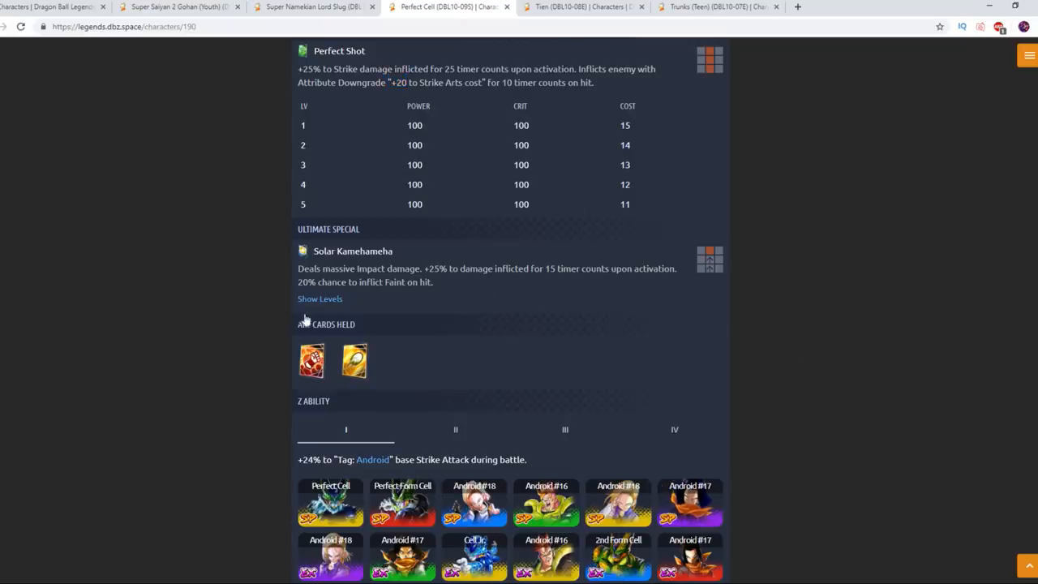
Expand the Solar Kamehameha level table, then scroll back to Perfect Cell's level-2000 stats (341.95K power).
{"action": "left_click", "coordinate": [320, 299]}
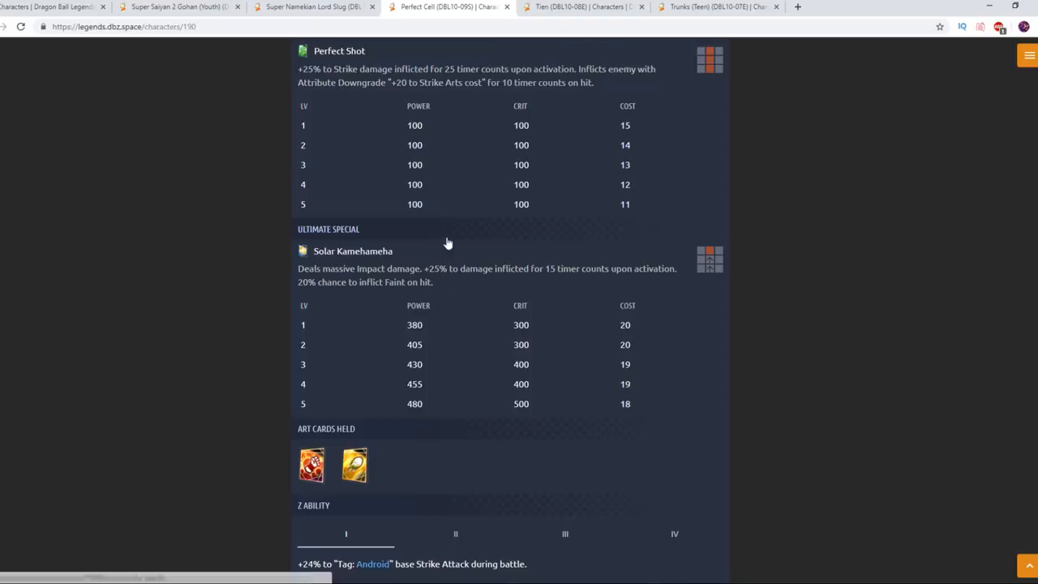
{"action": "scroll", "scroll_direction": "down", "scroll_amount": 3}
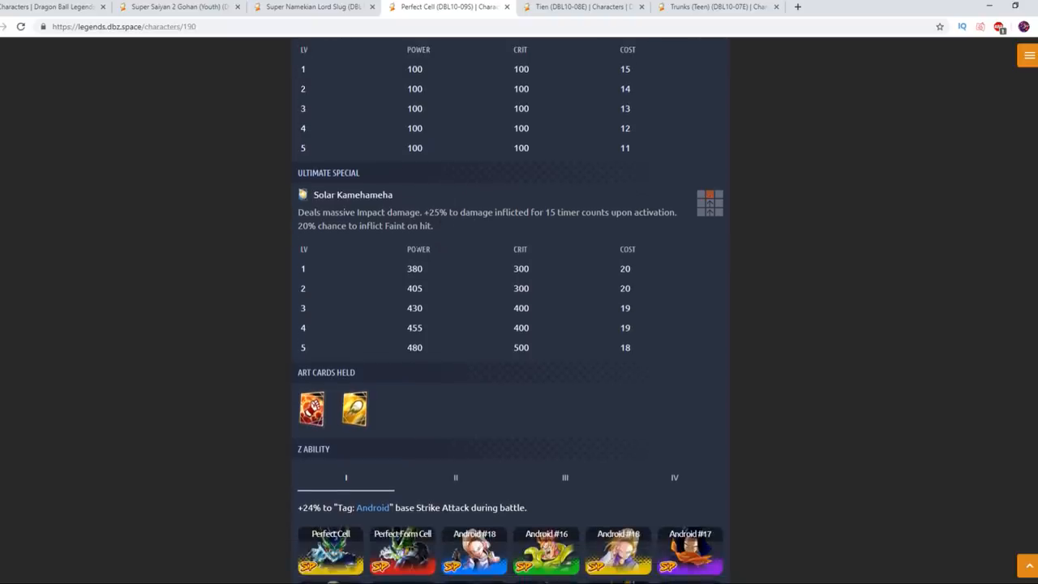
{"action": "mouse_move", "coordinate": [550, 205]}
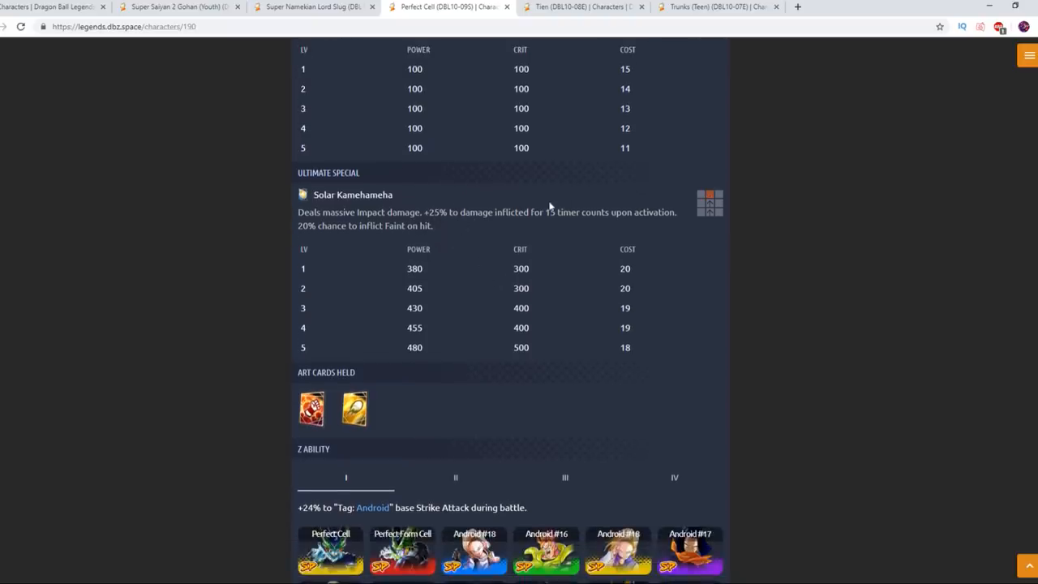
{"action": "mouse_move", "coordinate": [489, 227]}
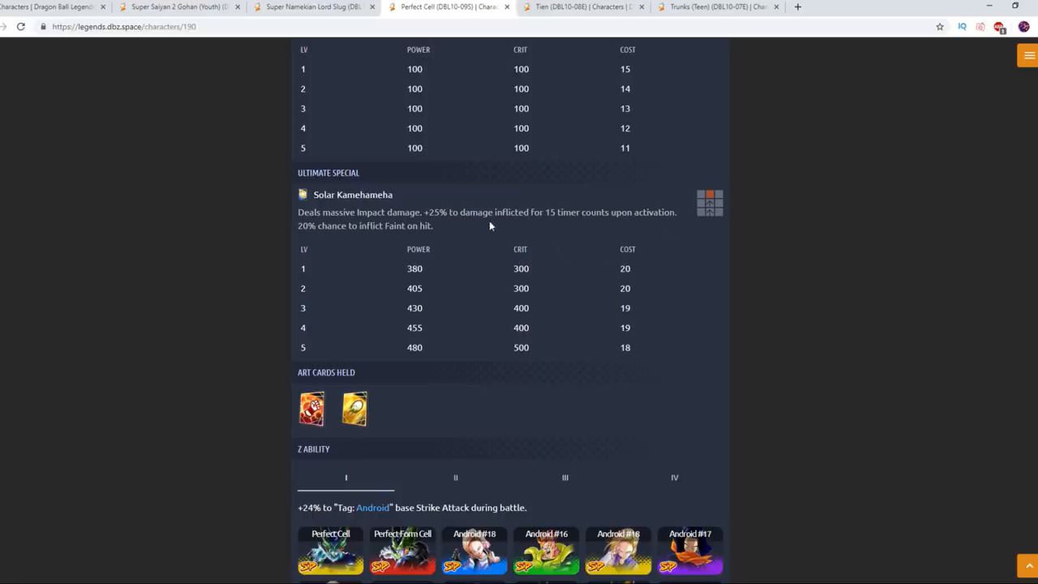
{"action": "mouse_move", "coordinate": [490, 227]}
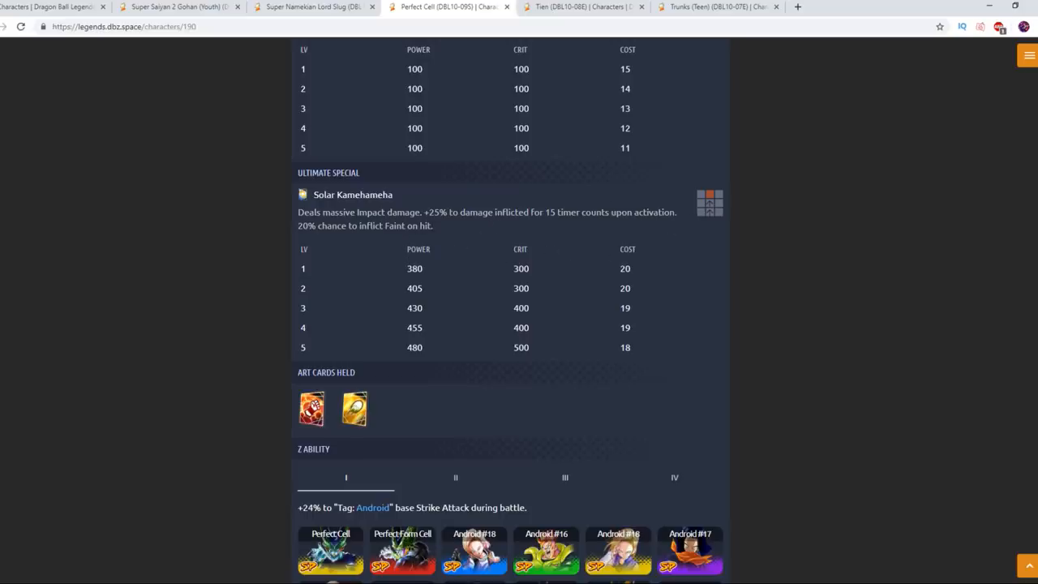
{"action": "scroll", "scroll_direction": "down", "scroll_amount": 3}
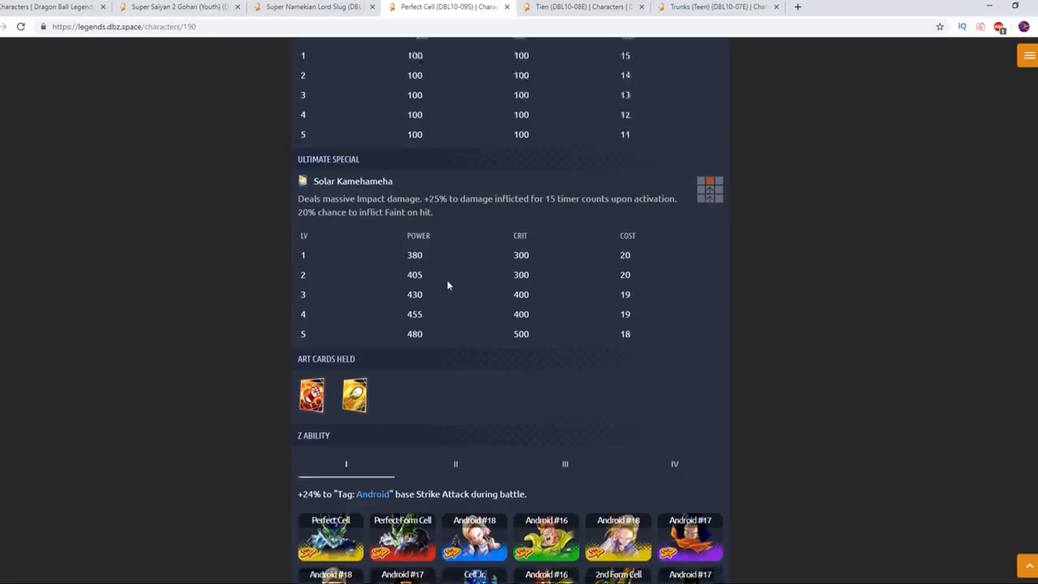
{"action": "scroll", "scroll_direction": "down", "scroll_amount": 3}
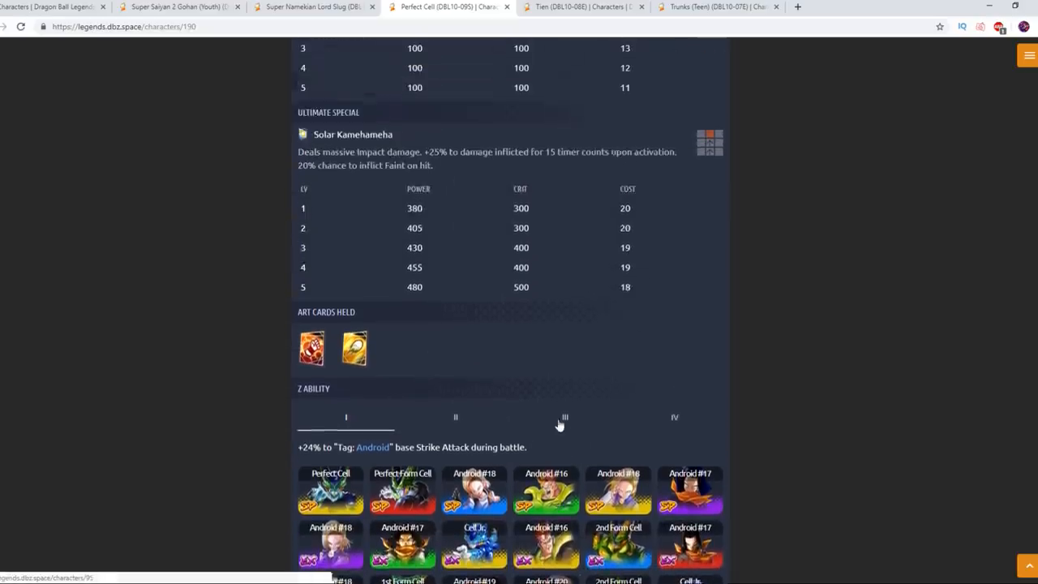
{"action": "scroll", "scroll_direction": "down", "scroll_amount": 3}
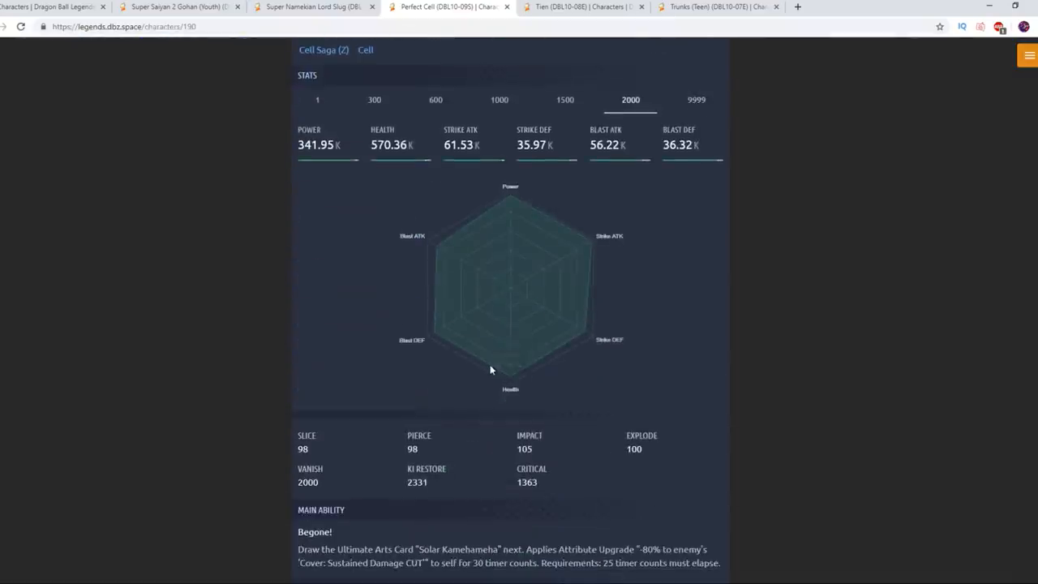
{"action": "scroll", "scroll_direction": "down", "scroll_amount": 3}
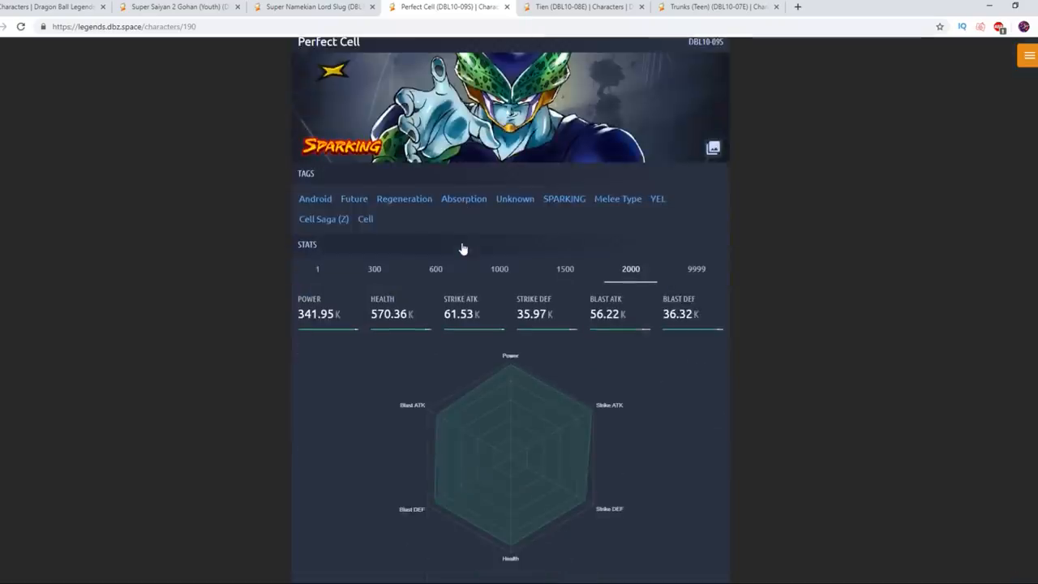
{"action": "scroll", "scroll_direction": "down", "scroll_amount": 3}
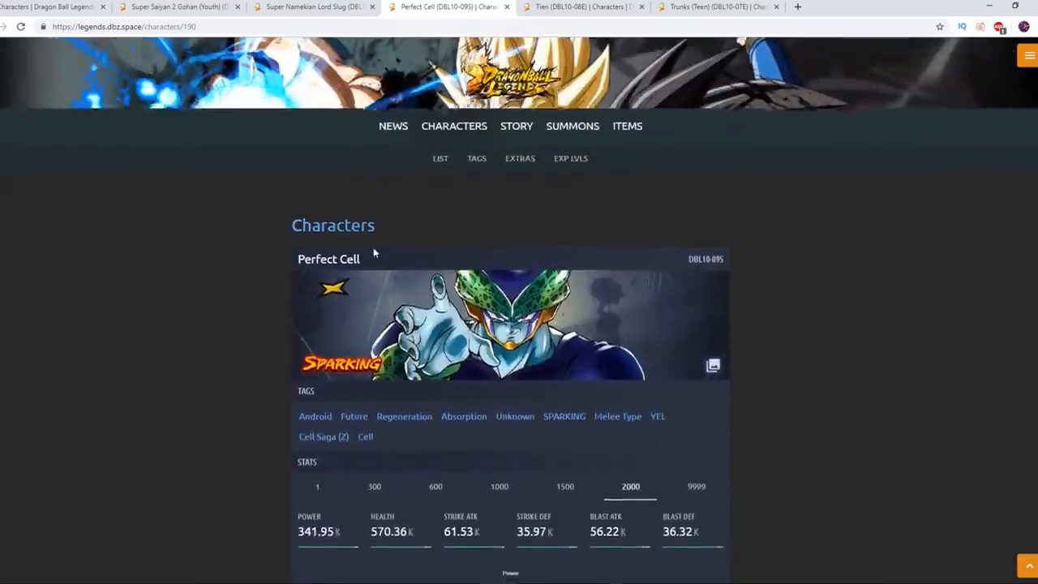
Flip between the Gohan, Lord Slug and Perfect Cell tabs to compare pages.
{"action": "left_click", "coordinate": [295, 7]}
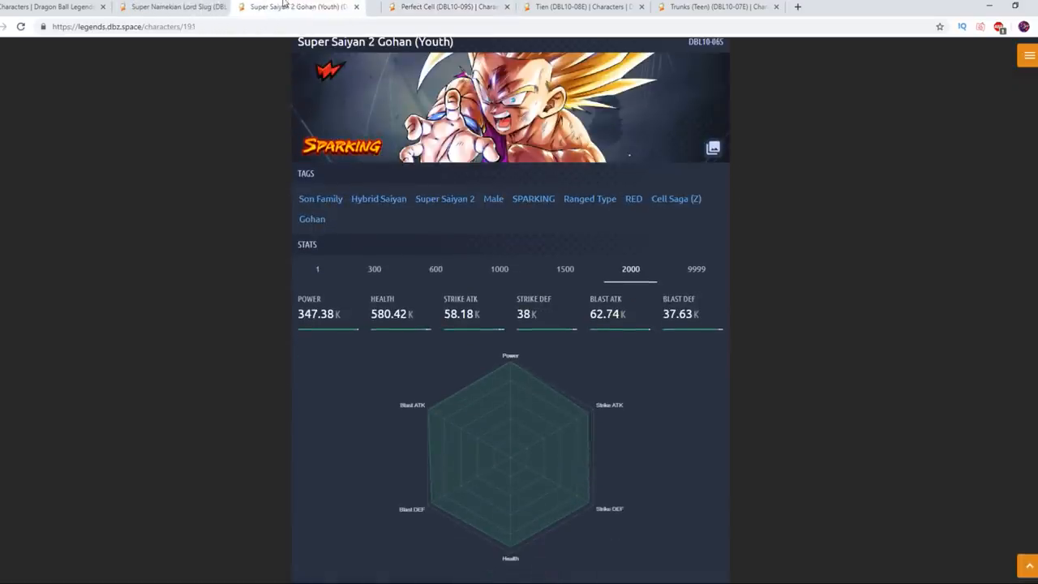
{"action": "left_click", "coordinate": [175, 7]}
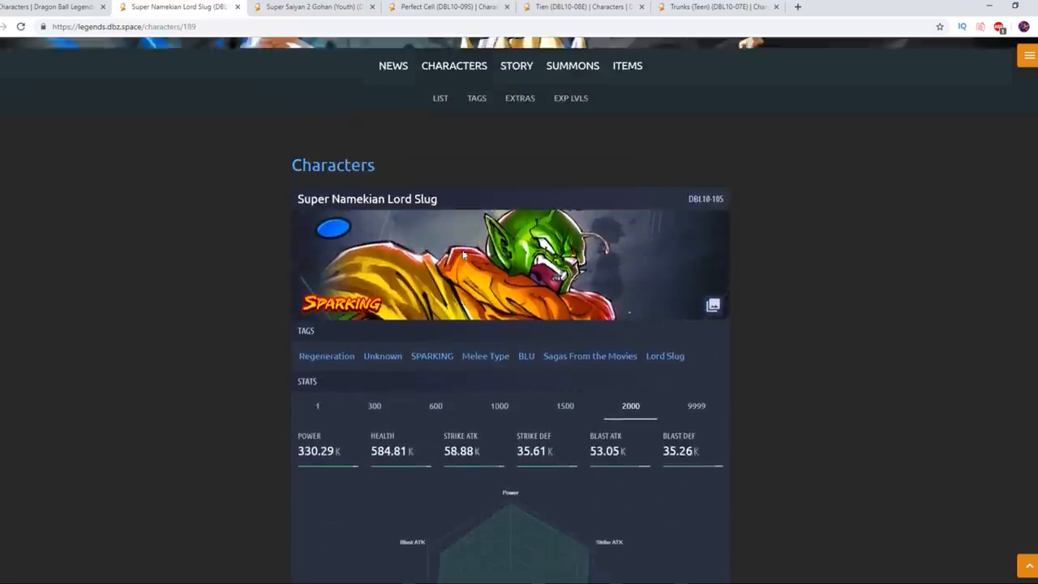
{"action": "scroll", "scroll_direction": "down", "scroll_amount": 3}
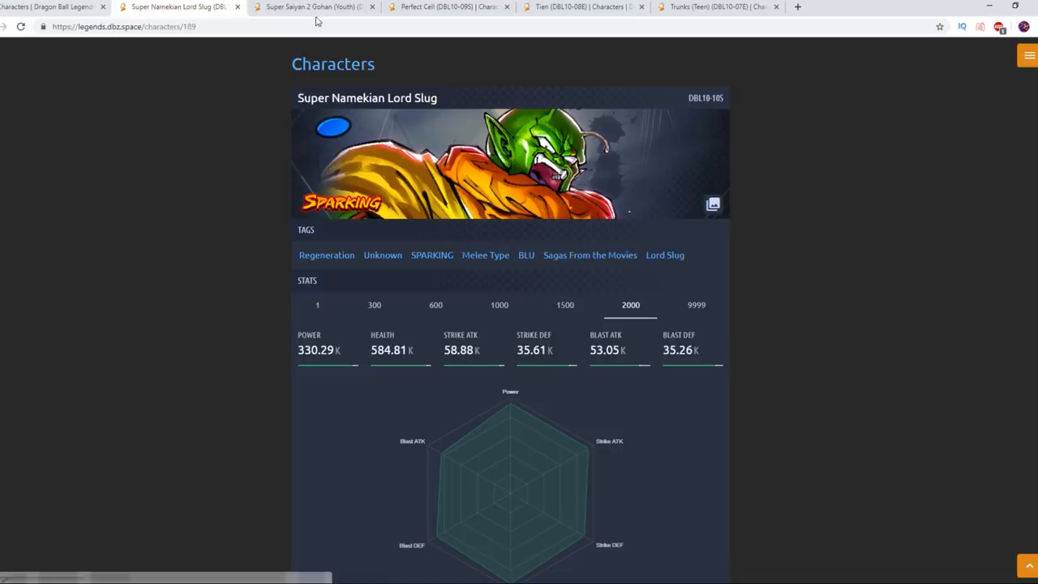
{"action": "left_click", "coordinate": [315, 6]}
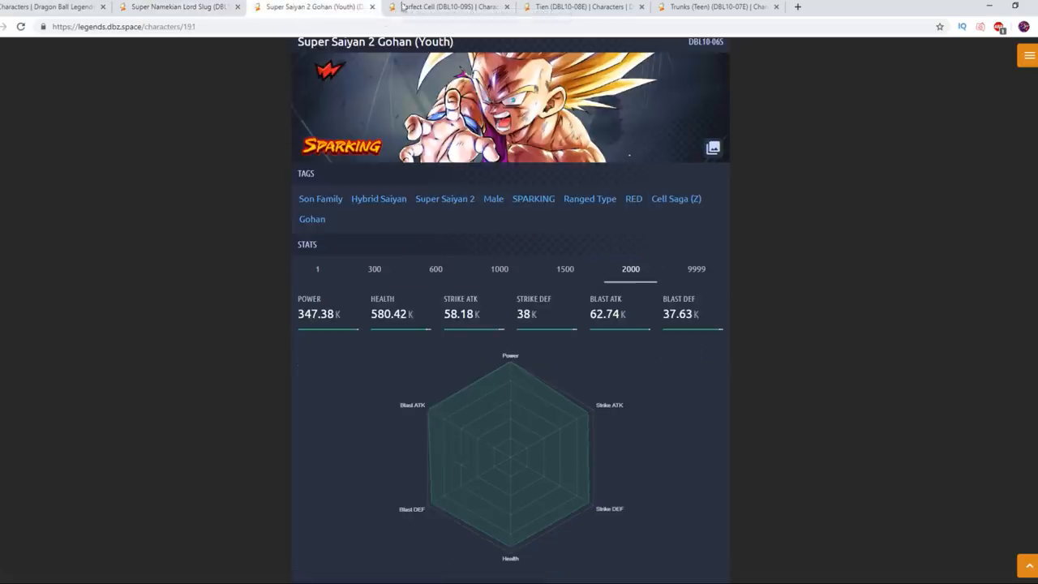
{"action": "left_click", "coordinate": [446, 7]}
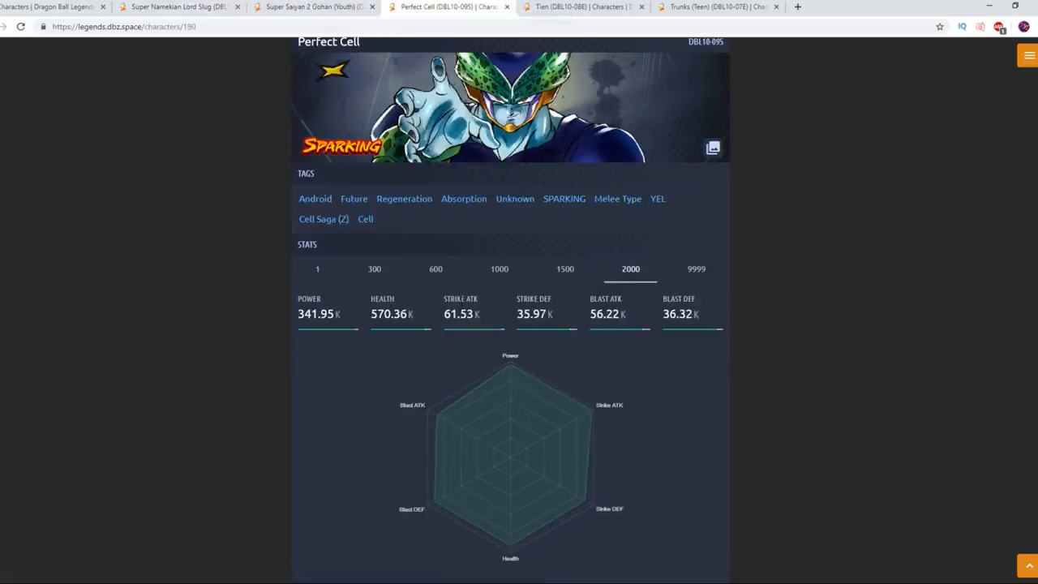
Scroll to Super Saiyan 2 Gohan's main ability, unique abilities and Super Kamehameha table.
{"action": "scroll", "scroll_direction": "down", "scroll_amount": 3}
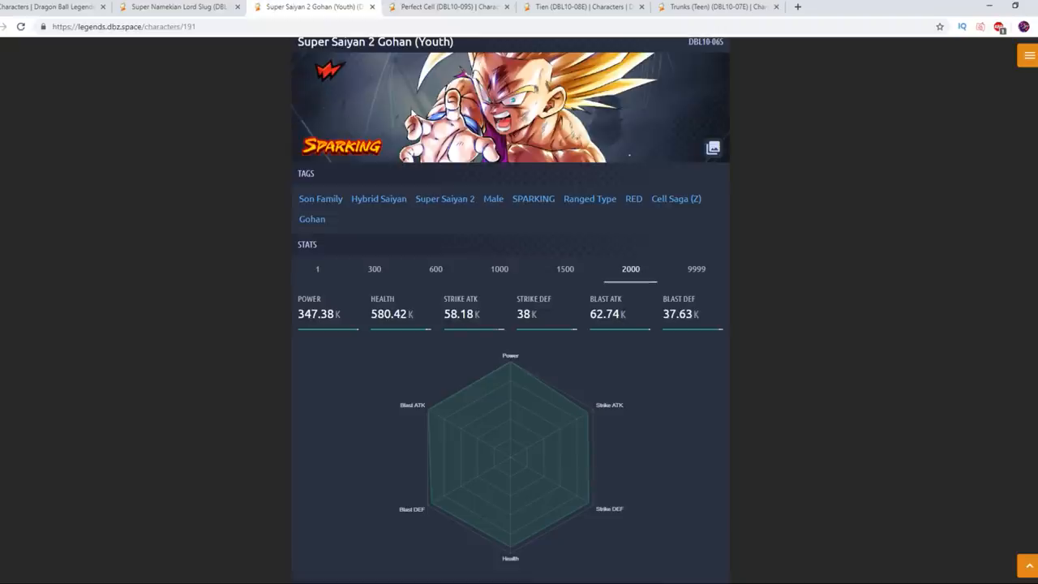
{"action": "scroll", "scroll_direction": "down", "scroll_amount": 3}
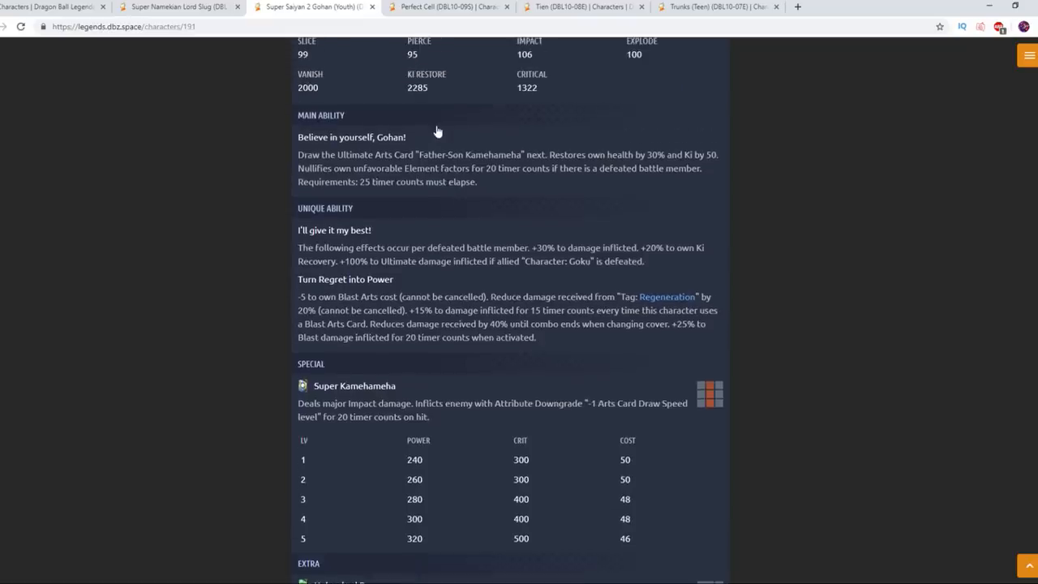
{"action": "scroll", "scroll_direction": "down", "scroll_amount": 3}
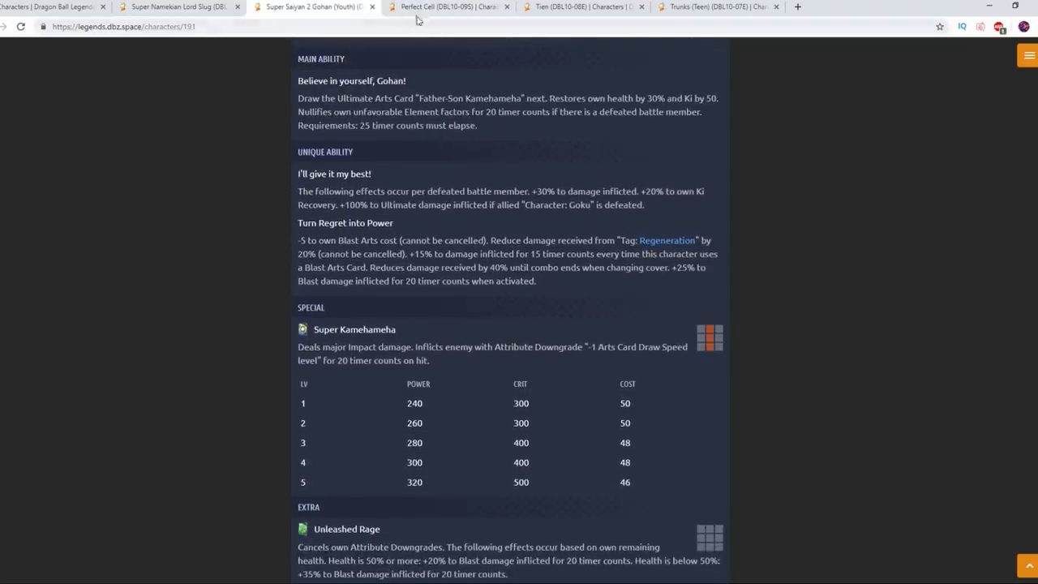
Return to Perfect Cell's page and look over his stats chart.
{"action": "left_click", "coordinate": [446, 7]}
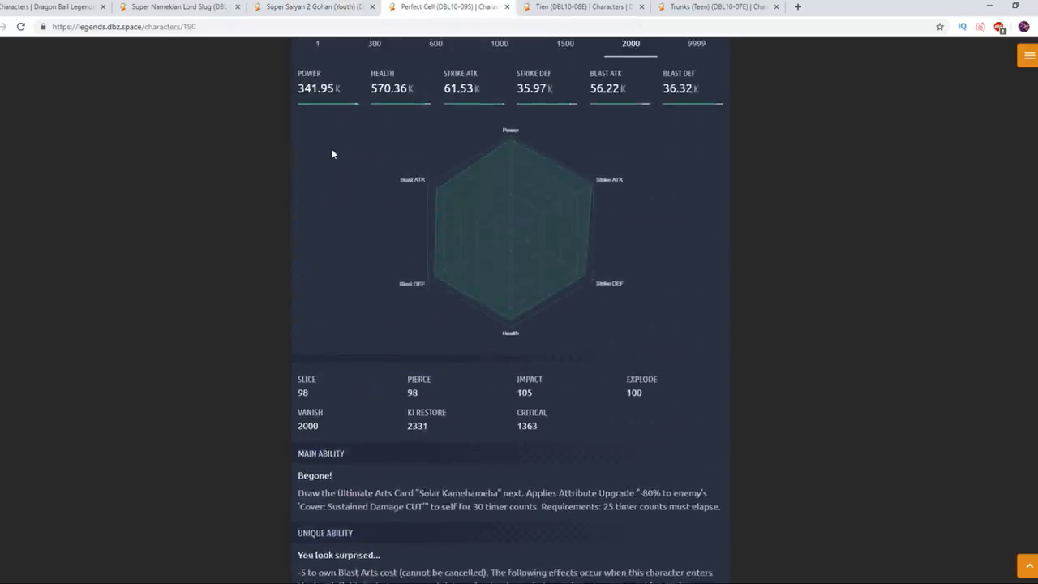
{"action": "scroll", "scroll_direction": "up", "scroll_amount": 3}
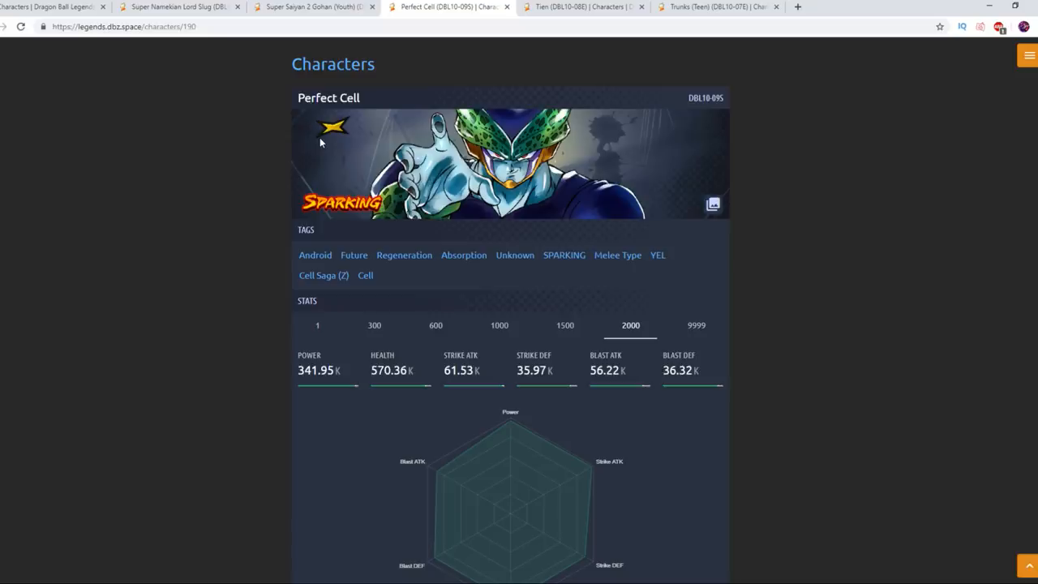
{"action": "scroll", "scroll_direction": "down", "scroll_amount": 3}
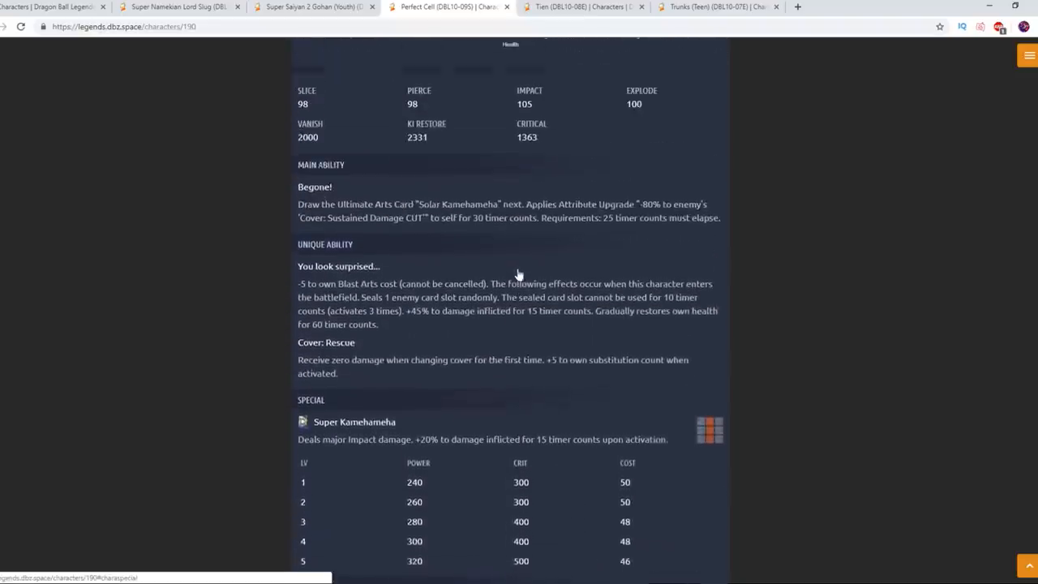
{"action": "scroll", "scroll_direction": "down", "scroll_amount": 3}
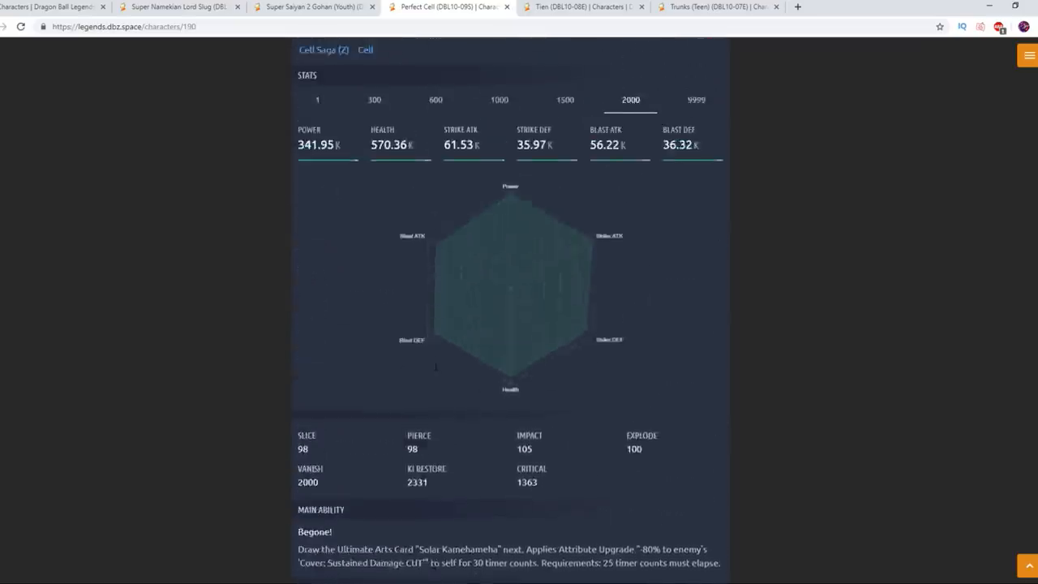
{"action": "scroll", "scroll_direction": "up", "scroll_amount": 3}
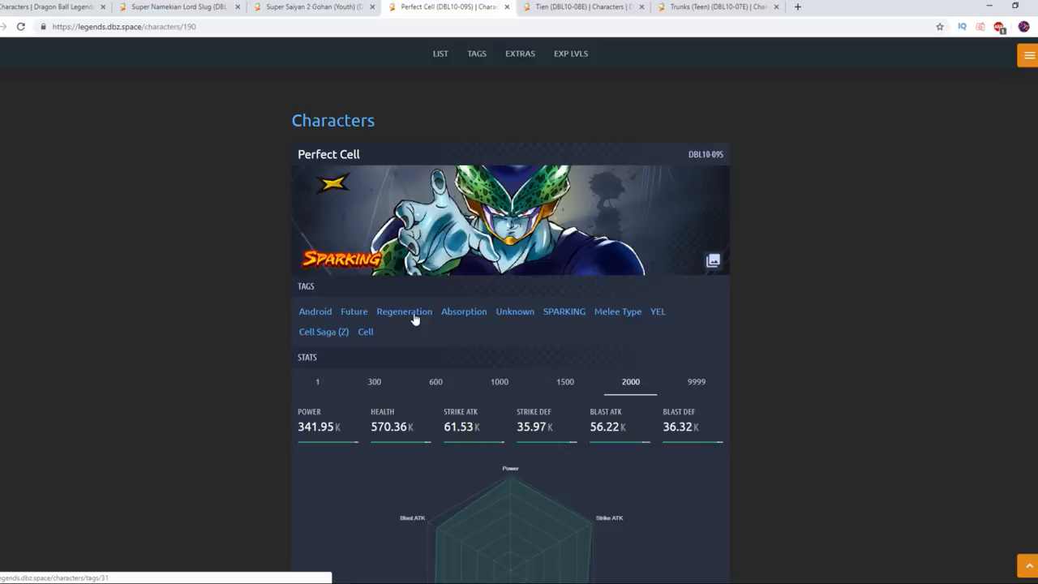
{"action": "scroll", "scroll_direction": "down", "scroll_amount": 3}
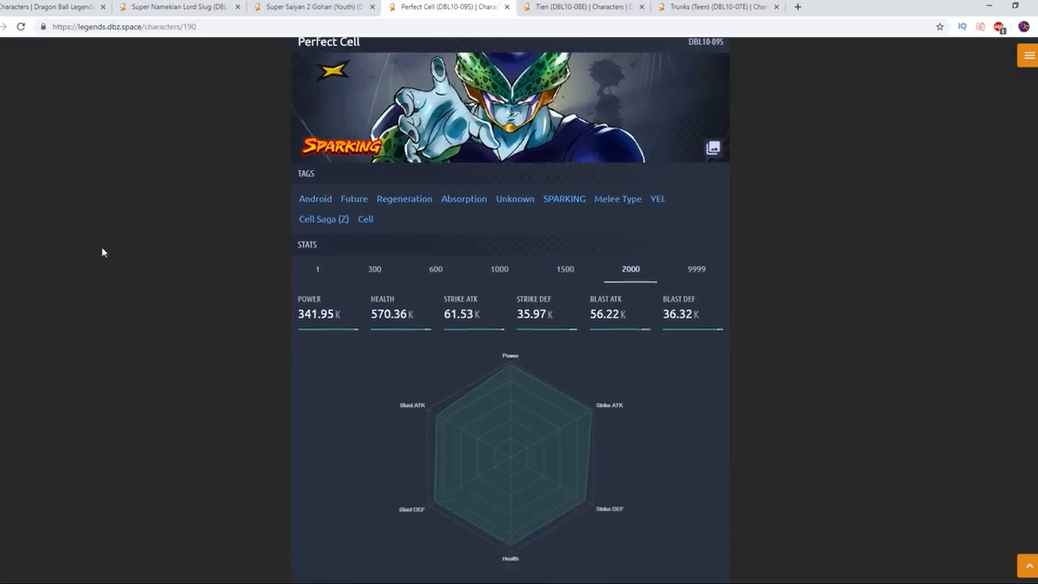
{"action": "mouse_move", "coordinate": [98, 210]}
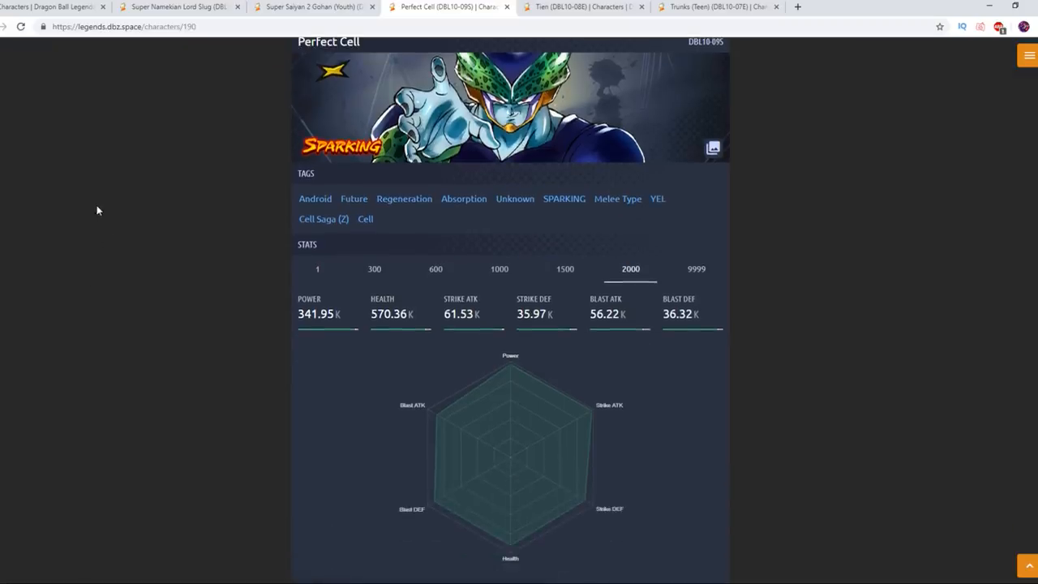
Scroll to Perfect Cell's main and unique abilities and the Super Kamehameha table.
{"action": "scroll", "scroll_direction": "down", "scroll_amount": 3}
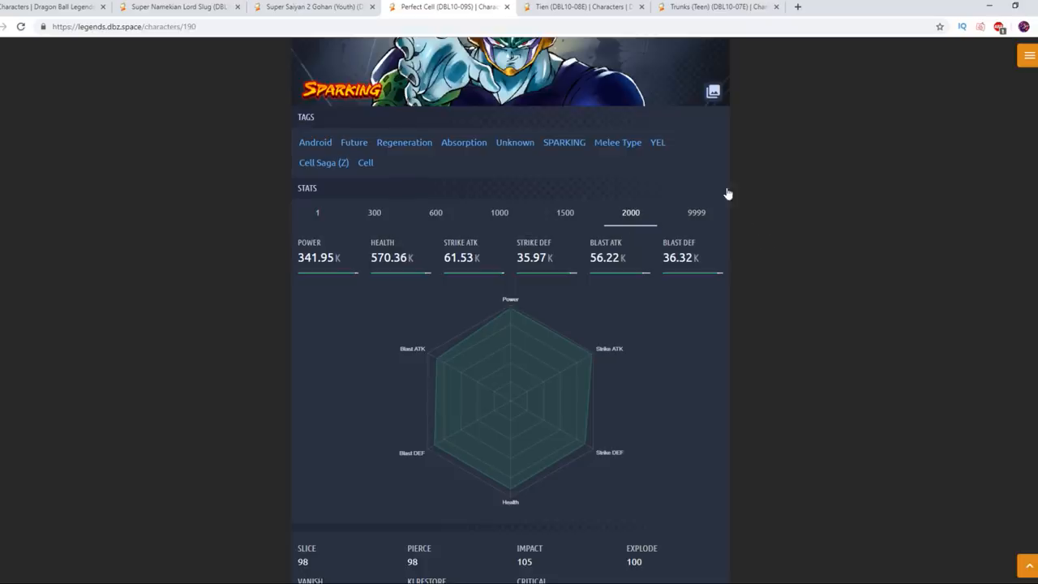
{"action": "mouse_move", "coordinate": [701, 171]}
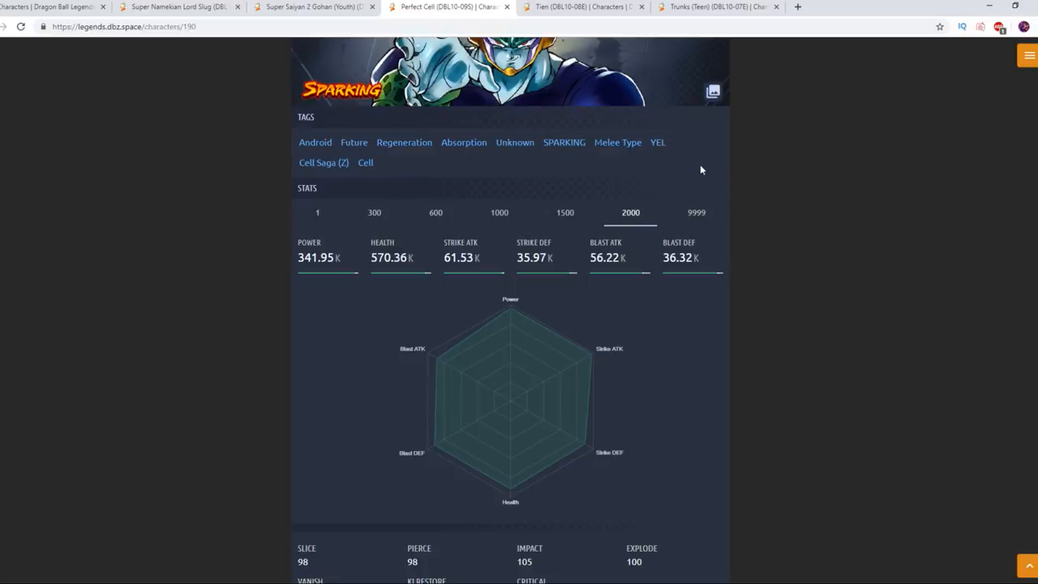
{"action": "scroll", "scroll_direction": "down", "scroll_amount": 3}
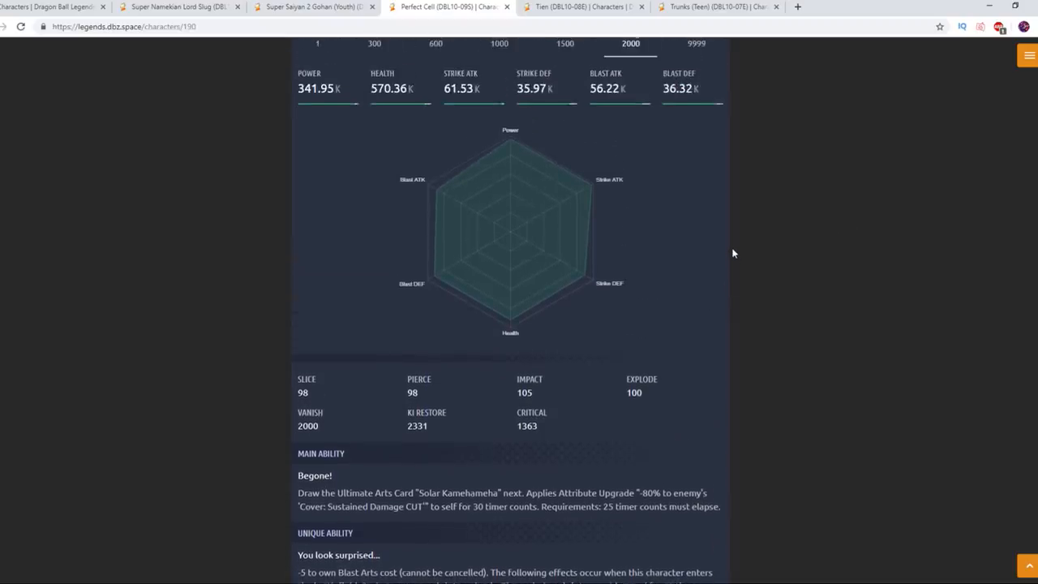
{"action": "scroll", "scroll_direction": "up", "scroll_amount": 3}
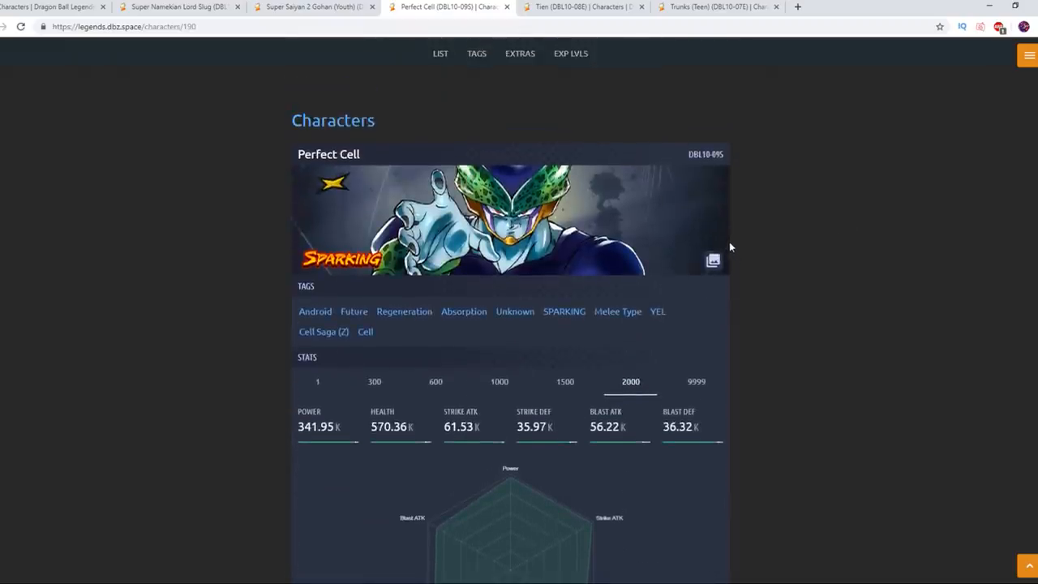
{"action": "scroll", "scroll_direction": "down", "scroll_amount": 3}
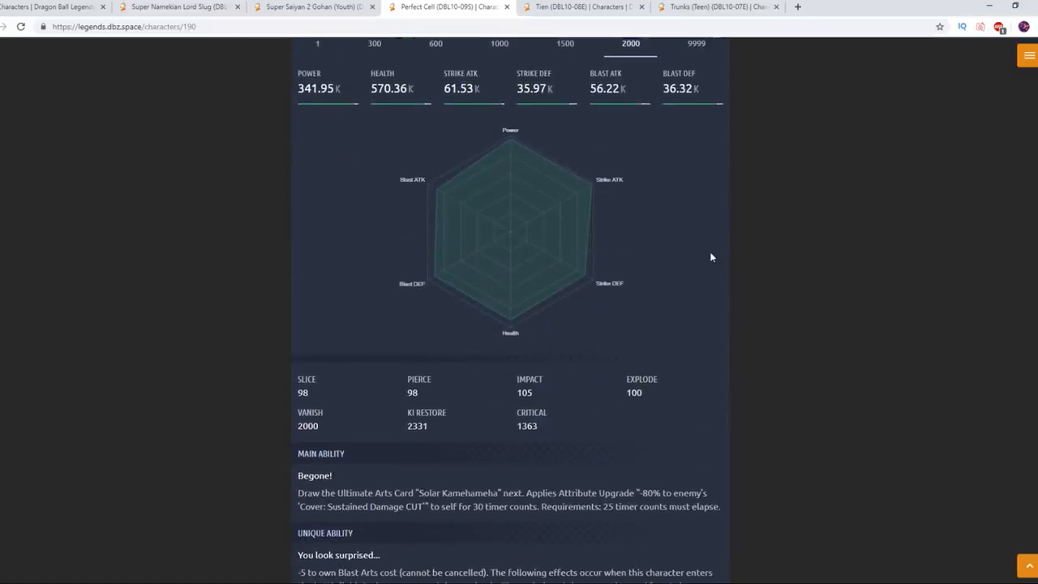
{"action": "mouse_move", "coordinate": [771, 385]}
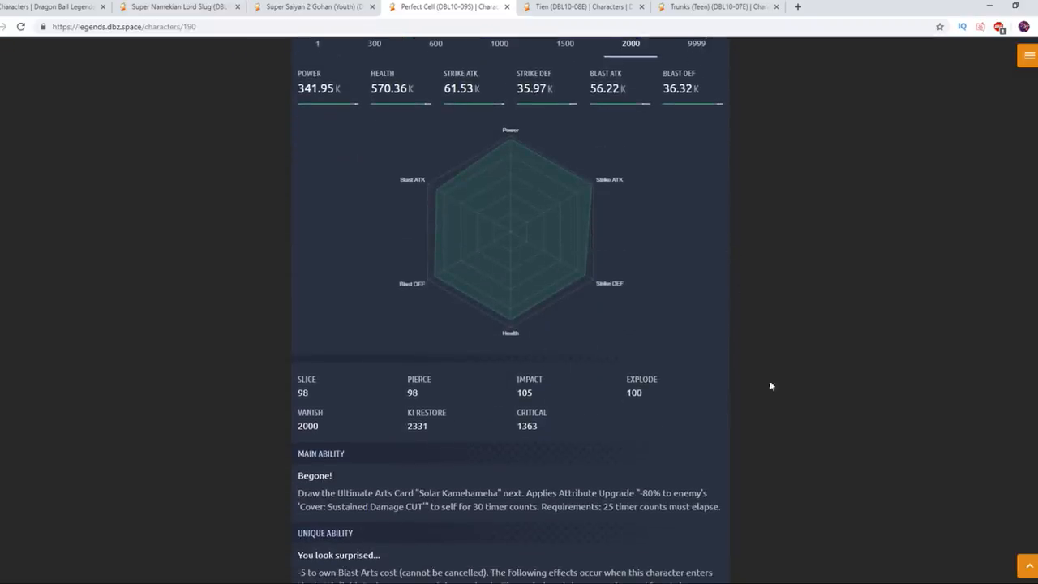
{"action": "scroll", "scroll_direction": "down", "scroll_amount": 3}
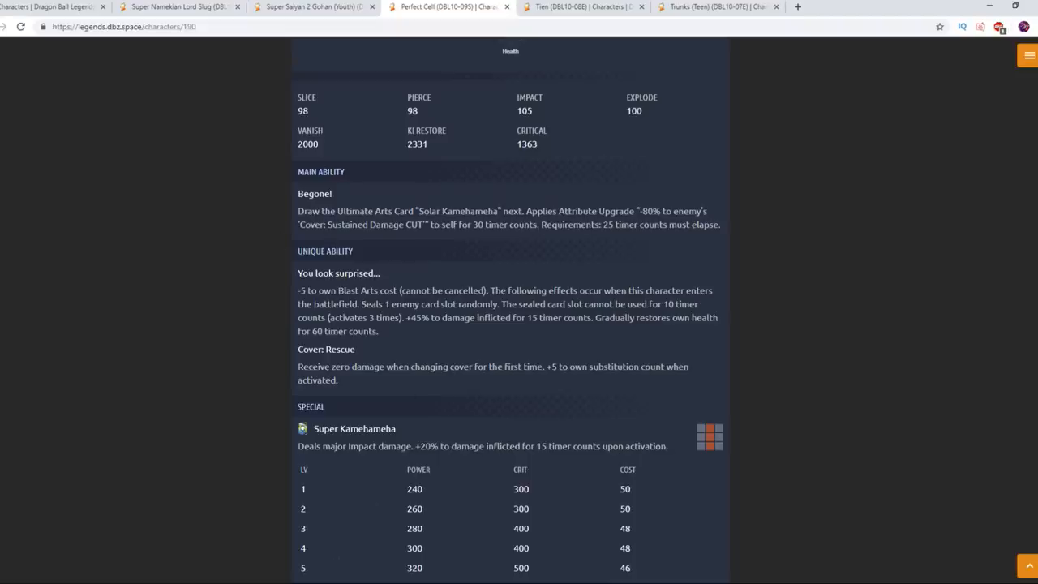
Read Perfect Cell's special, extra and ultimate move tables, clearing the Cover: Rescue highlight, and return to Gohan's page.
{"action": "scroll", "scroll_direction": "down", "scroll_amount": 3}
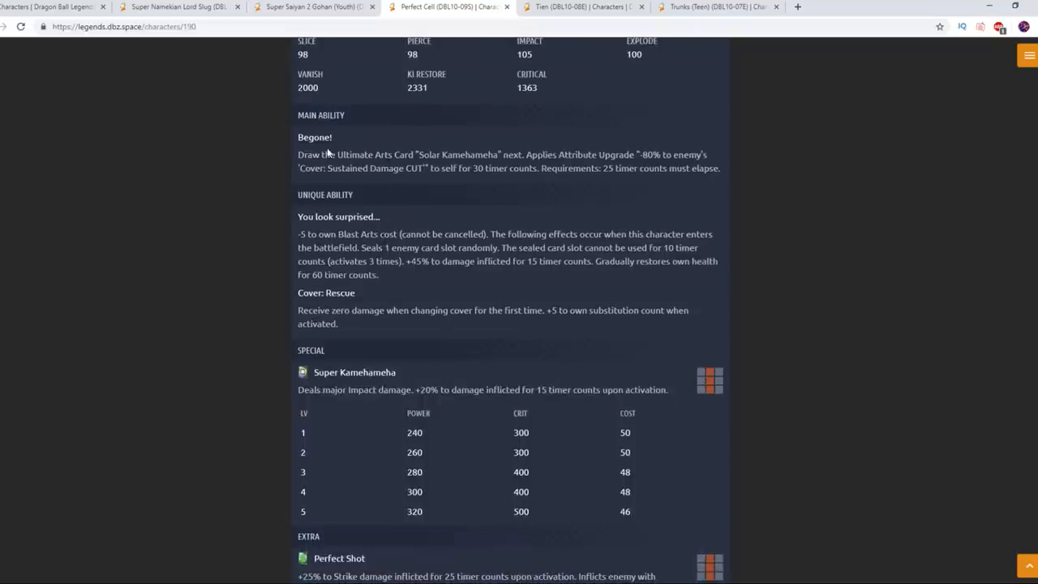
{"action": "mouse_move", "coordinate": [421, 185]}
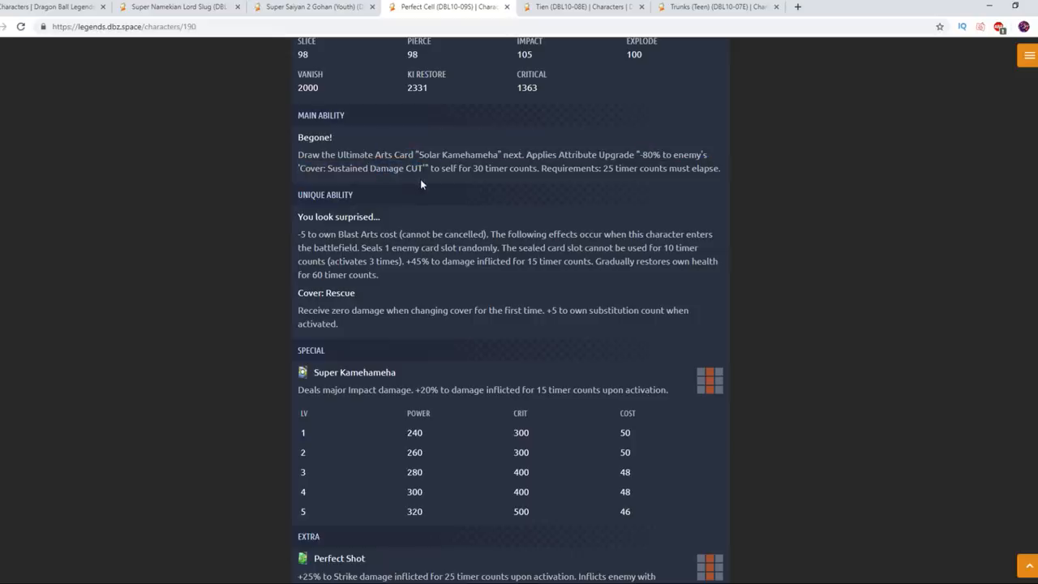
{"action": "scroll", "scroll_direction": "down", "scroll_amount": 3}
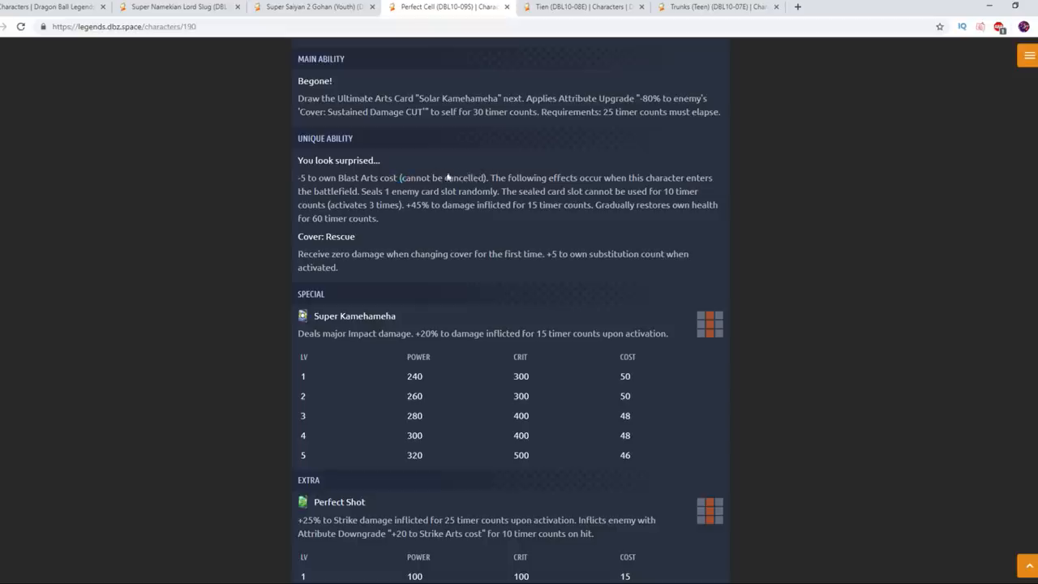
{"action": "mouse_move", "coordinate": [441, 209]}
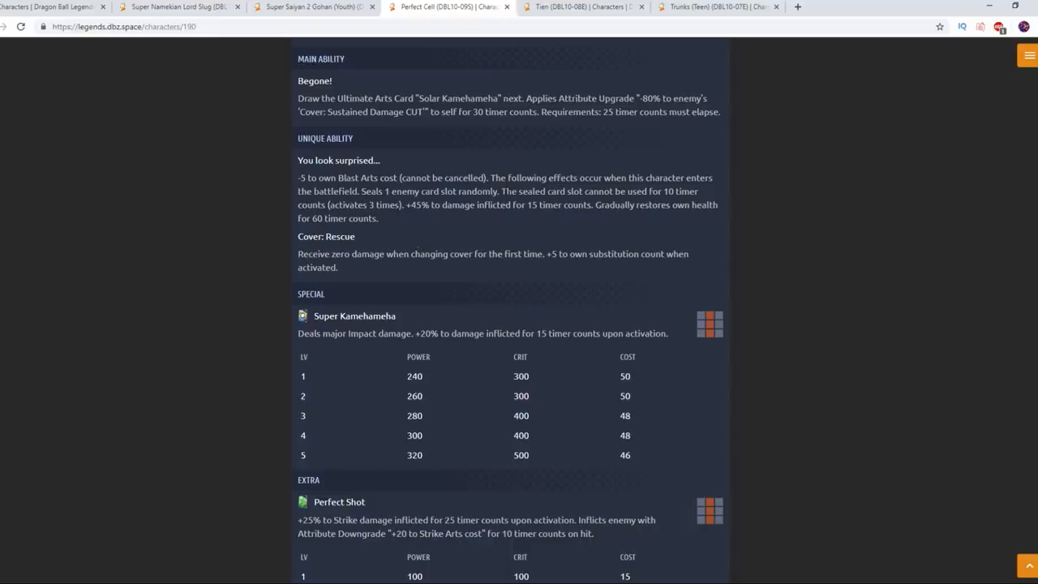
{"action": "mouse_move", "coordinate": [402, 219]}
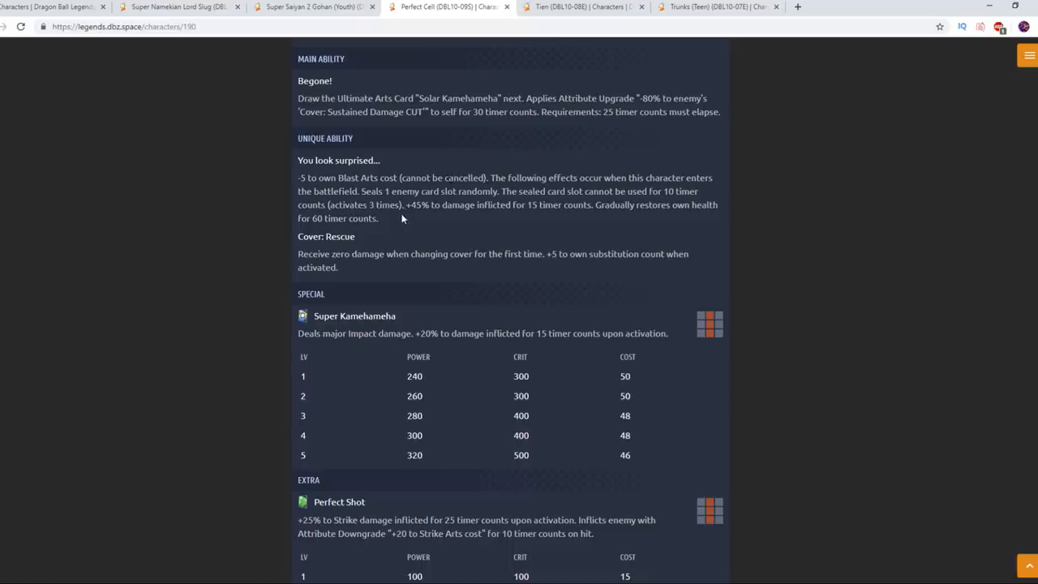
{"action": "mouse_move", "coordinate": [729, 209]}
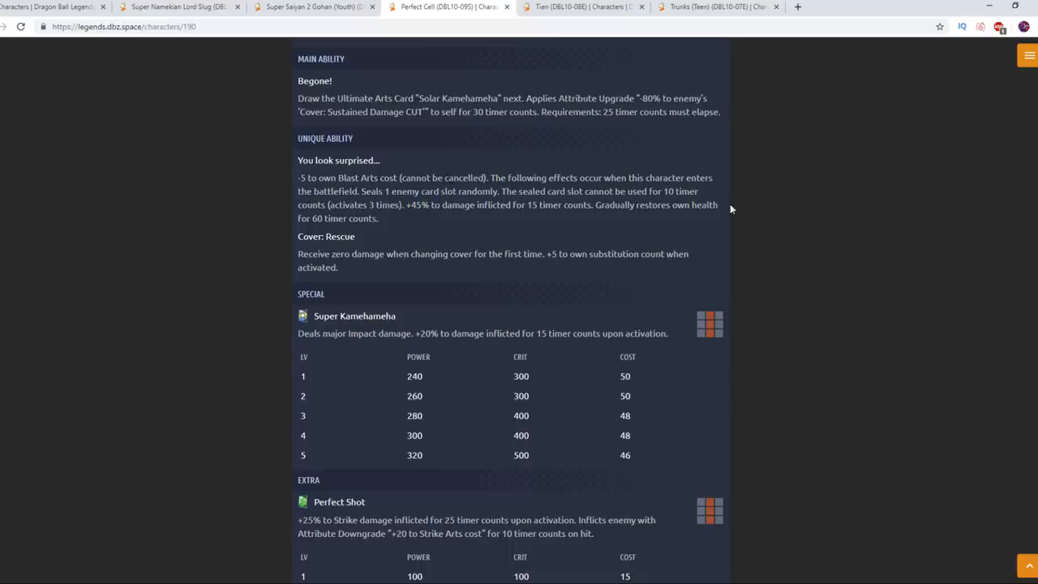
{"action": "mouse_move", "coordinate": [386, 232]}
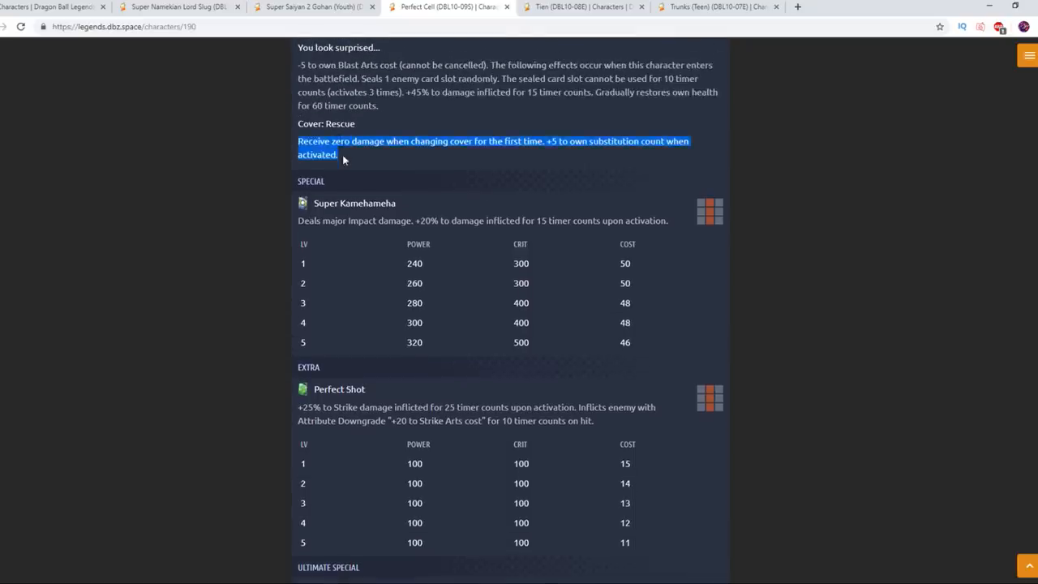
{"action": "left_click", "coordinate": [349, 158]}
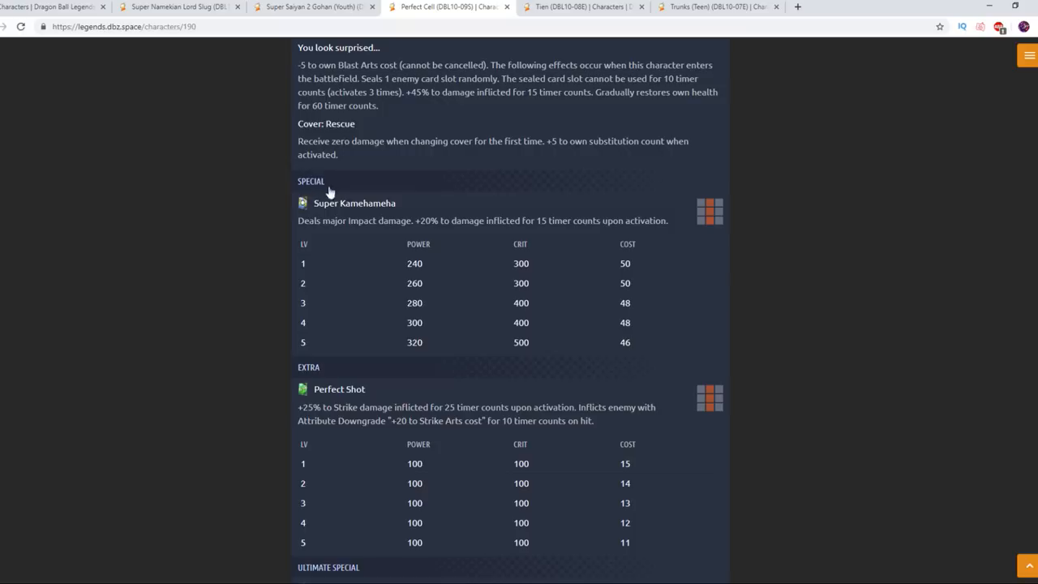
{"action": "scroll", "scroll_direction": "down", "scroll_amount": 3}
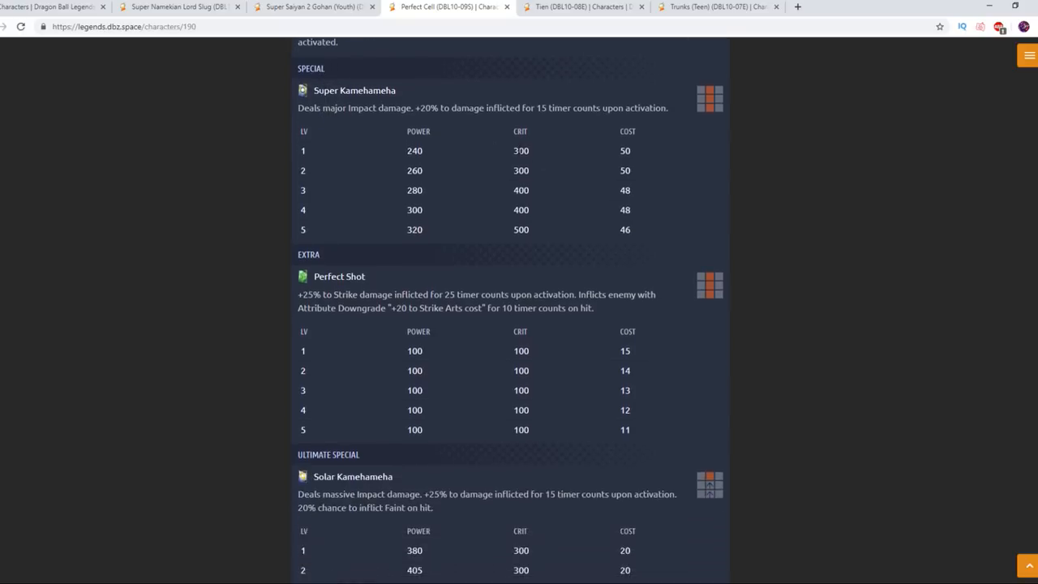
{"action": "mouse_move", "coordinate": [414, 252]}
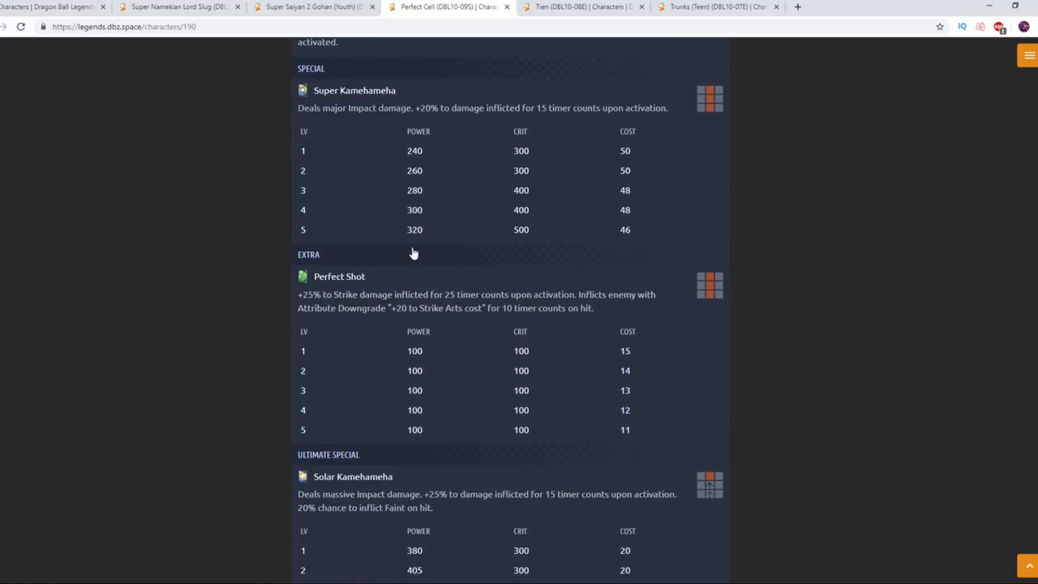
{"action": "scroll", "scroll_direction": "down", "scroll_amount": 3}
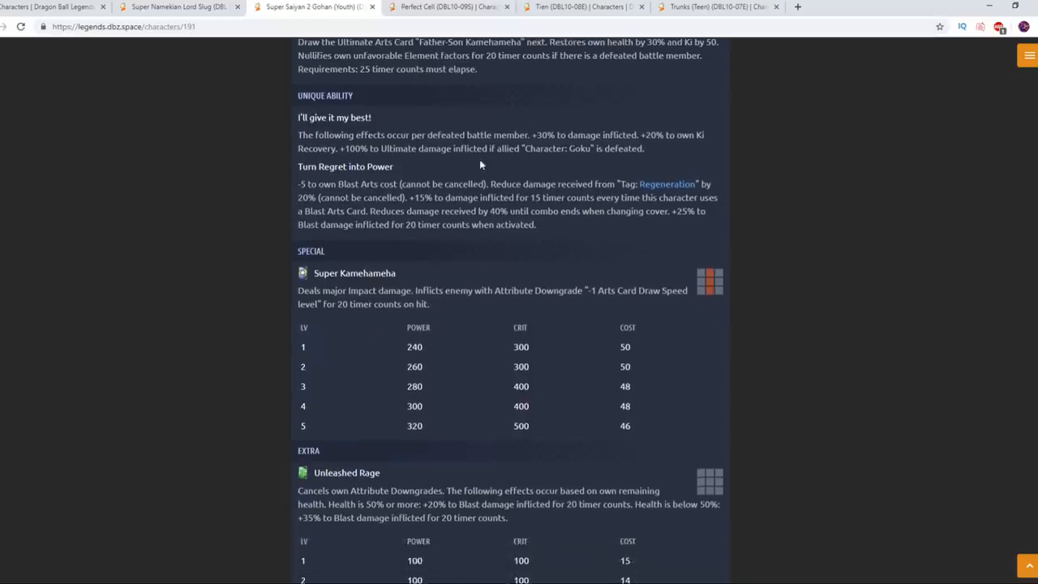
Switch to Perfect Cell's page and read his specials and art cards.
{"action": "scroll", "scroll_direction": "down", "scroll_amount": 3}
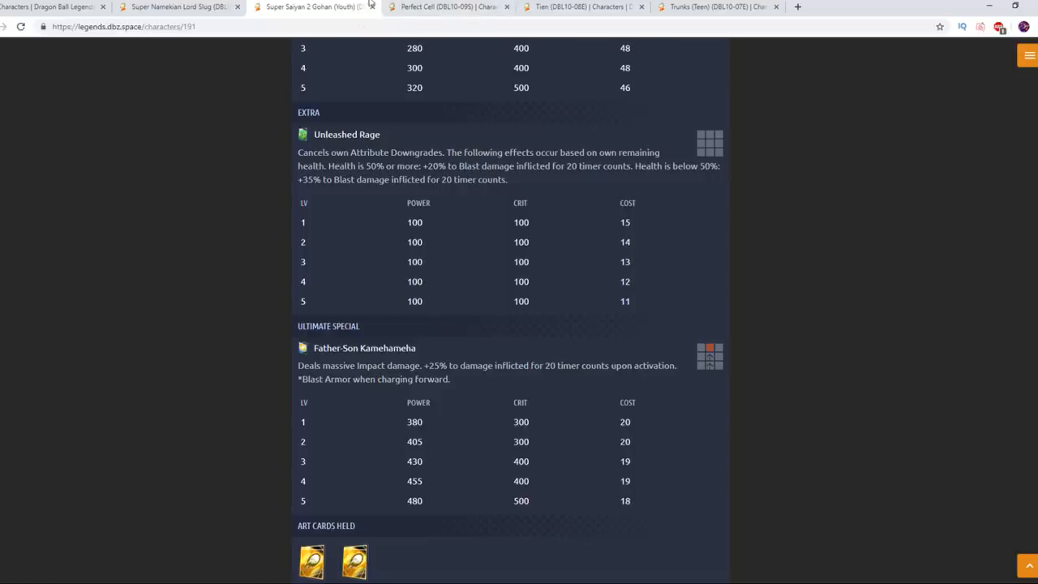
{"action": "left_click", "coordinate": [448, 7]}
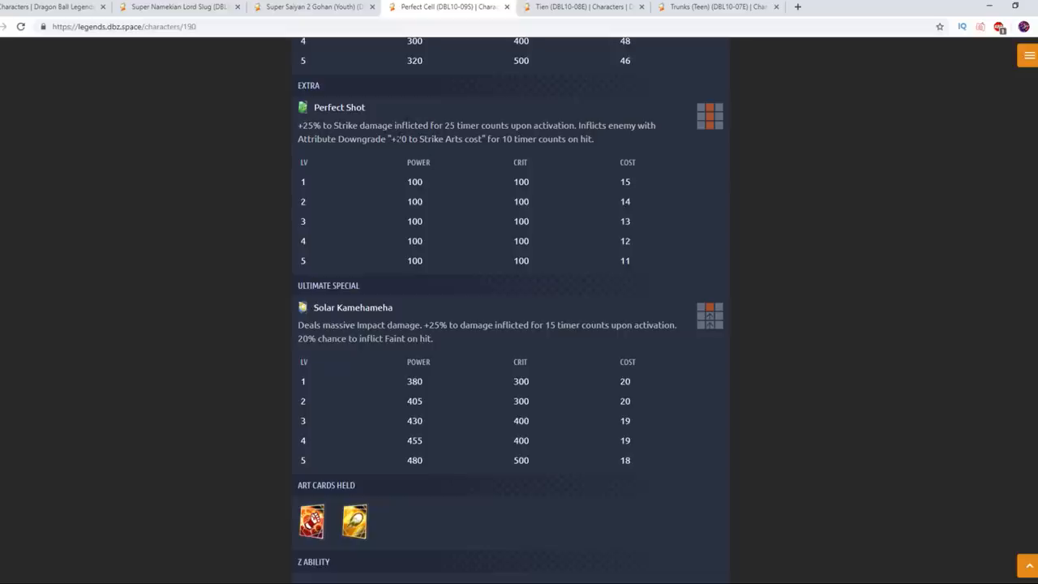
{"action": "left_click_drag", "start_coordinate": [389, 140], "coordinate": [480, 139]}
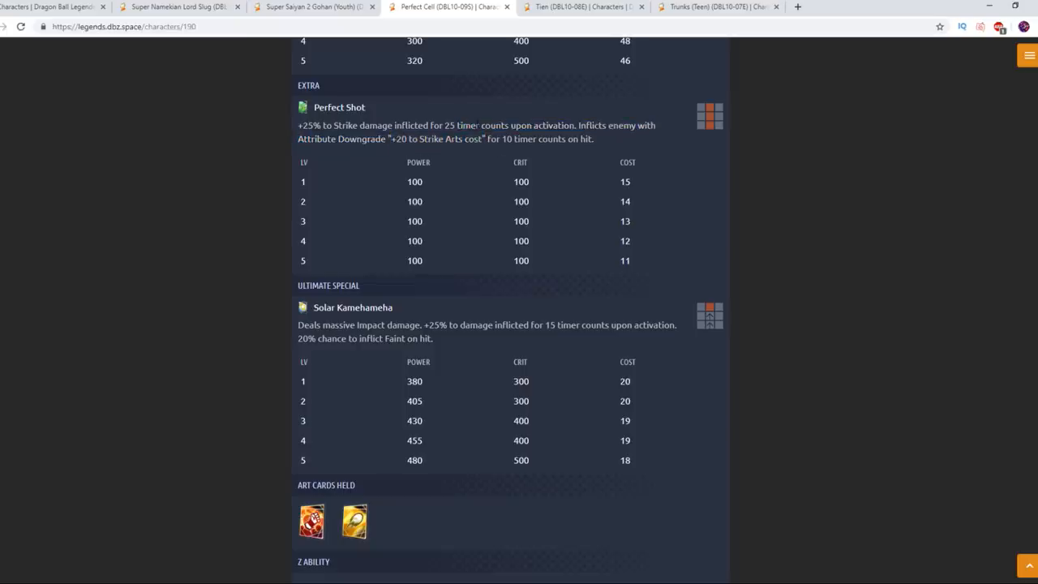
{"action": "scroll", "scroll_direction": "down", "scroll_amount": 3}
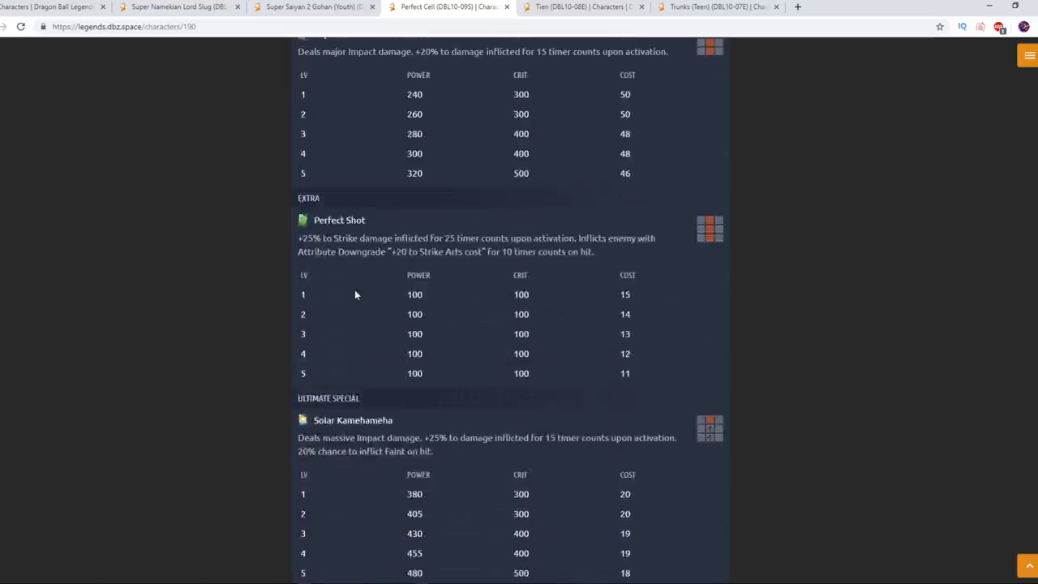
{"action": "scroll", "scroll_direction": "up", "scroll_amount": 3}
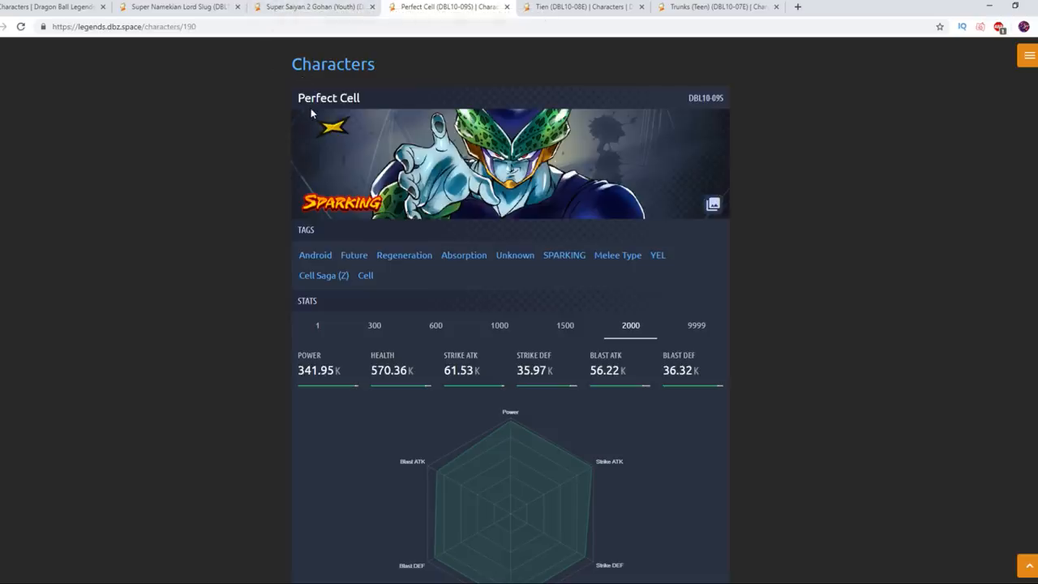
{"action": "mouse_move", "coordinate": [514, 123]}
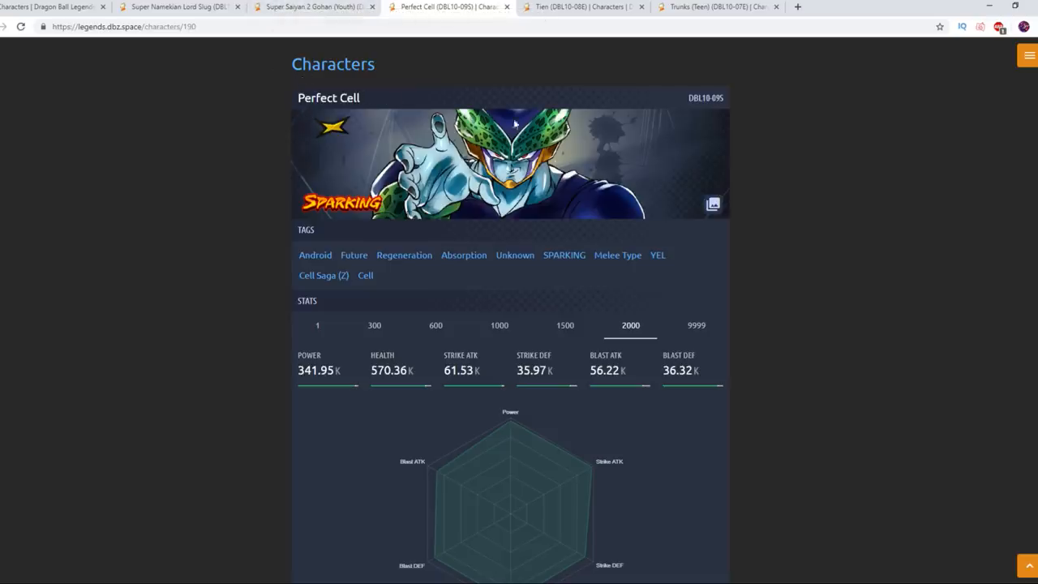
Review Perfect Cell's Z ability and stats, then move on to Tien's page.
{"action": "scroll", "scroll_direction": "down", "scroll_amount": 3}
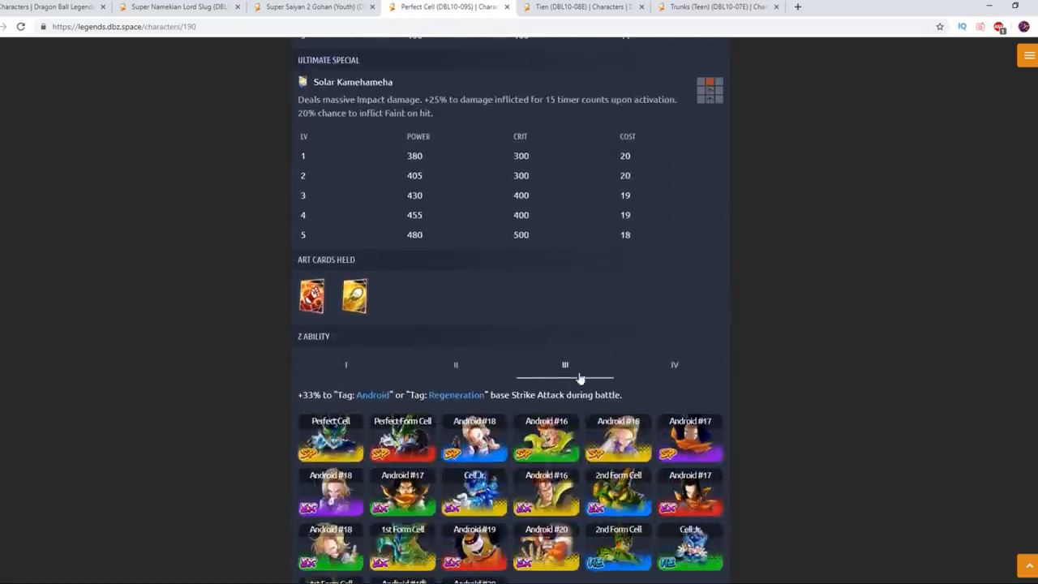
{"action": "scroll", "scroll_direction": "up", "scroll_amount": 3}
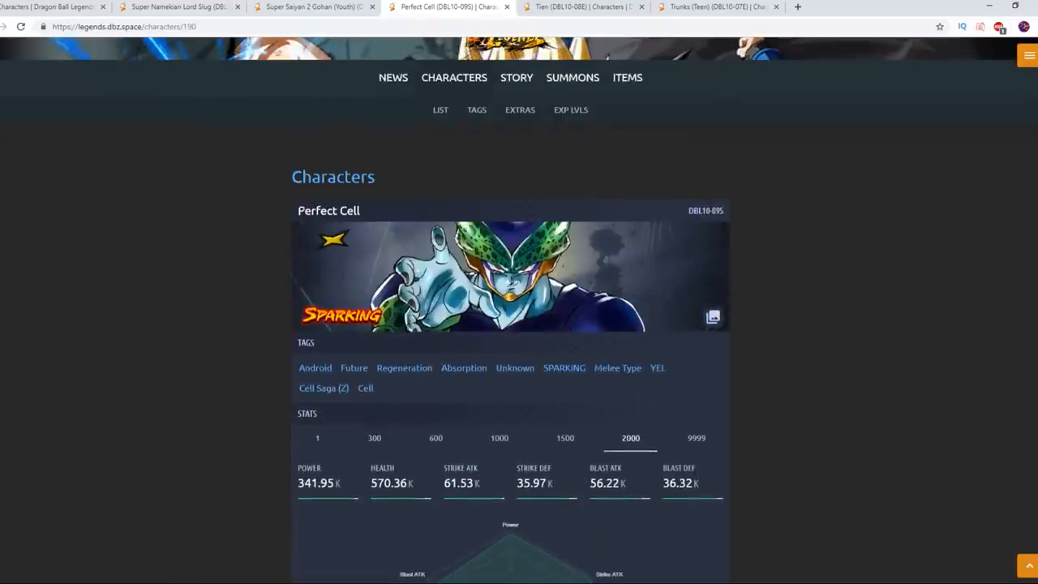
{"action": "scroll", "scroll_direction": "down", "scroll_amount": 3}
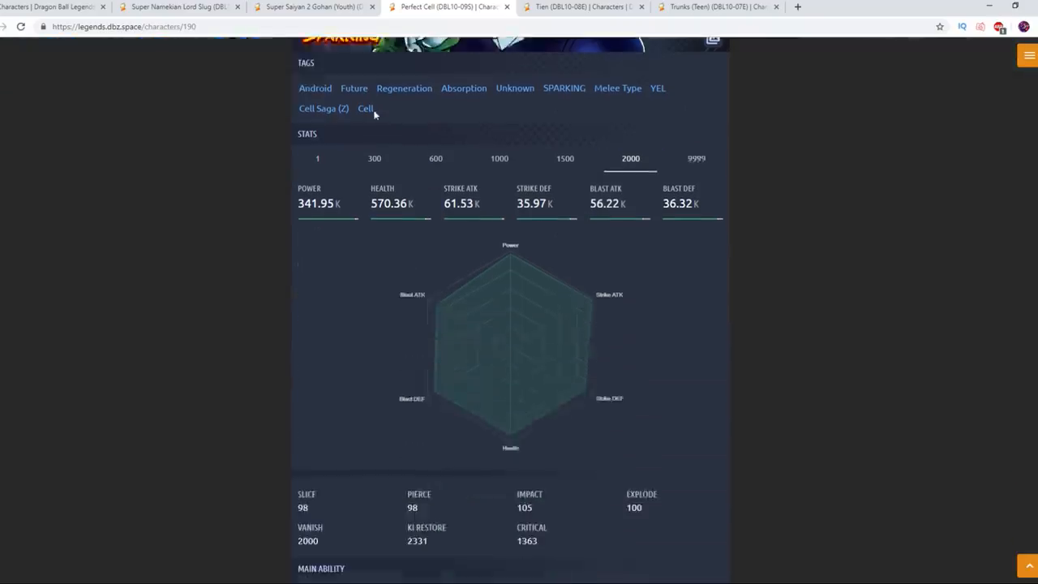
{"action": "scroll", "scroll_direction": "down", "scroll_amount": 3}
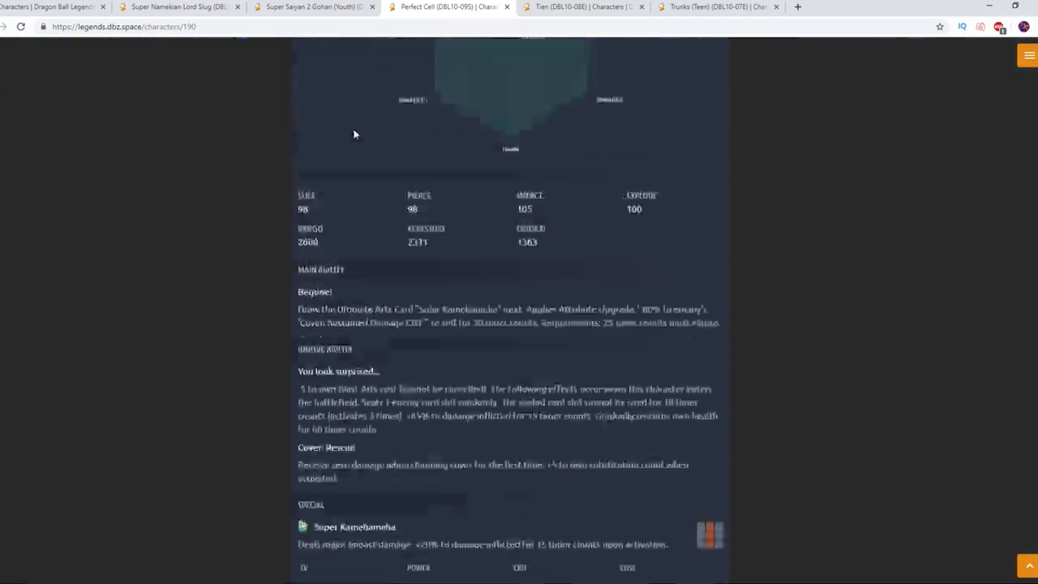
{"action": "scroll", "scroll_direction": "up", "scroll_amount": 3}
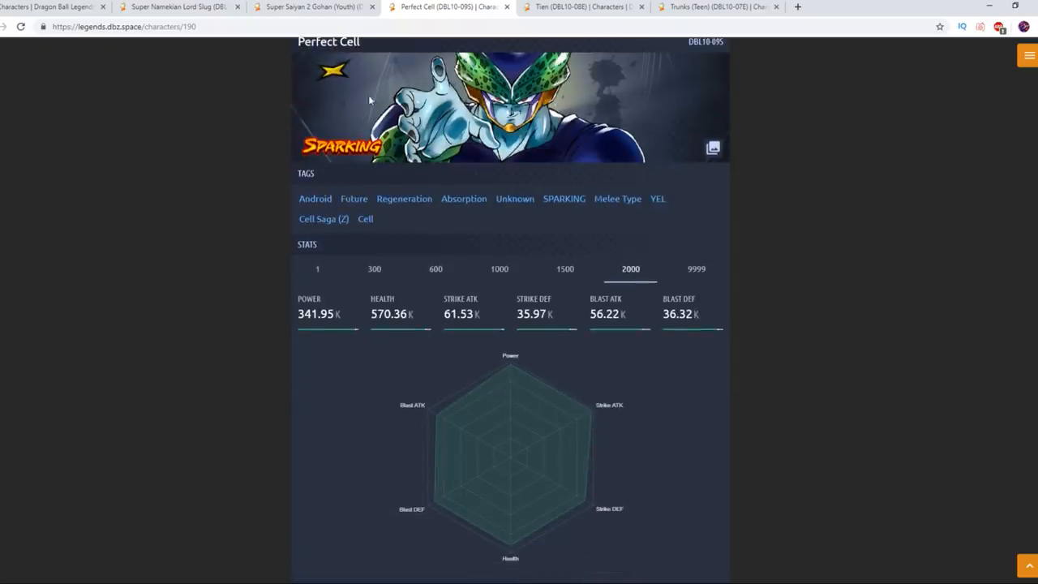
{"action": "left_click", "coordinate": [581, 7]}
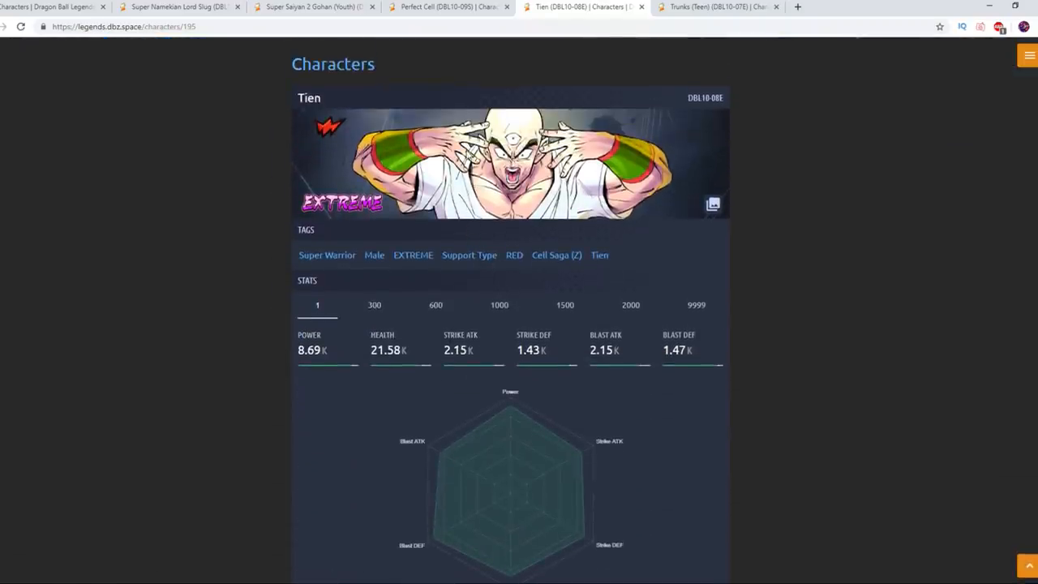
Show Tien's level-2000 stats (332.58K power) and scroll to his Sharp Eyes main ability.
{"action": "scroll", "scroll_direction": "down", "scroll_amount": 3}
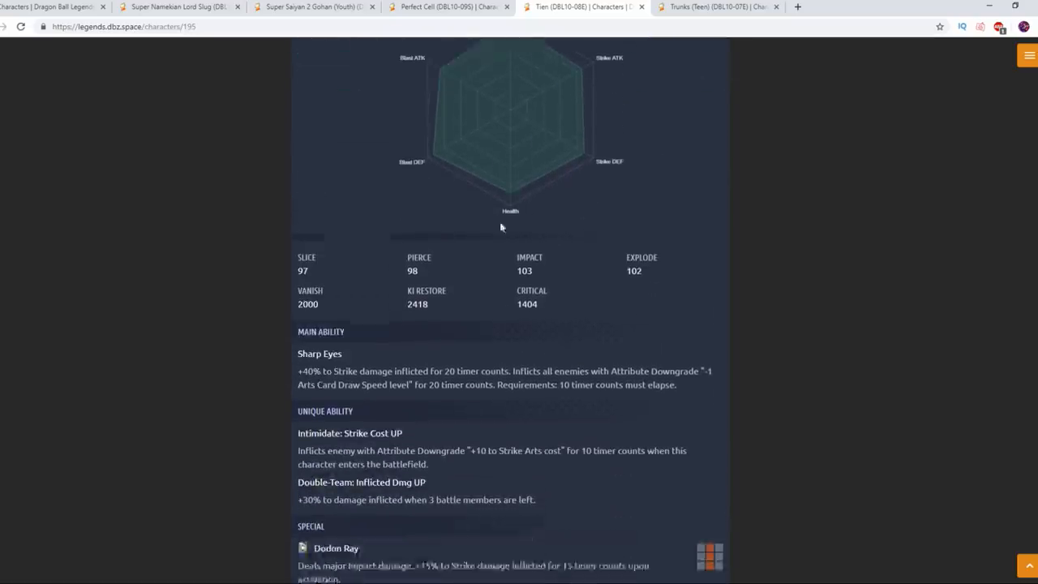
{"action": "scroll", "scroll_direction": "up", "scroll_amount": 3}
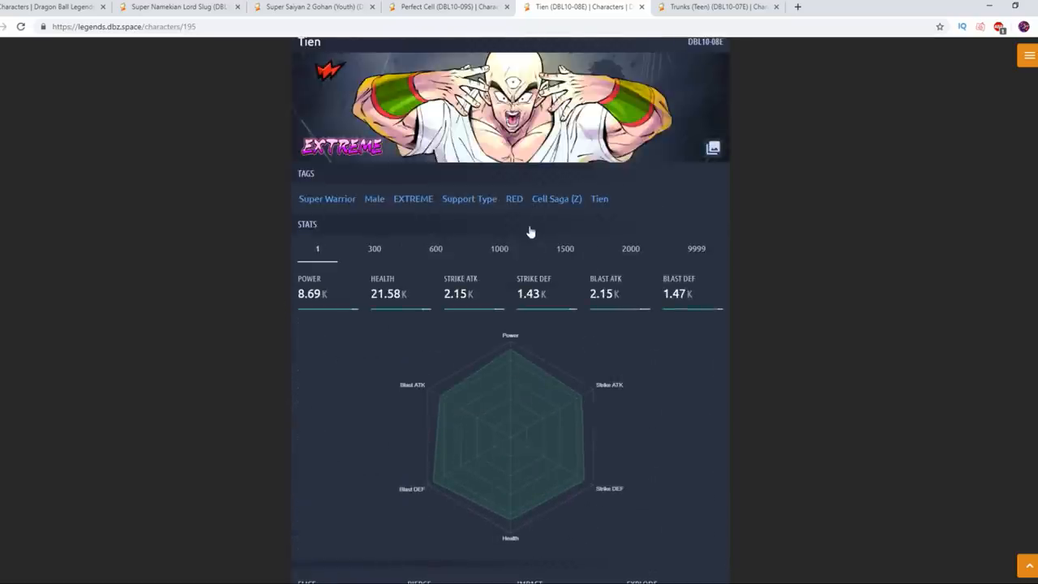
{"action": "left_click", "coordinate": [629, 248]}
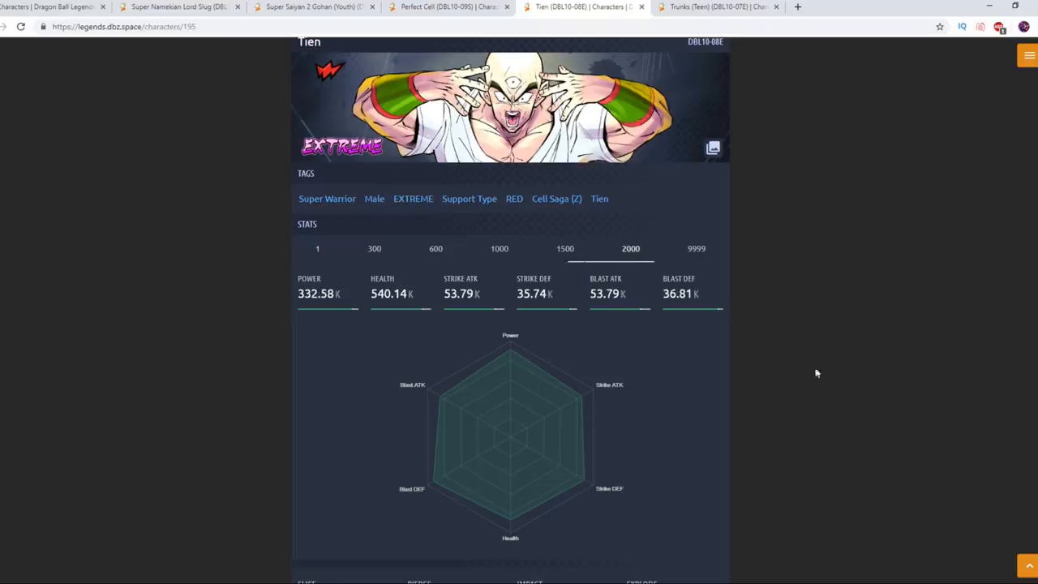
{"action": "scroll", "scroll_direction": "down", "scroll_amount": 3}
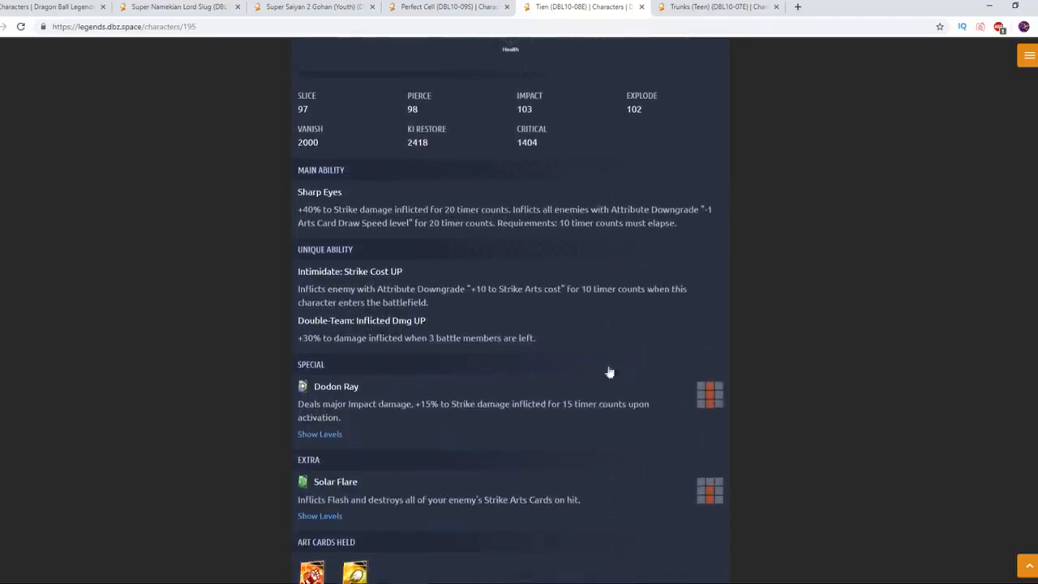
{"action": "scroll", "scroll_direction": "down", "scroll_amount": 3}
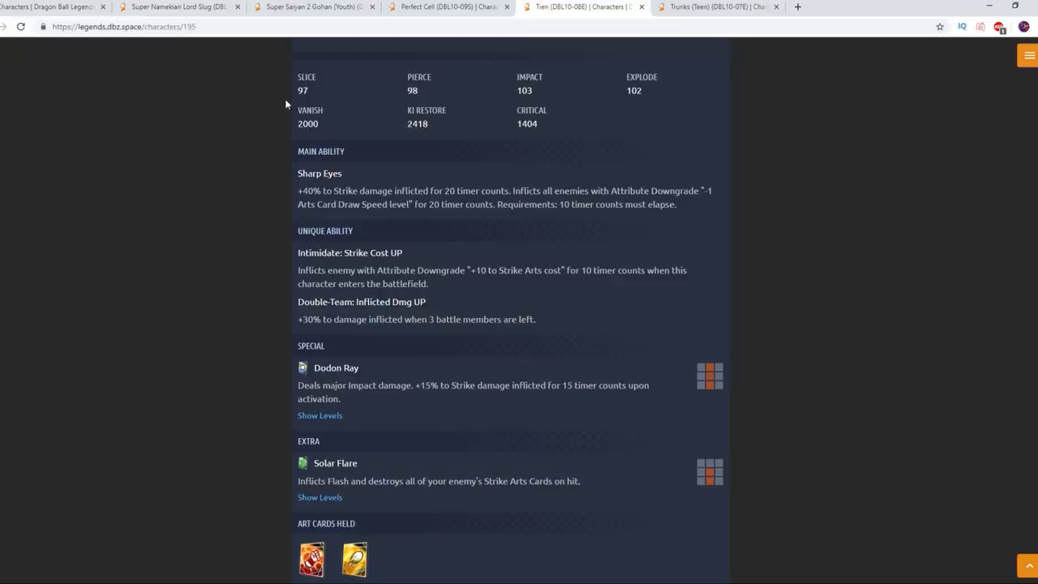
{"action": "mouse_move", "coordinate": [513, 186]}
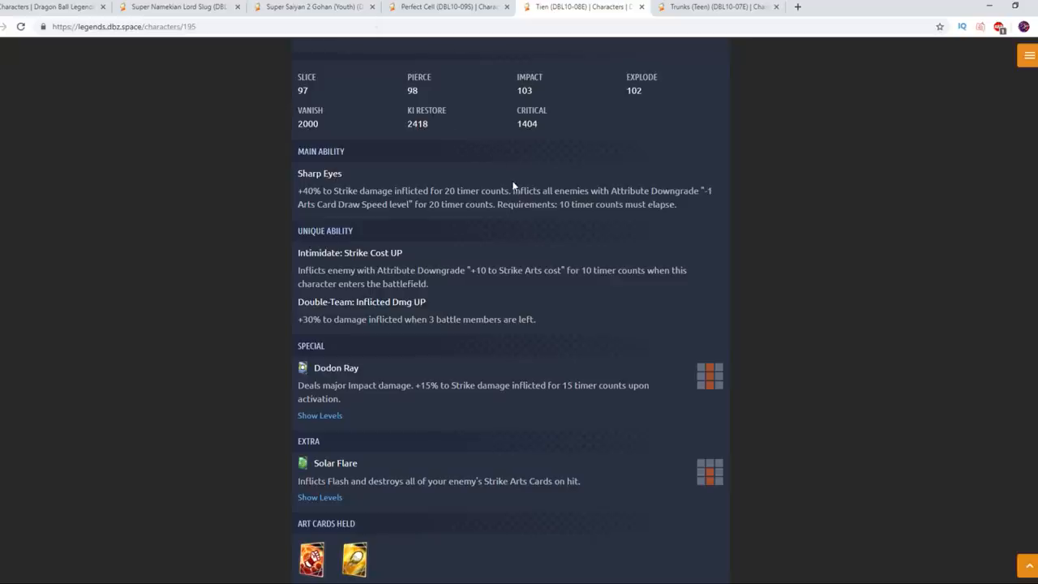
{"action": "mouse_move", "coordinate": [357, 201]}
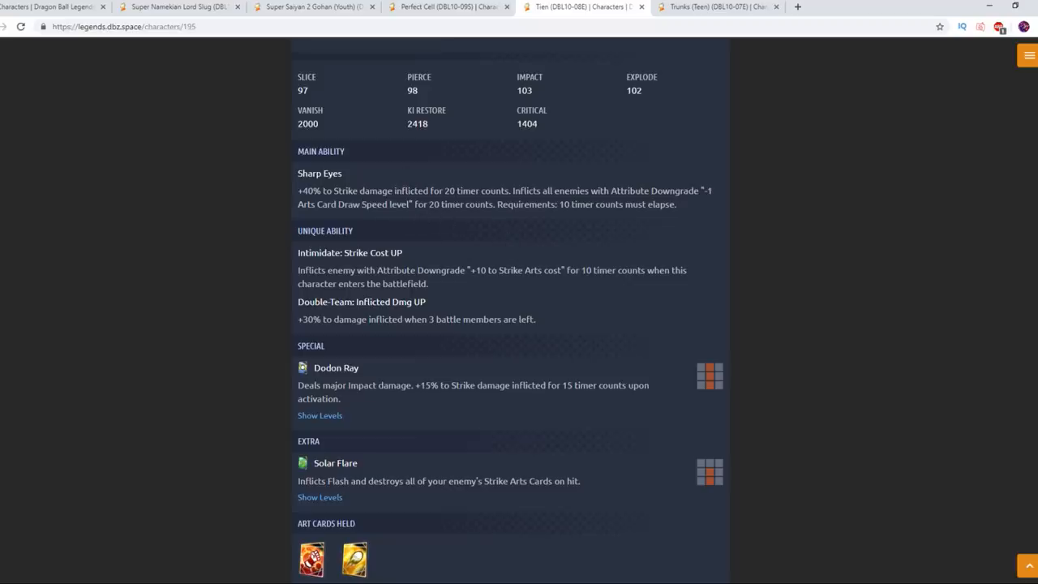
{"action": "scroll", "scroll_direction": "down", "scroll_amount": 3}
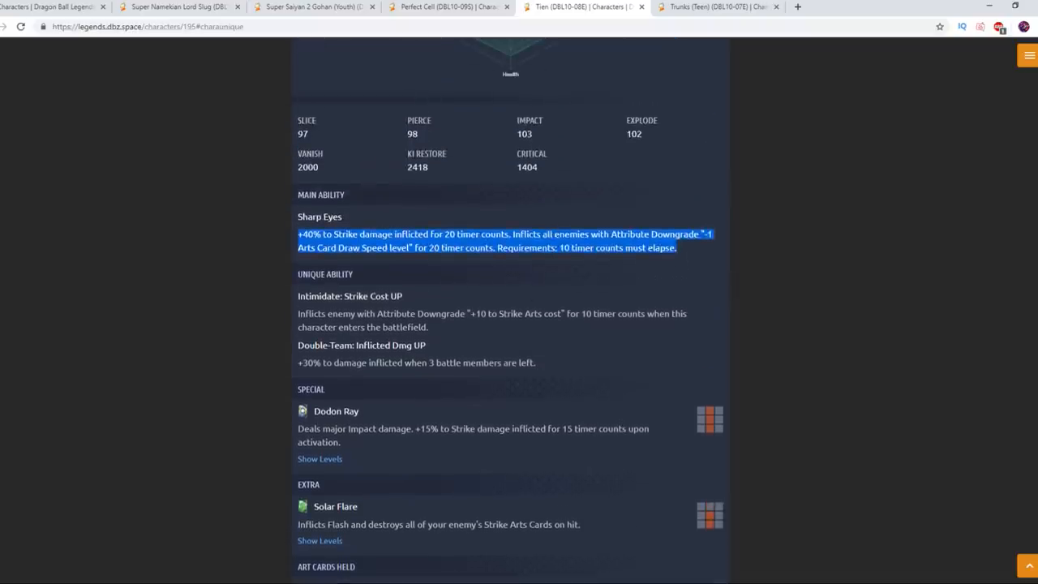
{"action": "scroll", "scroll_direction": "down", "scroll_amount": 3}
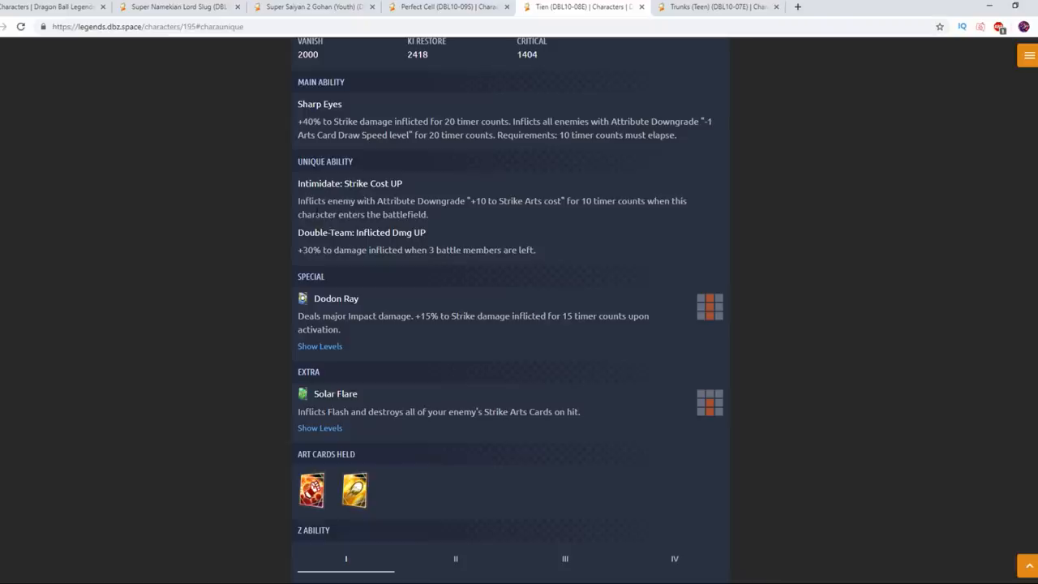
{"action": "mouse_move", "coordinate": [327, 195]}
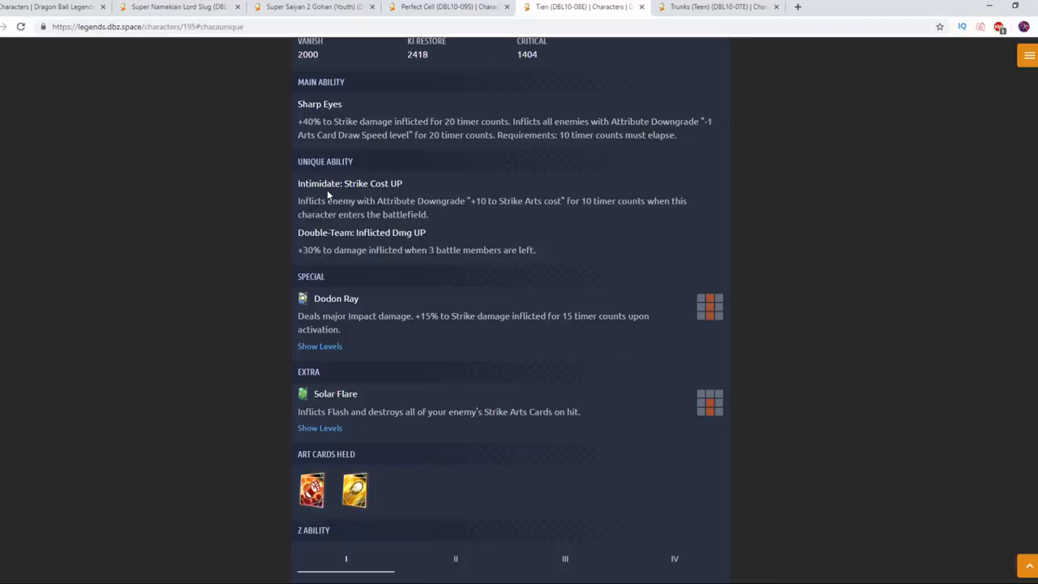
{"action": "mouse_move", "coordinate": [477, 157]}
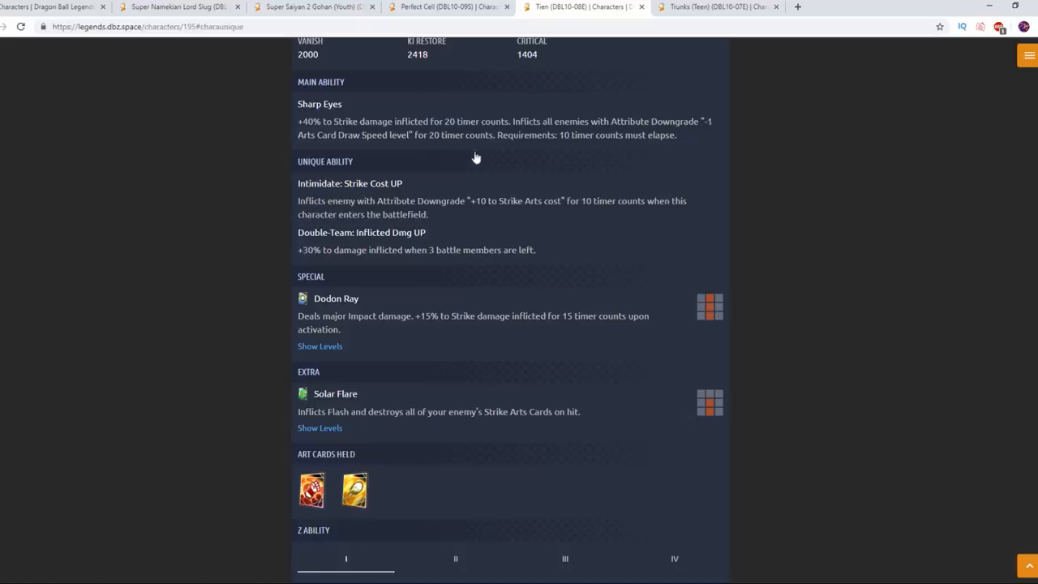
{"action": "mouse_move", "coordinate": [477, 158]}
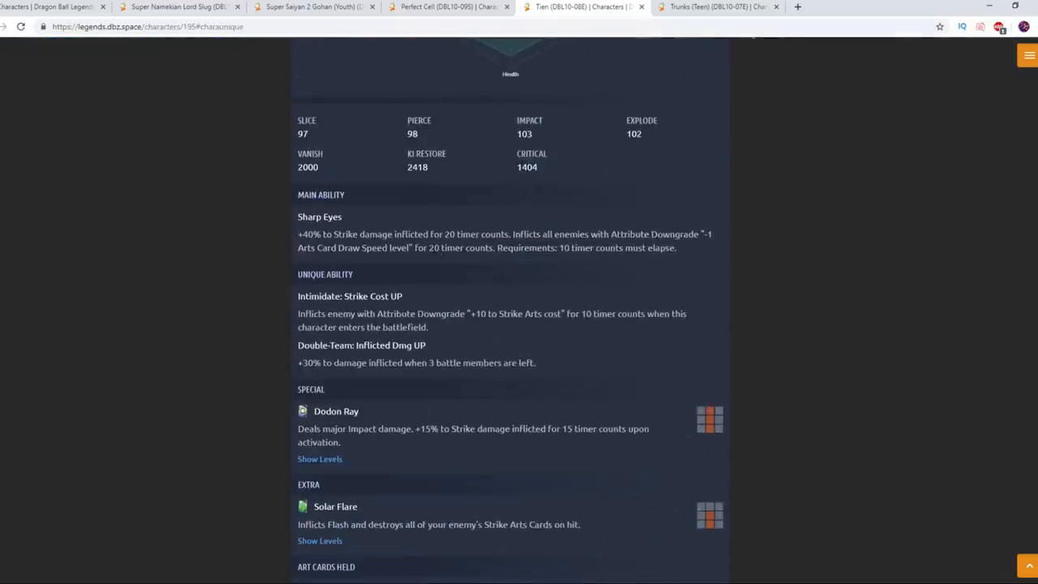
{"action": "scroll", "scroll_direction": "down", "scroll_amount": 3}
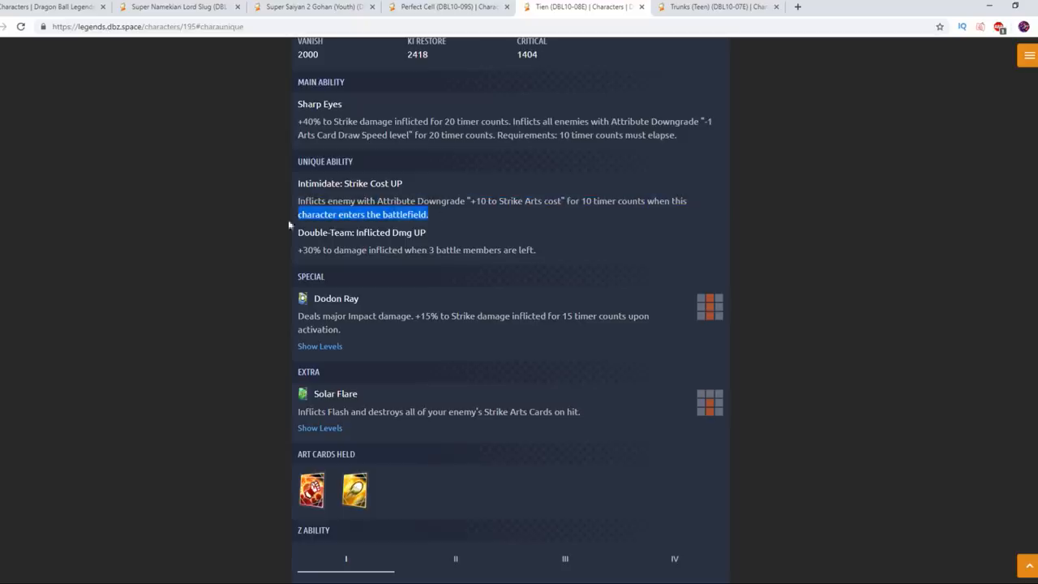
{"action": "mouse_move", "coordinate": [451, 214]}
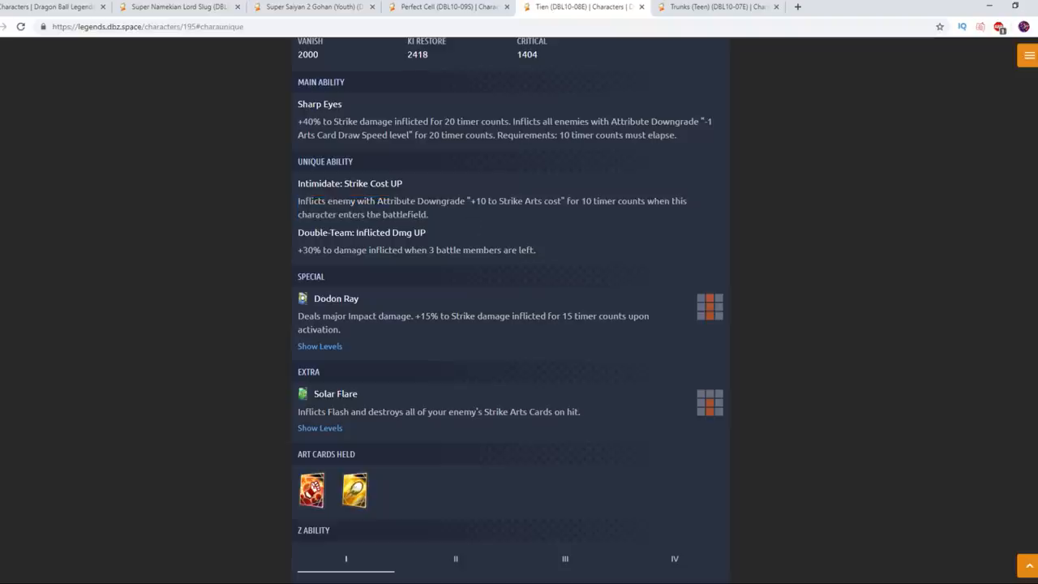
{"action": "left_click_drag", "start_coordinate": [331, 201], "coordinate": [428, 214]}
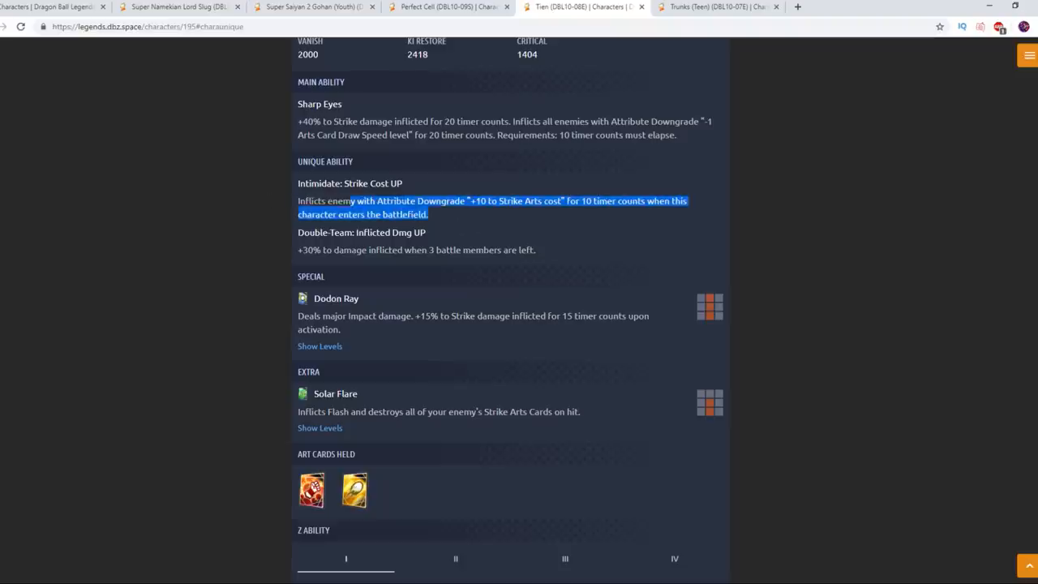
{"action": "scroll", "scroll_direction": "down", "scroll_amount": 3}
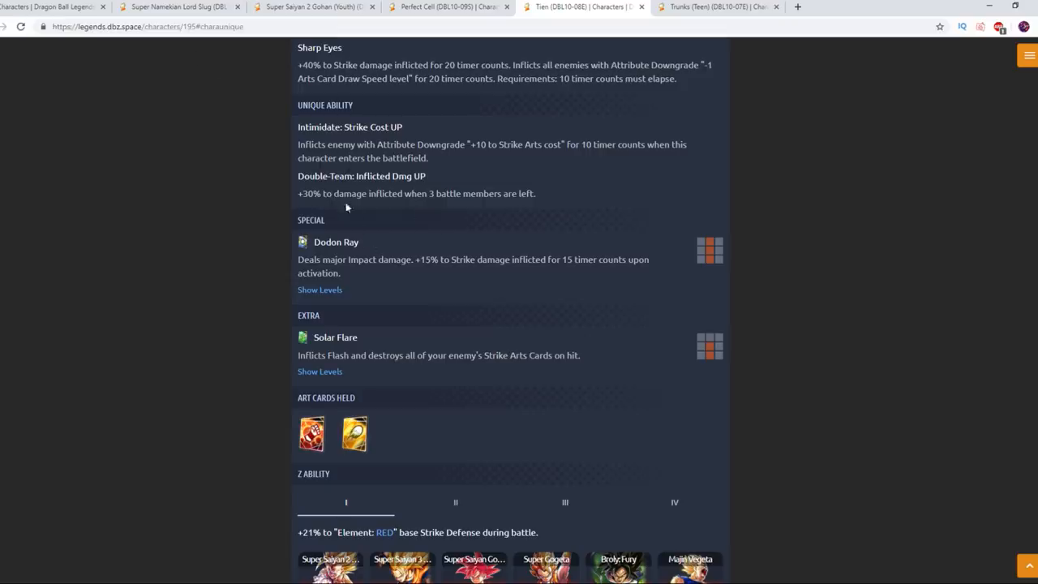
{"action": "scroll", "scroll_direction": "down", "scroll_amount": 3}
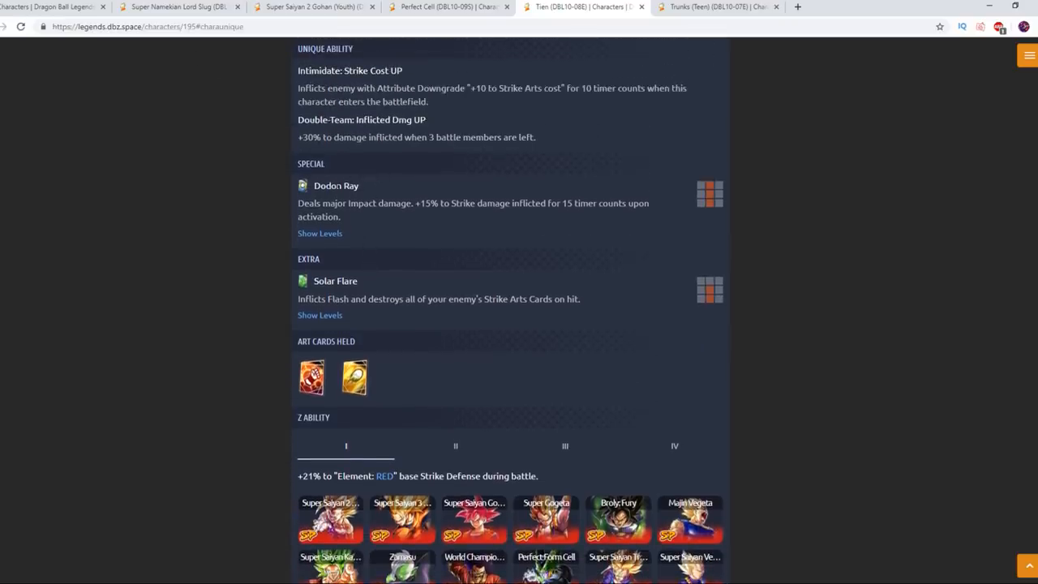
{"action": "scroll", "scroll_direction": "down", "scroll_amount": 3}
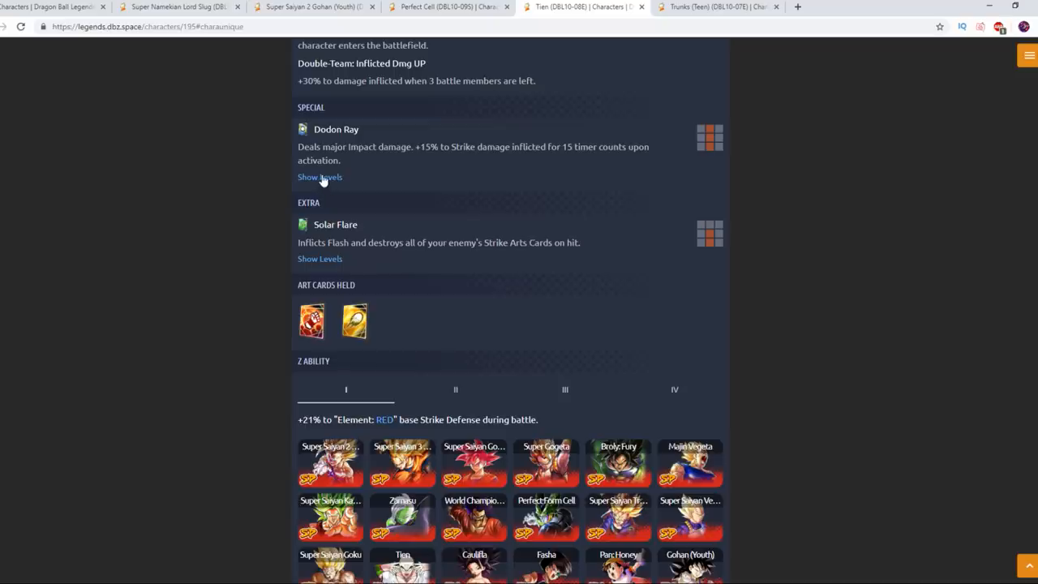
{"action": "mouse_move", "coordinate": [342, 178]}
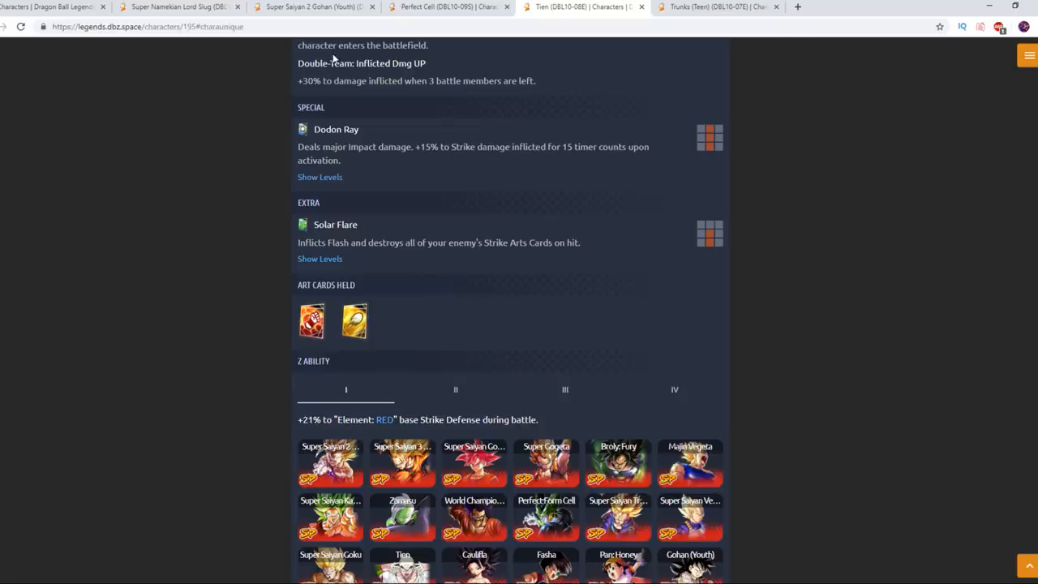
{"action": "mouse_move", "coordinate": [445, 45]}
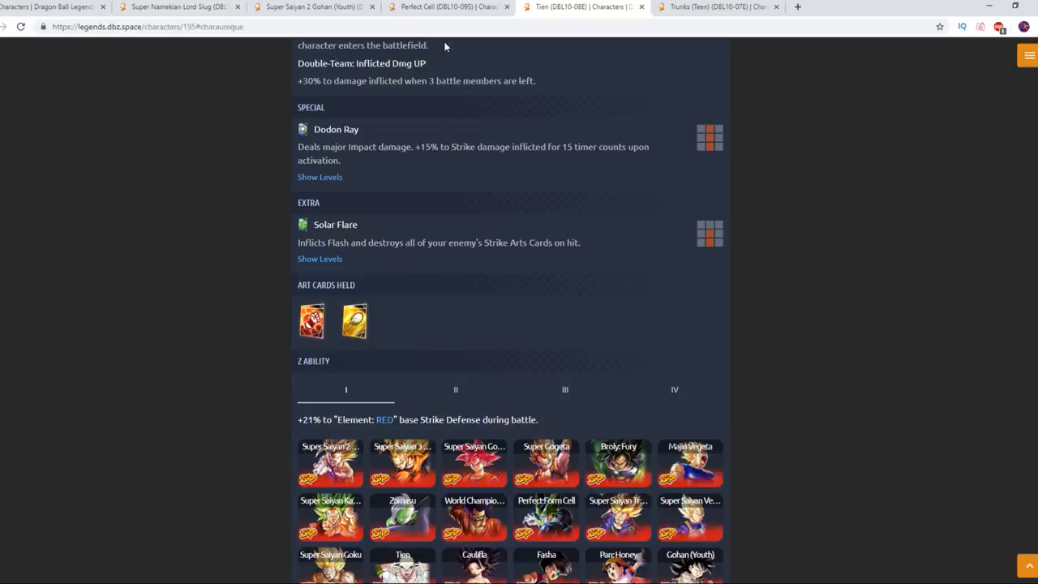
{"action": "mouse_move", "coordinate": [329, 96]}
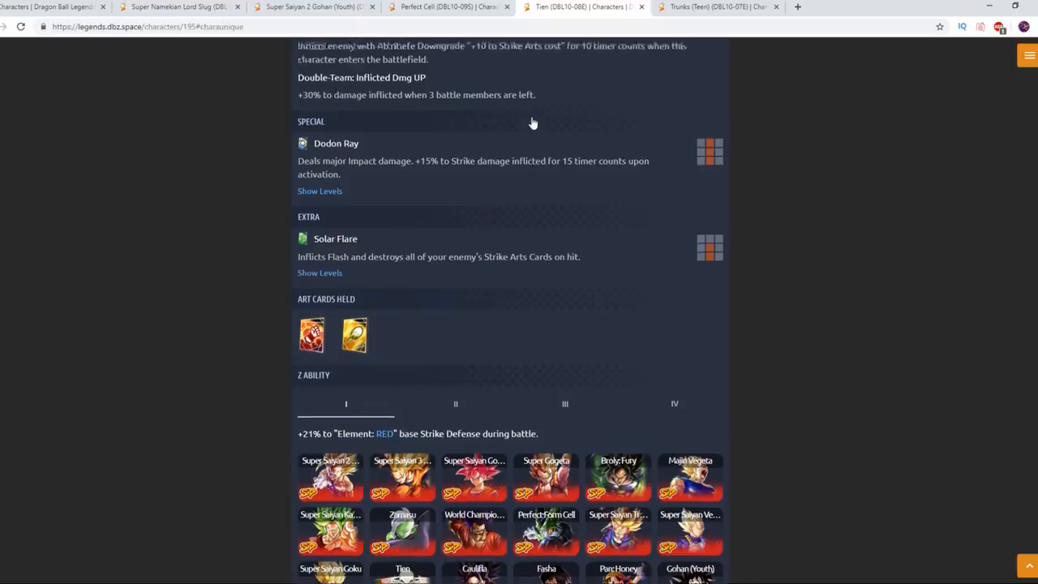
{"action": "scroll", "scroll_direction": "up", "scroll_amount": 3}
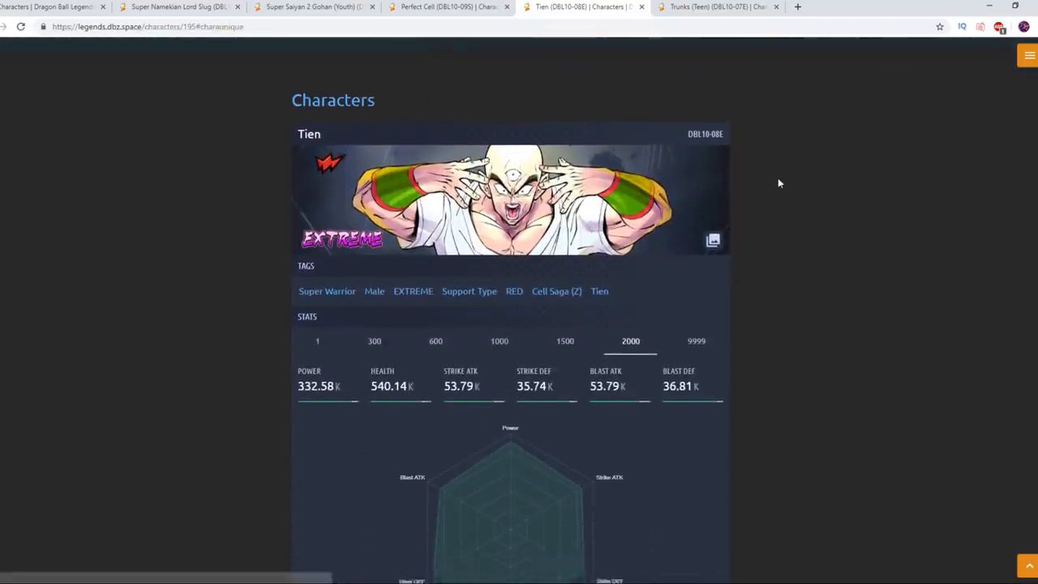
{"action": "scroll", "scroll_direction": "down", "scroll_amount": 3}
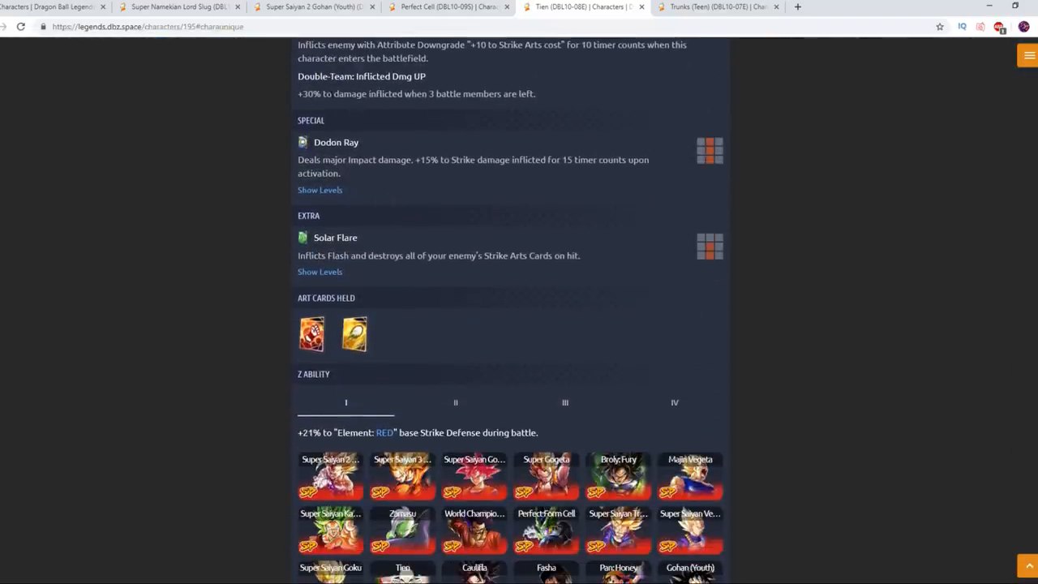
{"action": "left_click_drag", "start_coordinate": [299, 161], "coordinate": [648, 172]}
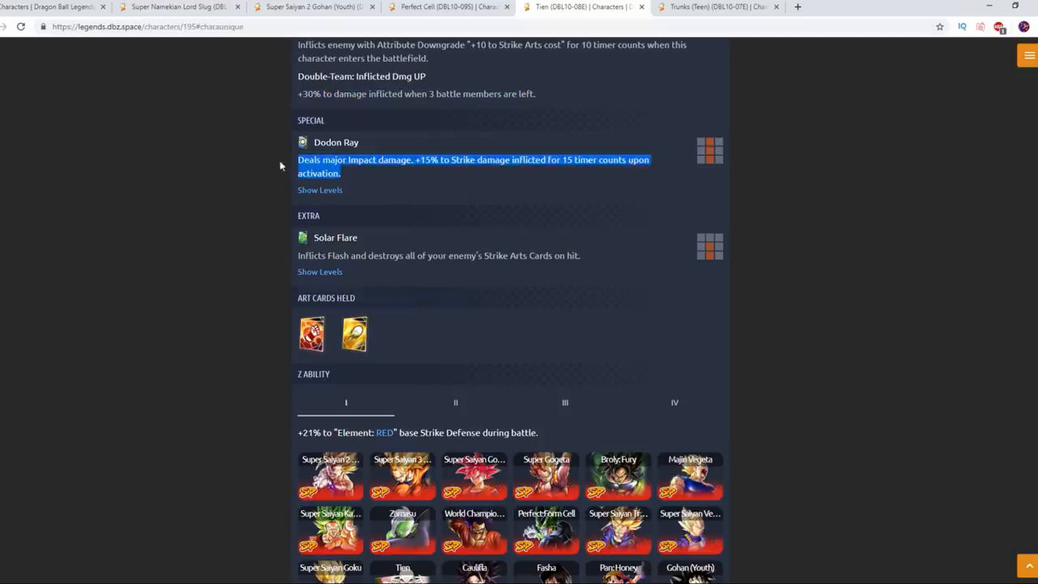
Expand Dodon Ray's level table and view Tien's Z ability bonus at level III.
{"action": "left_click", "coordinate": [319, 189]}
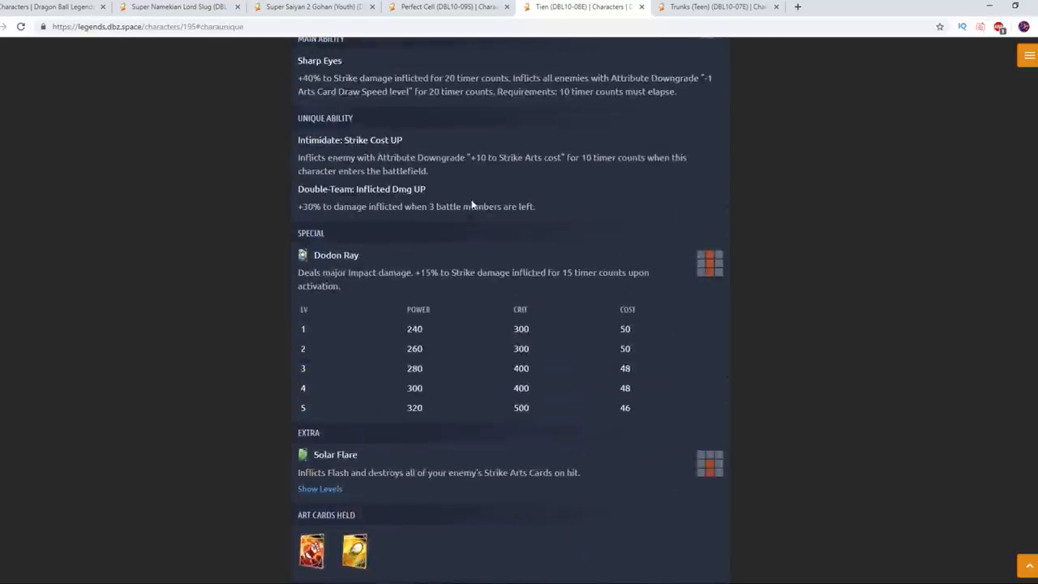
{"action": "scroll", "scroll_direction": "down", "scroll_amount": 3}
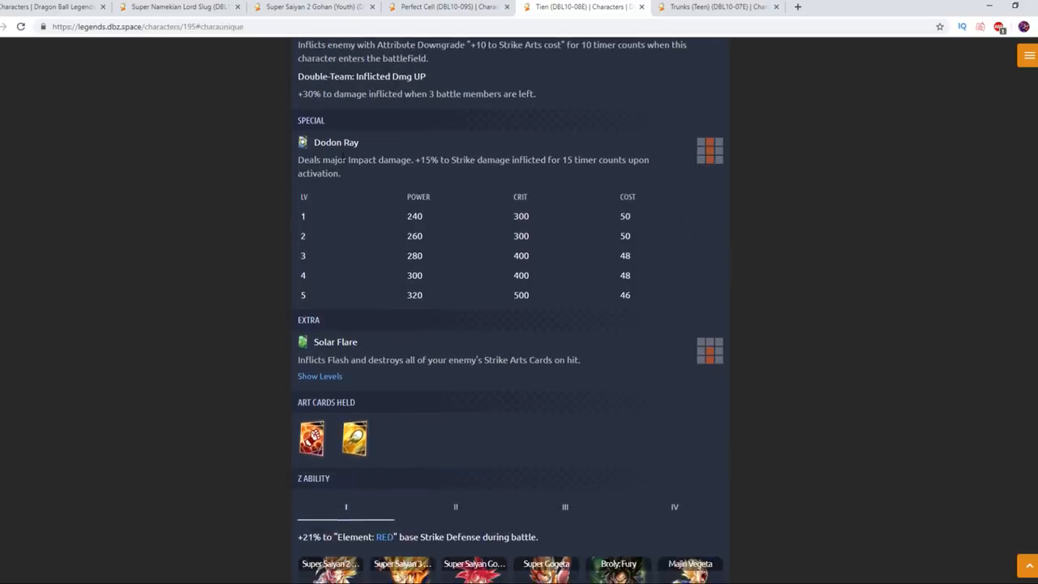
{"action": "scroll", "scroll_direction": "down", "scroll_amount": 3}
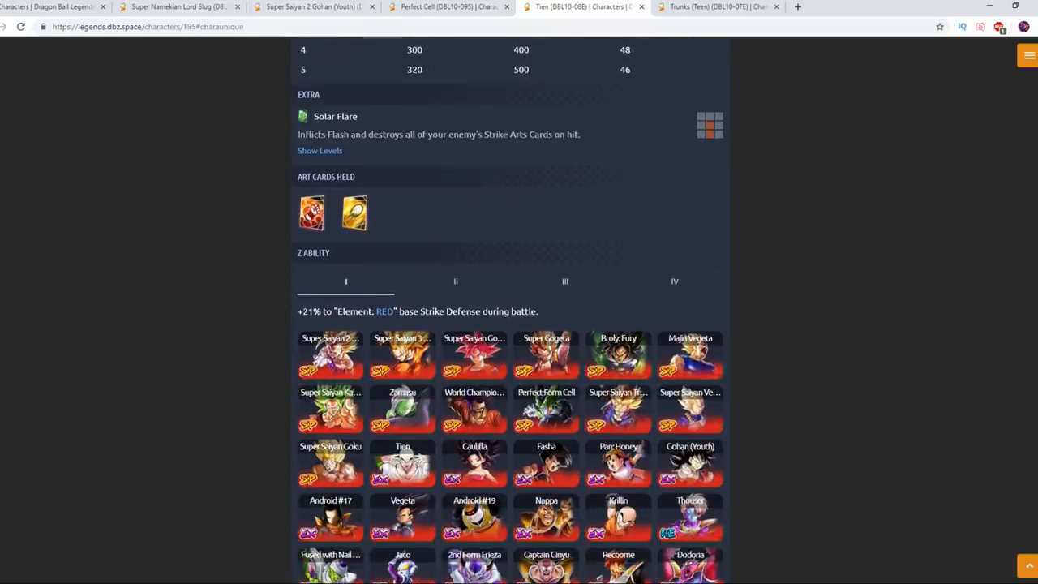
{"action": "left_click", "coordinate": [564, 282]}
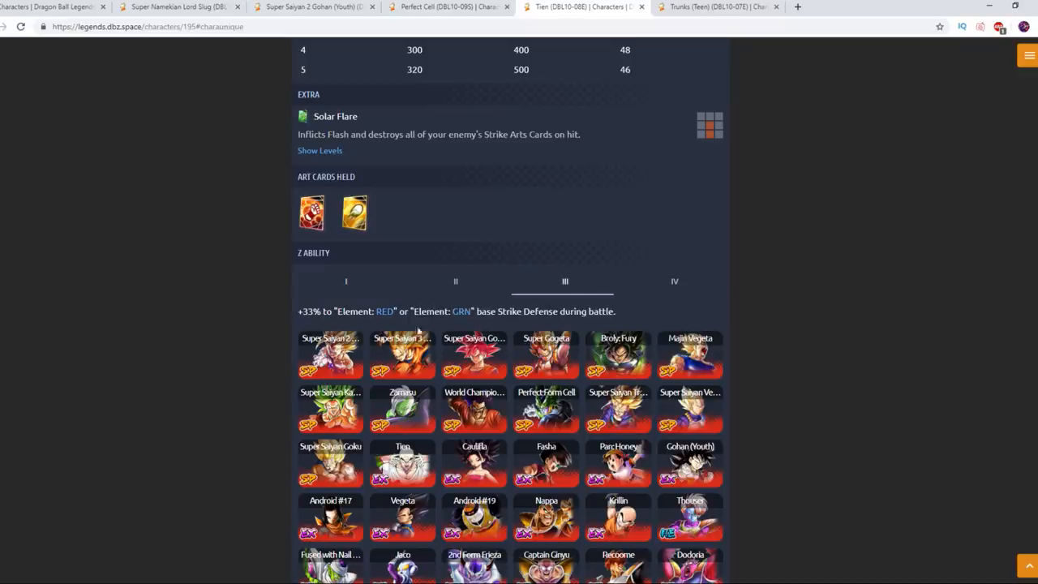
{"action": "scroll", "scroll_direction": "down", "scroll_amount": 3}
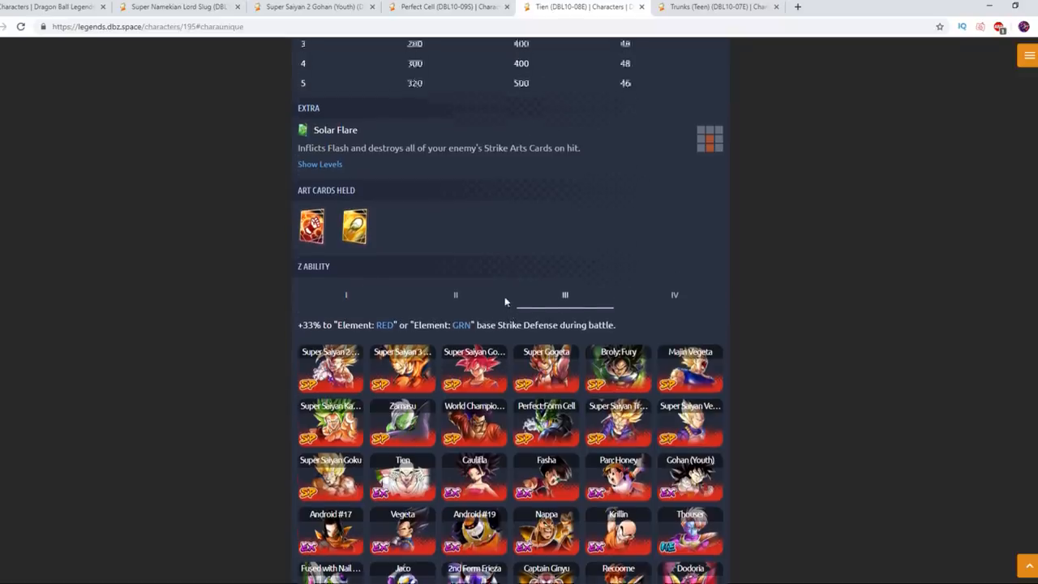
{"action": "scroll", "scroll_direction": "down", "scroll_amount": 3}
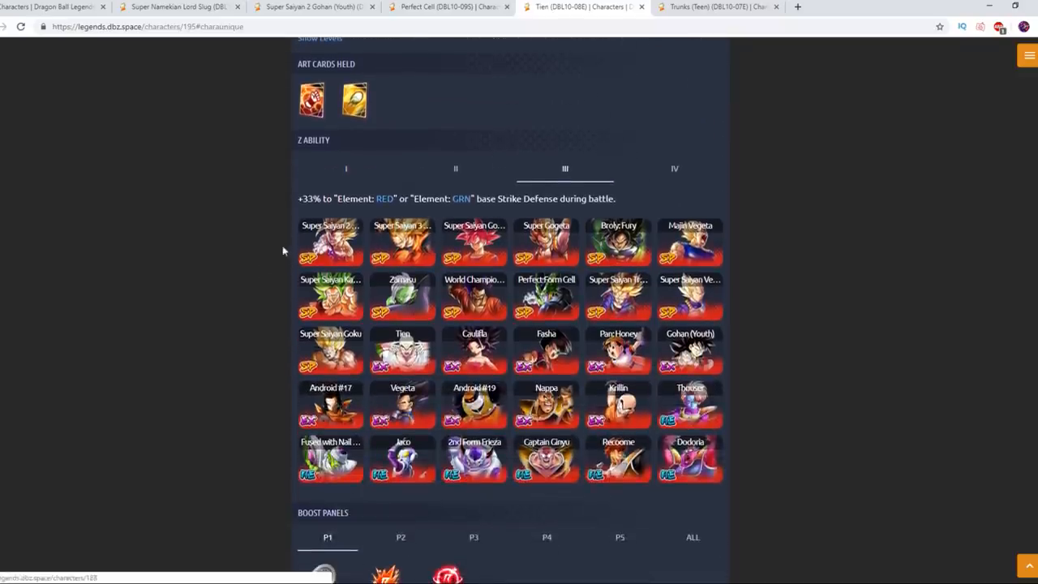
Dismiss a portrait's link menu, finish scrolling Tien's page and move on to the Teen Trunks page.
{"action": "right_click", "coordinate": [330, 240]}
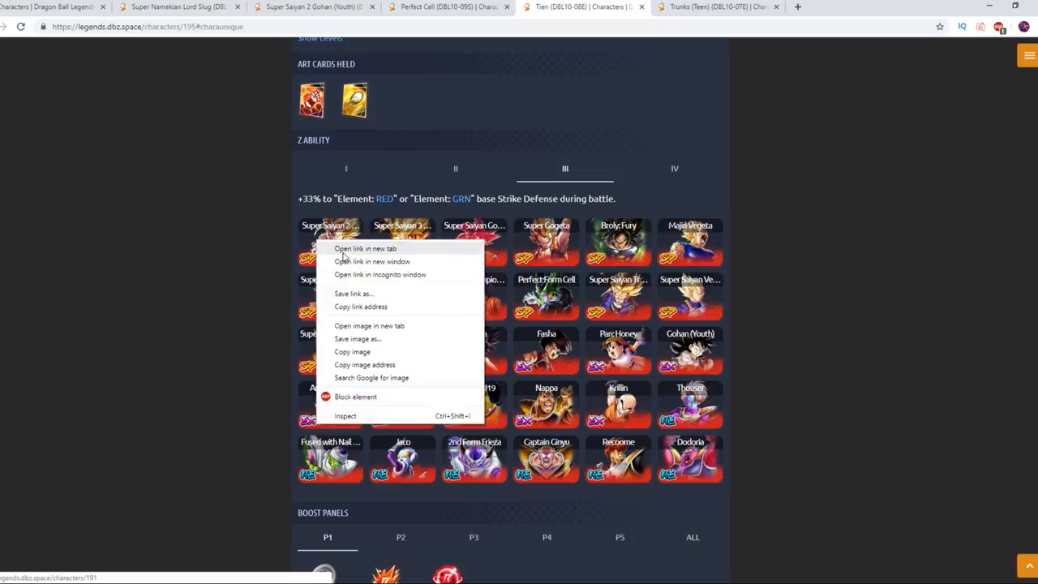
{"action": "left_click", "coordinate": [340, 240]}
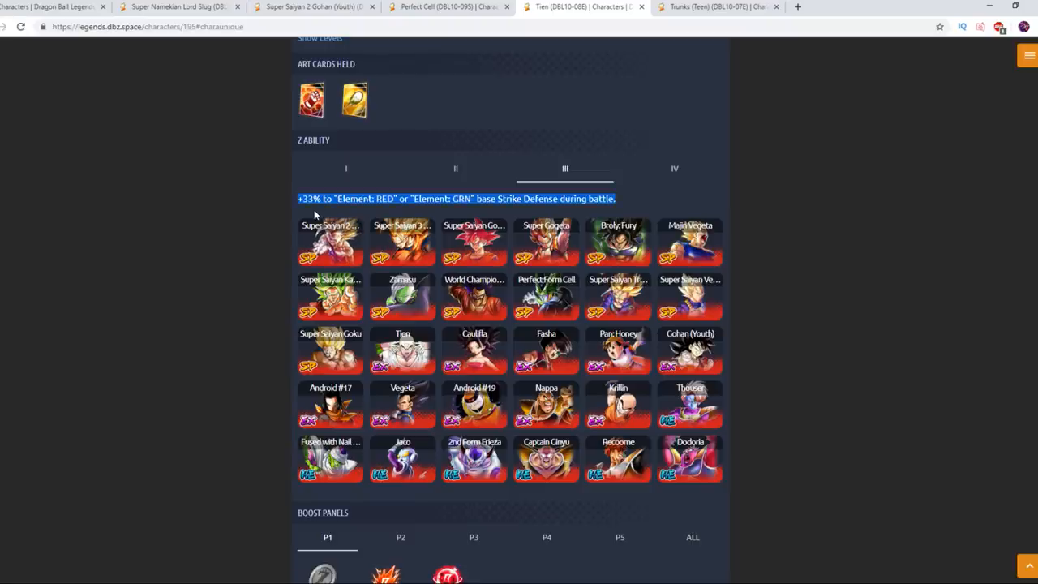
{"action": "mouse_move", "coordinate": [263, 219]}
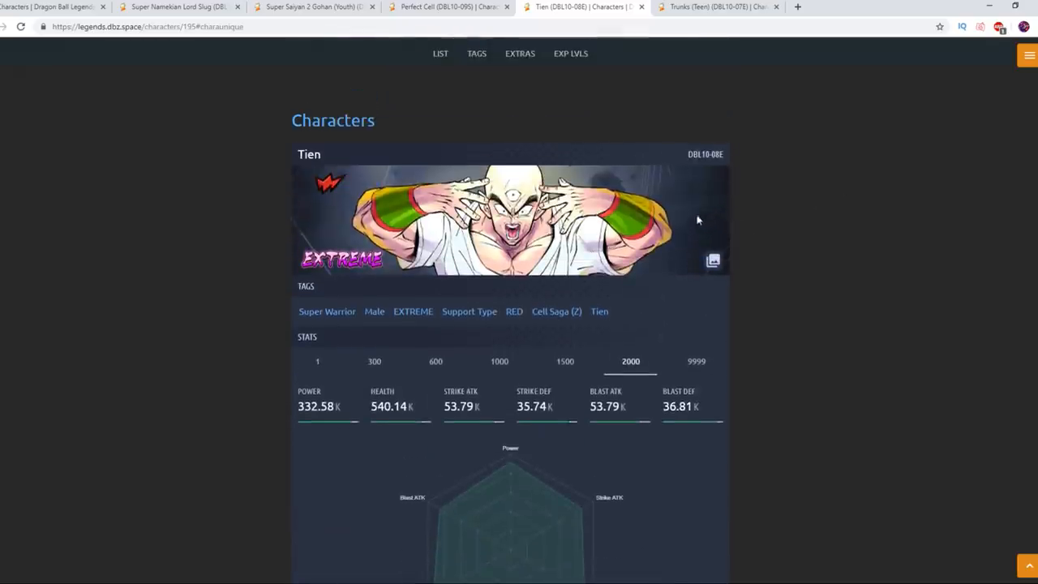
{"action": "scroll", "scroll_direction": "down", "scroll_amount": 3}
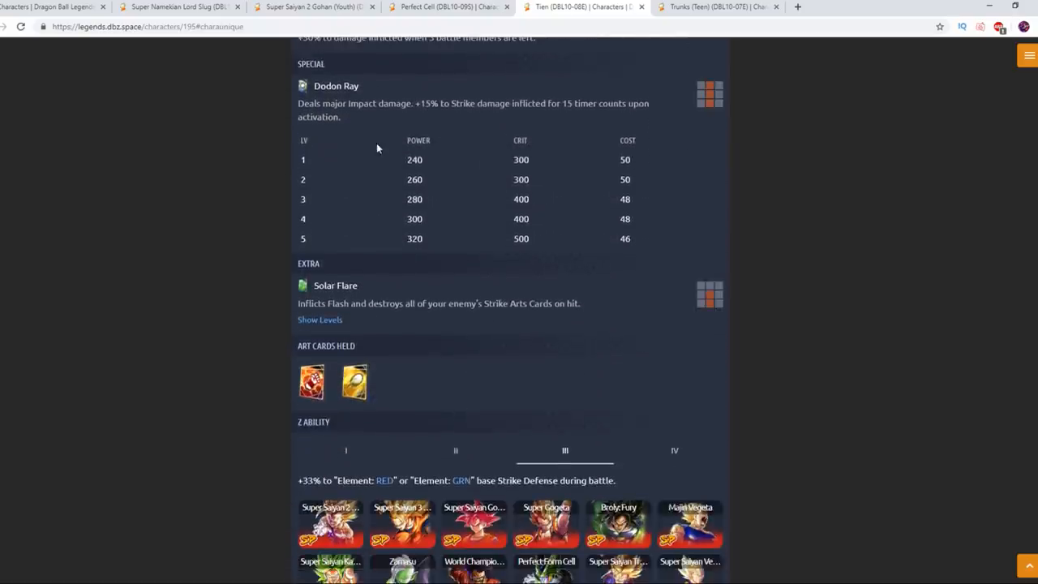
{"action": "scroll", "scroll_direction": "up", "scroll_amount": 3}
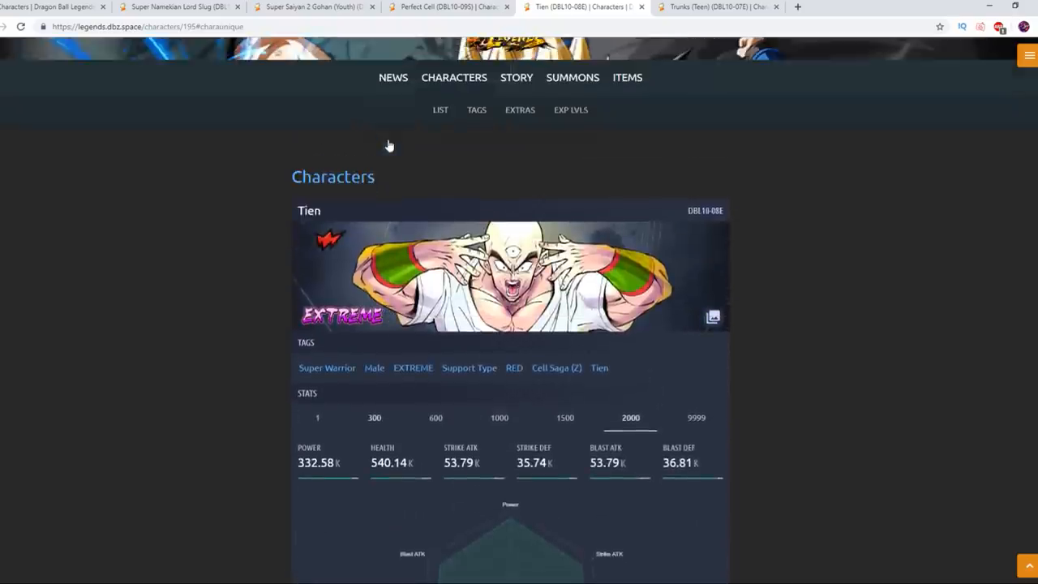
{"action": "scroll", "scroll_direction": "down", "scroll_amount": 3}
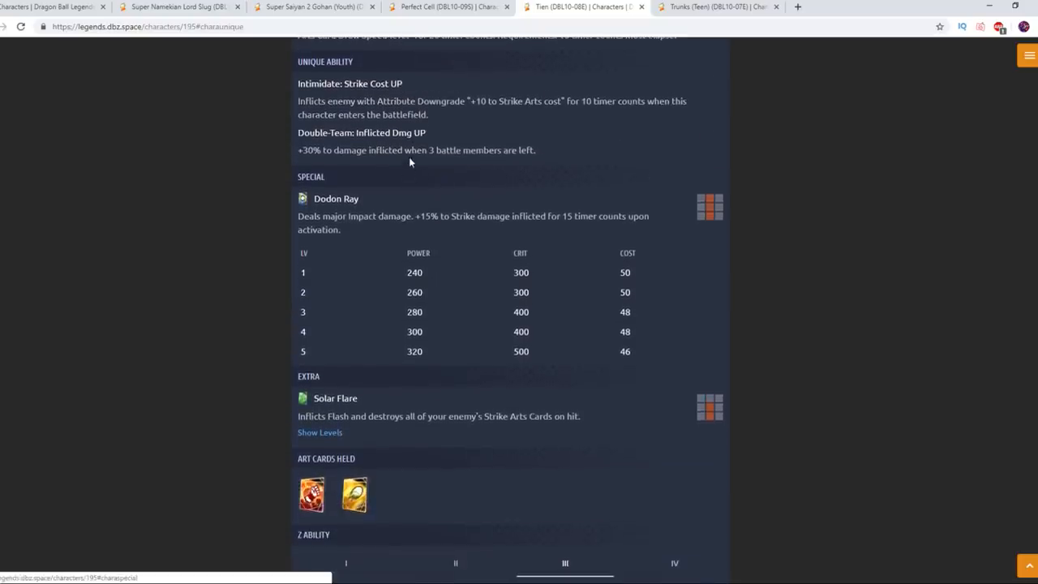
{"action": "scroll", "scroll_direction": "down", "scroll_amount": 3}
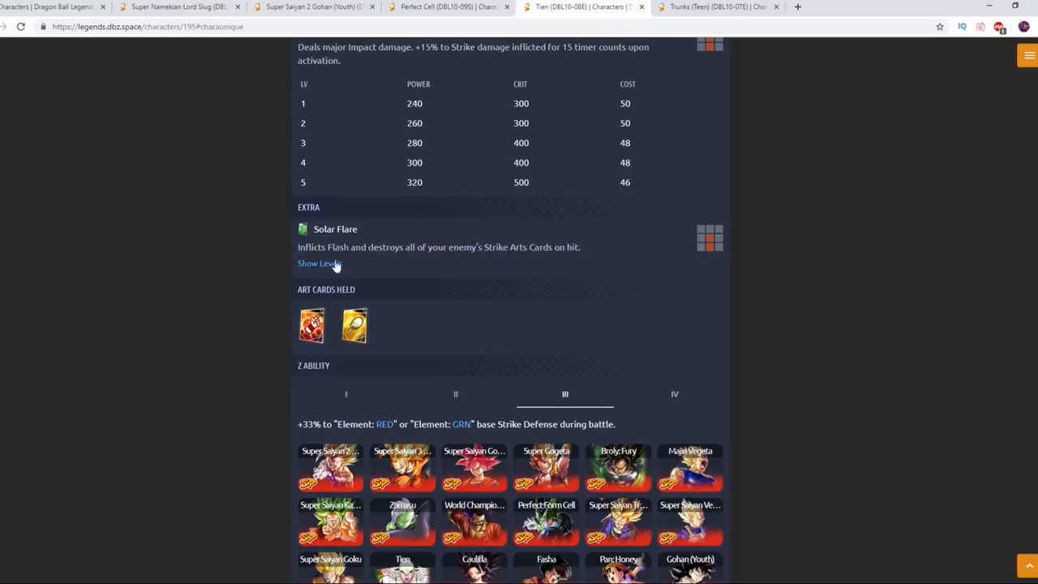
{"action": "left_click", "coordinate": [318, 262]}
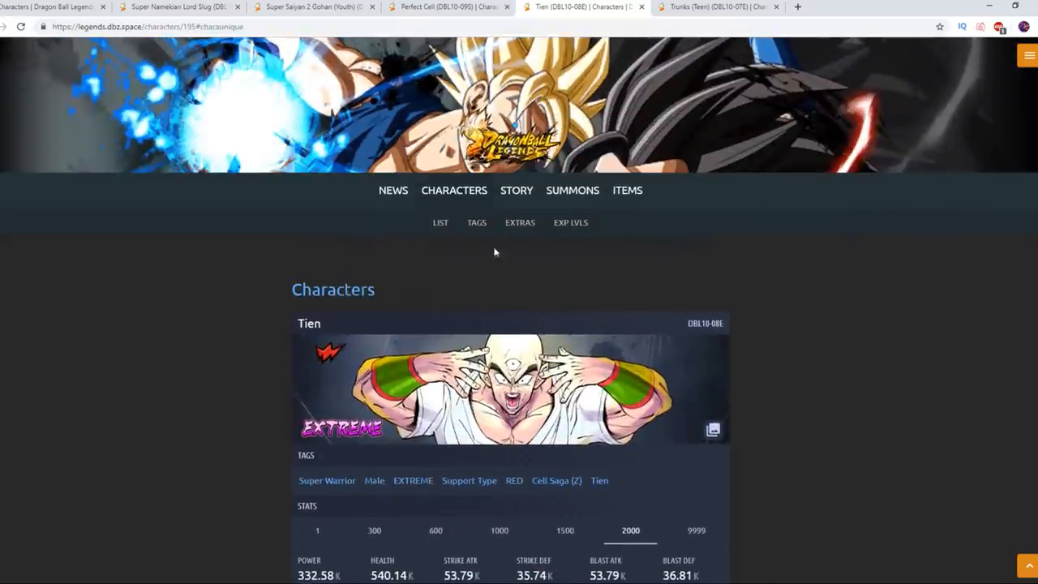
{"action": "left_click", "coordinate": [716, 6]}
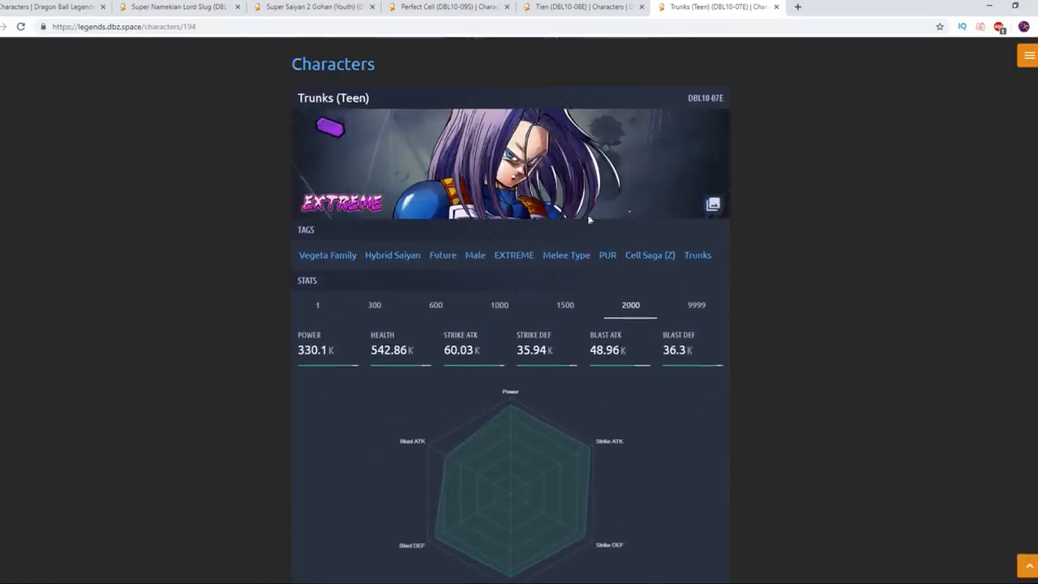
{"action": "mouse_move", "coordinate": [499, 246]}
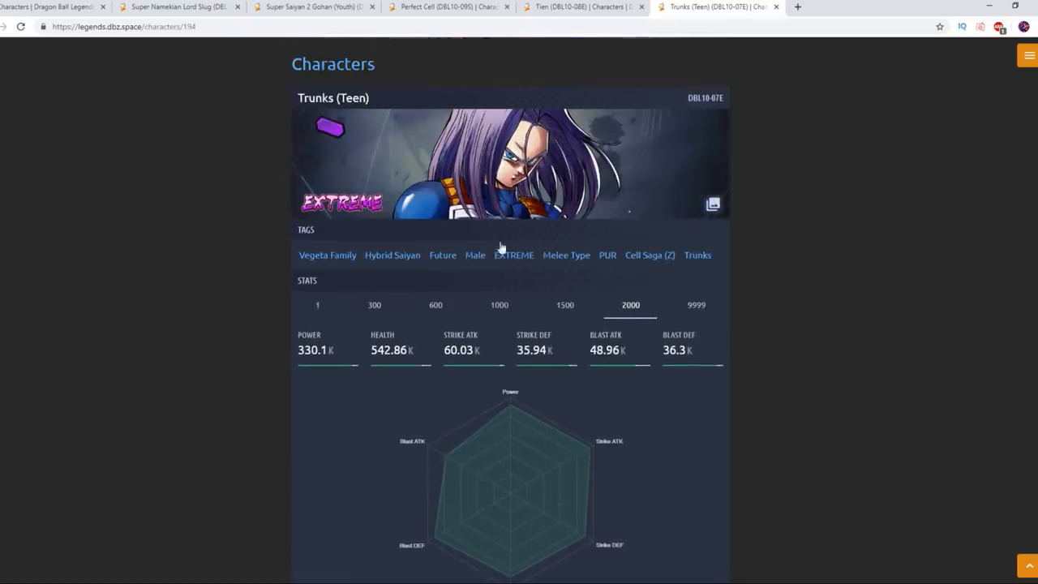
Read Teen Trunks' Last Shot at Victory main ability, highlighting parts of its description.
{"action": "scroll", "scroll_direction": "down", "scroll_amount": 3}
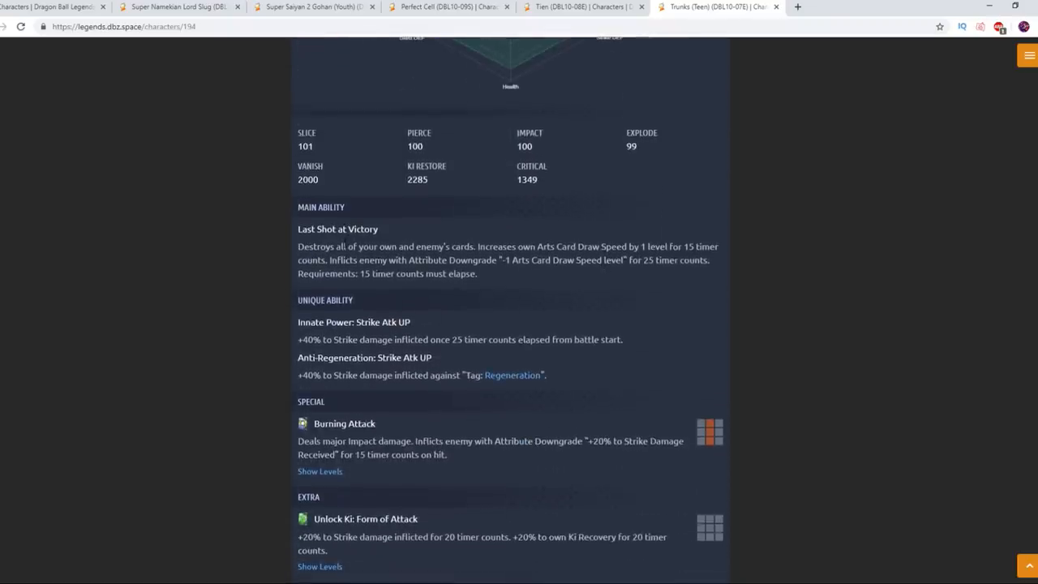
{"action": "scroll", "scroll_direction": "down", "scroll_amount": 3}
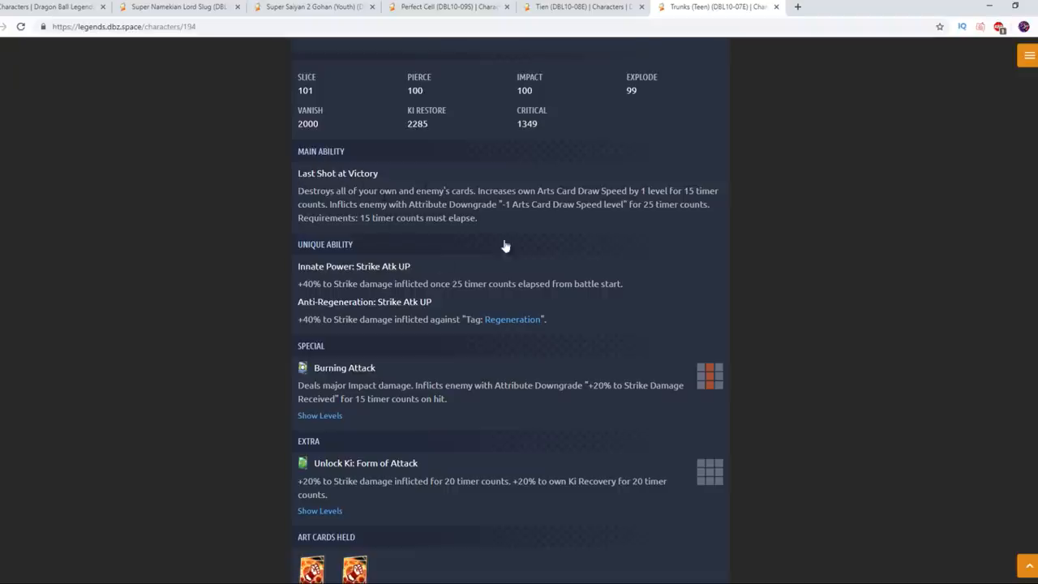
{"action": "left_click_drag", "start_coordinate": [315, 191], "coordinate": [473, 192]}
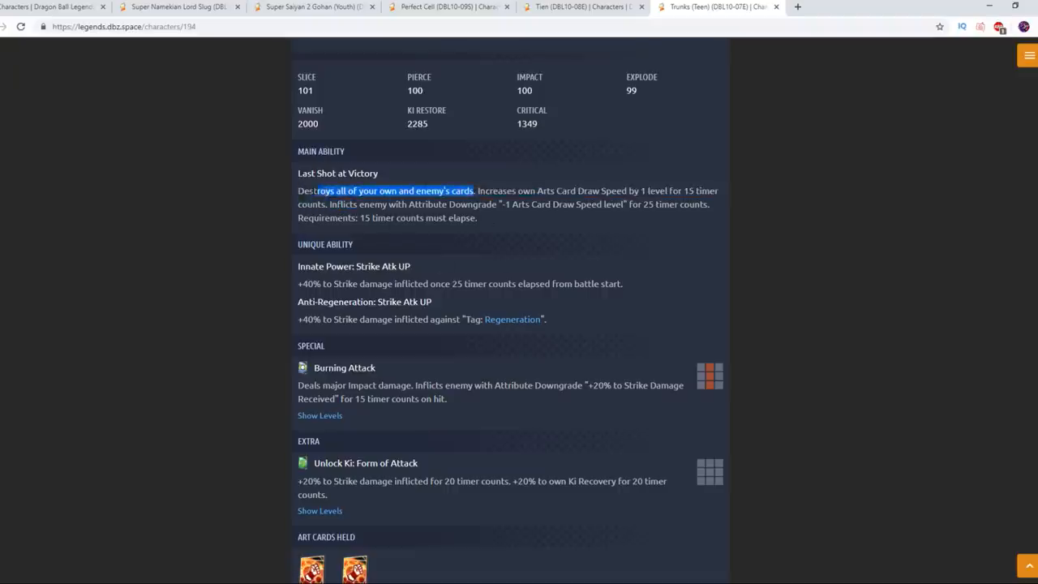
{"action": "left_click", "coordinate": [312, 191]}
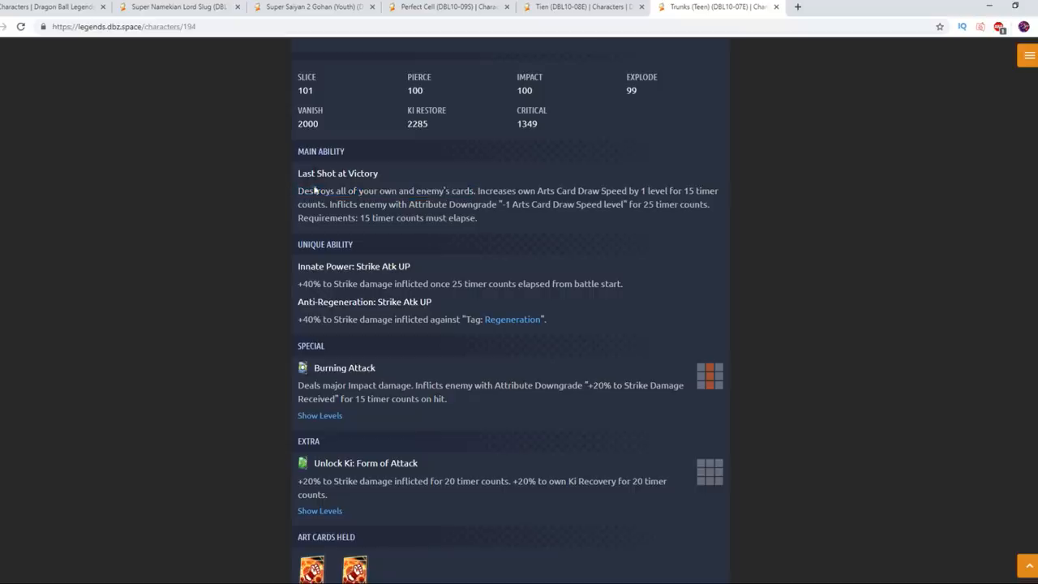
{"action": "left_click_drag", "start_coordinate": [299, 192], "coordinate": [469, 191]}
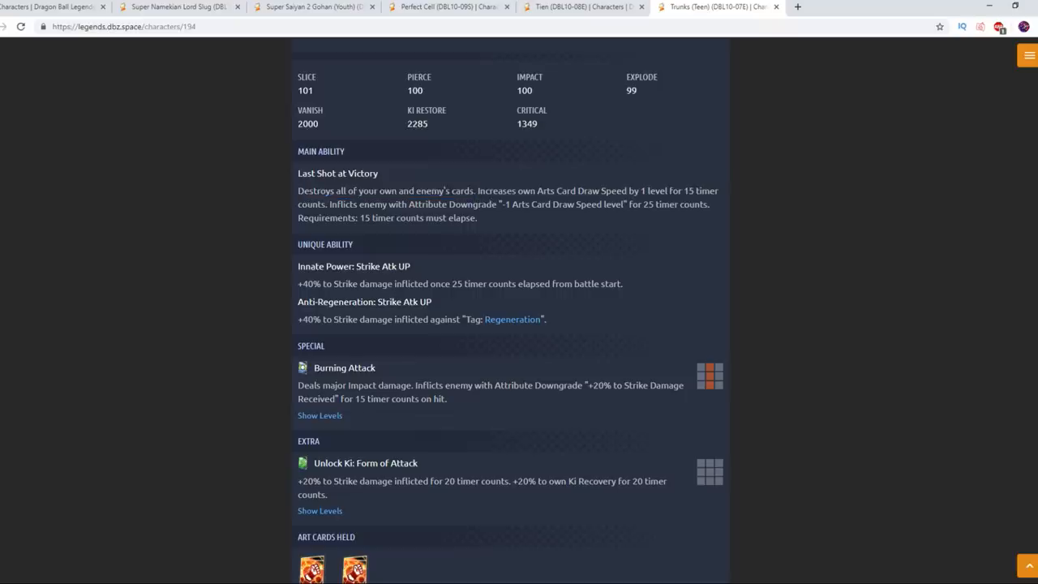
{"action": "mouse_move", "coordinate": [473, 188]}
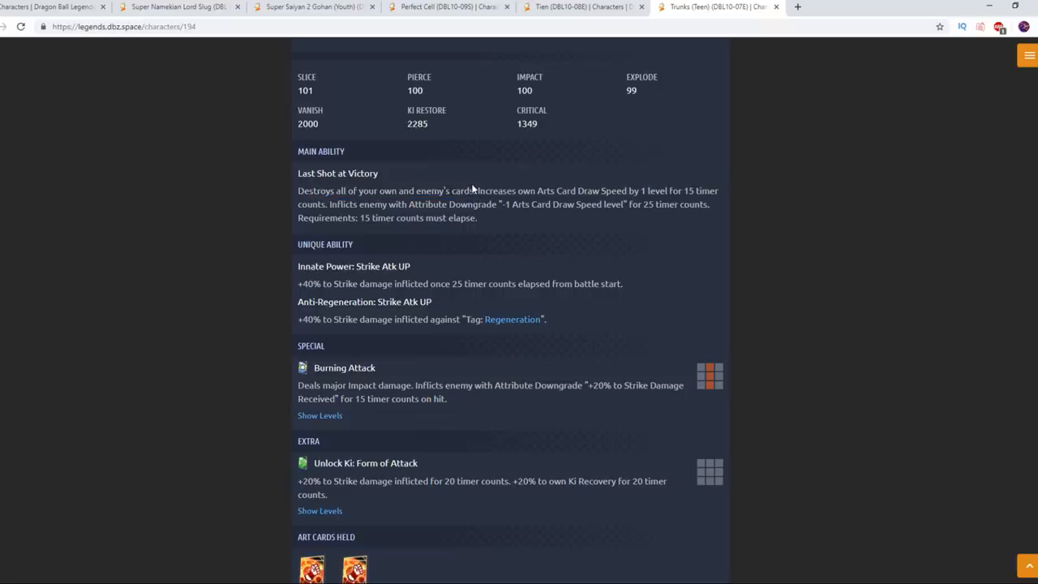
{"action": "mouse_move", "coordinate": [679, 203]}
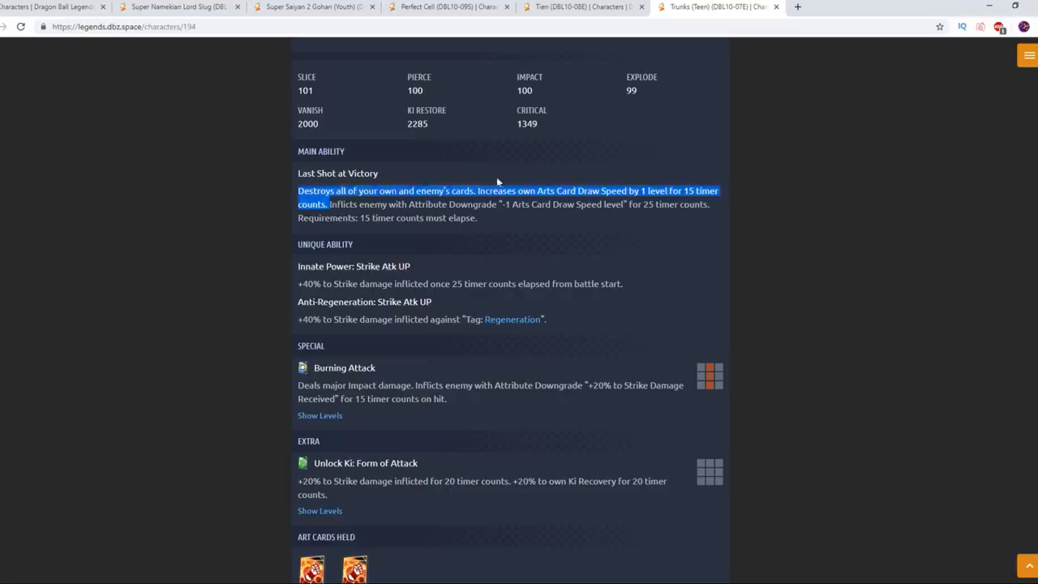
{"action": "left_click", "coordinate": [473, 192]}
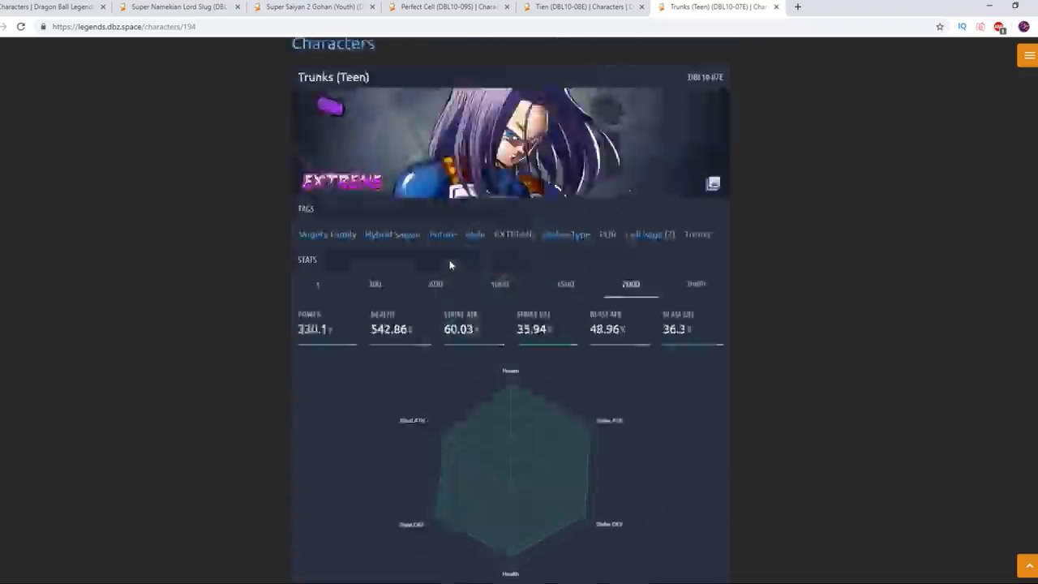
Highlight the Innate Power: Strike Atk UP text, then bring up Perfect Cell's level-2000 stats for comparison.
{"action": "scroll", "scroll_direction": "down", "scroll_amount": 3}
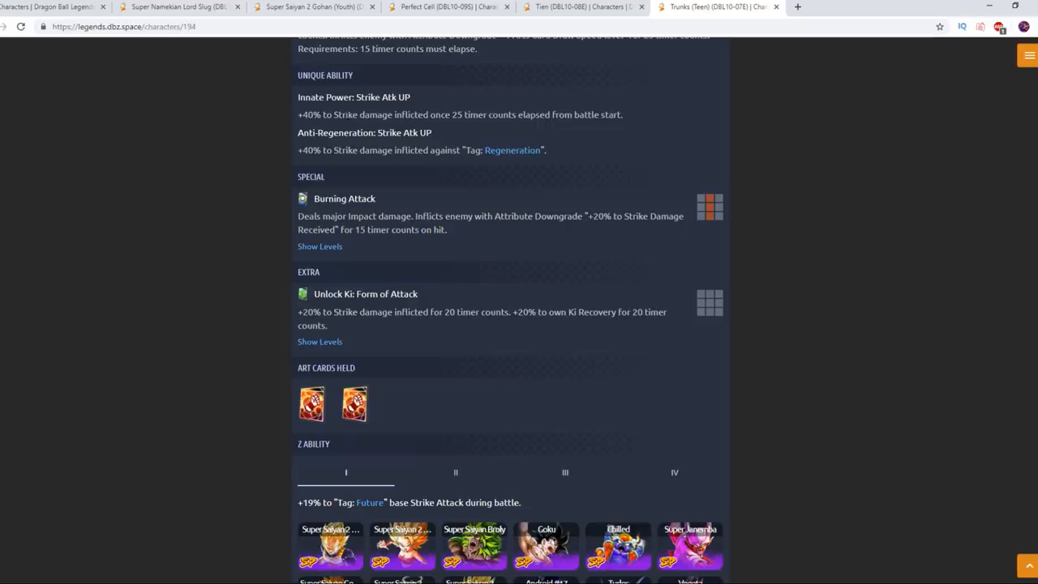
{"action": "triple_click", "coordinate": [461, 114]}
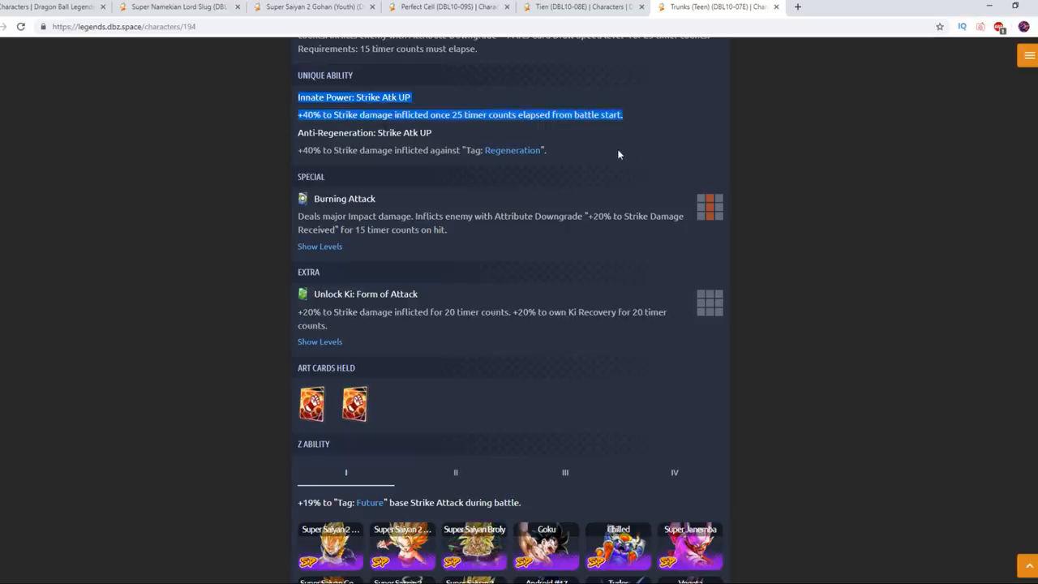
{"action": "mouse_move", "coordinate": [710, 143]}
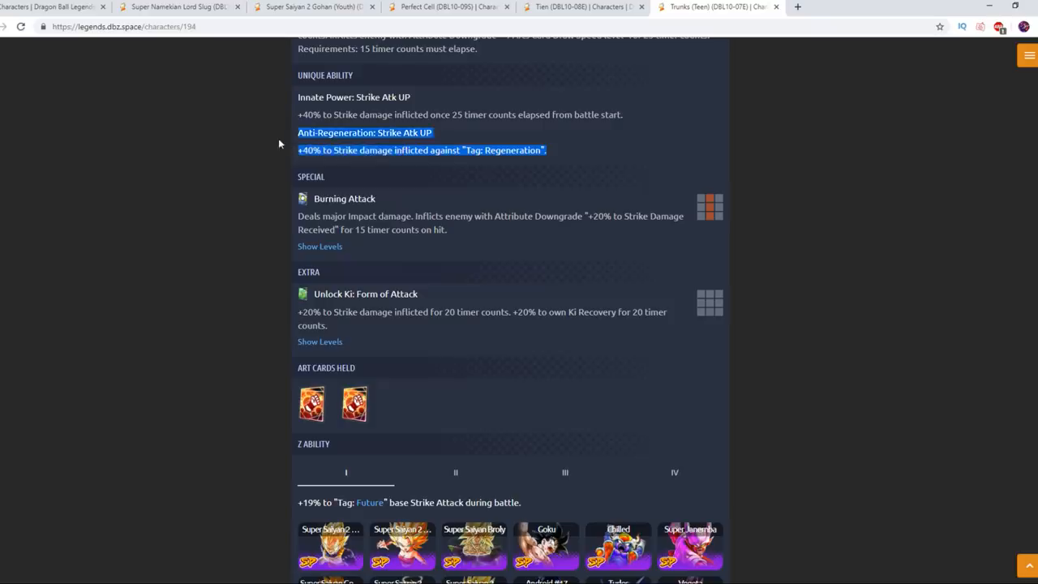
{"action": "scroll", "scroll_direction": "up", "scroll_amount": 3}
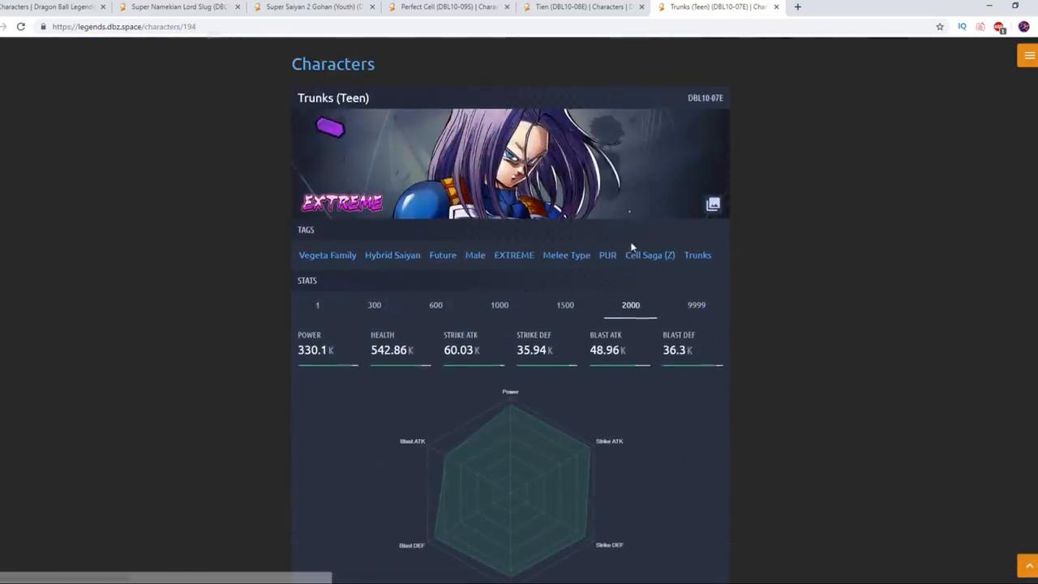
{"action": "left_click", "coordinate": [448, 7]}
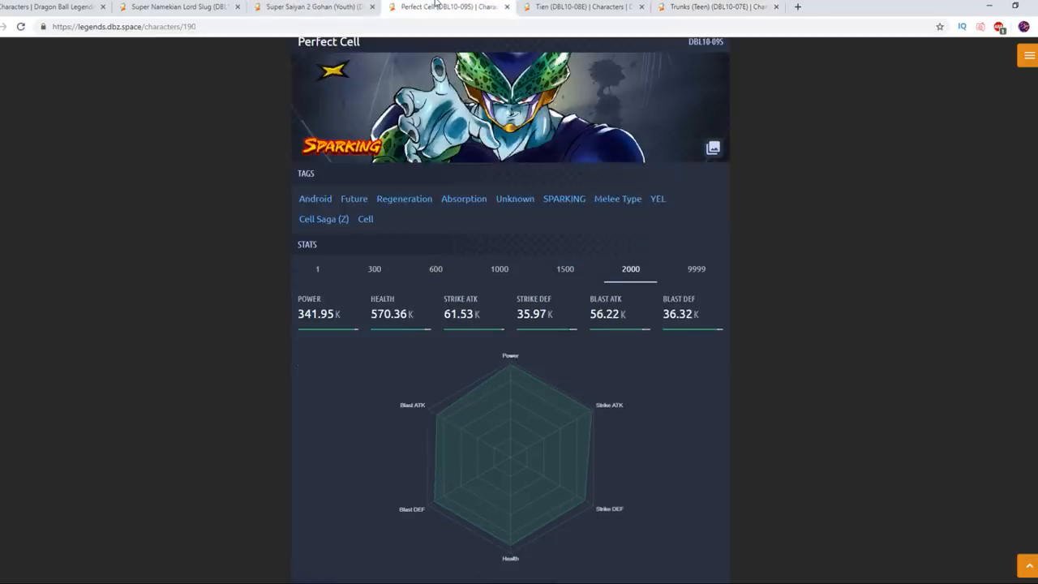
Go back to Teen Trunks' page and scroll to Last Shot at Victory and his unique abilities.
{"action": "left_click", "coordinate": [717, 7]}
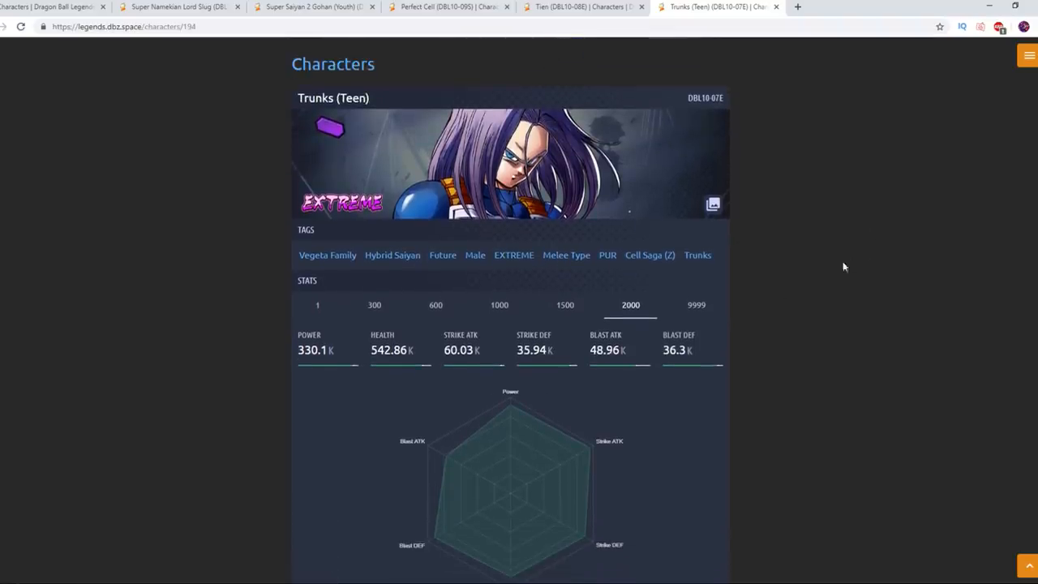
{"action": "scroll", "scroll_direction": "down", "scroll_amount": 3}
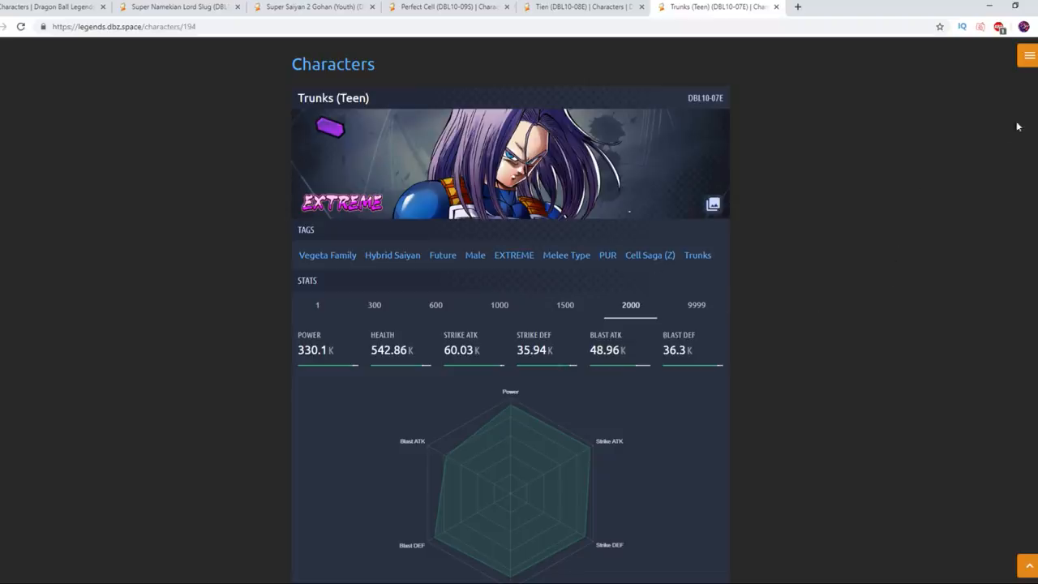
{"action": "scroll", "scroll_direction": "down", "scroll_amount": 3}
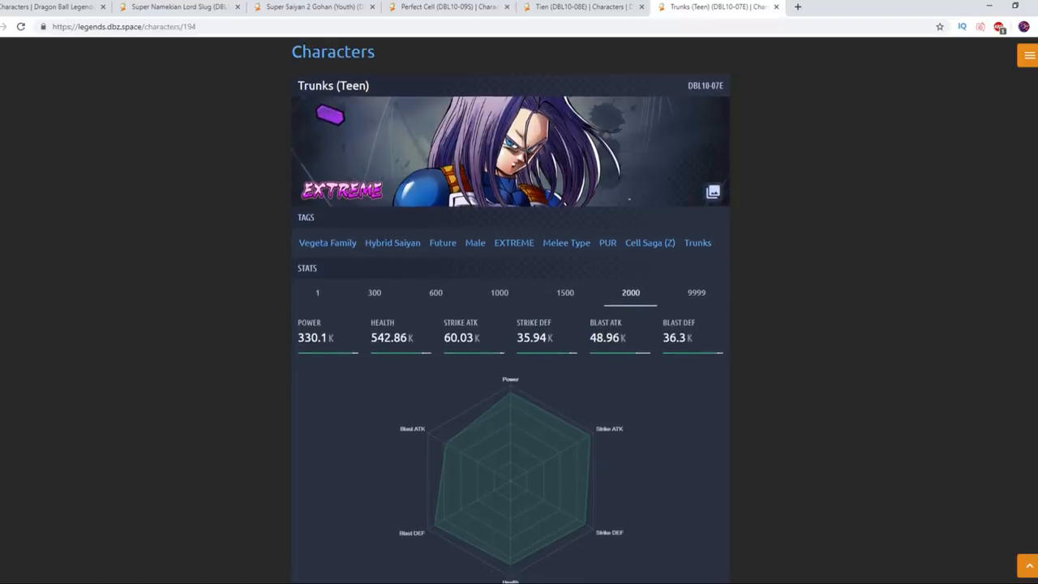
{"action": "scroll", "scroll_direction": "down", "scroll_amount": 3}
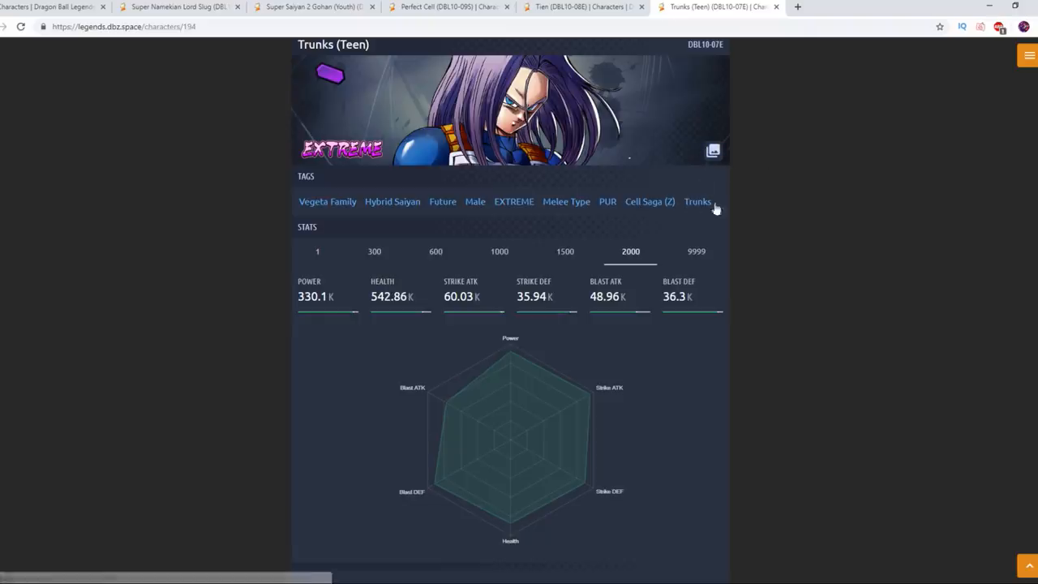
{"action": "mouse_move", "coordinate": [877, 227]}
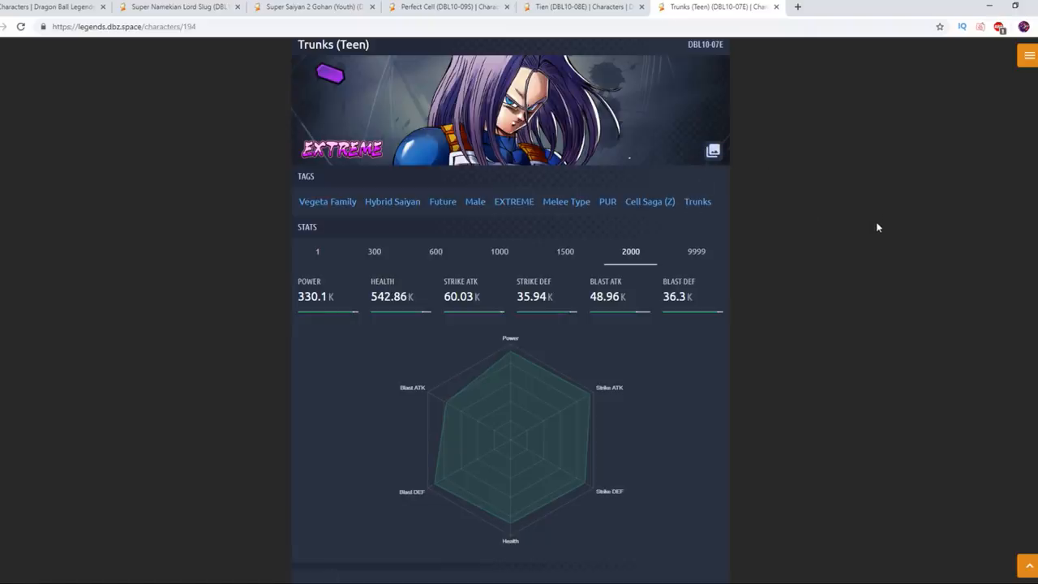
{"action": "scroll", "scroll_direction": "down", "scroll_amount": 3}
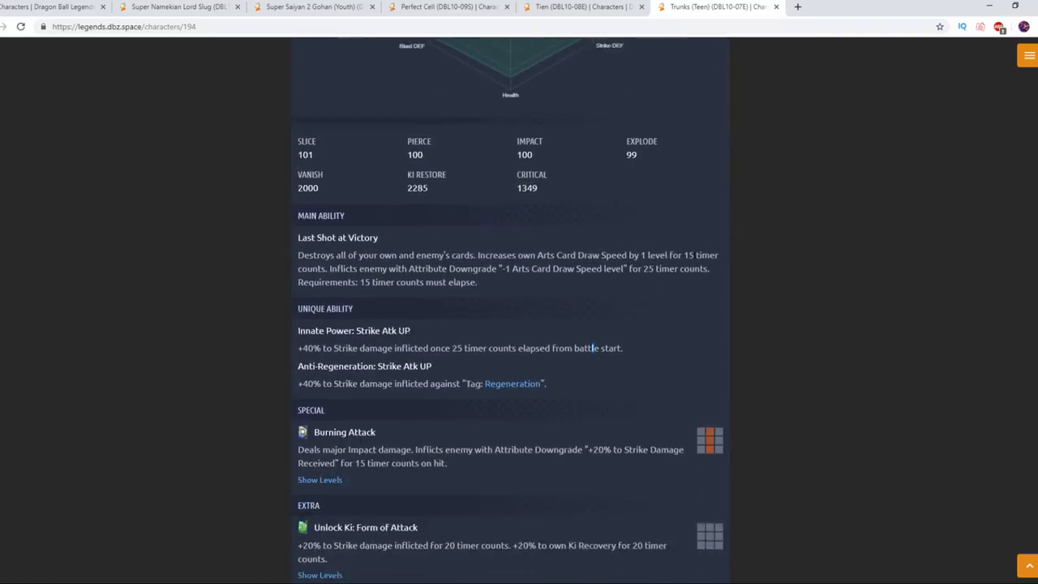
Expand the level table for Teen Trunks' Unlock Ki: Form of Attack ability.
{"action": "scroll", "scroll_direction": "down", "scroll_amount": 3}
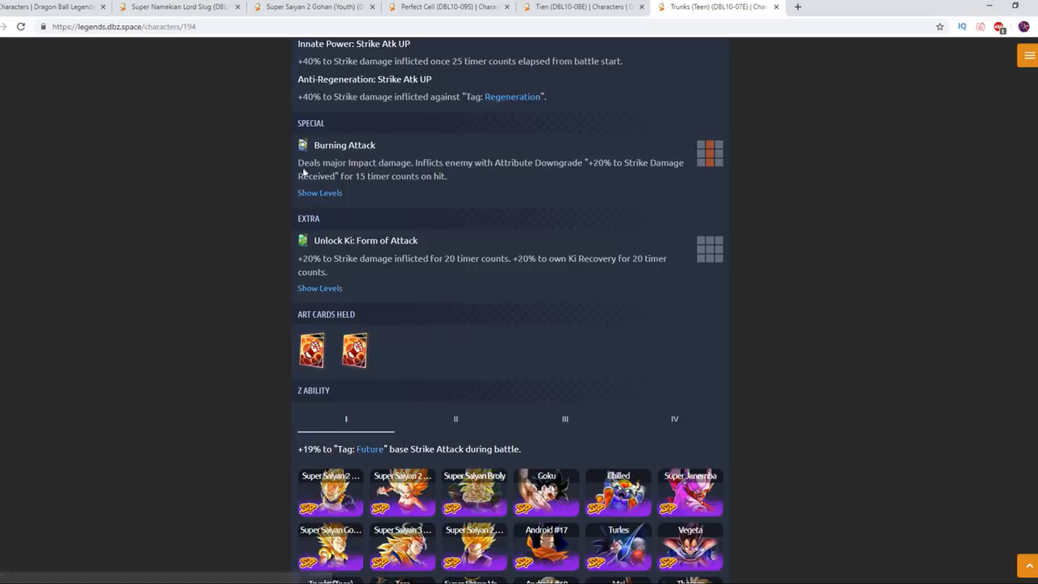
{"action": "scroll", "scroll_direction": "down", "scroll_amount": 3}
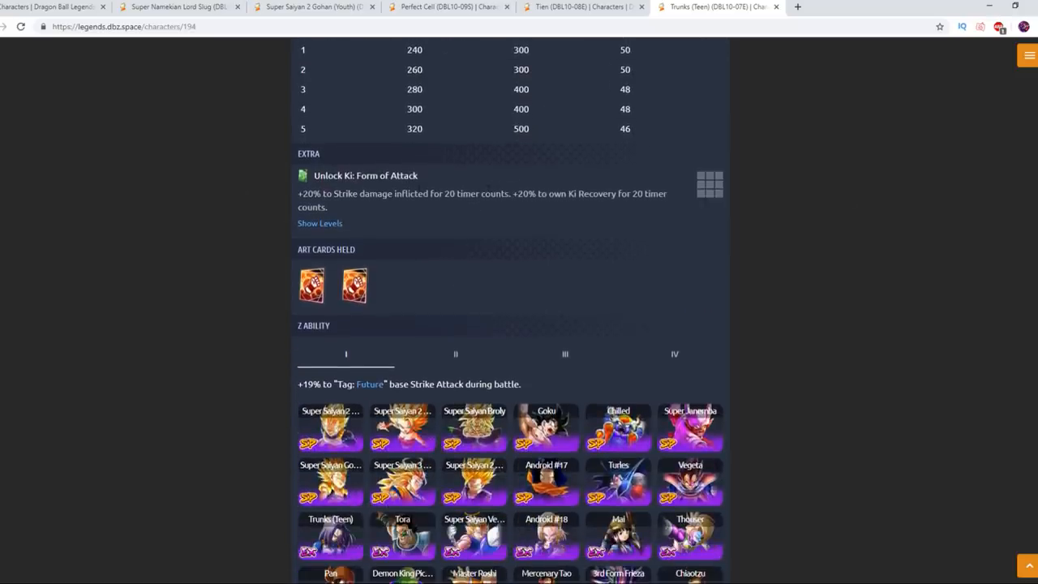
{"action": "left_click", "coordinate": [320, 224]}
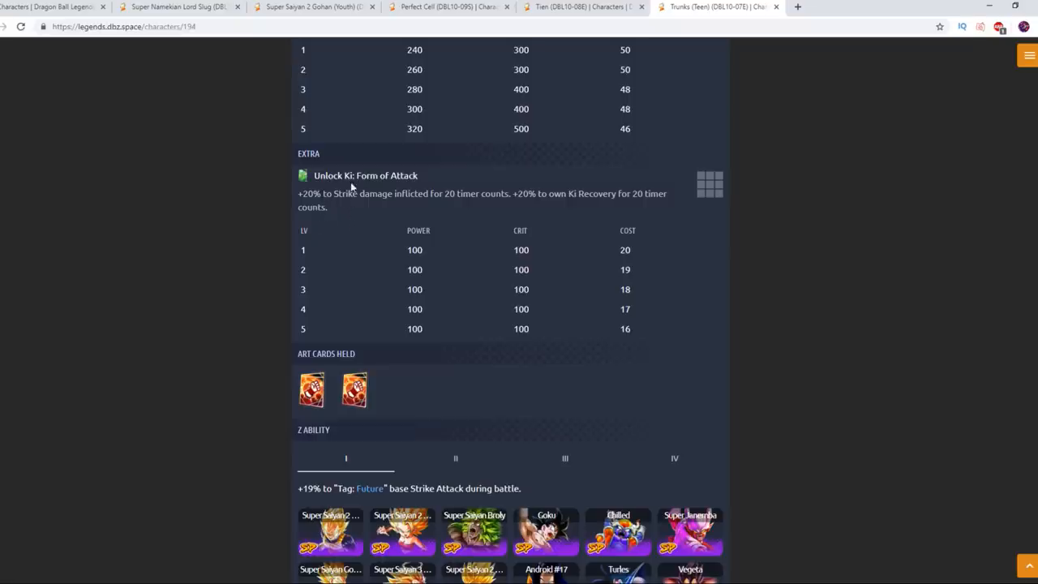
{"action": "mouse_move", "coordinate": [506, 205]}
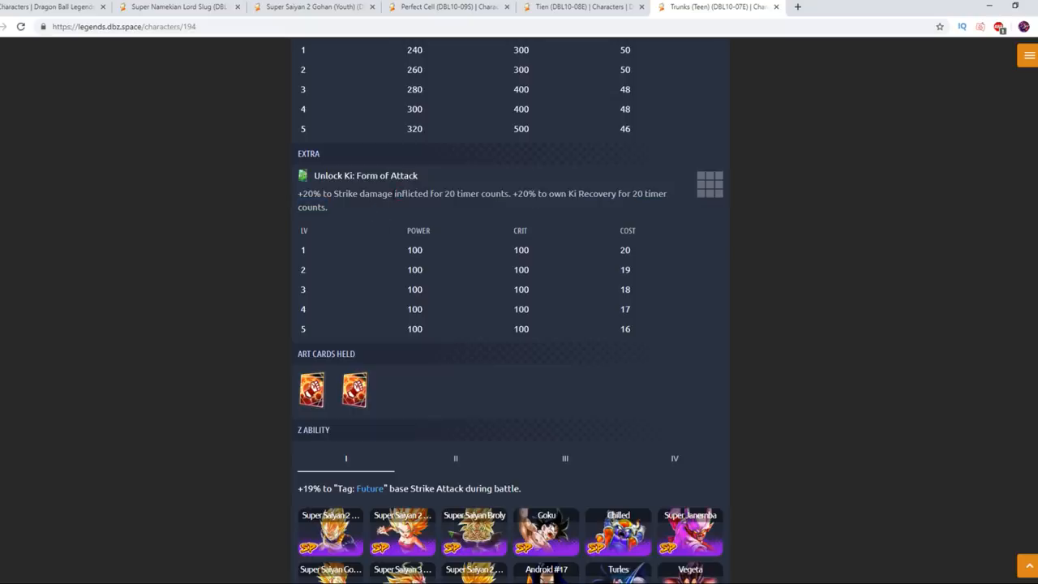
Show Teen Trunks' Z ability at level III.
{"action": "scroll", "scroll_direction": "down", "scroll_amount": 3}
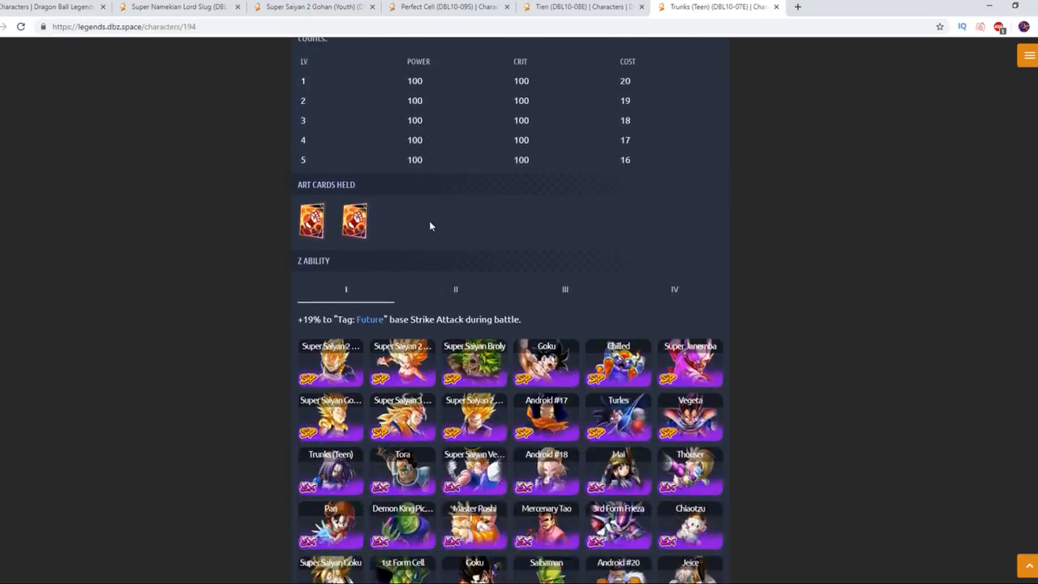
{"action": "scroll", "scroll_direction": "down", "scroll_amount": 3}
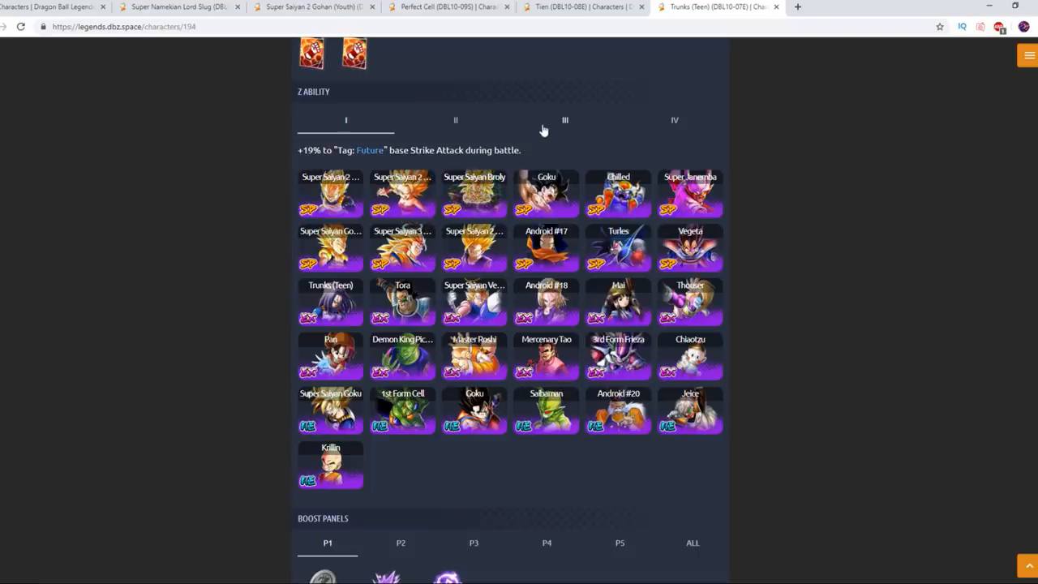
{"action": "left_click", "coordinate": [565, 120]}
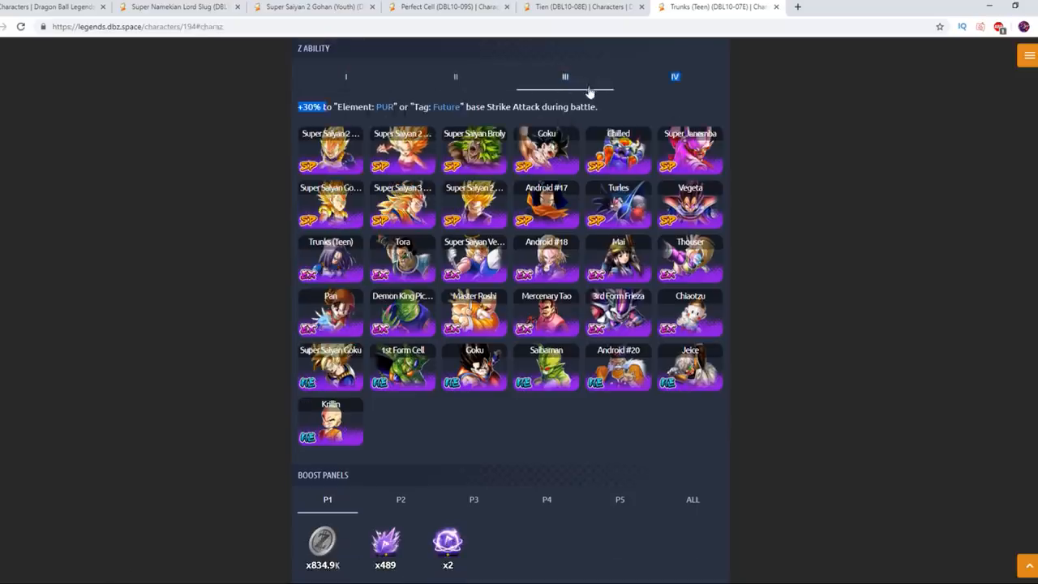
Follow the Future tag link to the list of Future-tagged characters.
{"action": "scroll", "scroll_direction": "down", "scroll_amount": 3}
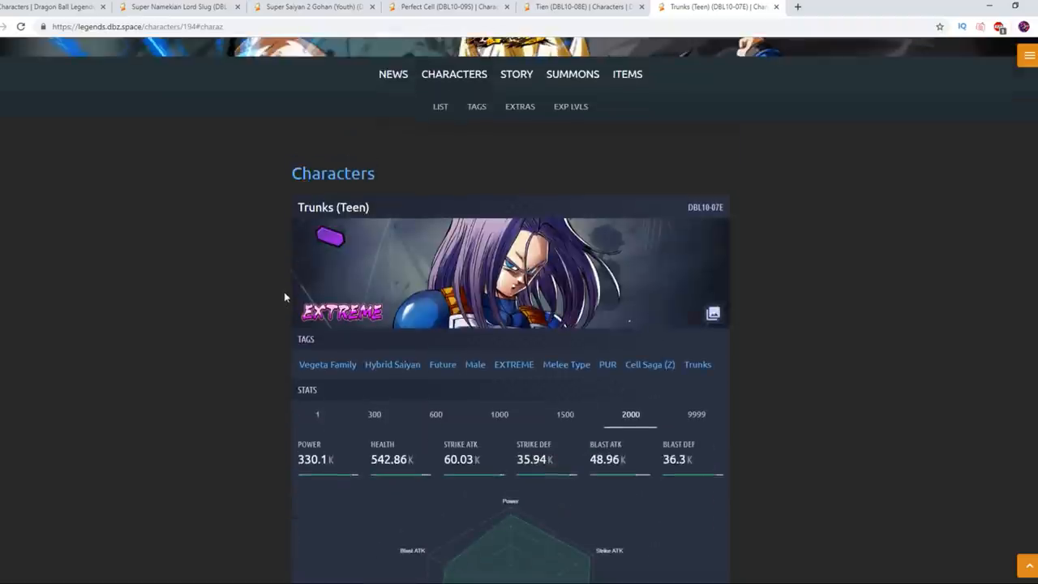
{"action": "scroll", "scroll_direction": "down", "scroll_amount": 3}
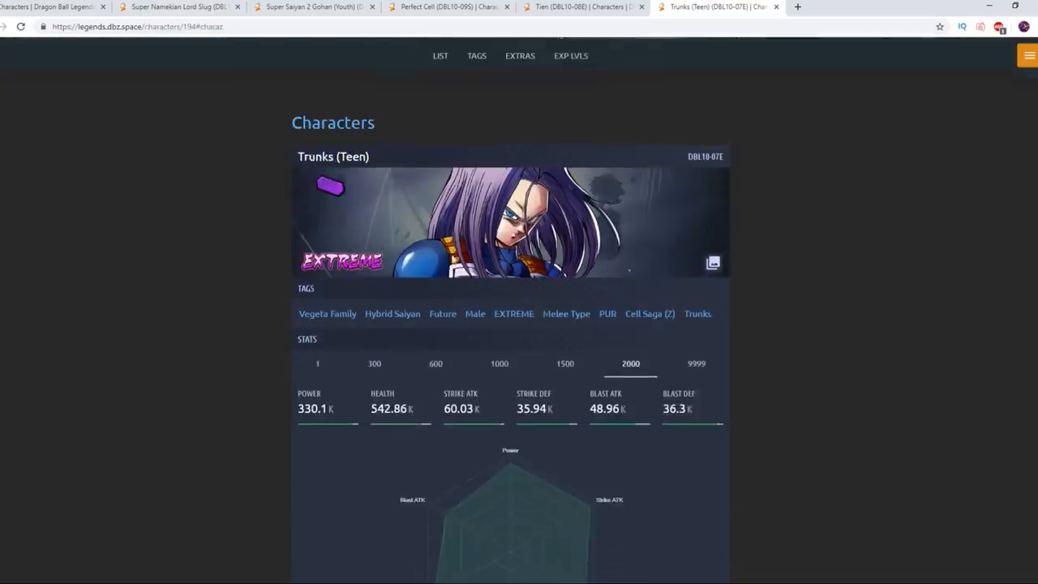
{"action": "scroll", "scroll_direction": "down", "scroll_amount": 3}
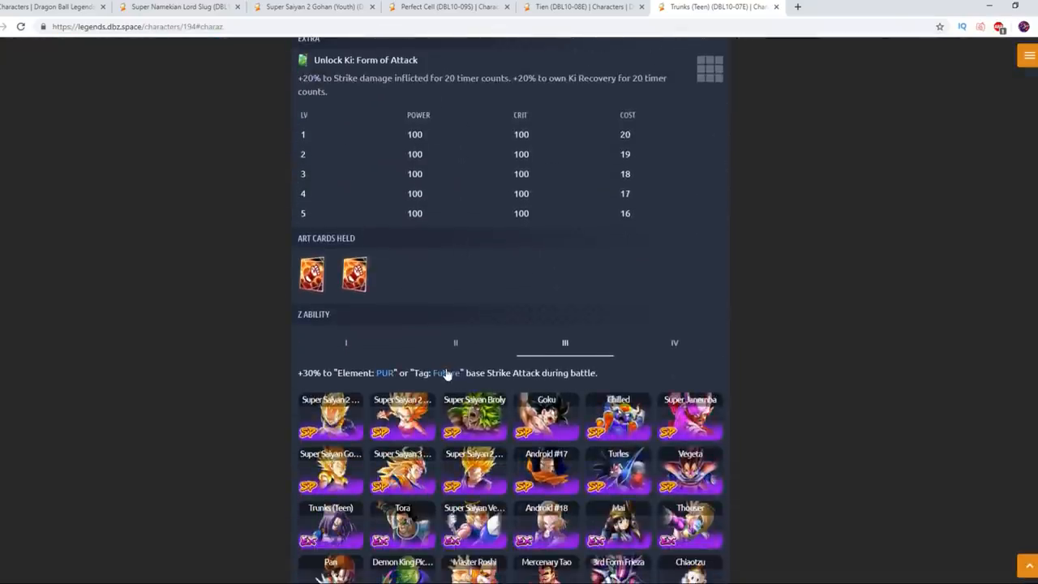
{"action": "left_click", "coordinate": [446, 372]}
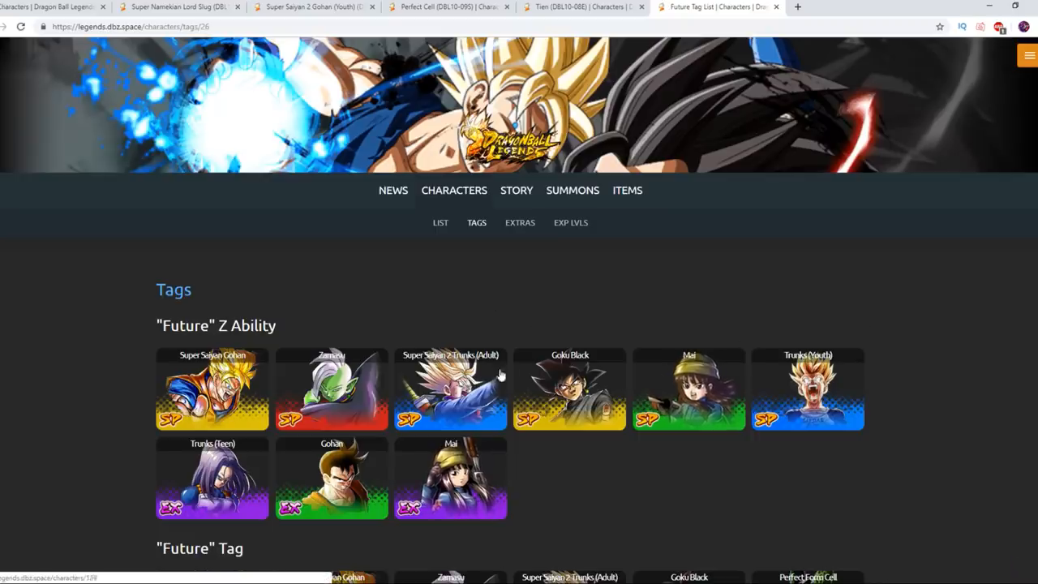
Browse the Future tag list past Mai's entry and return to the Future tag list.
{"action": "scroll", "scroll_direction": "down", "scroll_amount": 3}
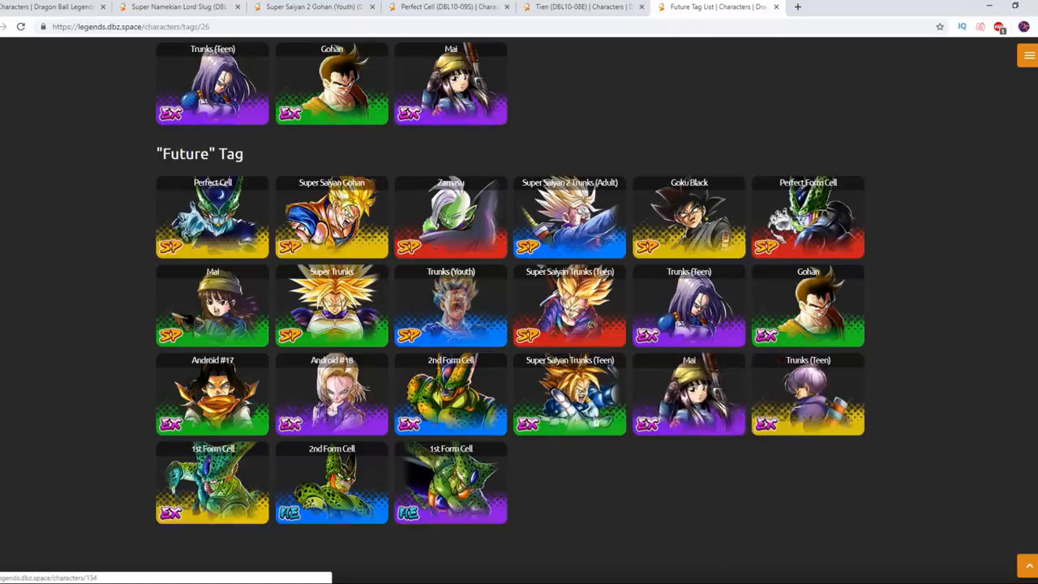
{"action": "scroll", "scroll_direction": "down", "scroll_amount": 3}
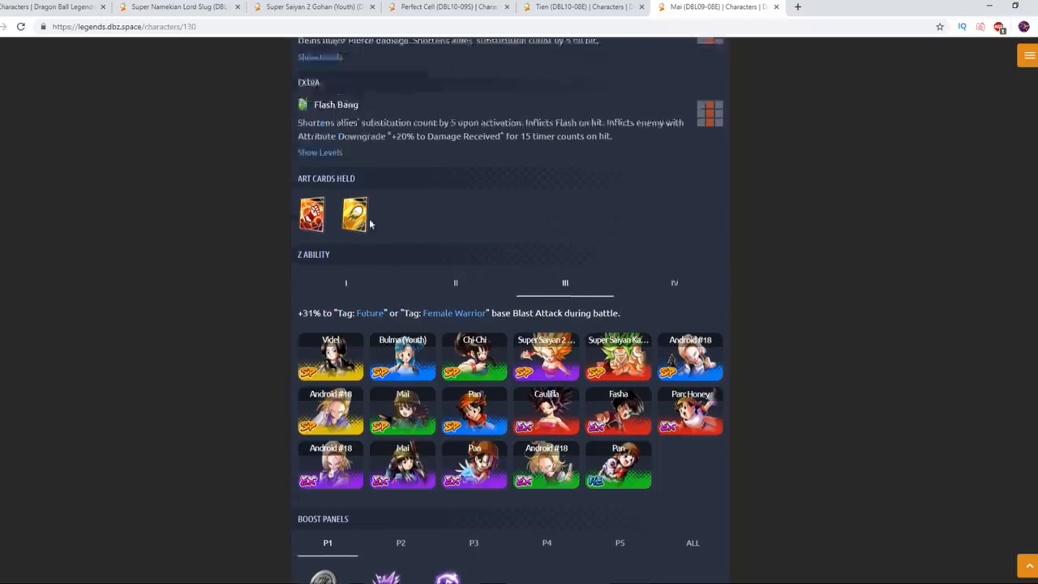
{"action": "left_click", "coordinate": [370, 313]}
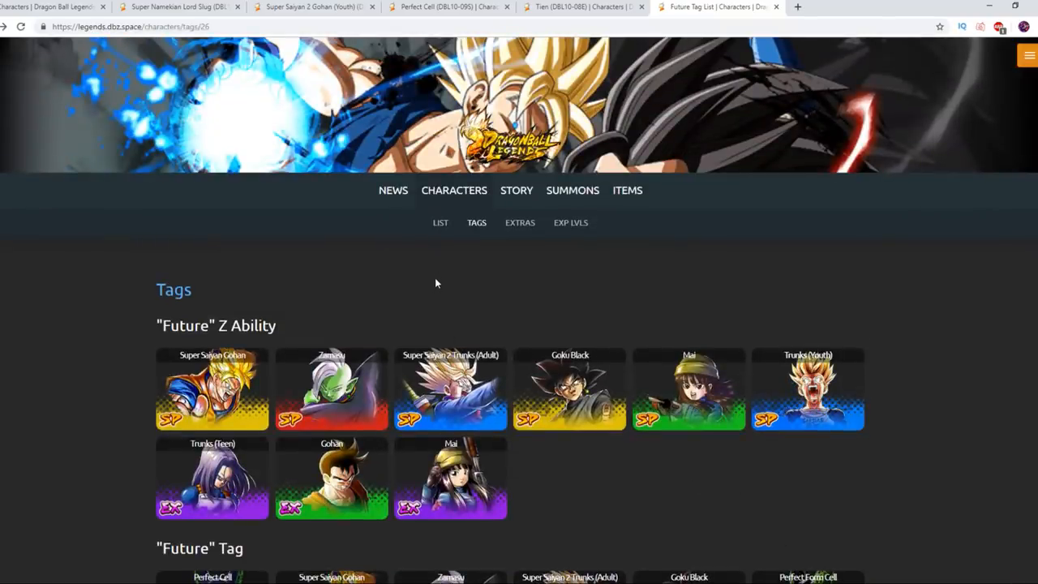
{"action": "mouse_move", "coordinate": [451, 389]}
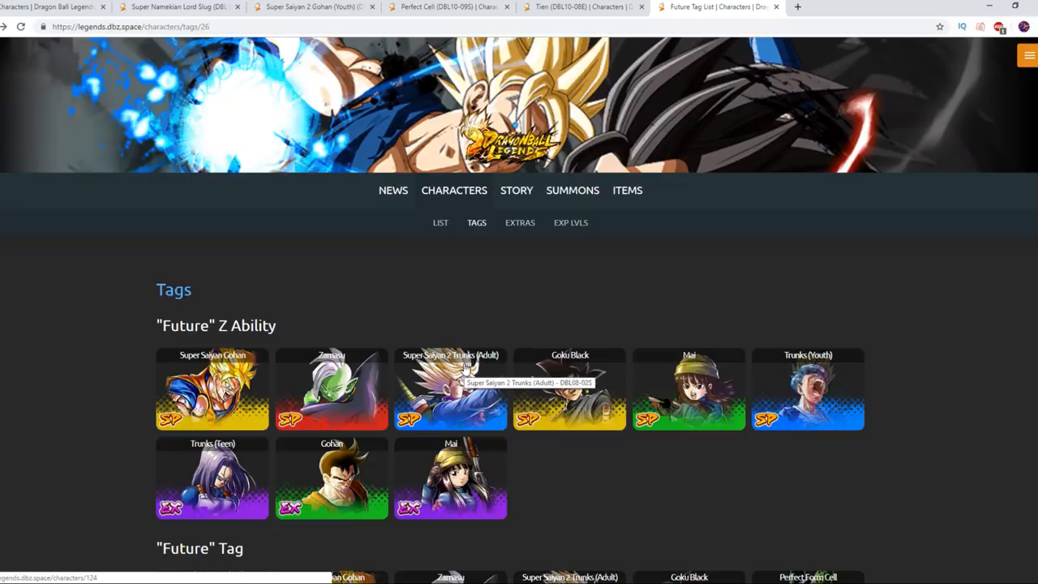